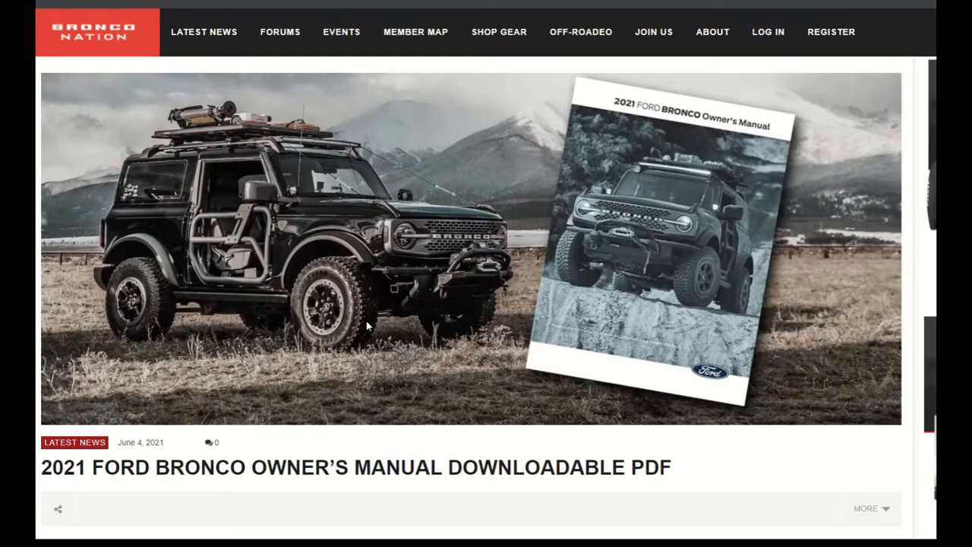
pyautogui.moveTo(363, 329)
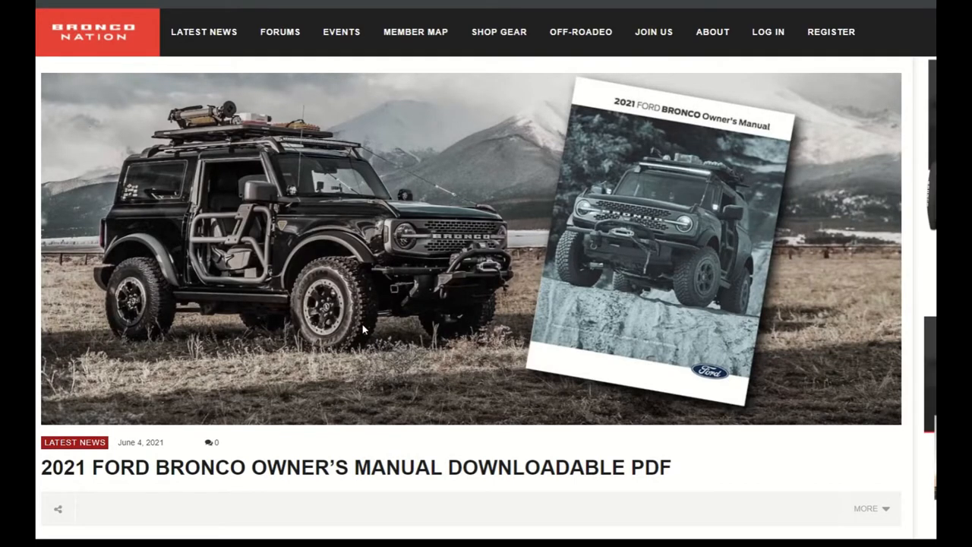
# Step: Scroll down the web page to the 2021 Bronco owner's manual download link
pyautogui.scroll(-3)
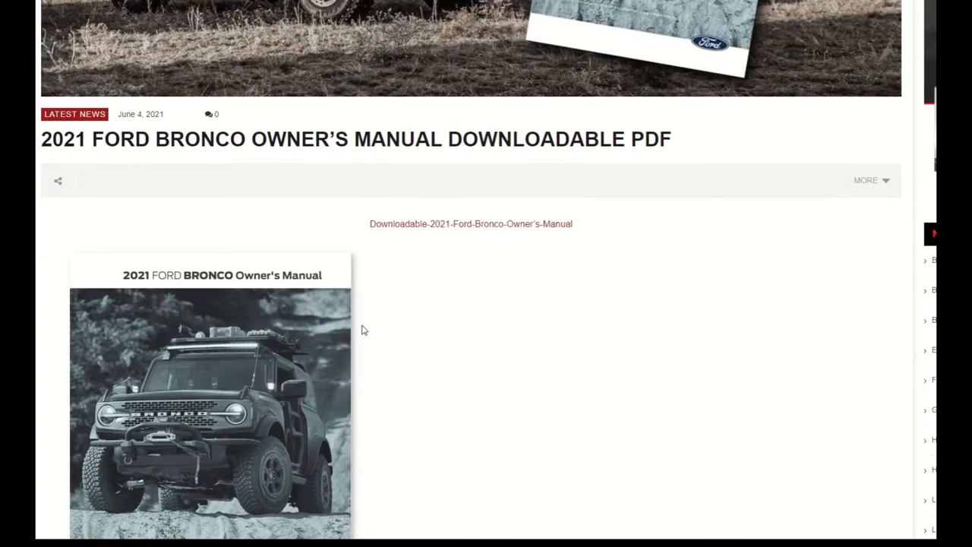
pyautogui.scroll(-3)
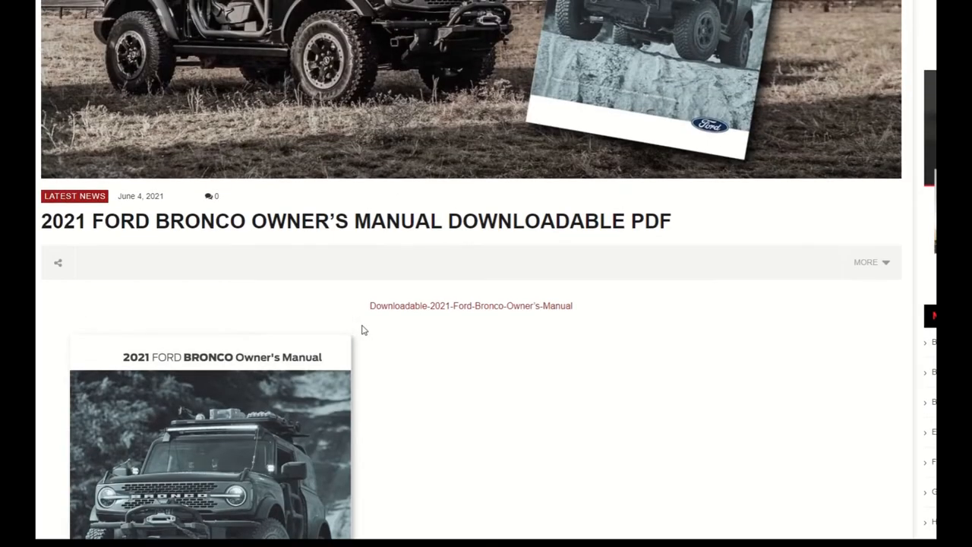
pyautogui.scroll(-3)
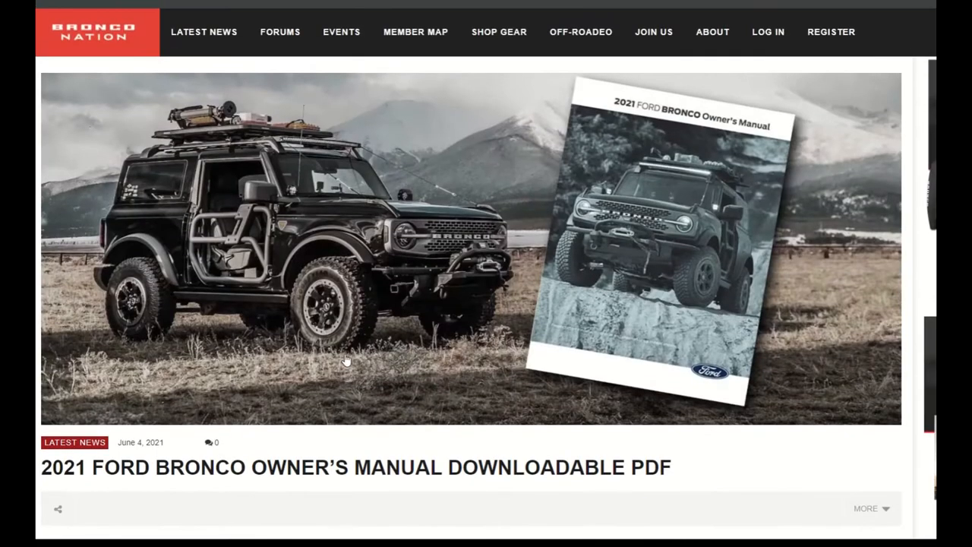
pyautogui.moveTo(489, 372)
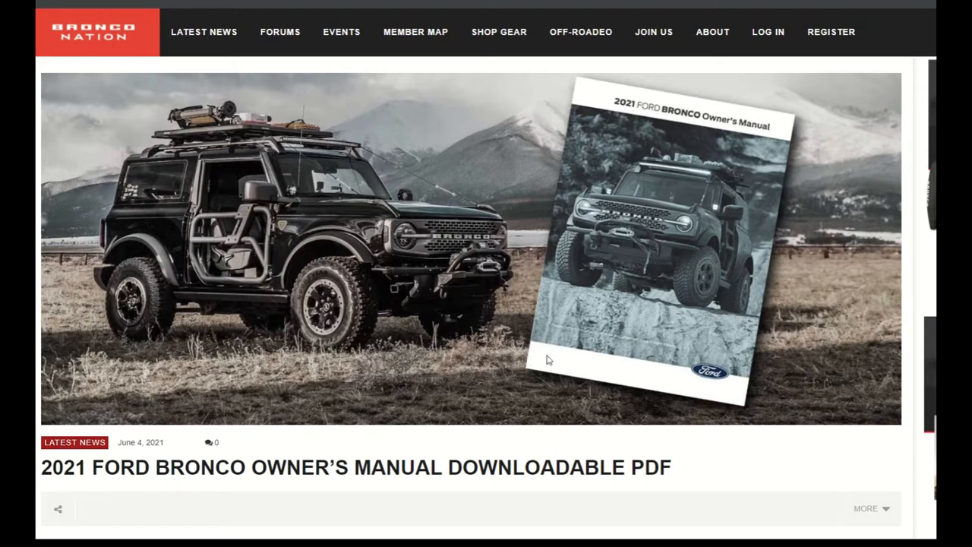
pyautogui.scroll(-3)
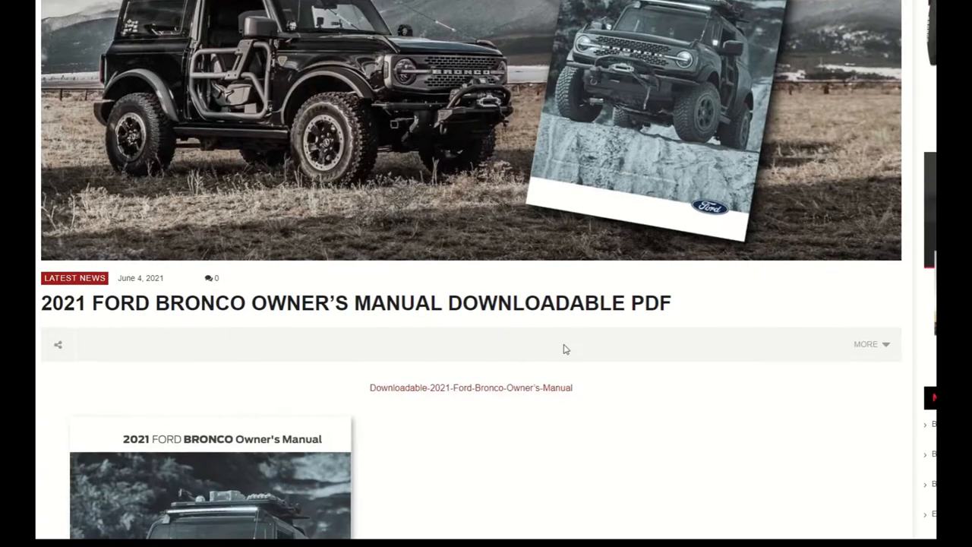
pyautogui.scroll(-3)
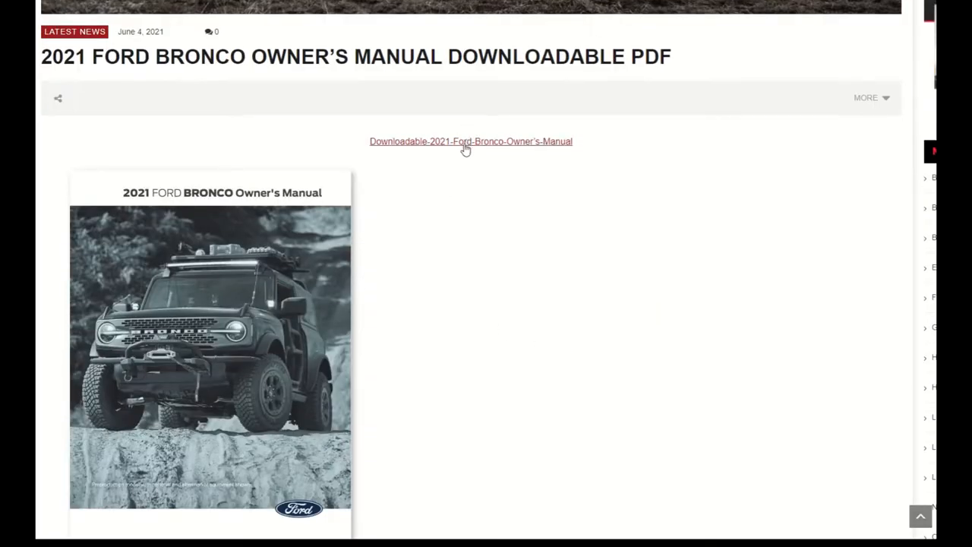
# Step: Open the 2021 Bronco owner's manual PDF and show its table of contents
pyautogui.click(471, 142)
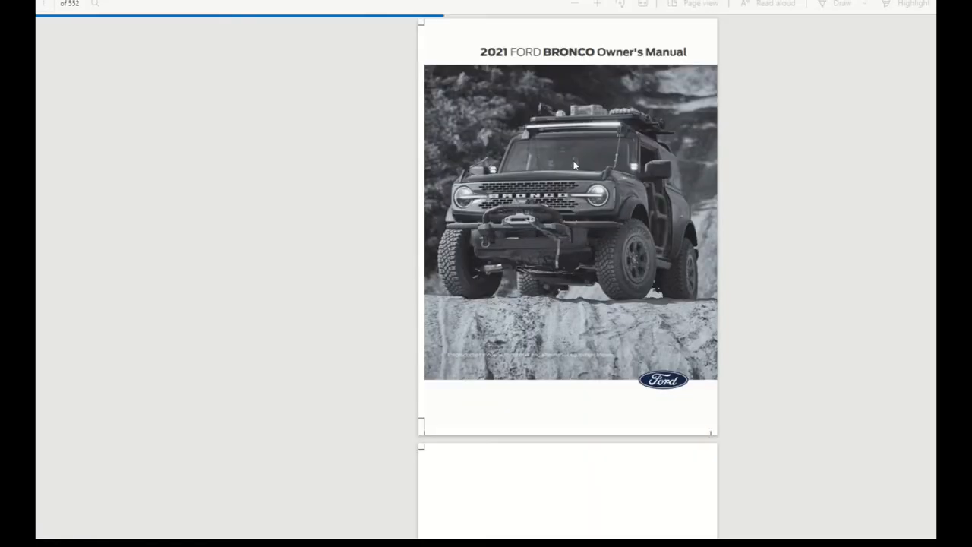
pyautogui.click(65, 5)
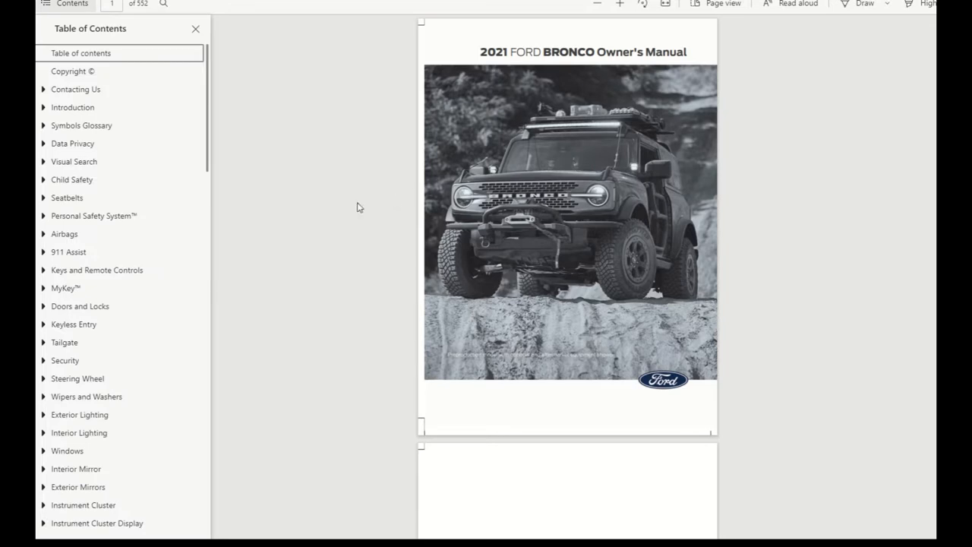
pyautogui.scroll(-3)
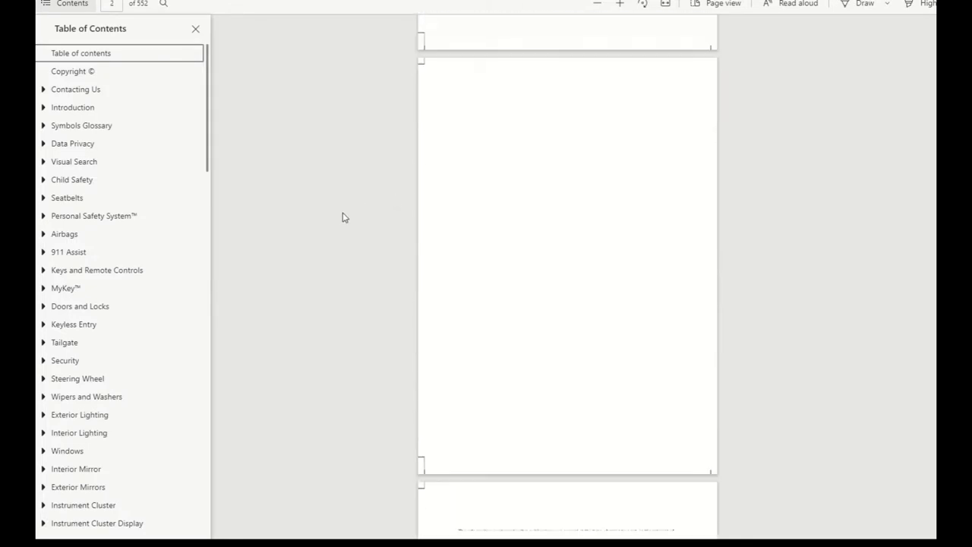
pyautogui.scroll(3)
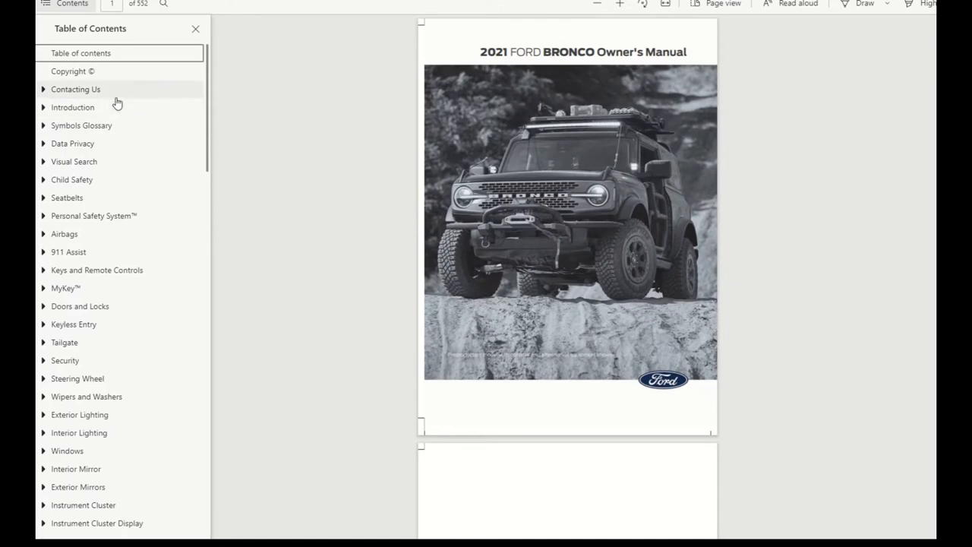
pyautogui.moveTo(112, 125)
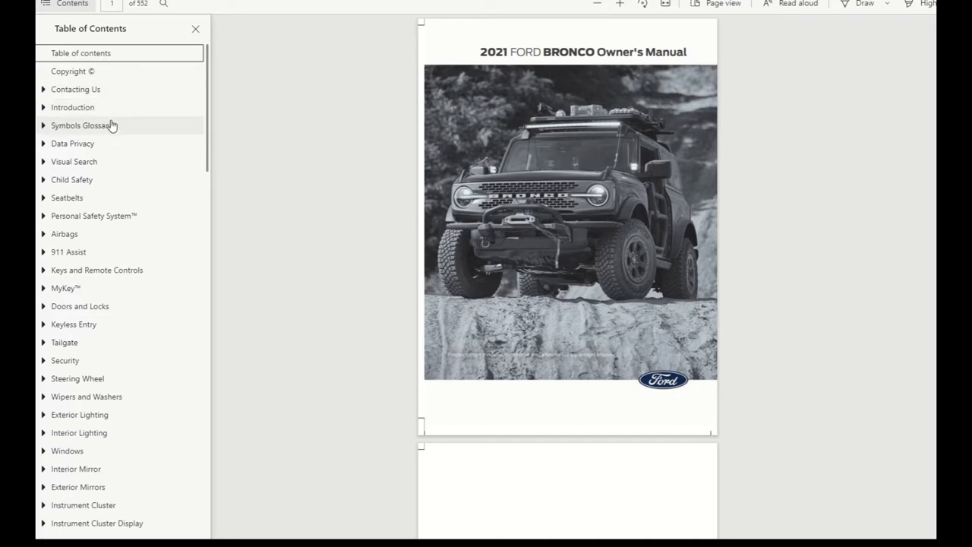
pyautogui.moveTo(109, 162)
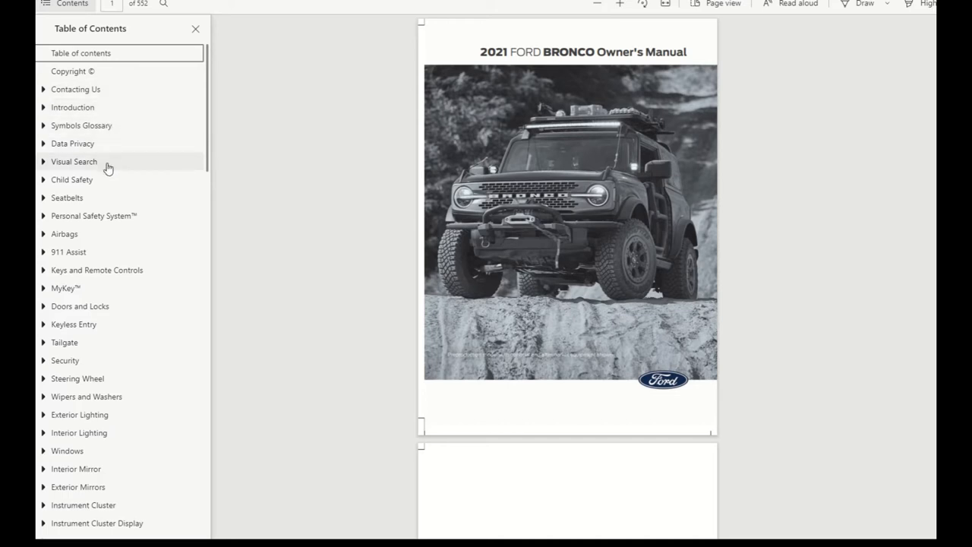
pyautogui.moveTo(107, 198)
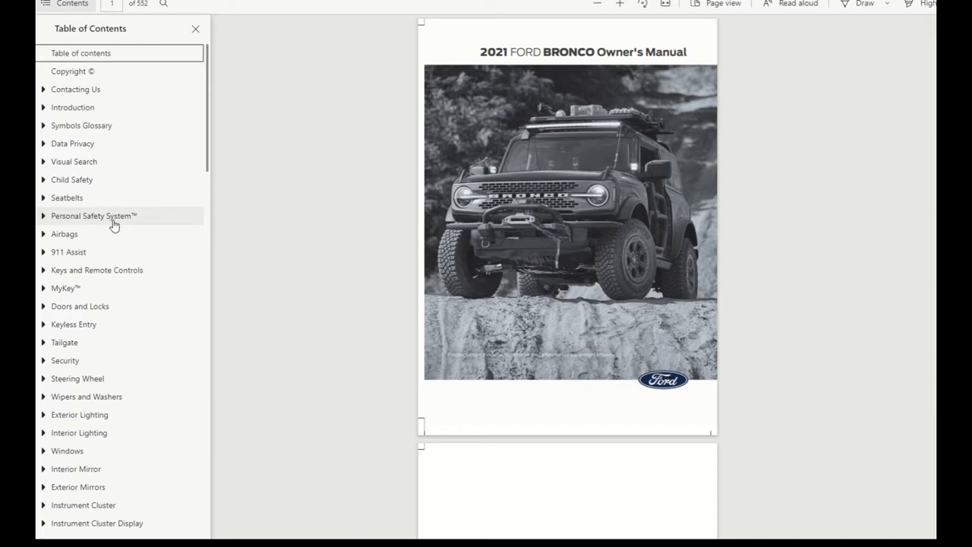
pyautogui.moveTo(112, 257)
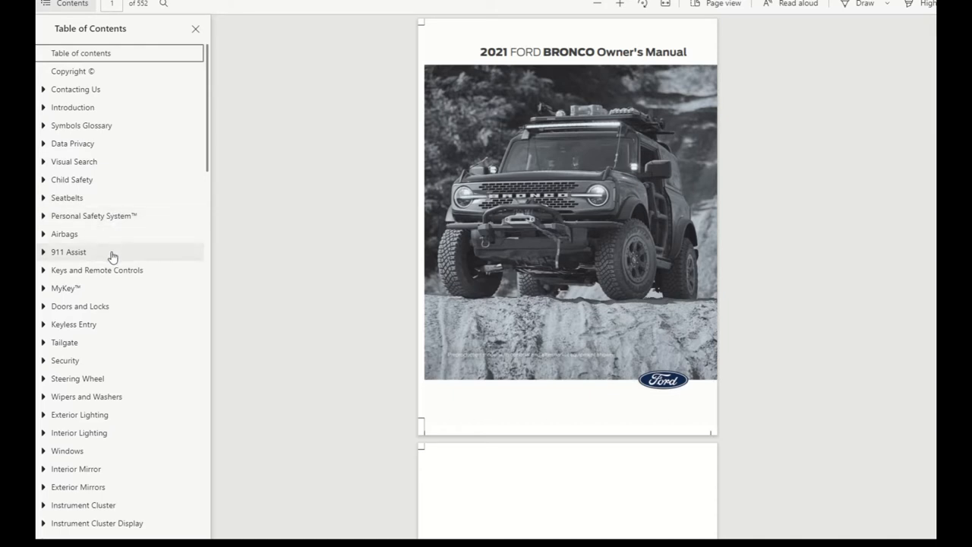
pyautogui.moveTo(129, 292)
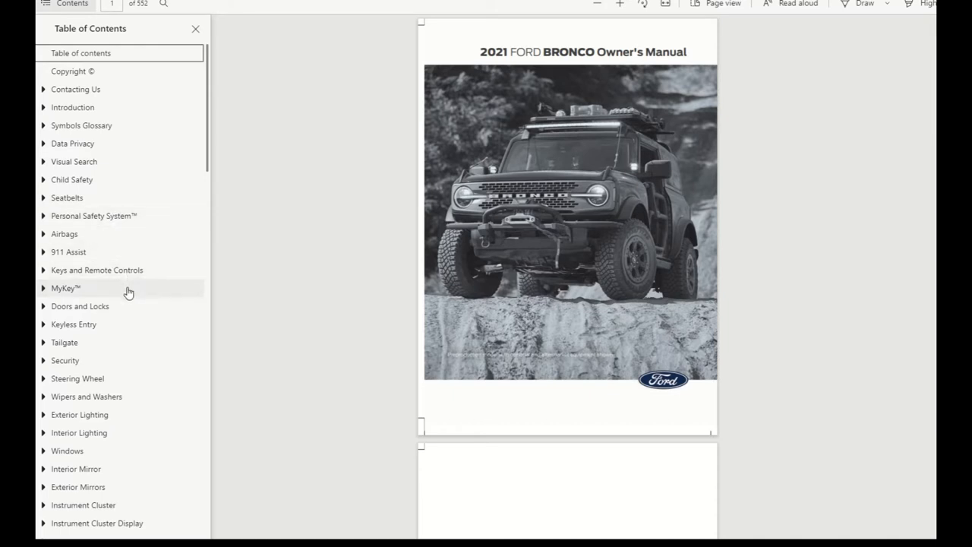
pyautogui.moveTo(124, 306)
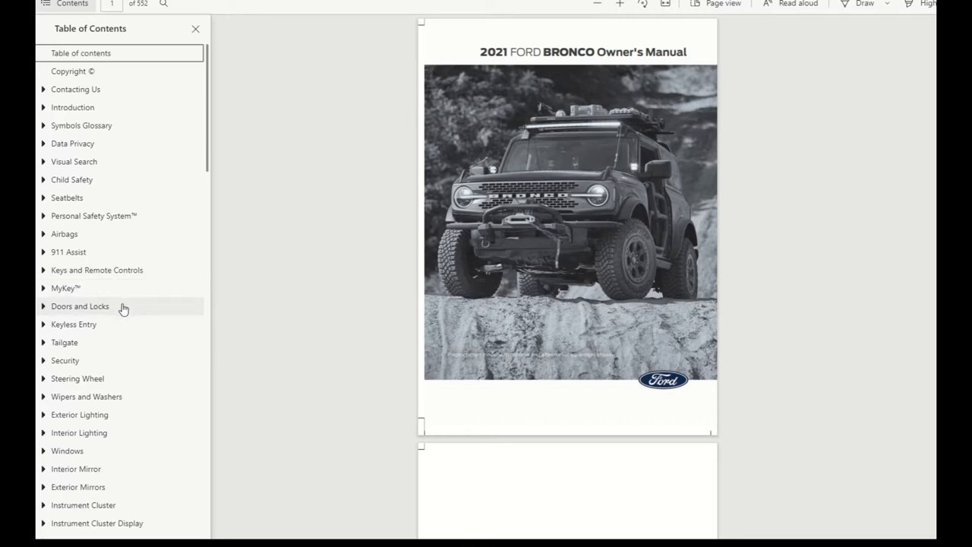
pyautogui.moveTo(128, 315)
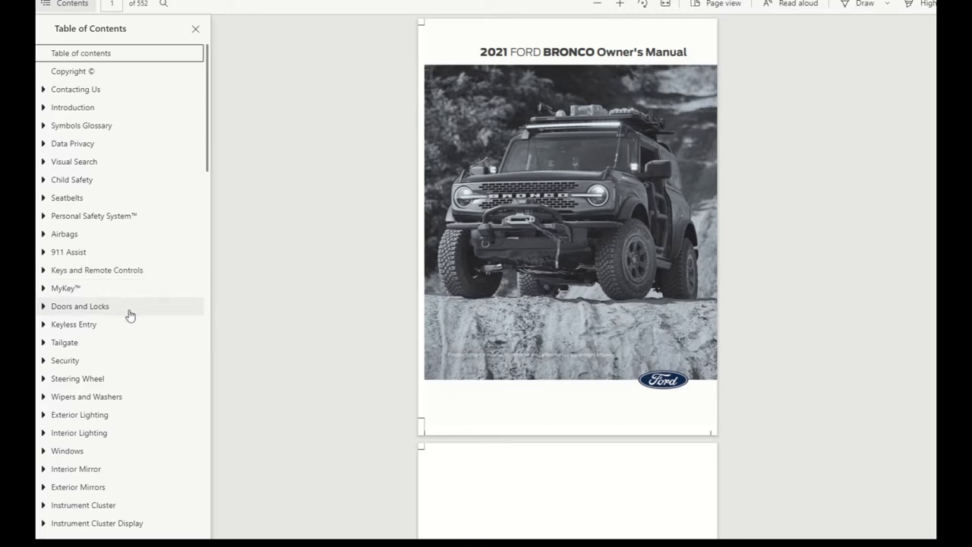
pyautogui.moveTo(108, 353)
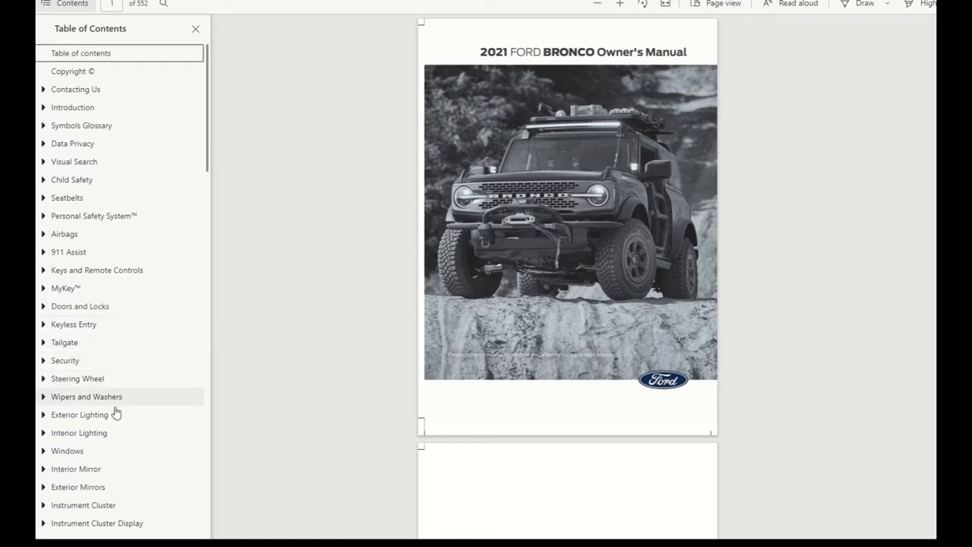
pyautogui.moveTo(135, 432)
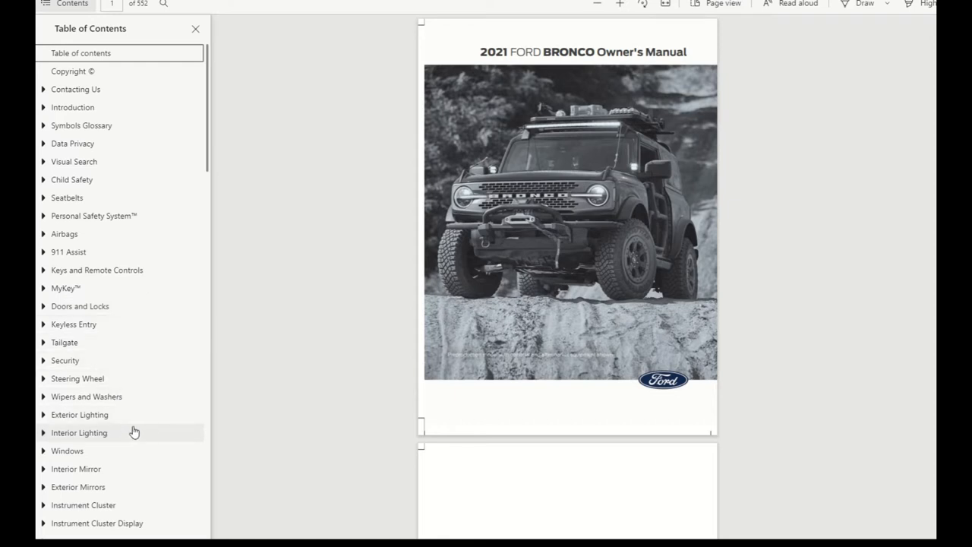
pyautogui.moveTo(111, 479)
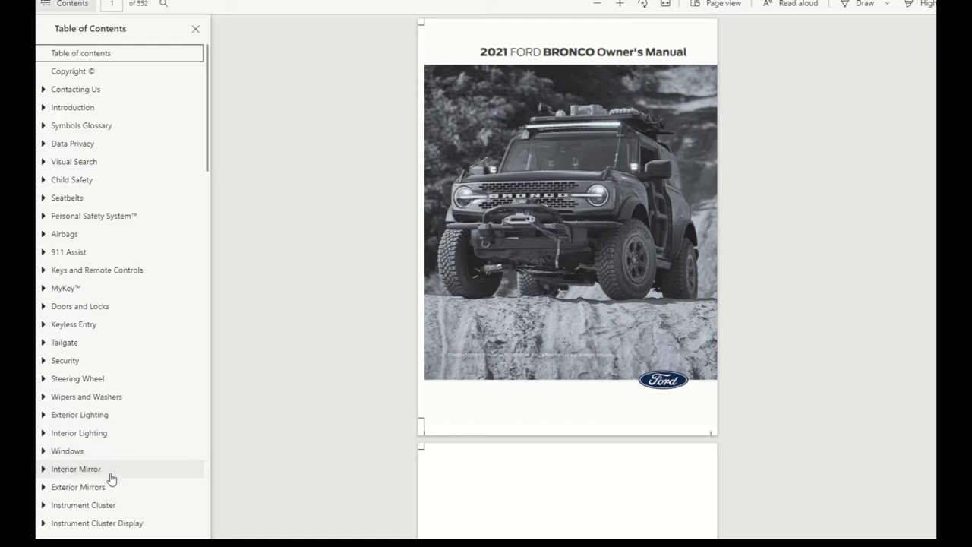
pyautogui.moveTo(114, 487)
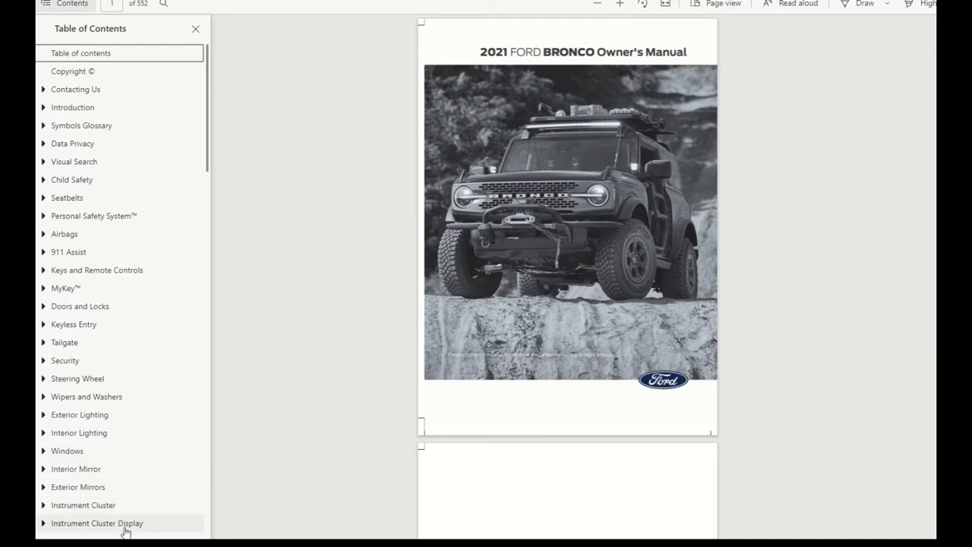
pyautogui.scroll(-3)
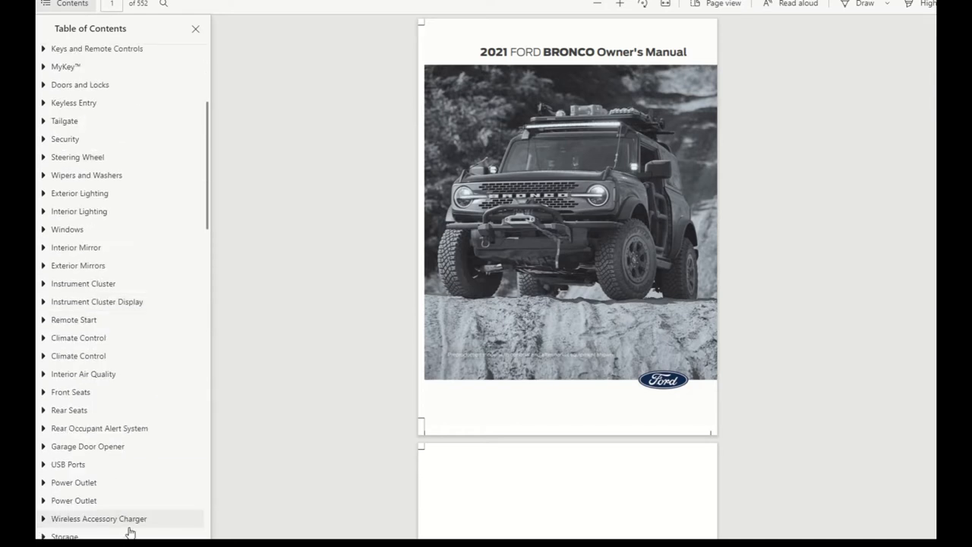
pyautogui.scroll(-3)
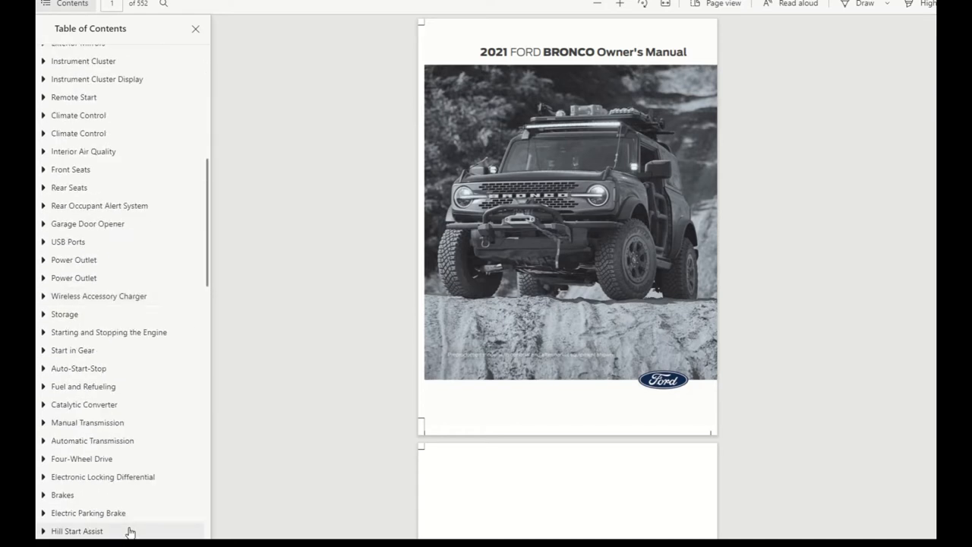
pyautogui.moveTo(102, 133)
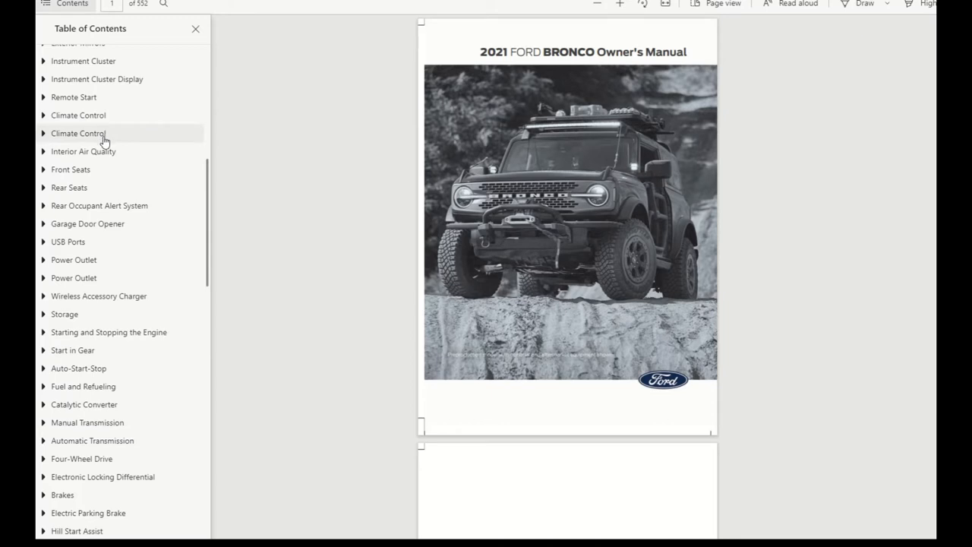
pyautogui.moveTo(140, 137)
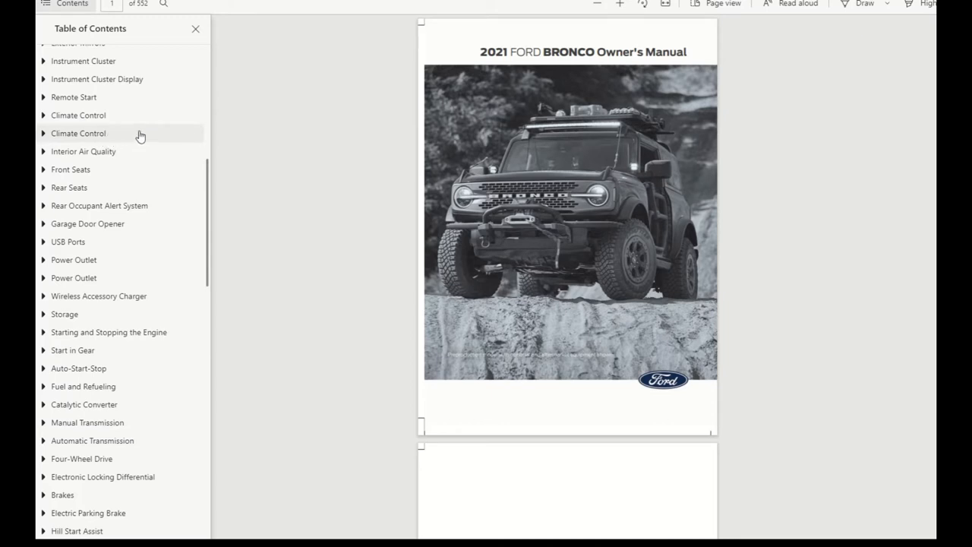
pyautogui.moveTo(107, 205)
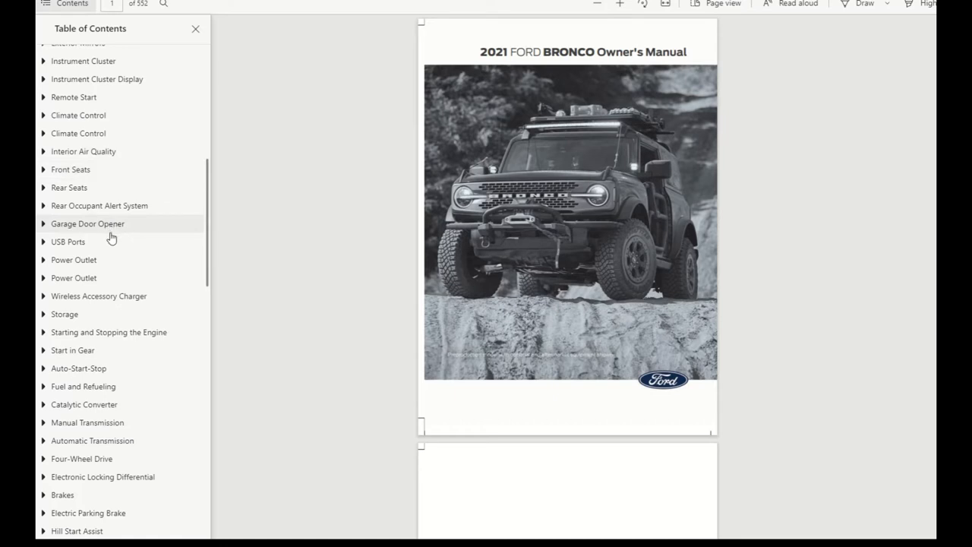
pyautogui.moveTo(143, 211)
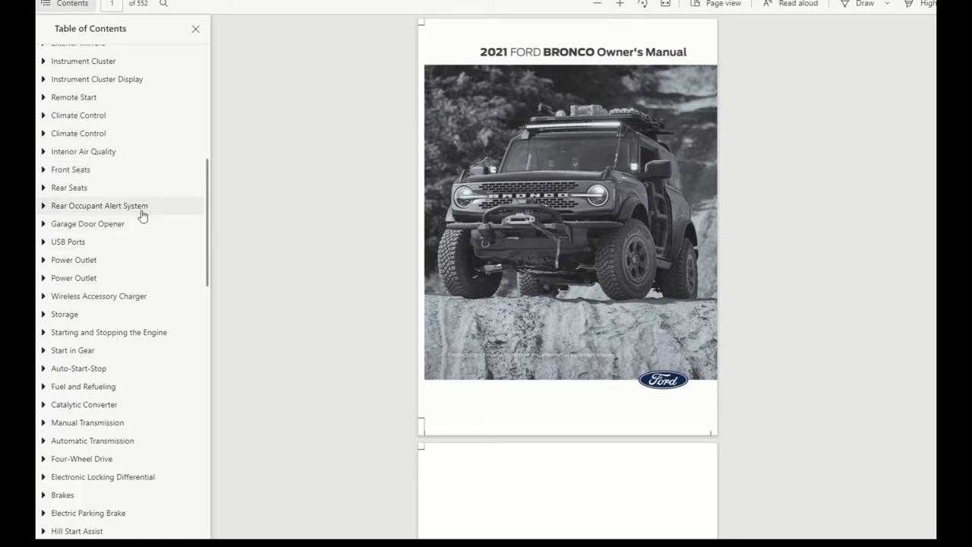
pyautogui.moveTo(124, 253)
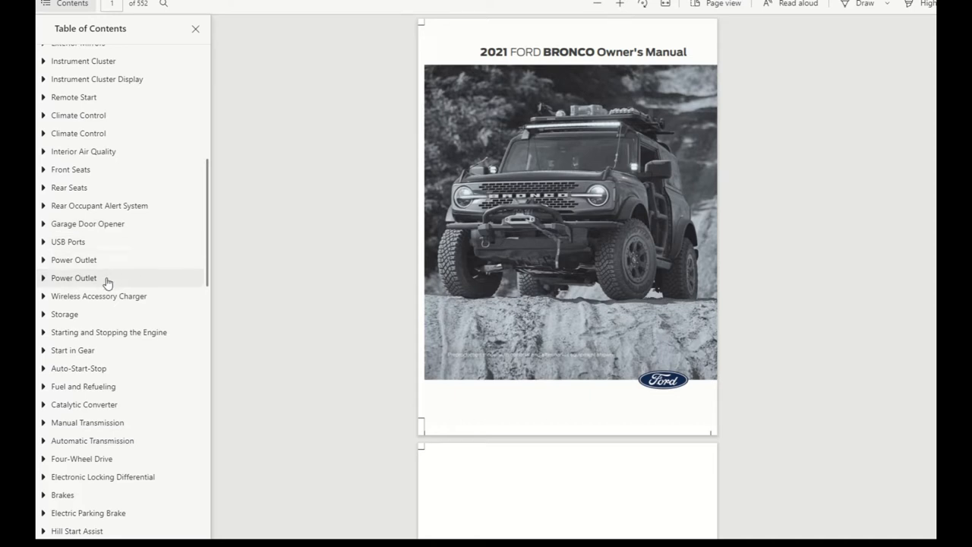
pyautogui.moveTo(118, 314)
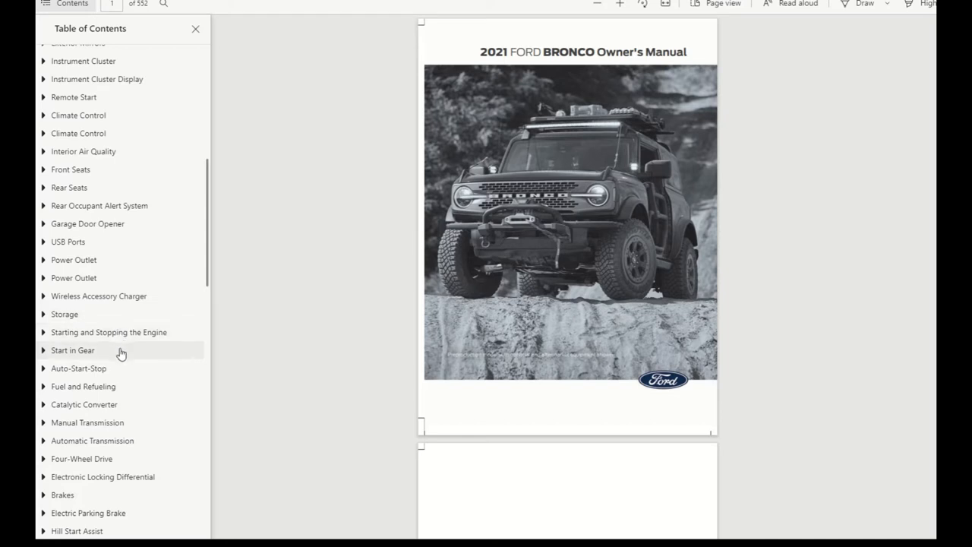
pyautogui.moveTo(117, 377)
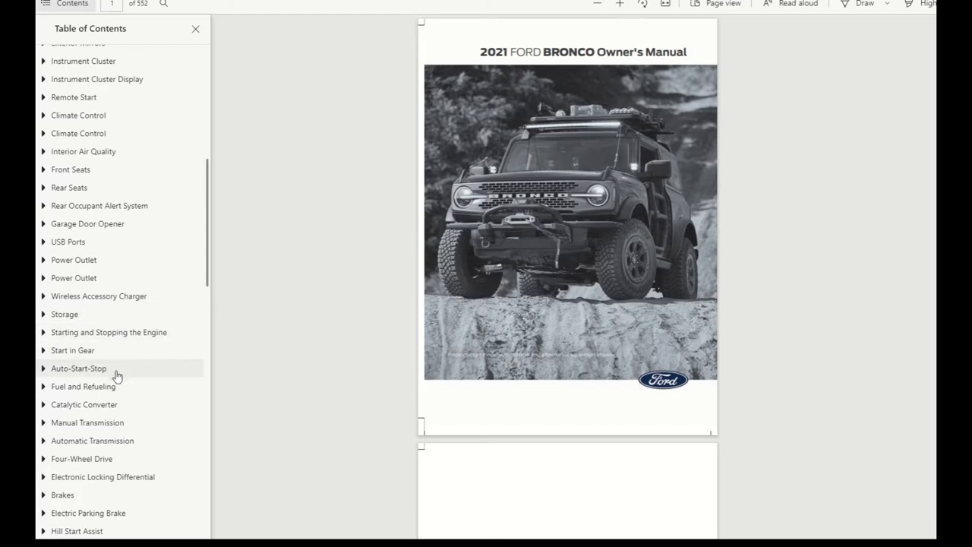
pyautogui.moveTo(124, 404)
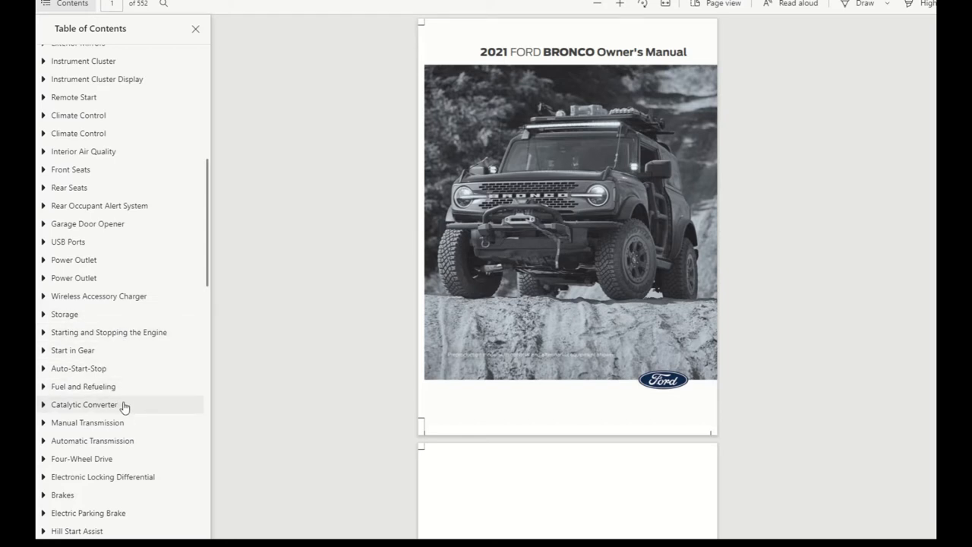
pyautogui.scroll(-3)
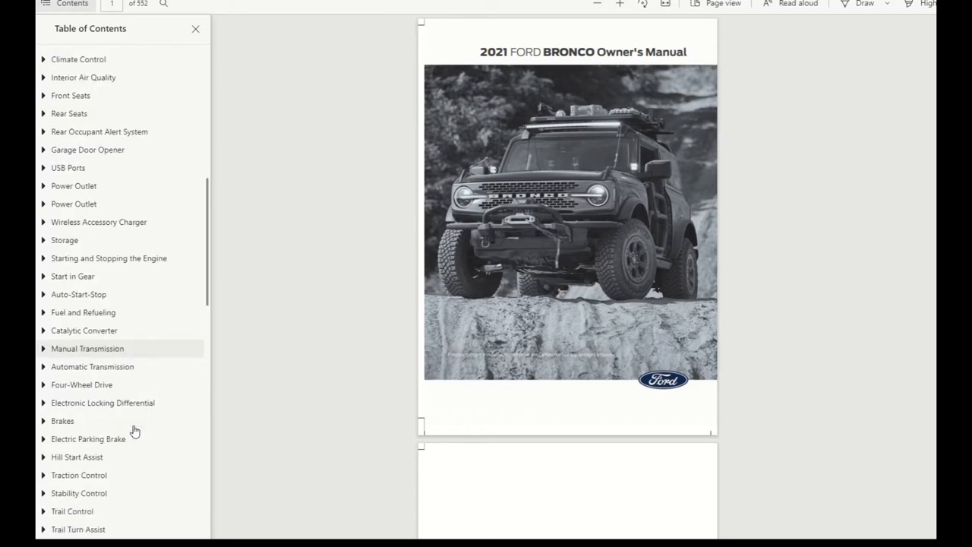
pyautogui.scroll(-3)
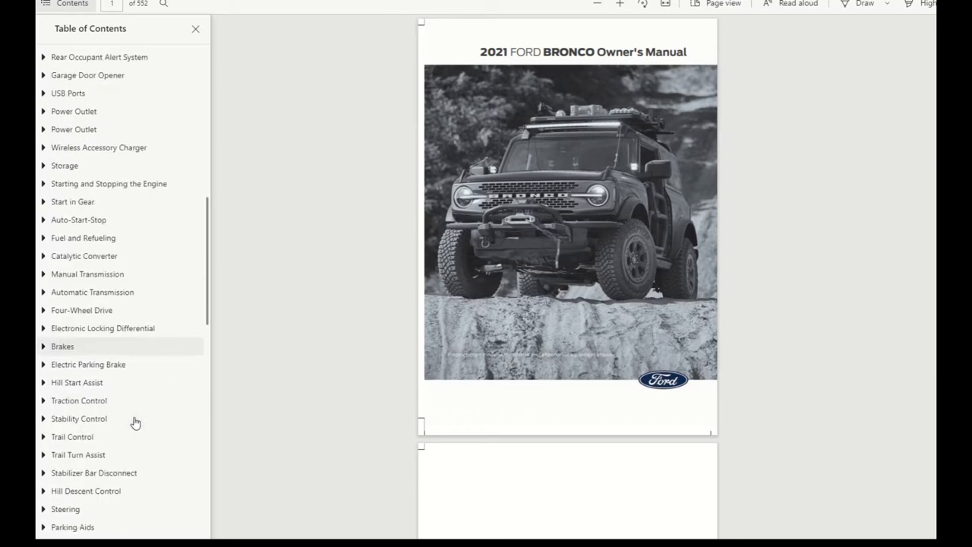
pyautogui.moveTo(124, 372)
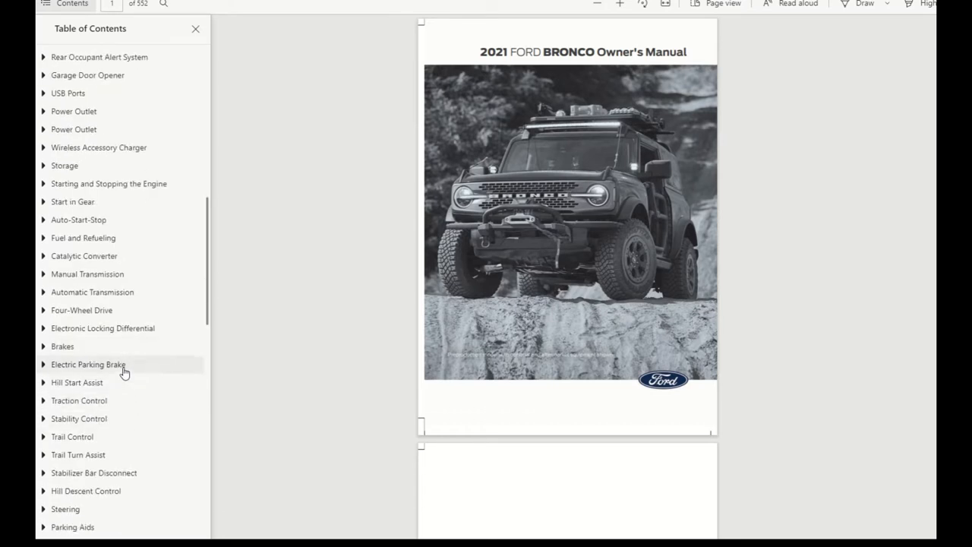
pyautogui.moveTo(127, 382)
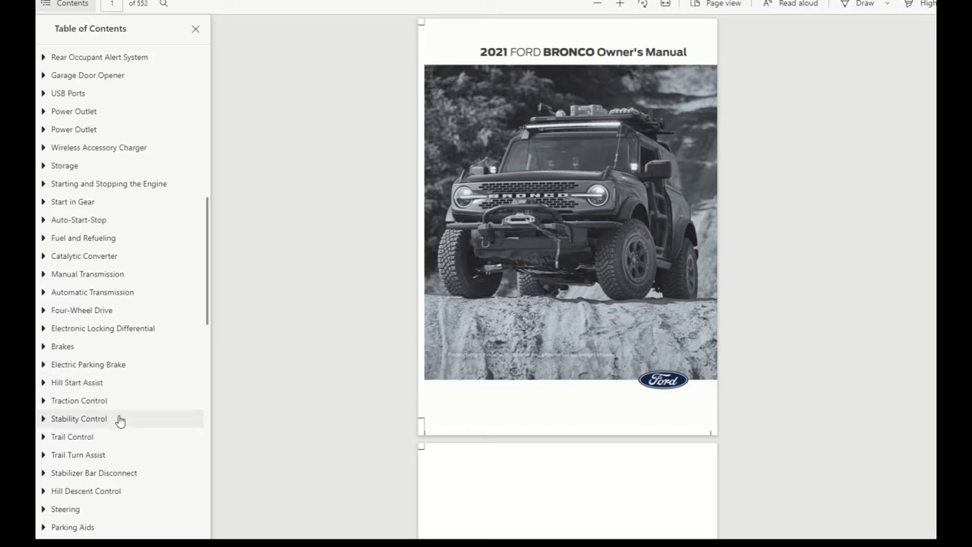
pyautogui.moveTo(114, 459)
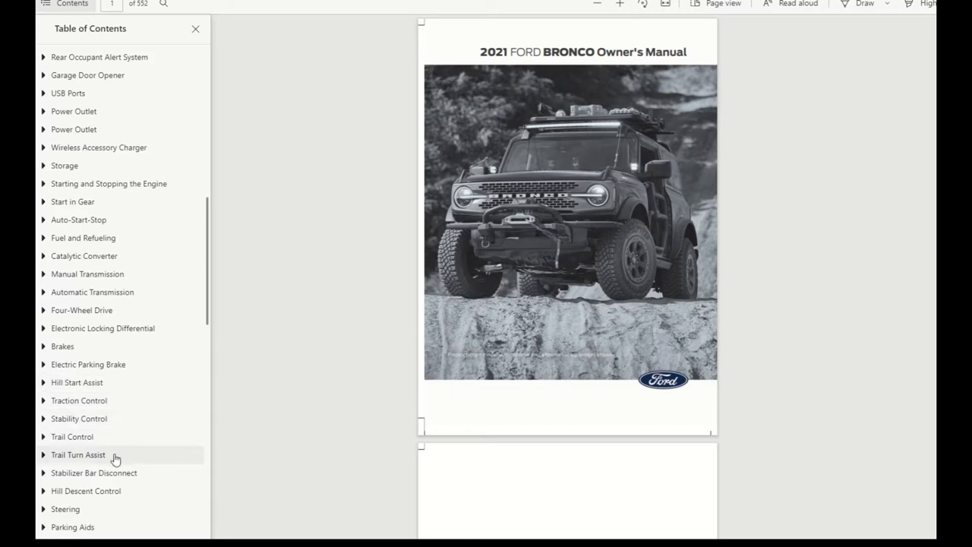
pyautogui.moveTo(120, 478)
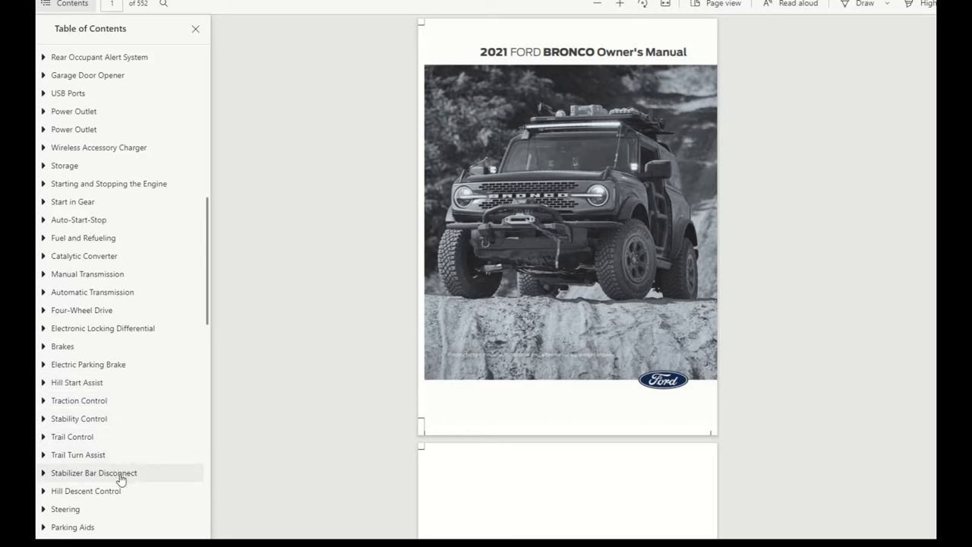
pyautogui.scroll(-3)
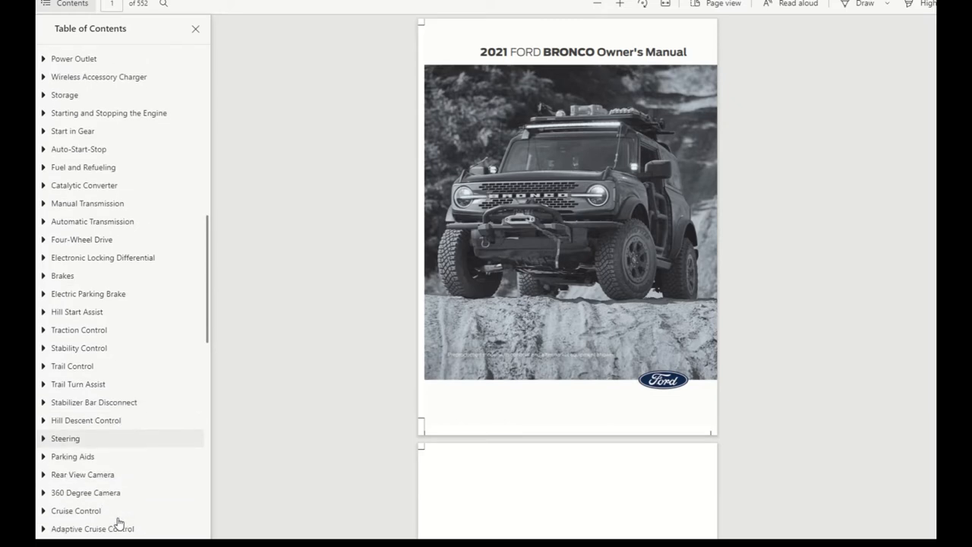
pyautogui.scroll(-3)
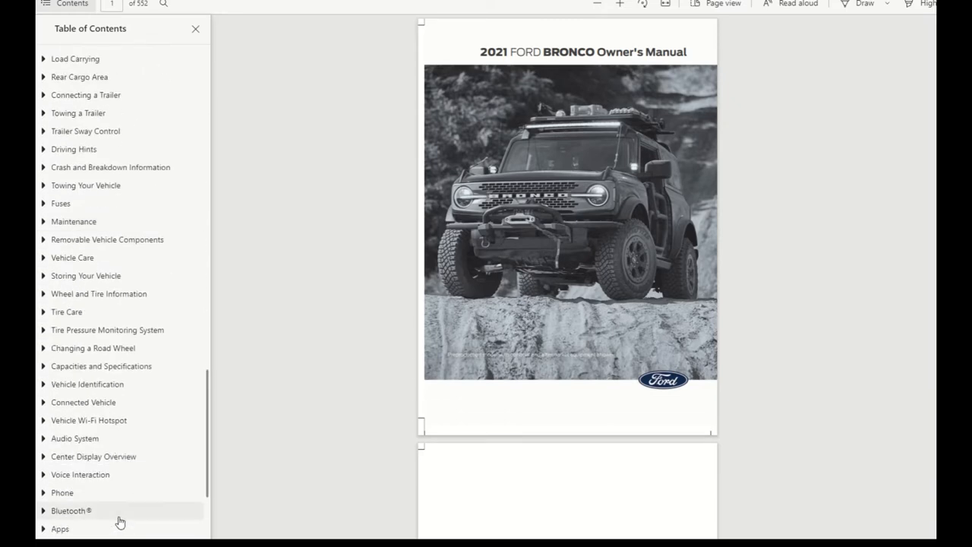
pyautogui.scroll(-3)
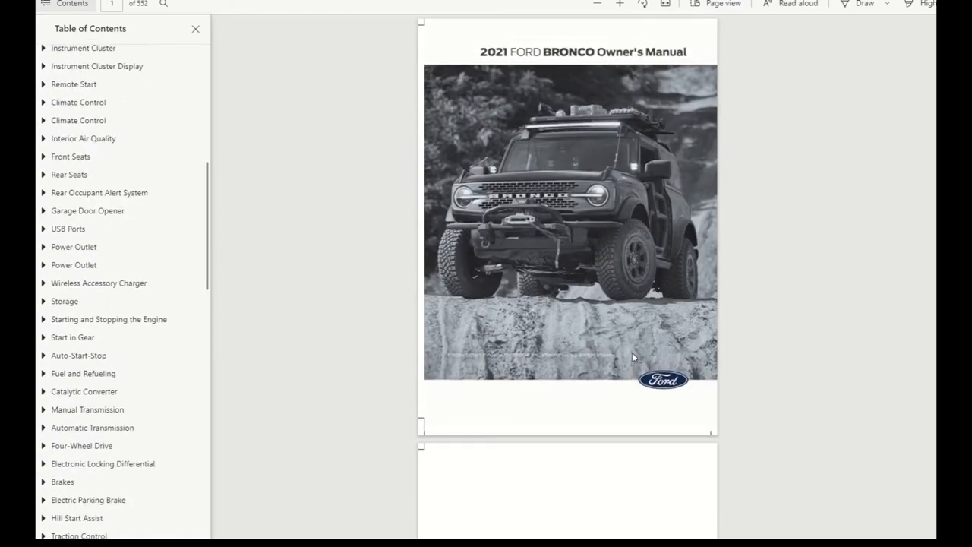
# Step: Scroll from the cover to page 3's copyright and Proposition 65 warnings
pyautogui.scroll(-3)
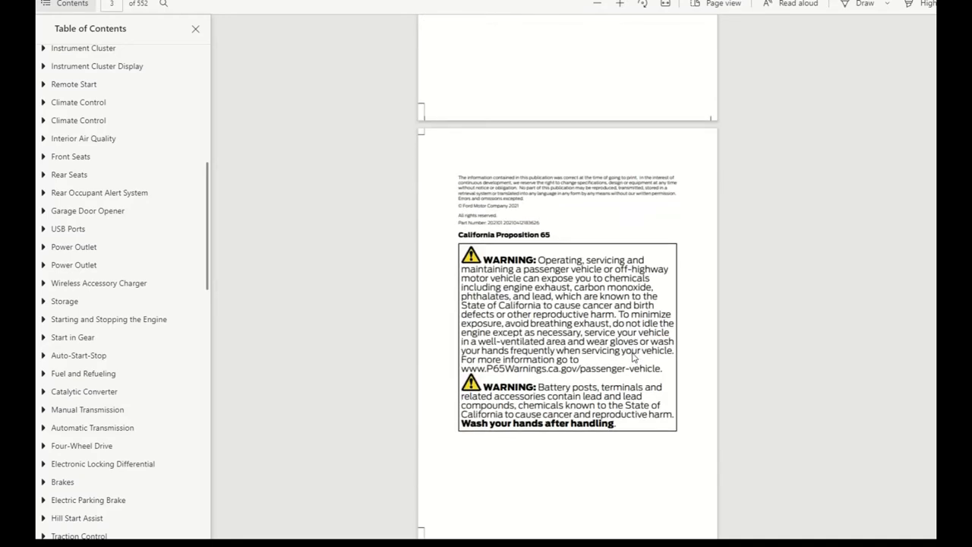
pyautogui.scroll(-3)
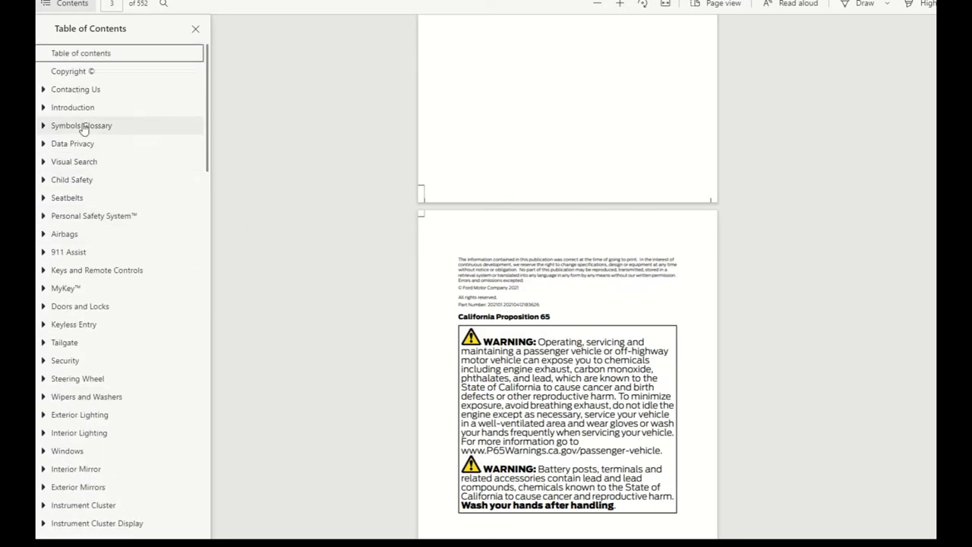
pyautogui.moveTo(111, 107)
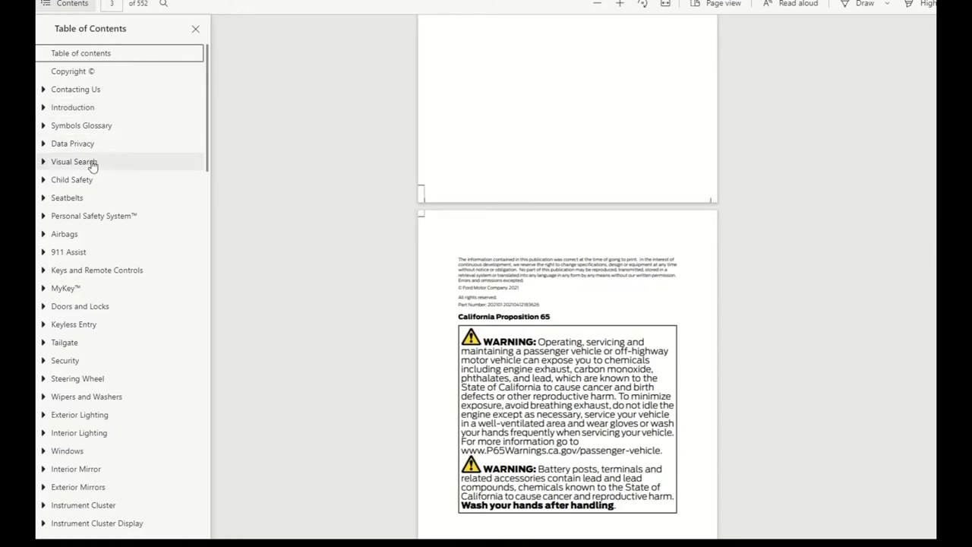
pyautogui.moveTo(97, 190)
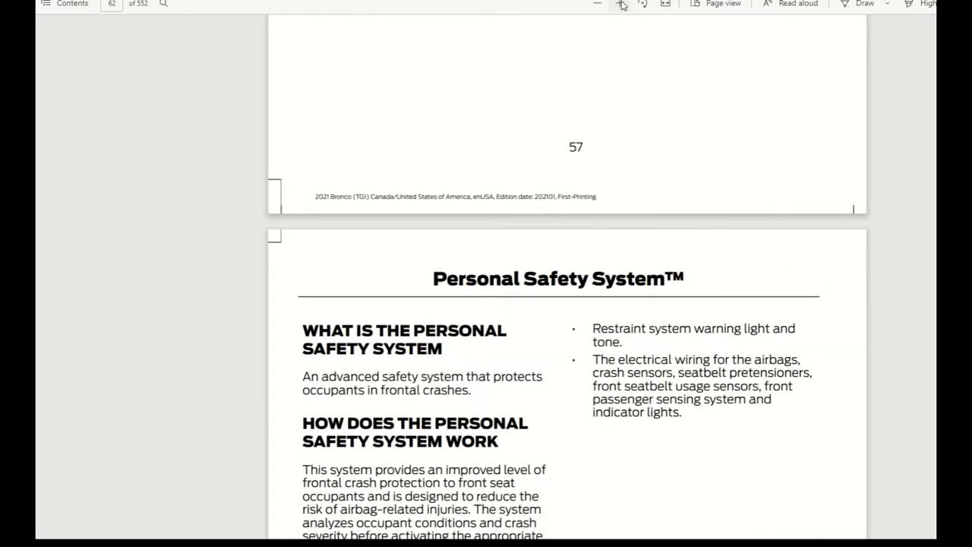
# Step: Scroll through the Personal Safety System pages to page 64's Safety Canopy warnings
pyautogui.scroll(-3)
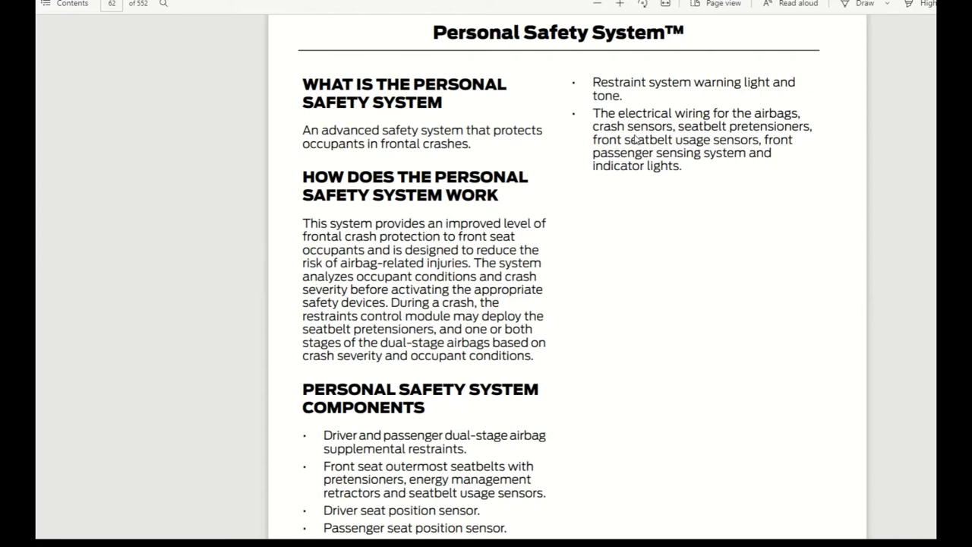
pyautogui.scroll(-3)
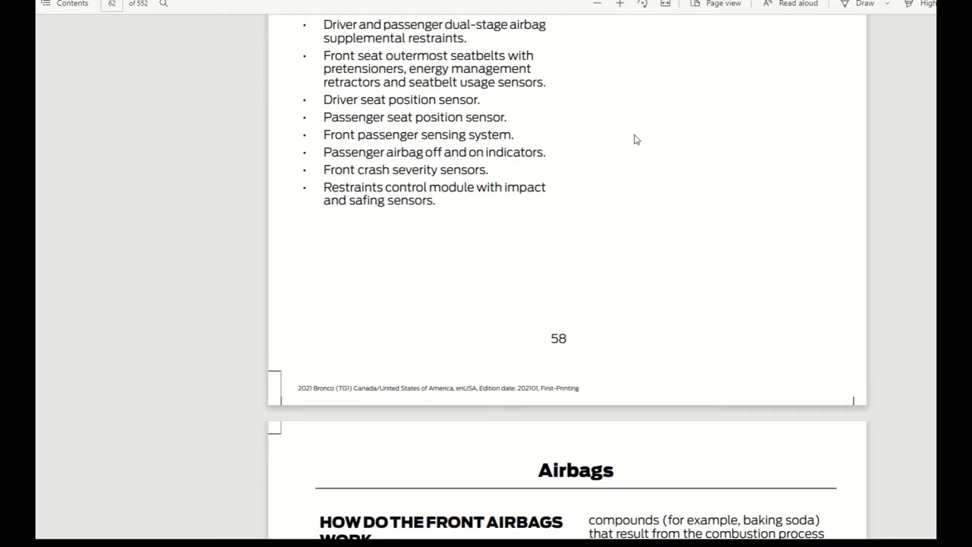
pyautogui.moveTo(615, 144)
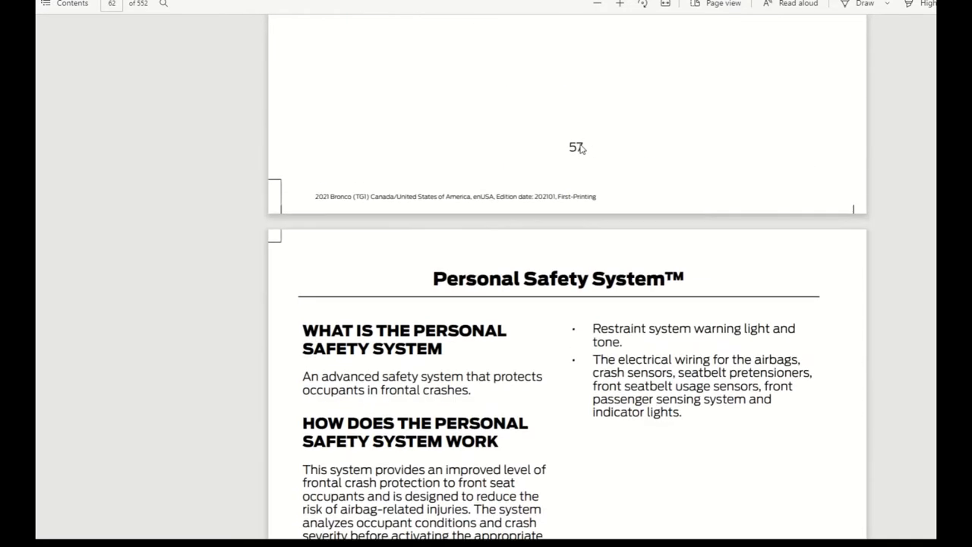
pyautogui.scroll(-3)
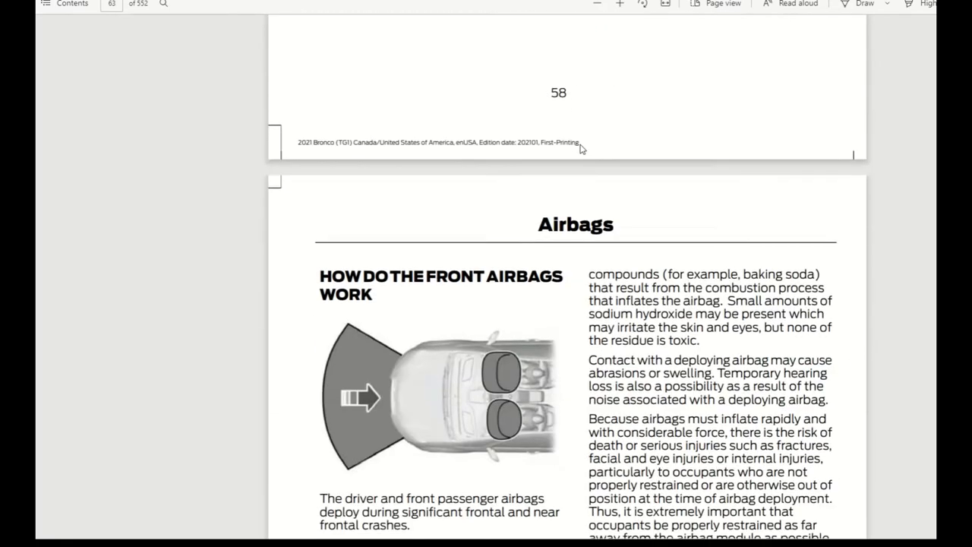
pyautogui.scroll(-3)
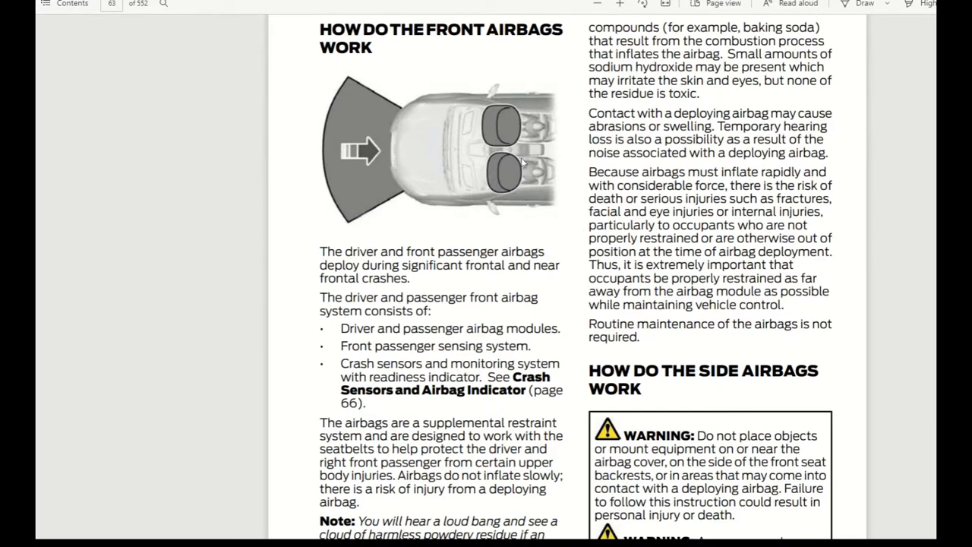
pyautogui.moveTo(531, 264)
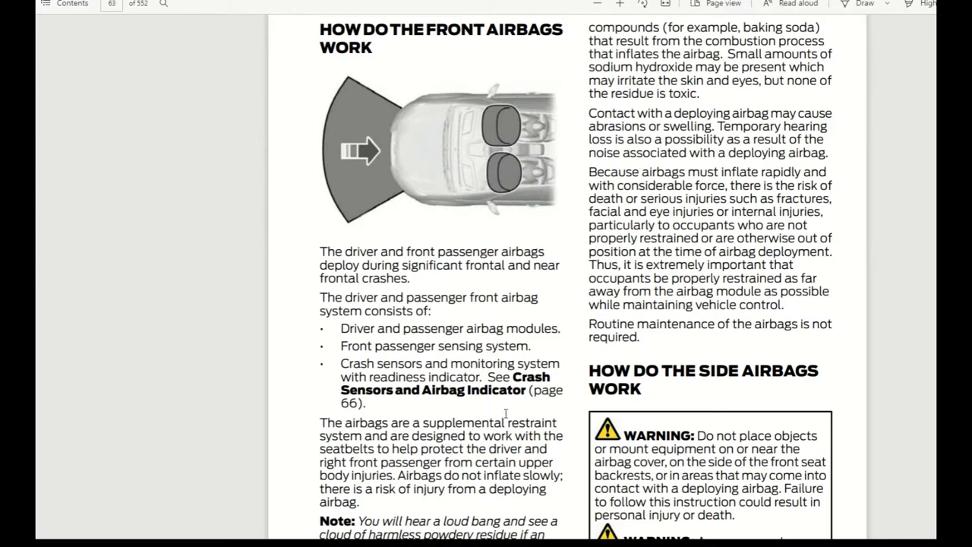
pyautogui.moveTo(572, 212)
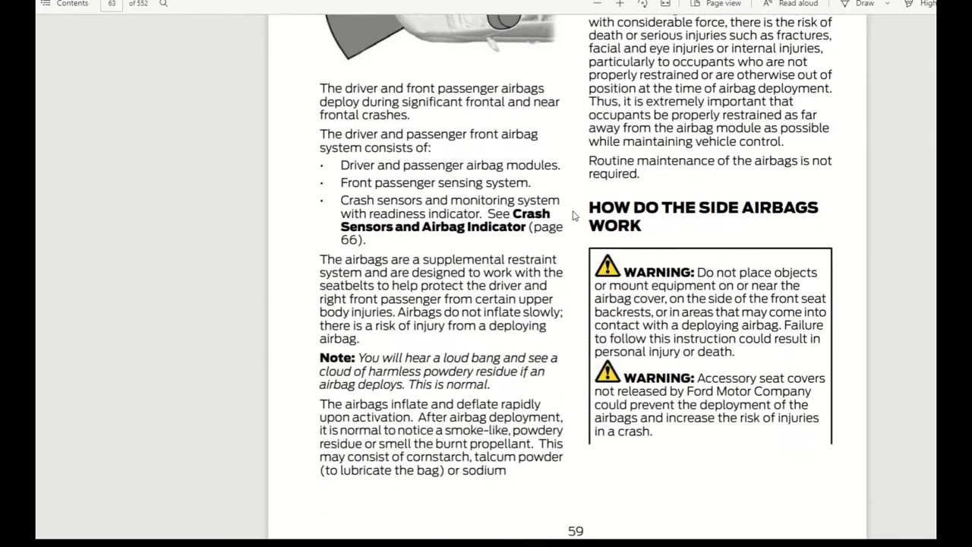
pyautogui.scroll(-3)
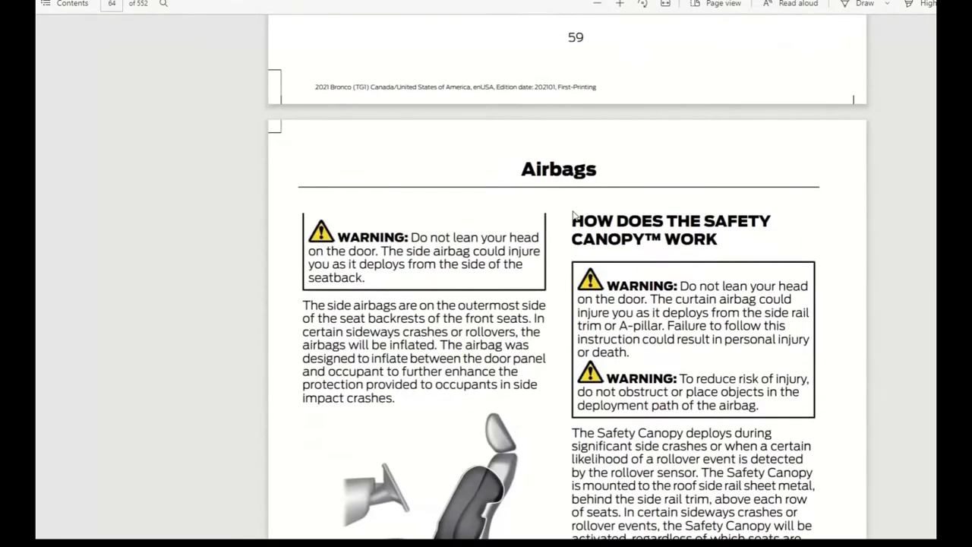
# Step: Scroll past page 60's side airbags into the Safety Canopy components page
pyautogui.scroll(-3)
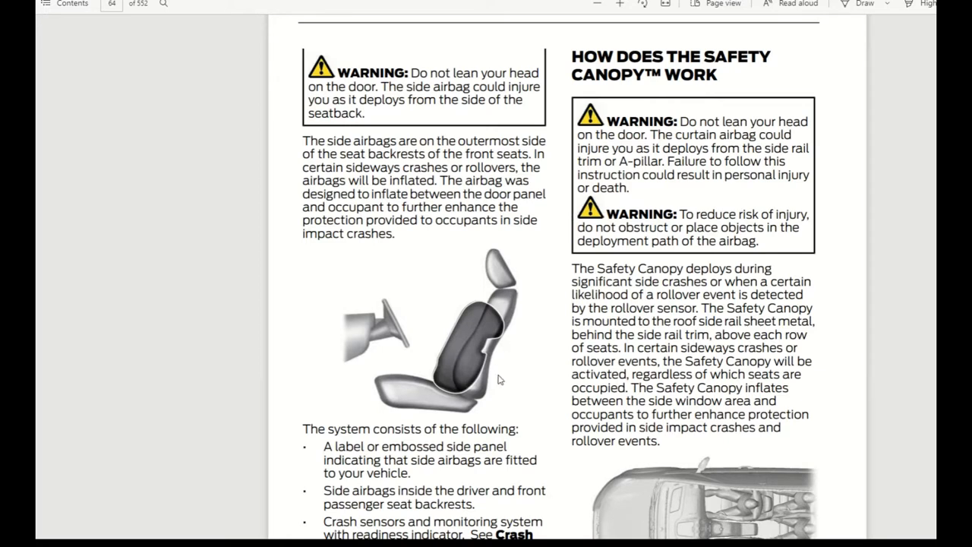
pyautogui.moveTo(492, 351)
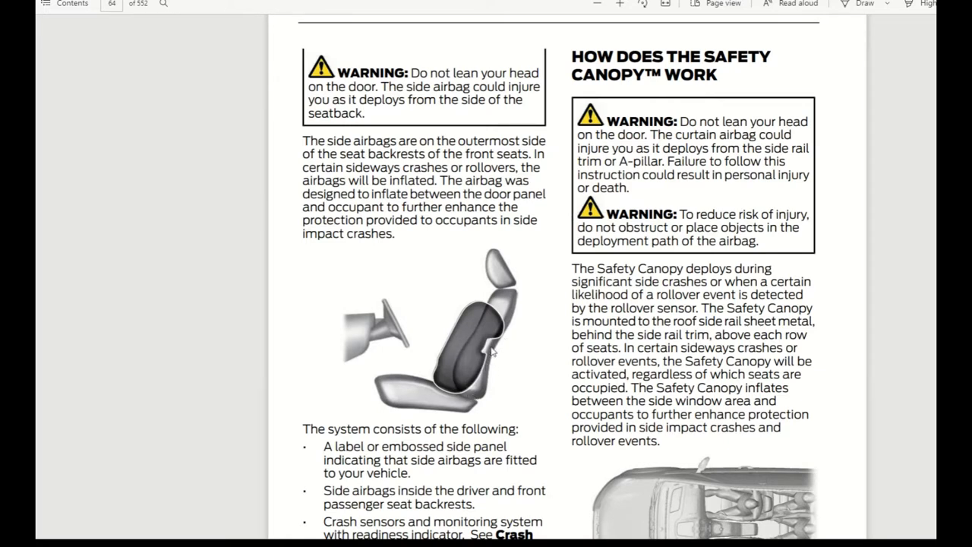
pyautogui.moveTo(505, 336)
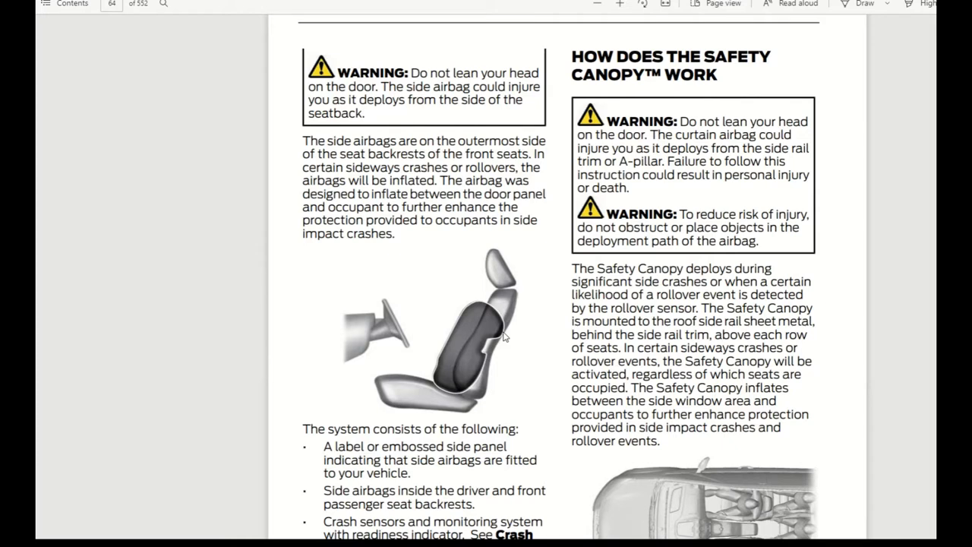
pyautogui.moveTo(487, 353)
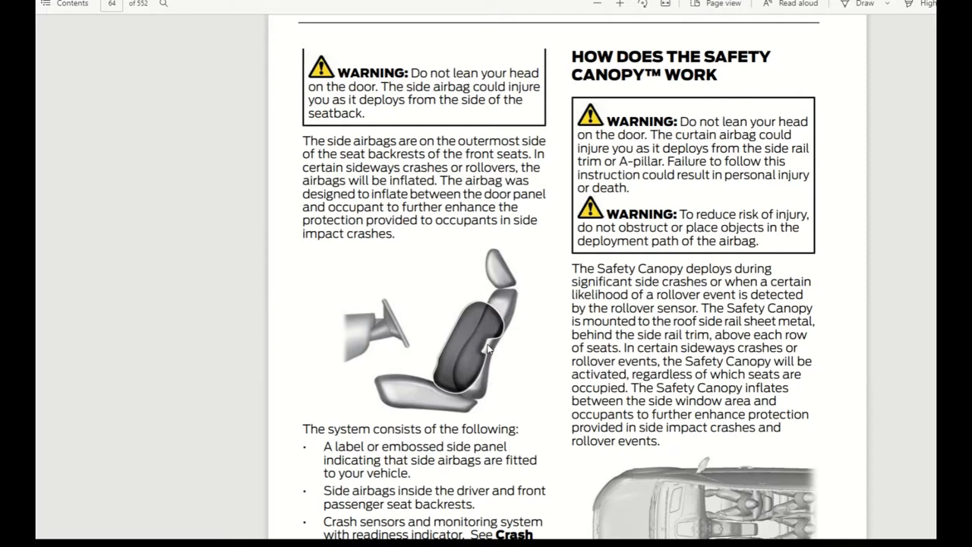
pyautogui.moveTo(486, 342)
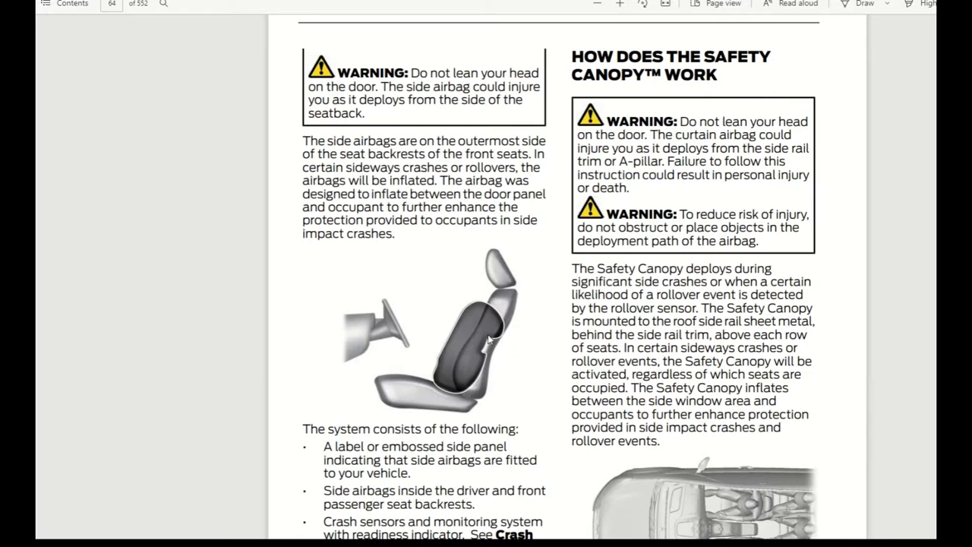
pyautogui.scroll(-3)
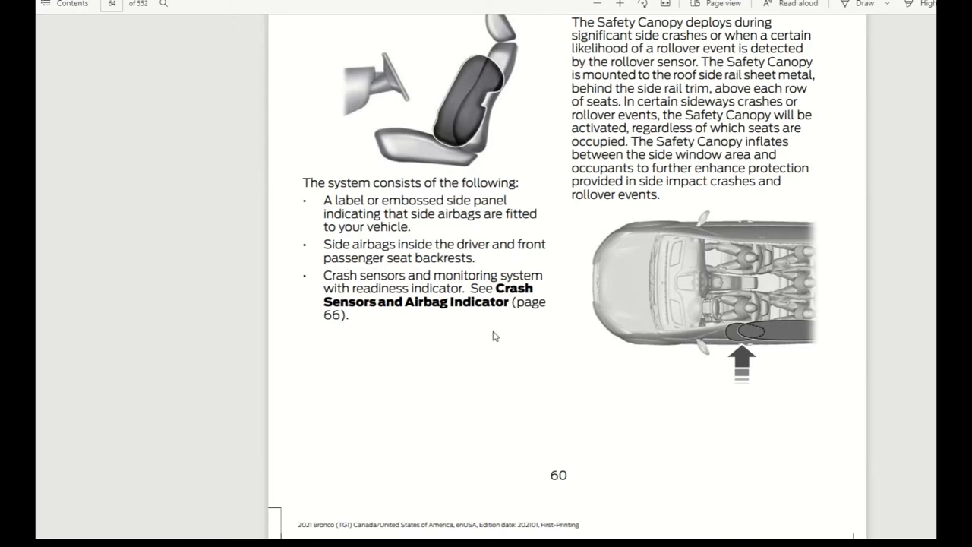
pyautogui.moveTo(483, 312)
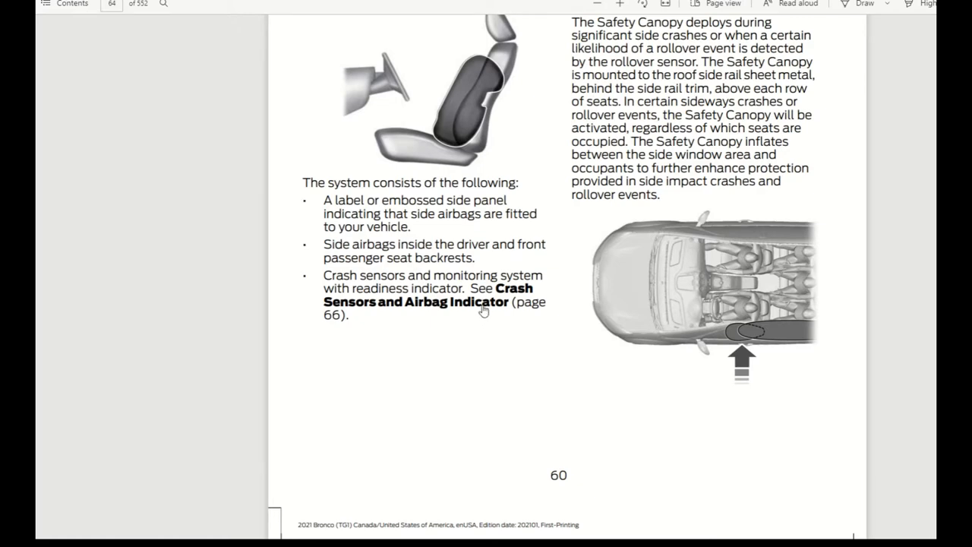
pyautogui.scroll(-3)
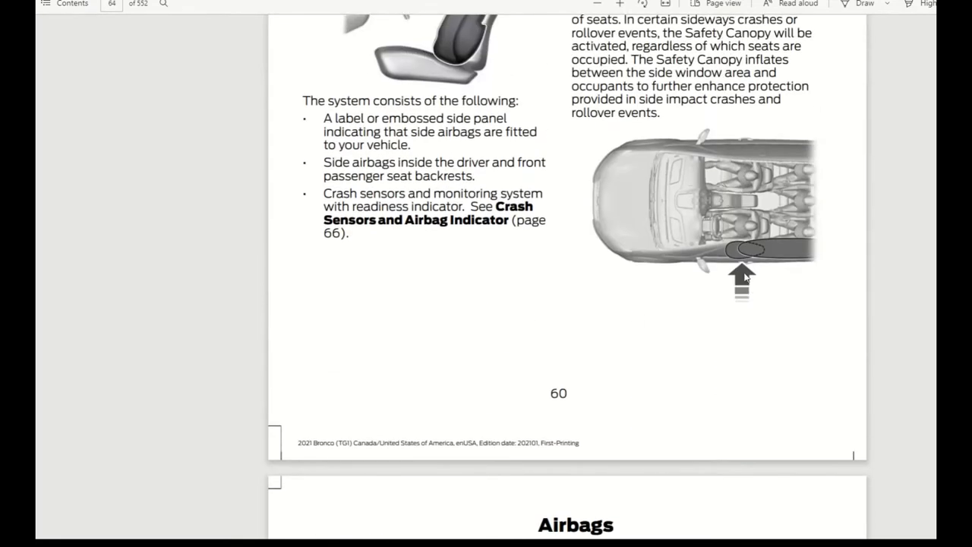
pyautogui.moveTo(748, 266)
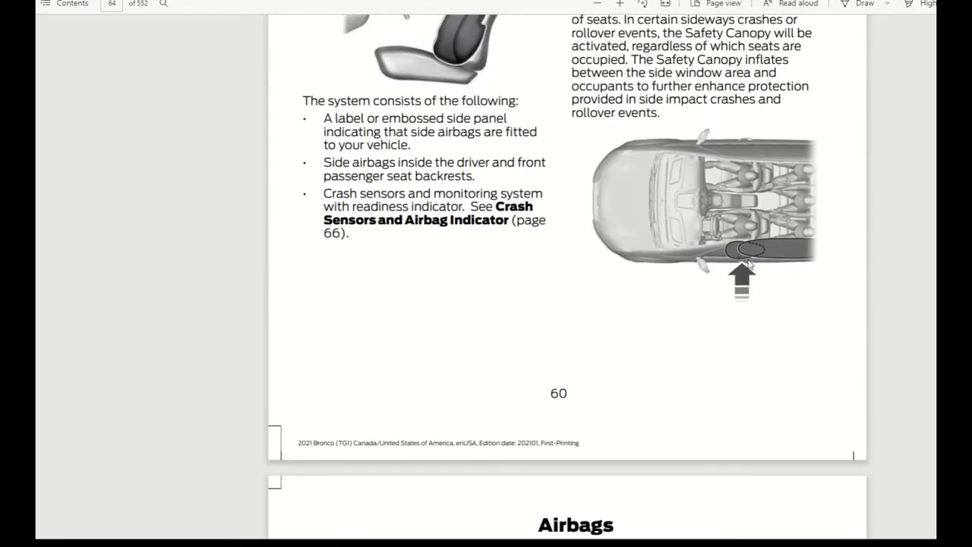
pyautogui.moveTo(749, 218)
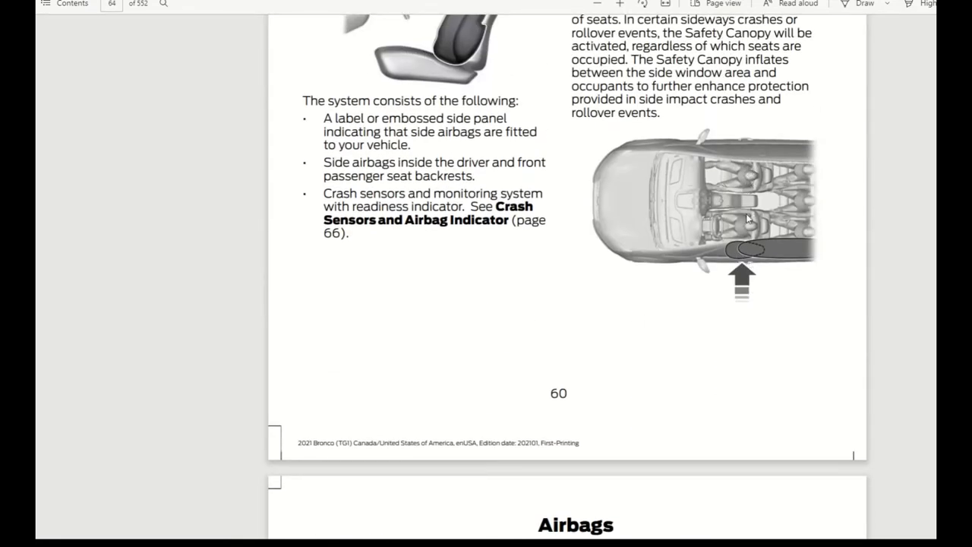
pyautogui.moveTo(743, 255)
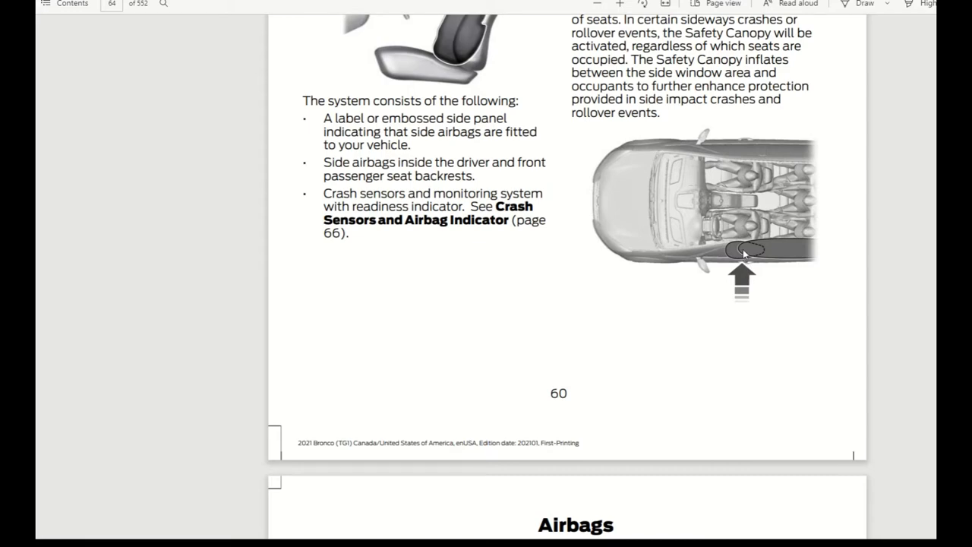
pyautogui.scroll(-3)
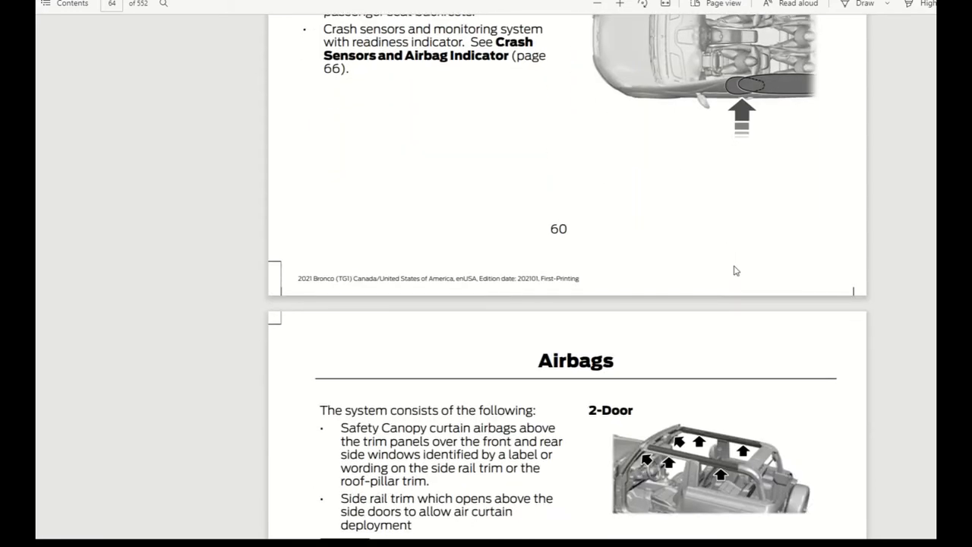
# Step: Scroll past the Safety Canopy components to Properly Adjusting the Driver and Front Passenger Seats
pyautogui.scroll(-3)
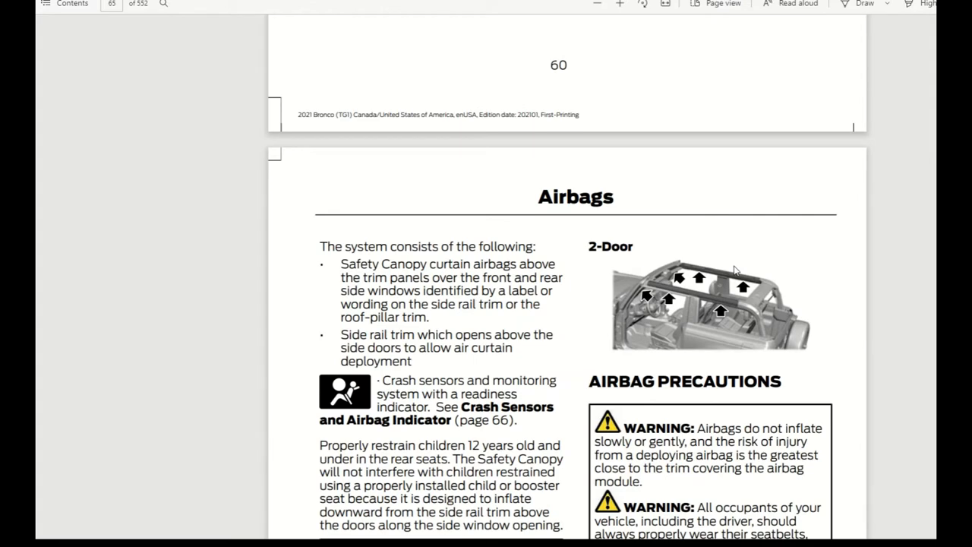
pyautogui.scroll(-3)
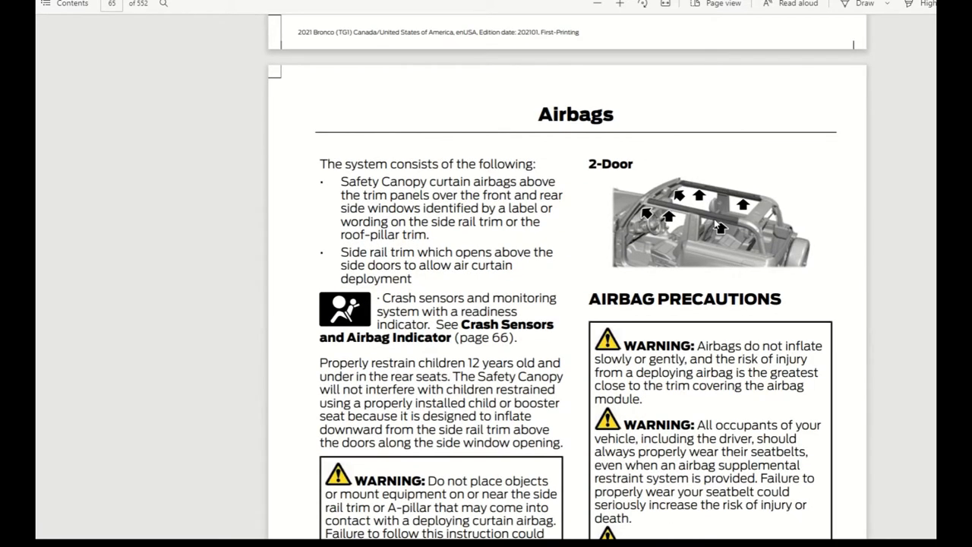
pyautogui.moveTo(693, 203)
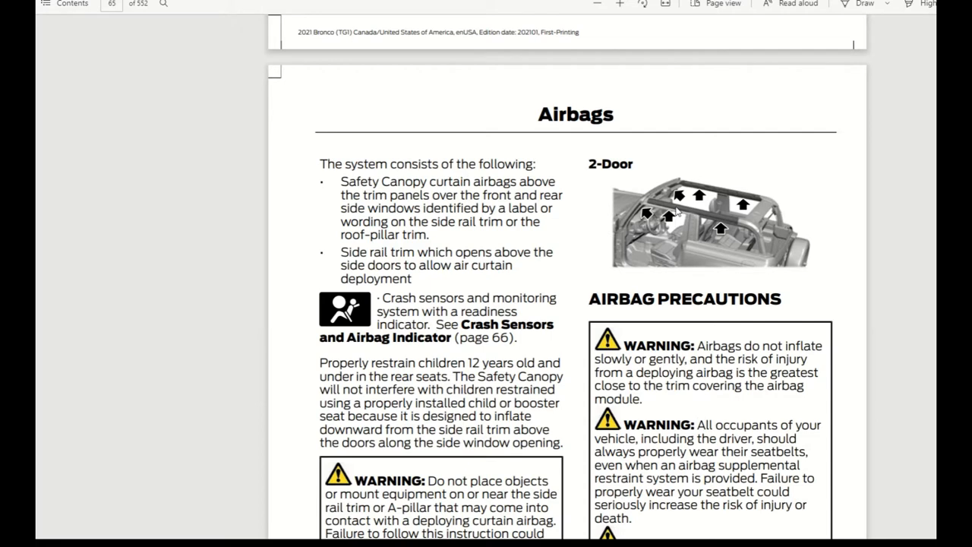
pyautogui.moveTo(676, 211)
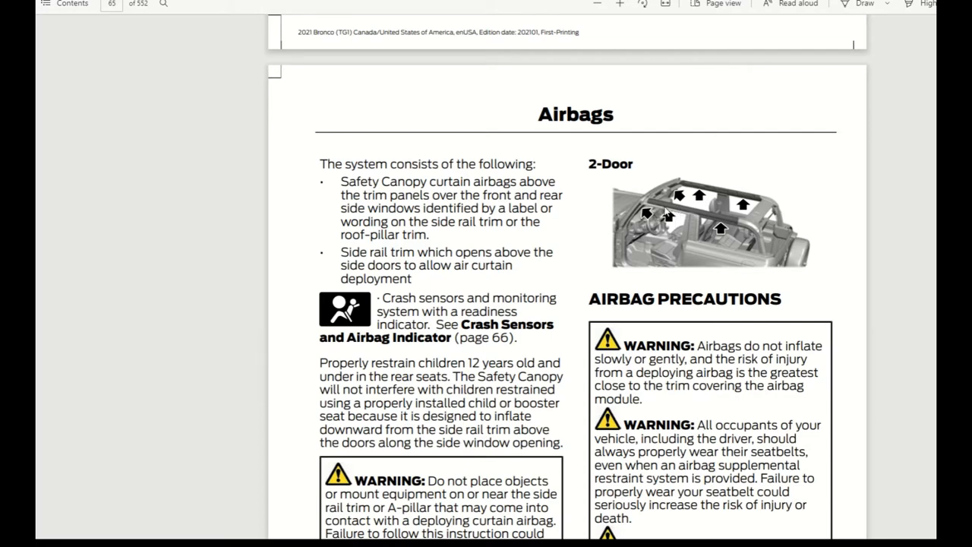
pyautogui.moveTo(665, 213)
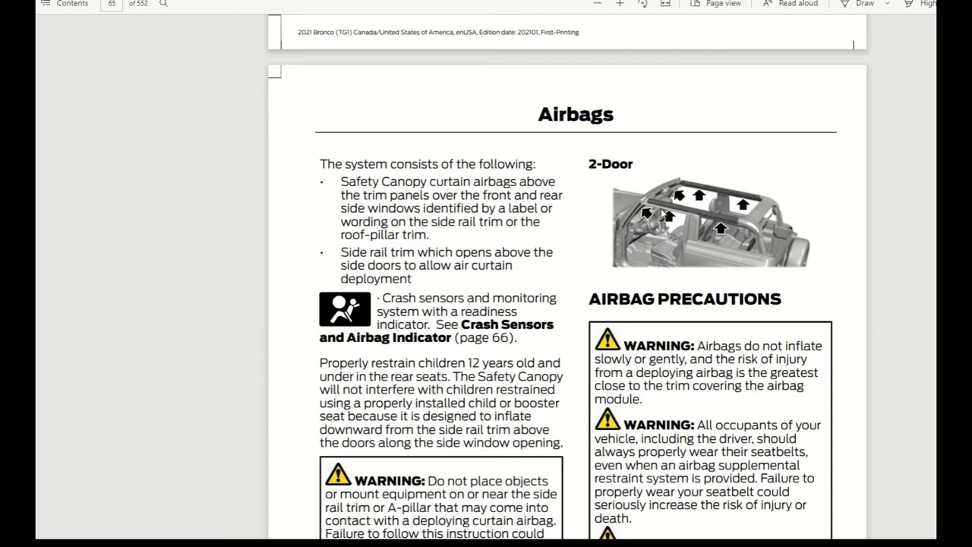
pyautogui.moveTo(732, 245)
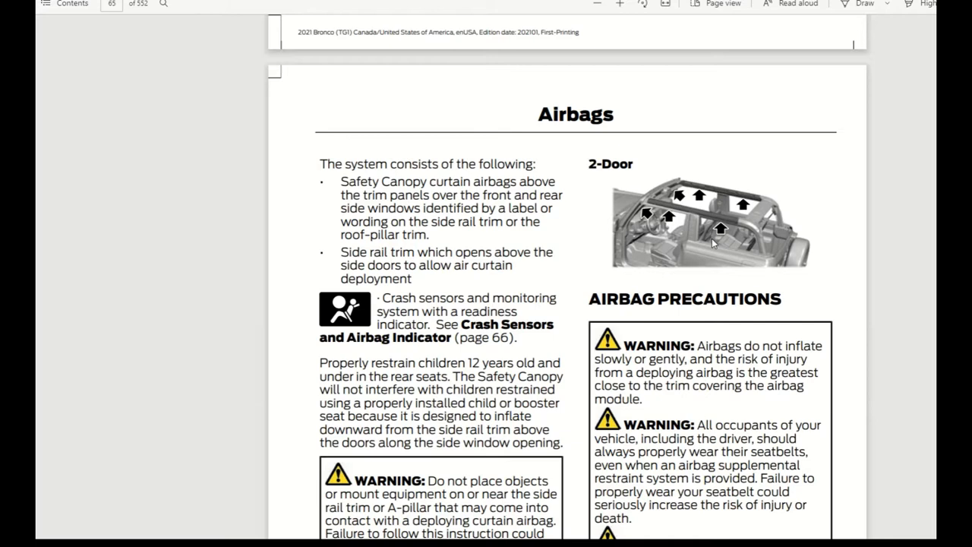
pyautogui.moveTo(695, 230)
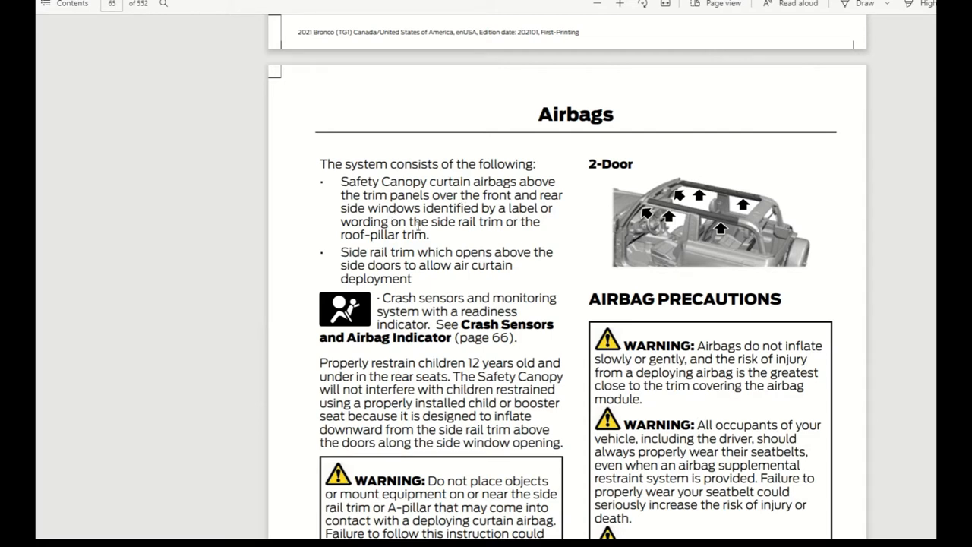
pyautogui.moveTo(517, 230)
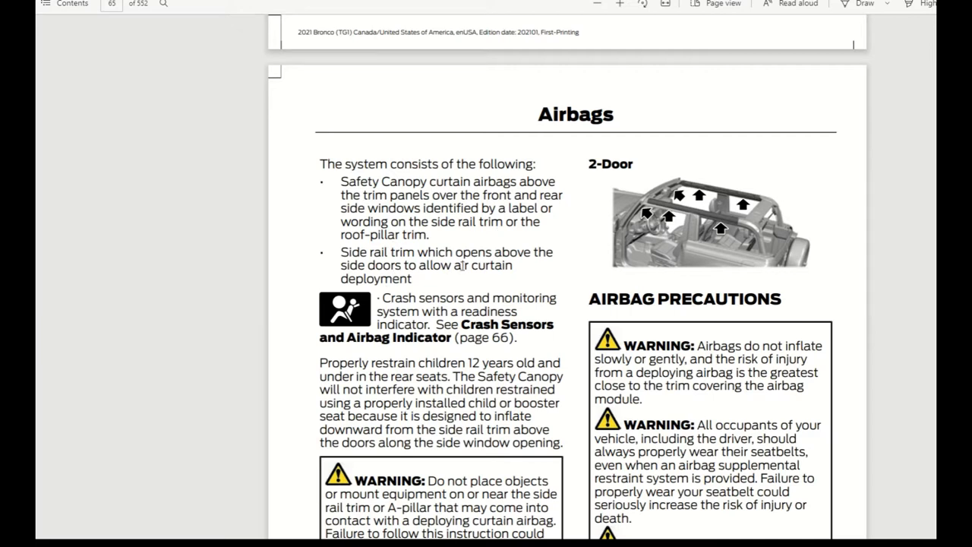
pyautogui.moveTo(503, 278)
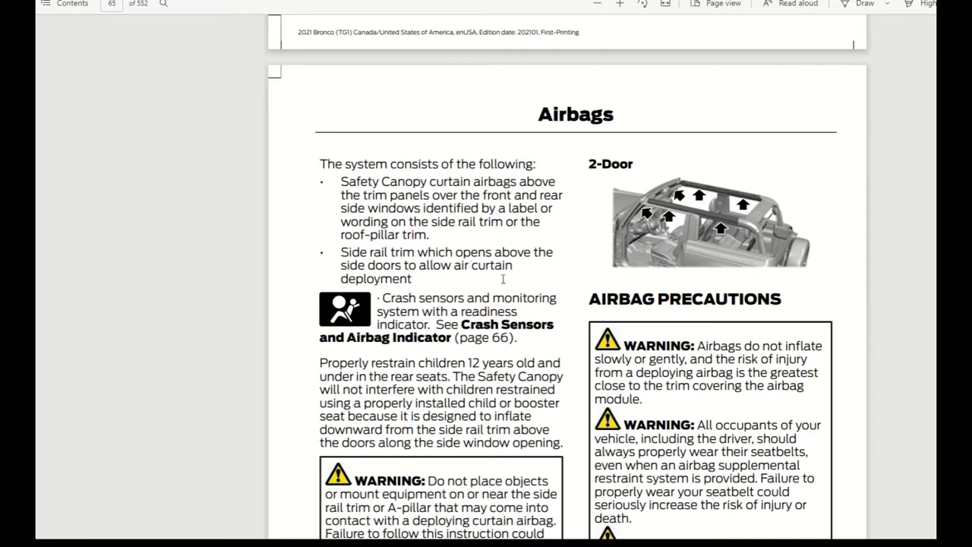
pyautogui.scroll(-3)
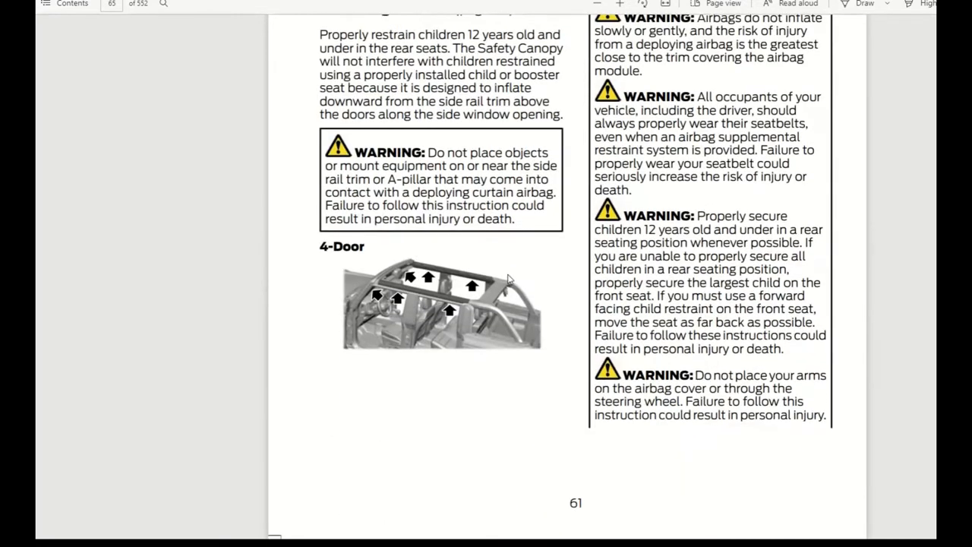
pyautogui.scroll(-3)
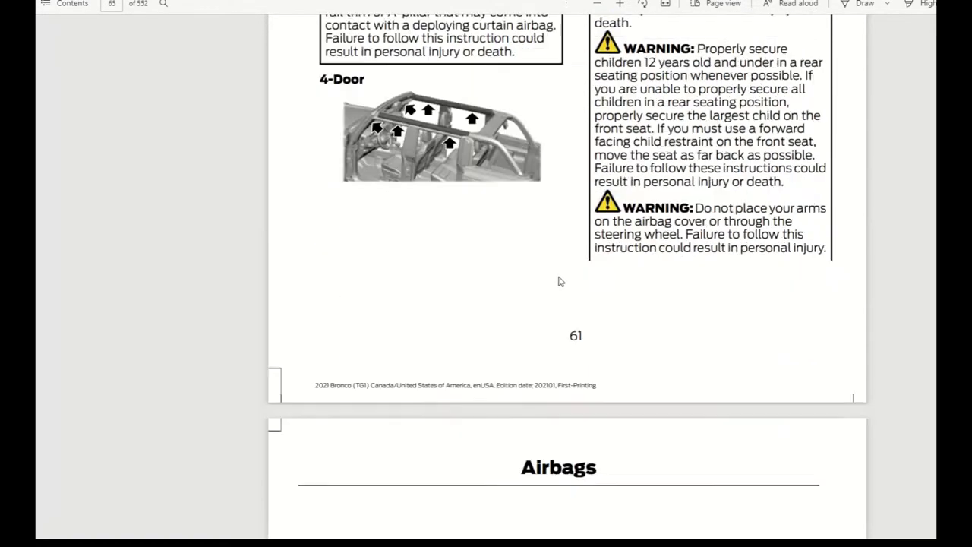
pyautogui.scroll(-3)
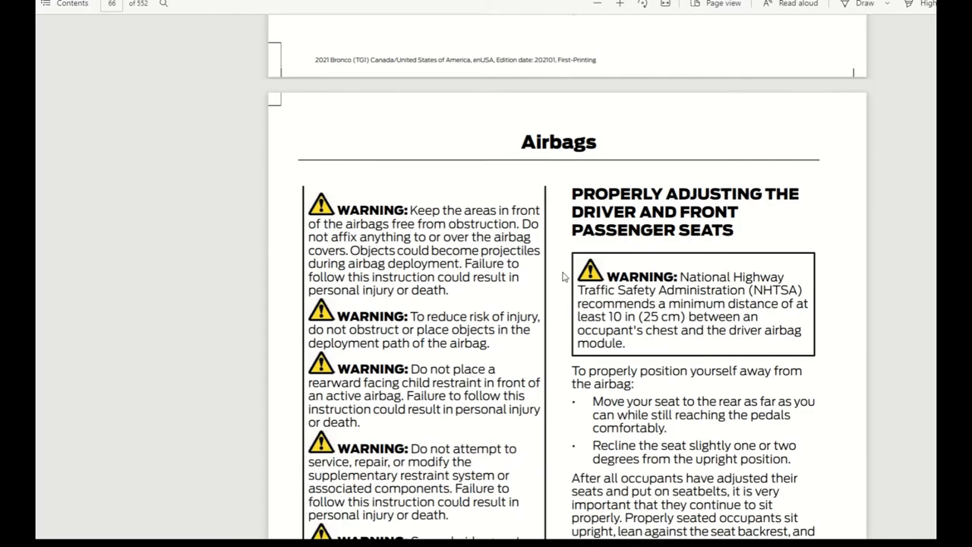
# Step: Scroll through the front passenger sensing system pages to Disposing of Airbags on page 71
pyautogui.scroll(-3)
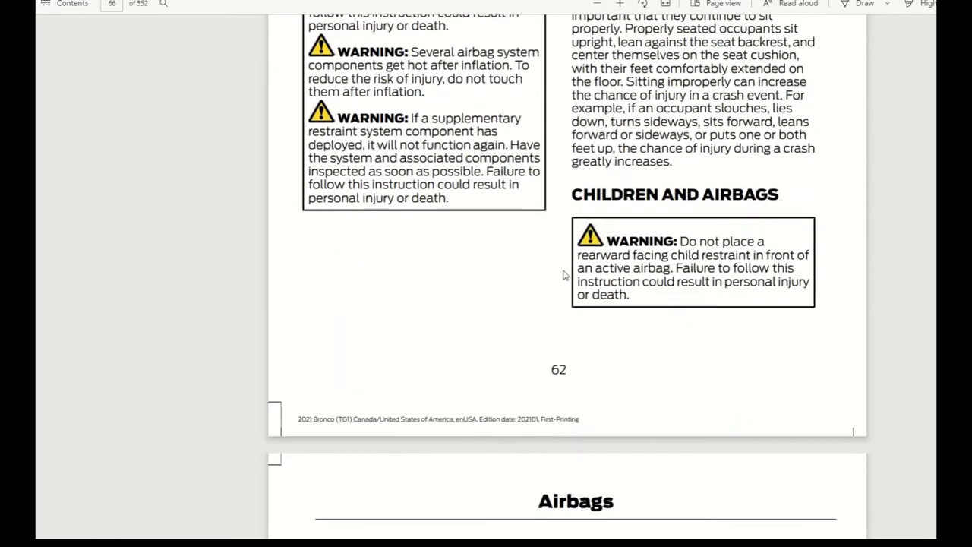
pyautogui.scroll(-3)
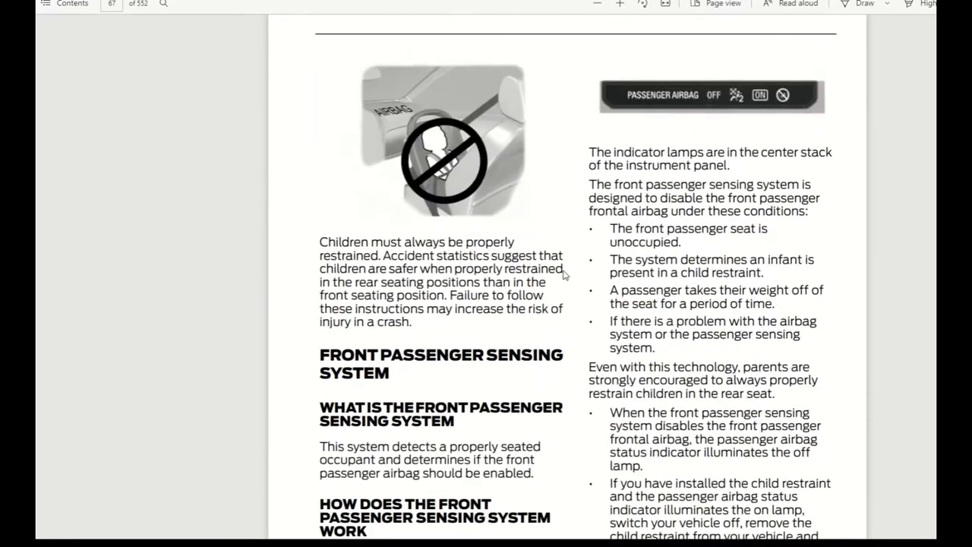
pyautogui.scroll(-3)
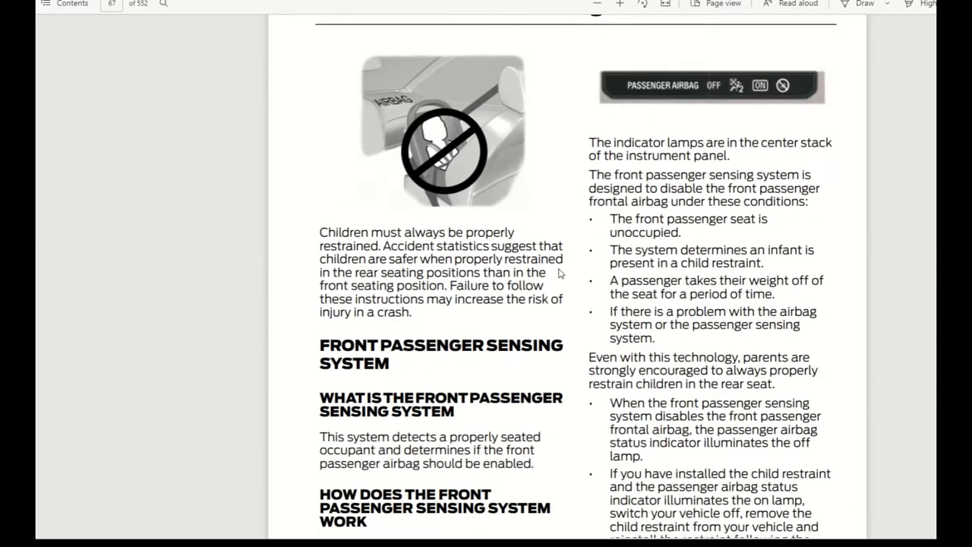
pyautogui.scroll(-3)
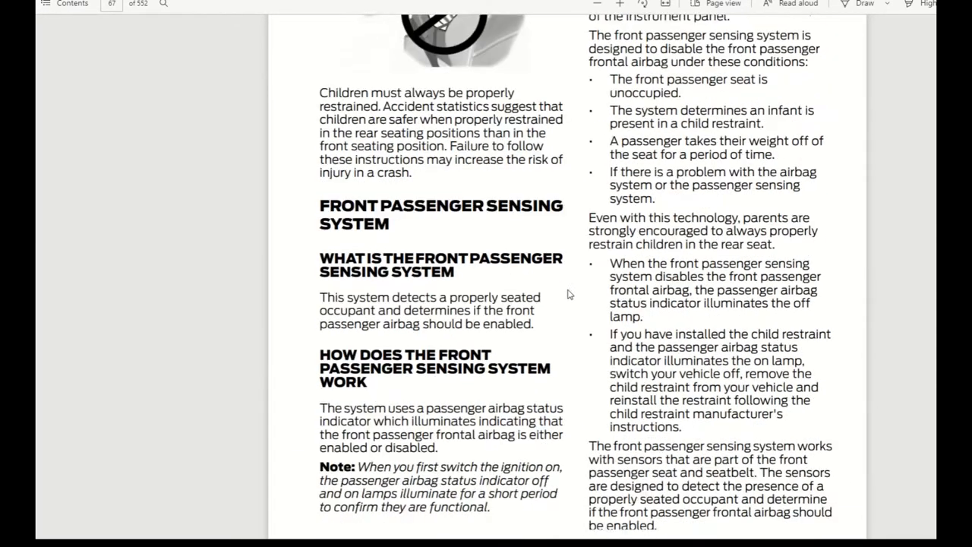
pyautogui.scroll(-3)
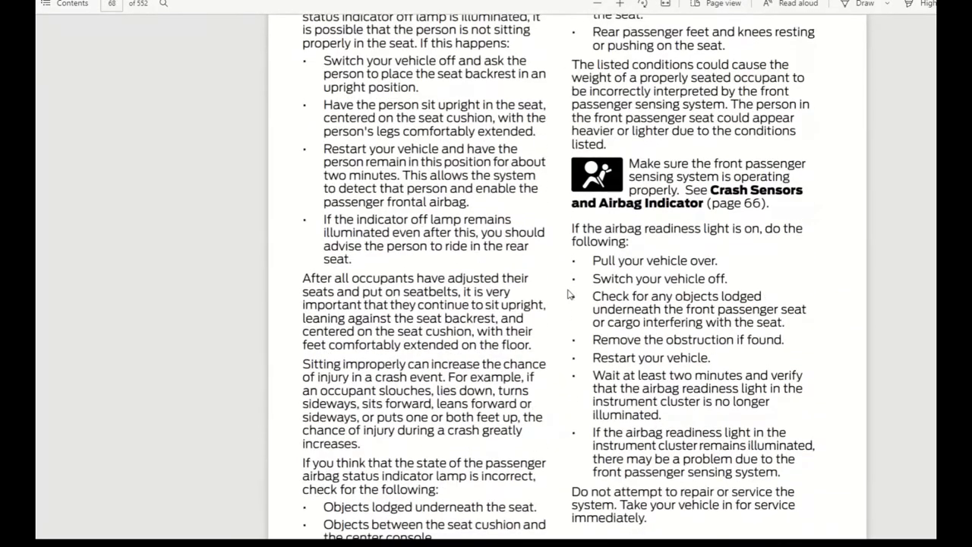
pyautogui.scroll(-3)
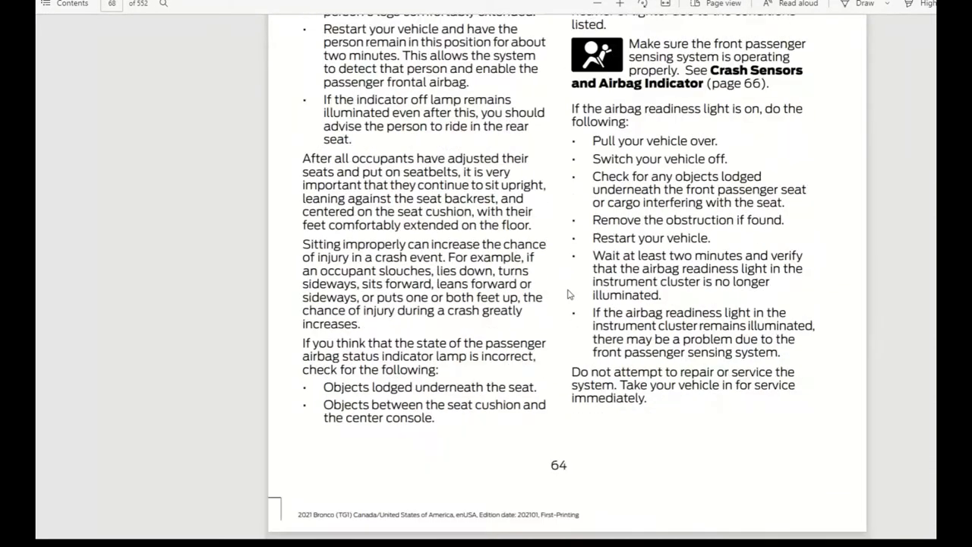
pyautogui.scroll(-3)
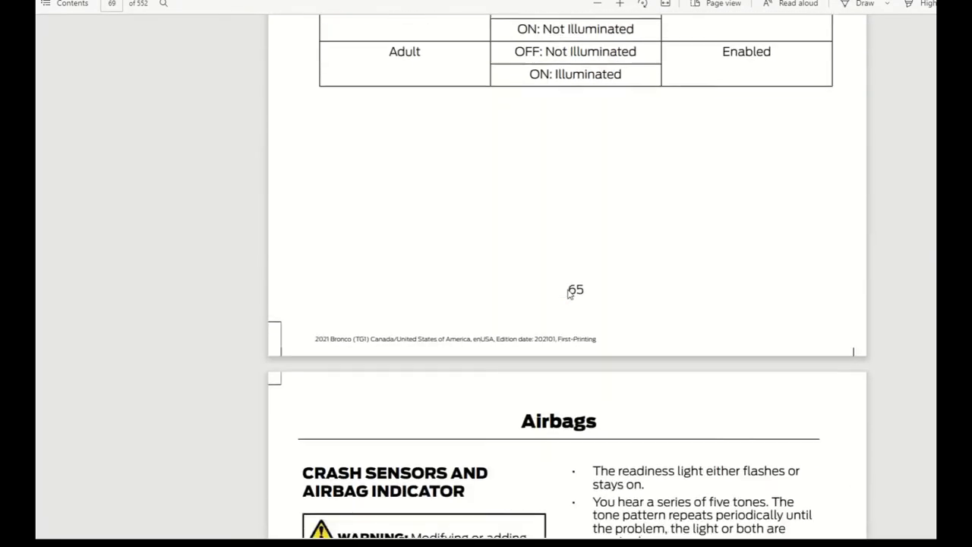
pyautogui.scroll(-3)
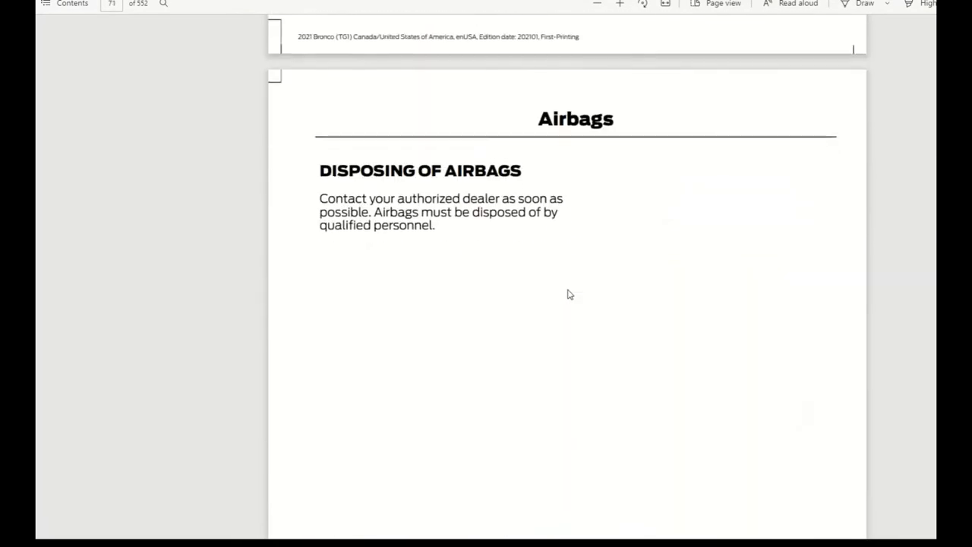
# Step: Scroll past 911 Assist limitations to Remote Control Limitations on page 73
pyautogui.scroll(-3)
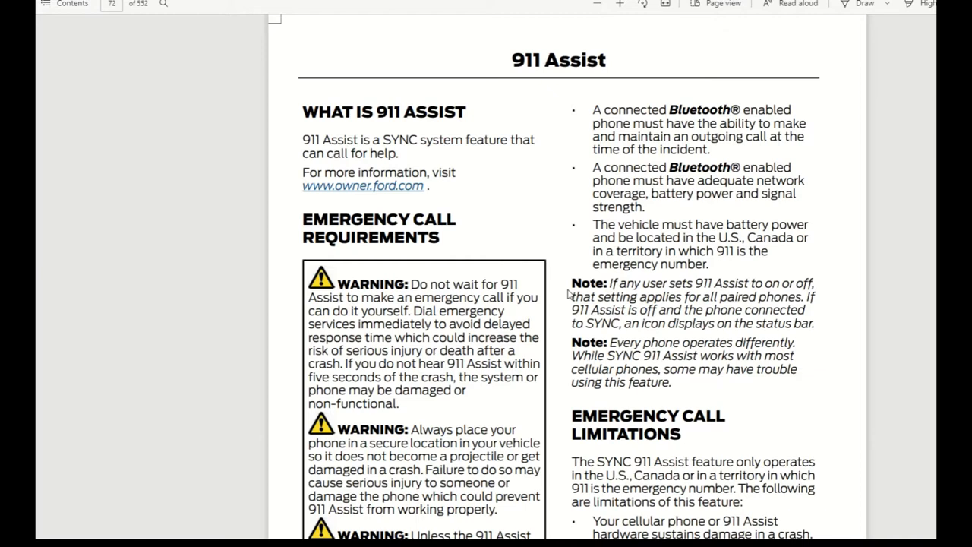
pyautogui.moveTo(682, 278)
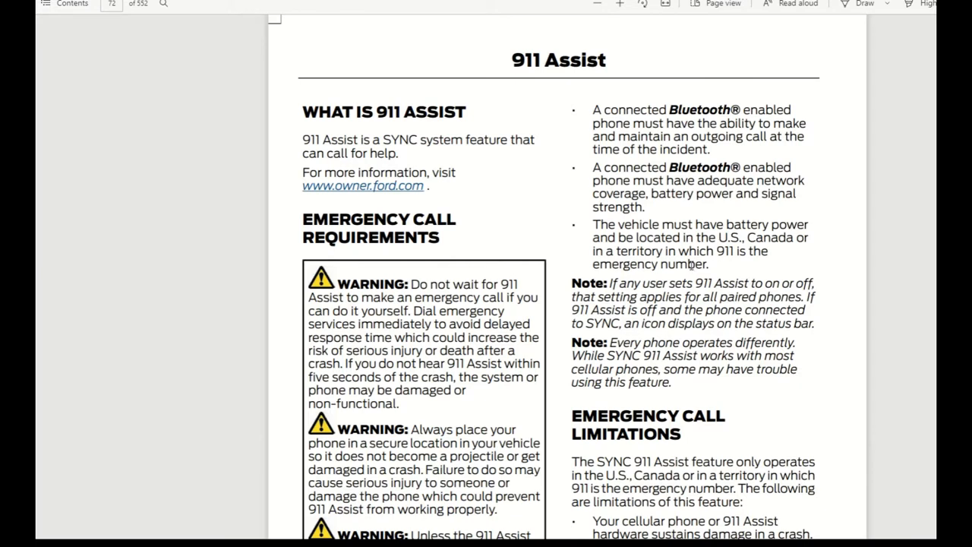
pyautogui.scroll(-3)
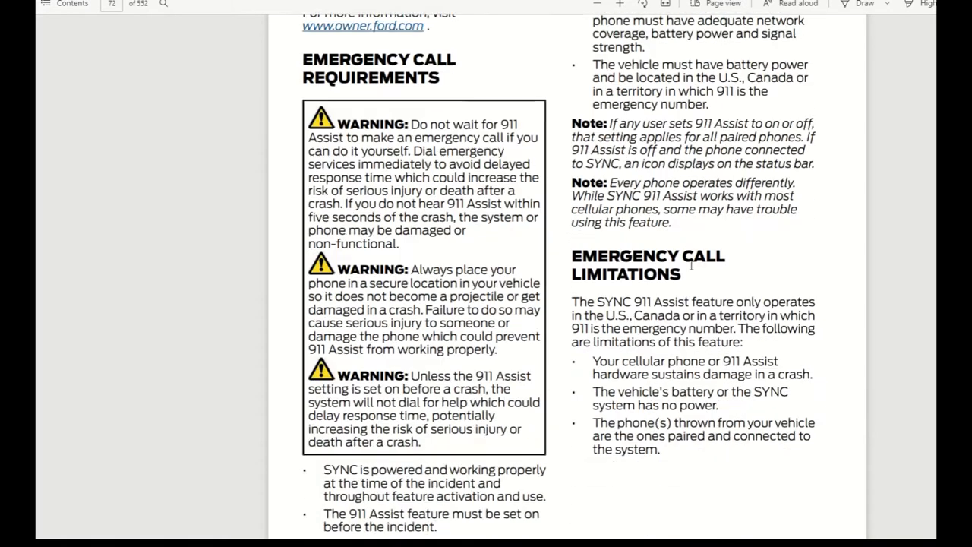
pyautogui.scroll(-3)
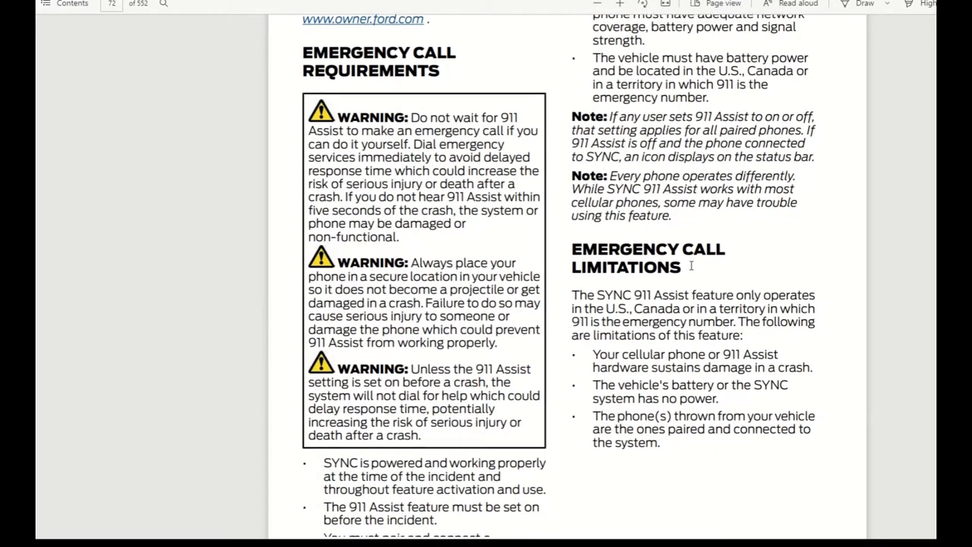
pyautogui.scroll(-3)
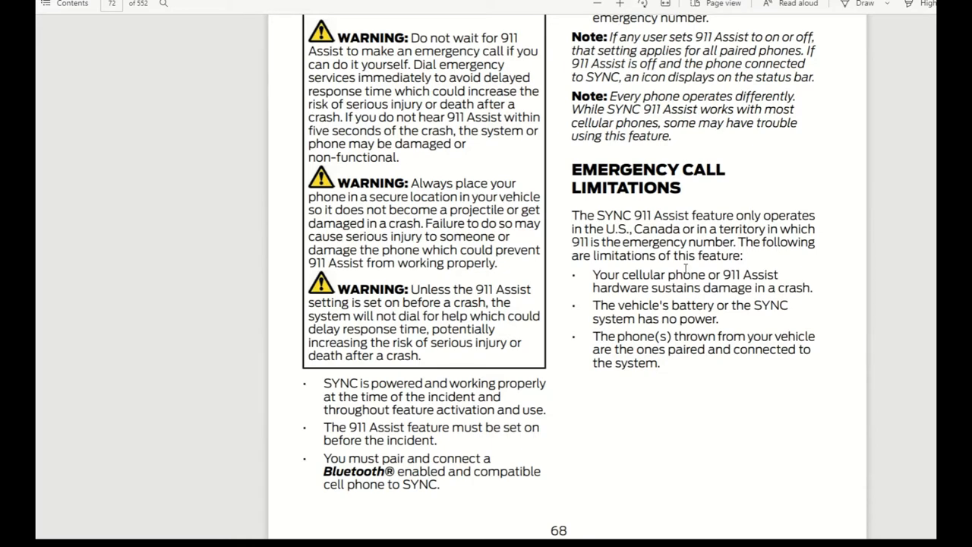
pyautogui.scroll(-3)
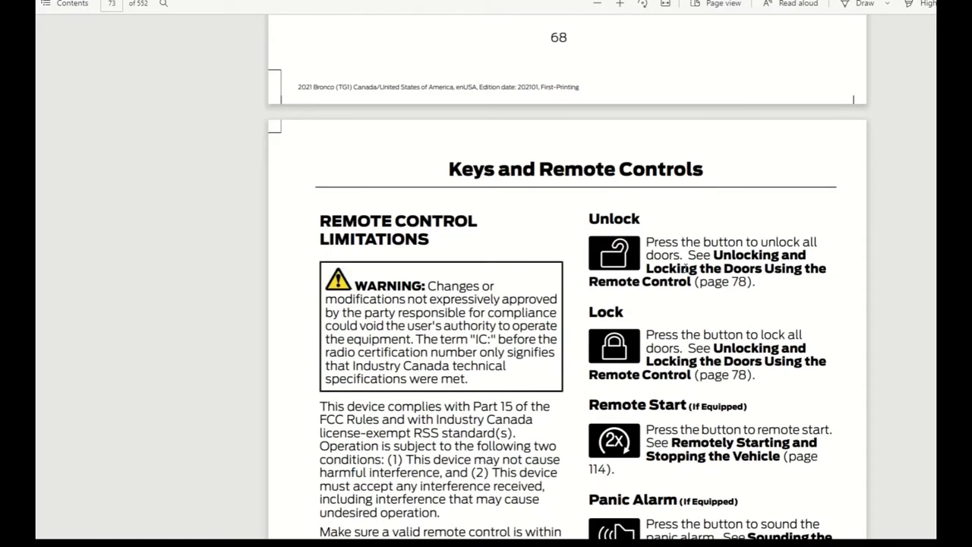
# Step: Scroll past key blade removal and panic alarm to page 75's battery replacement steps
pyautogui.scroll(-3)
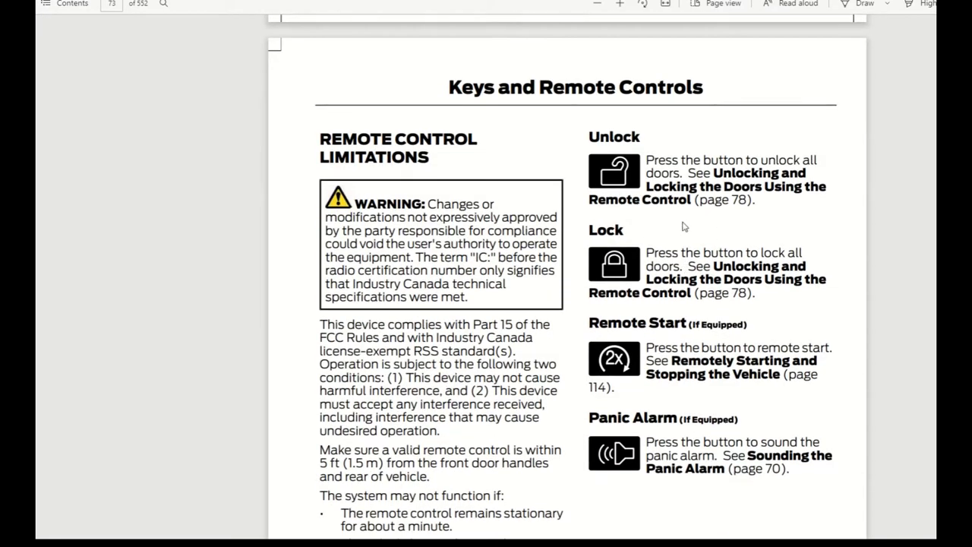
pyautogui.moveTo(650, 285)
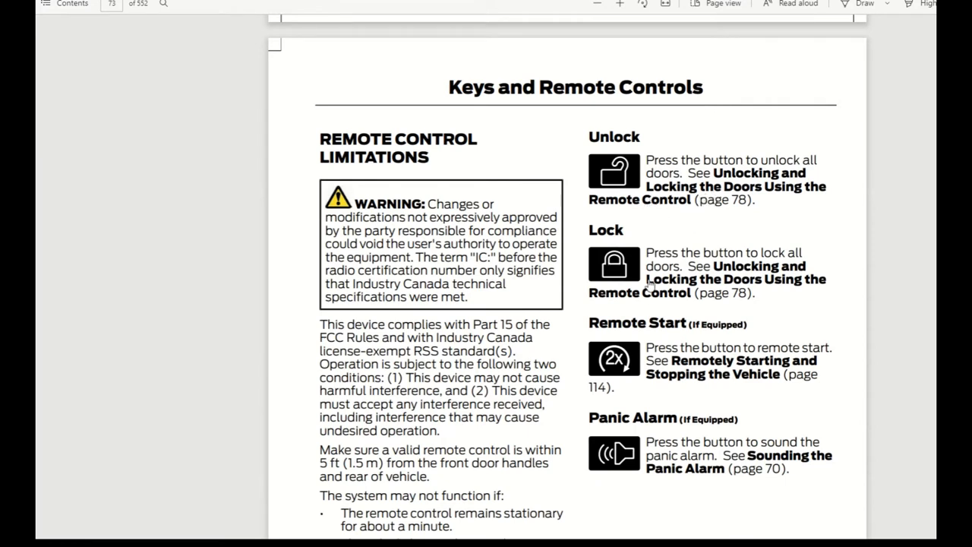
pyautogui.moveTo(682, 413)
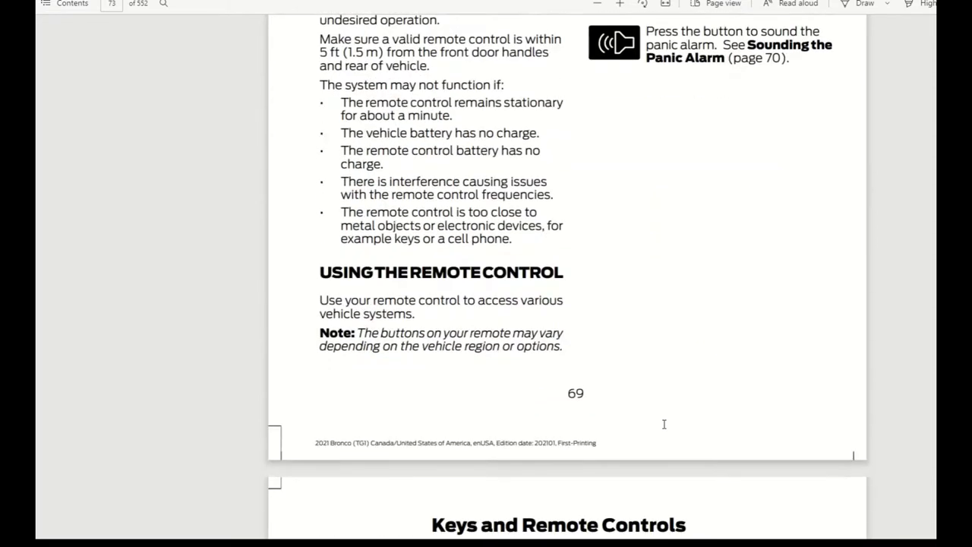
pyautogui.scroll(-3)
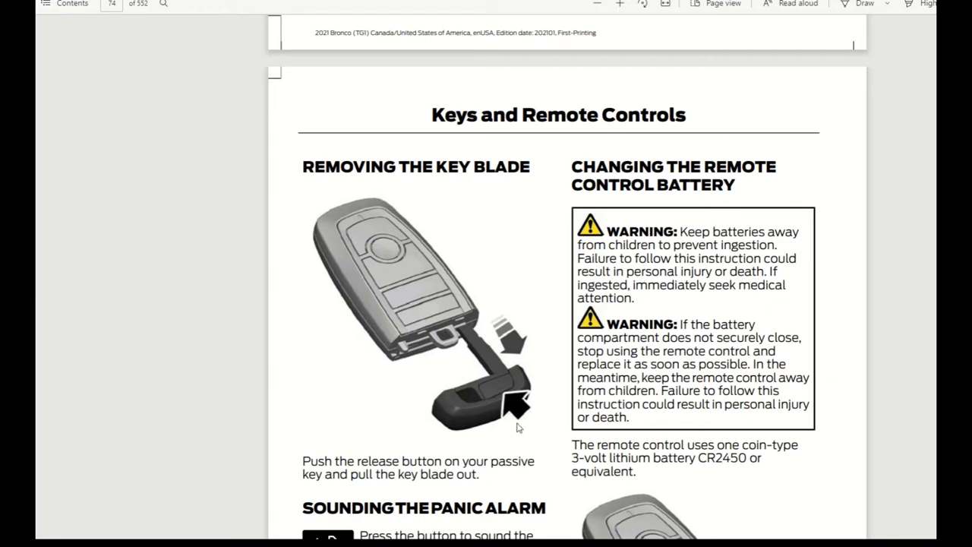
pyautogui.scroll(-3)
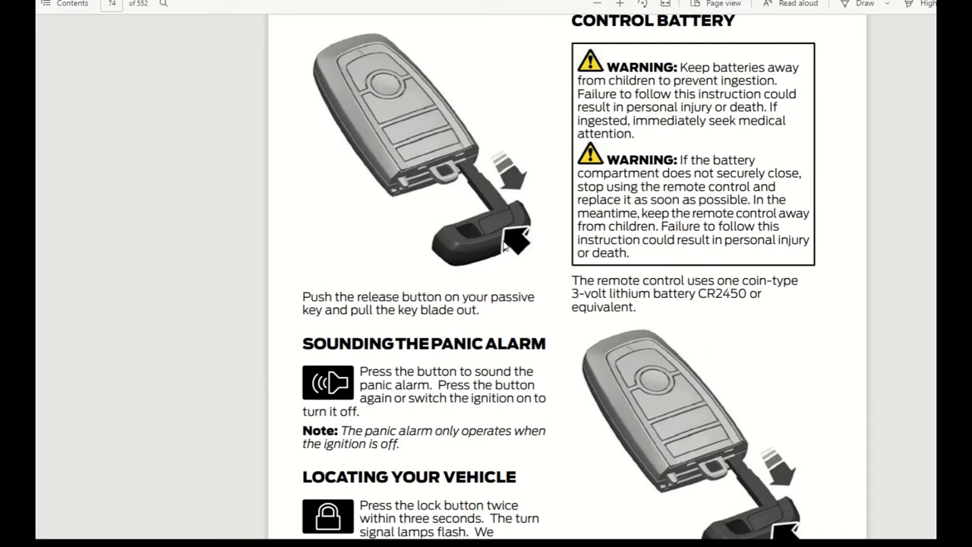
pyautogui.moveTo(486, 202)
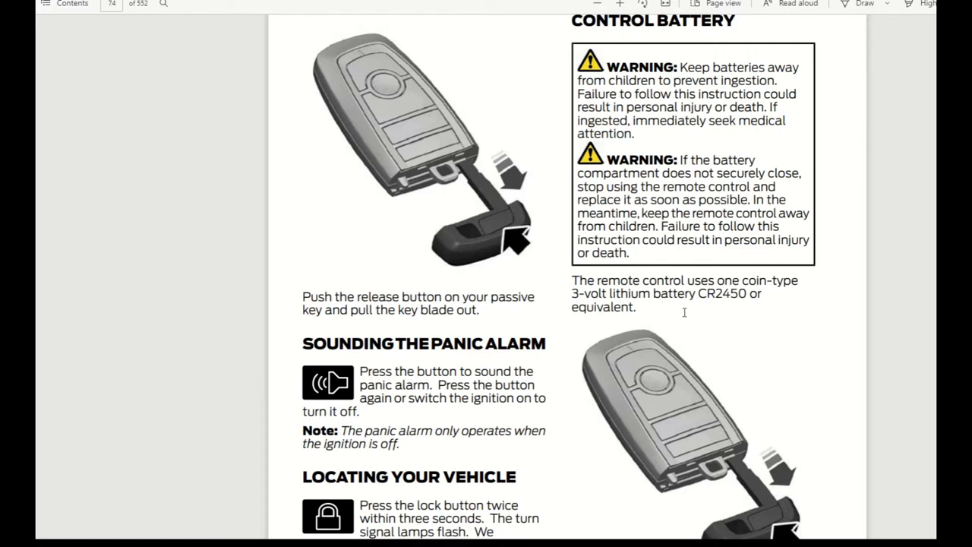
pyautogui.moveTo(591, 304)
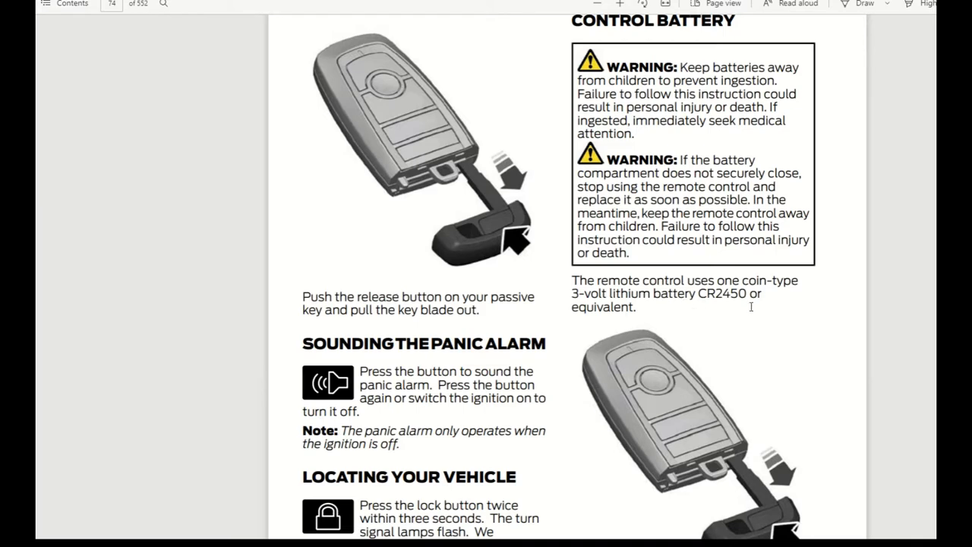
pyautogui.scroll(-3)
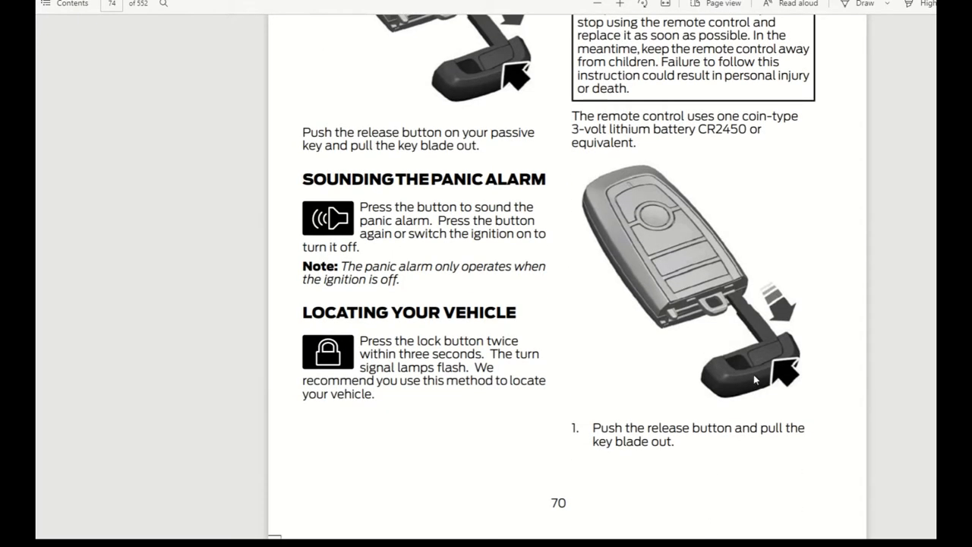
pyautogui.moveTo(642, 441)
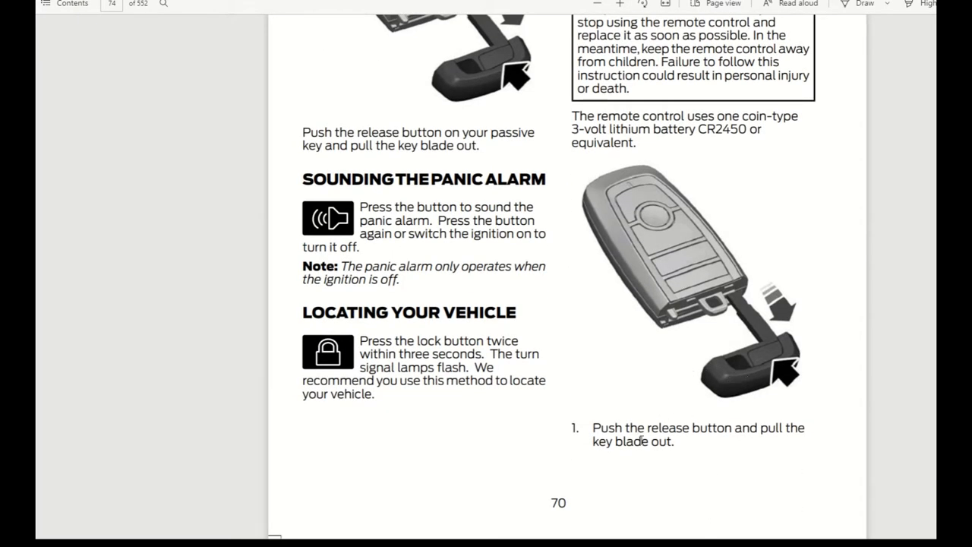
pyautogui.moveTo(680, 348)
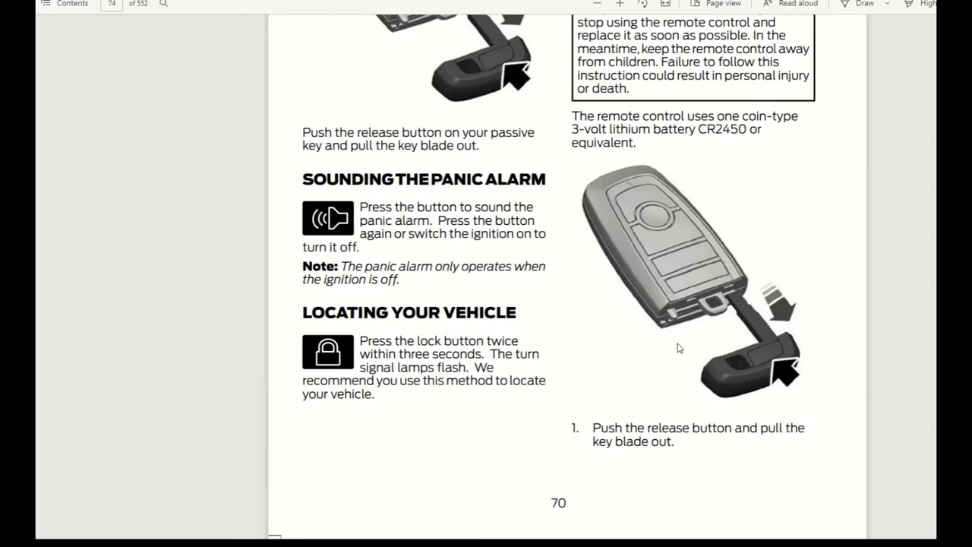
pyautogui.scroll(-3)
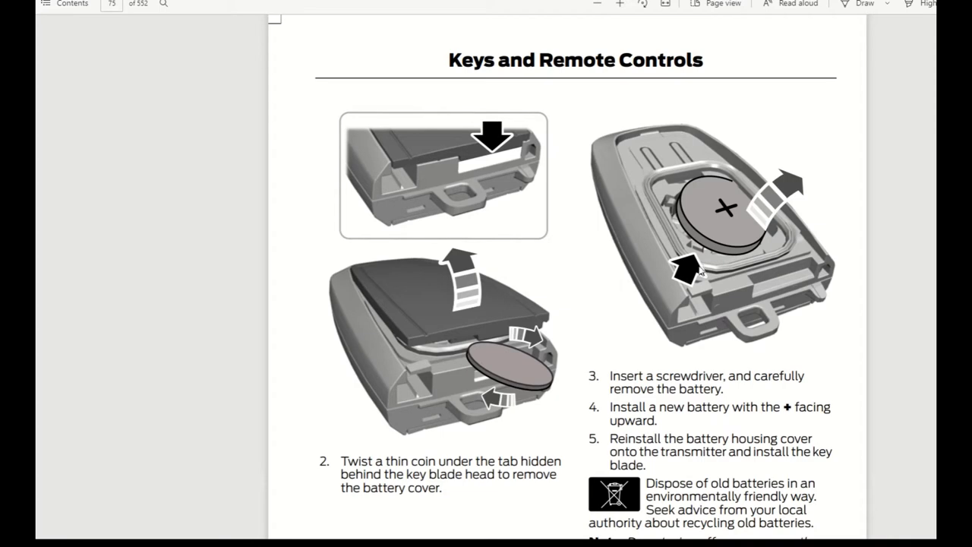
# Step: Scroll past spare remote programming to page 77's Keys and Remote Controls troubleshooting messages
pyautogui.scroll(-3)
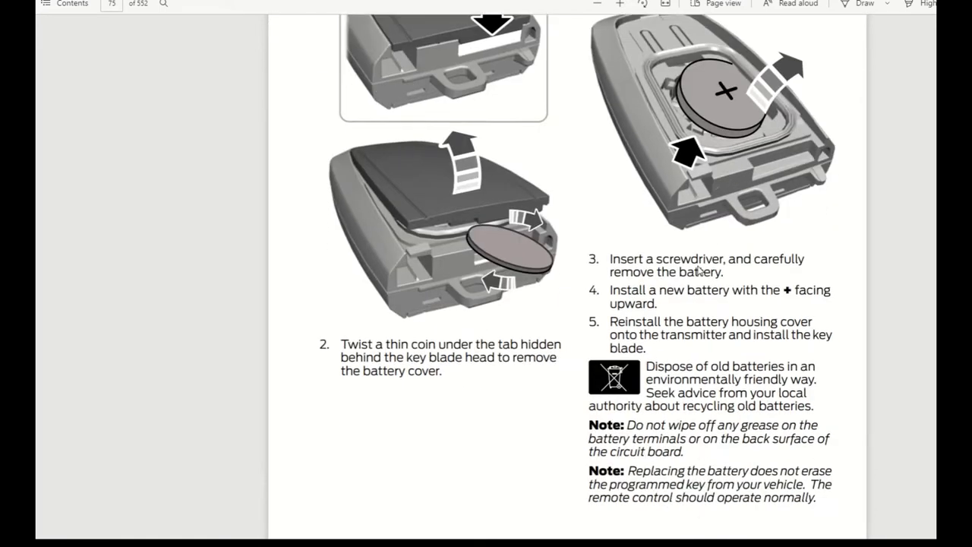
pyautogui.scroll(-3)
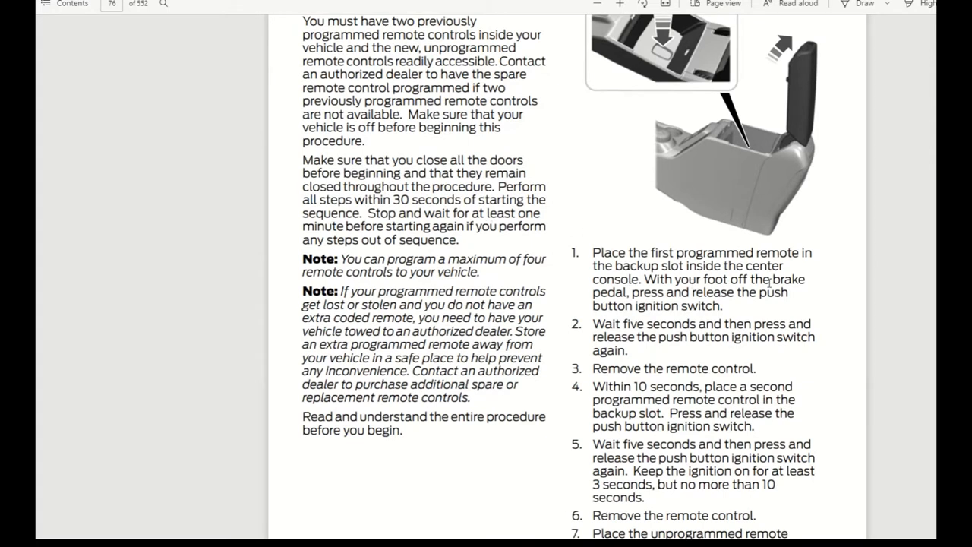
pyautogui.moveTo(774, 286)
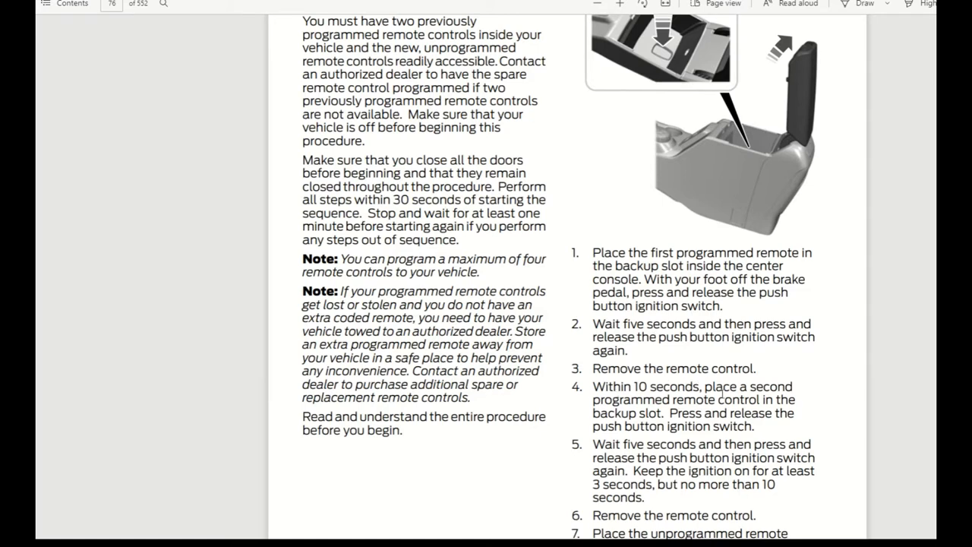
pyautogui.moveTo(679, 426)
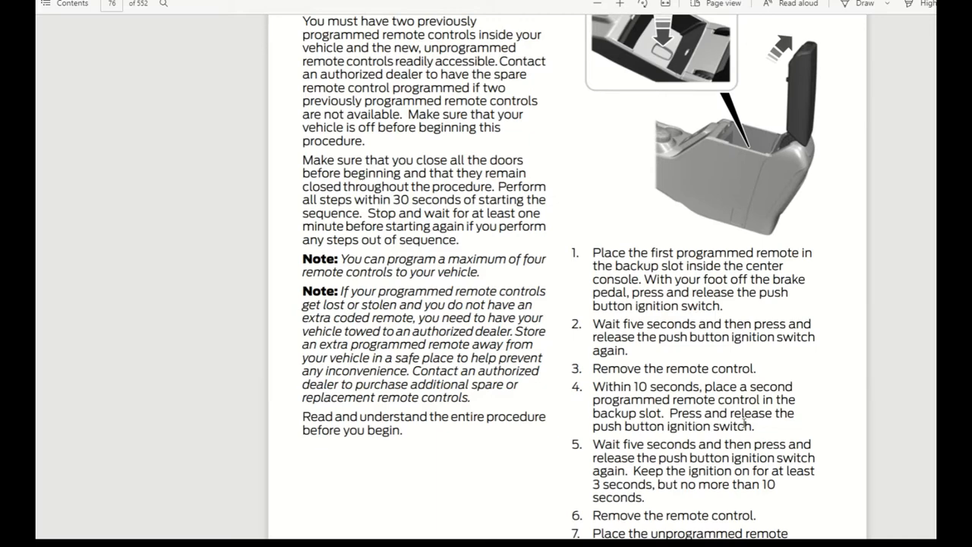
pyautogui.moveTo(732, 437)
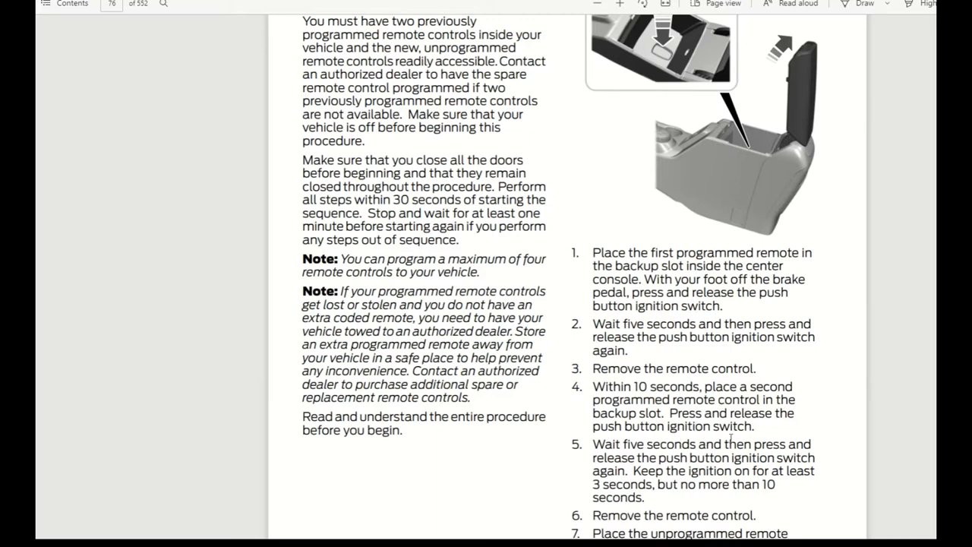
pyautogui.scroll(-3)
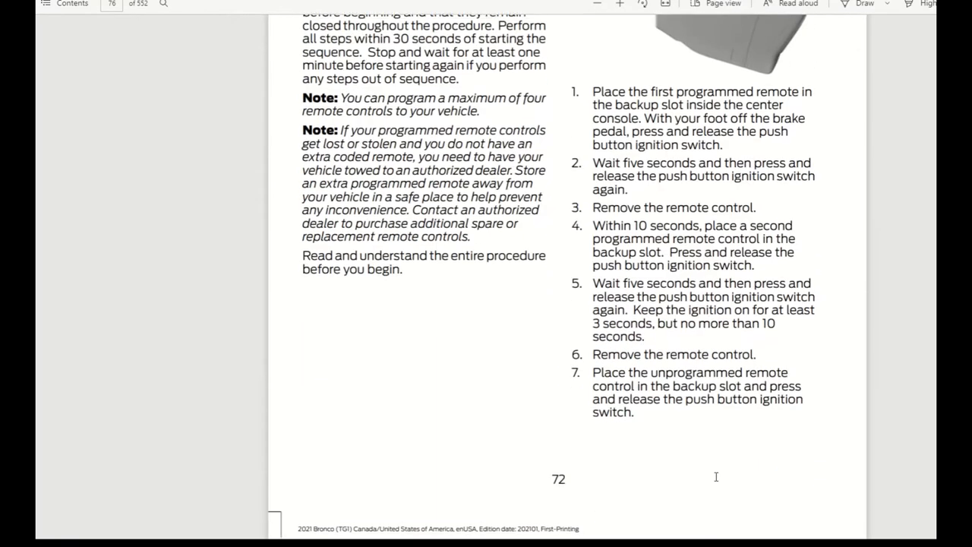
pyautogui.scroll(-3)
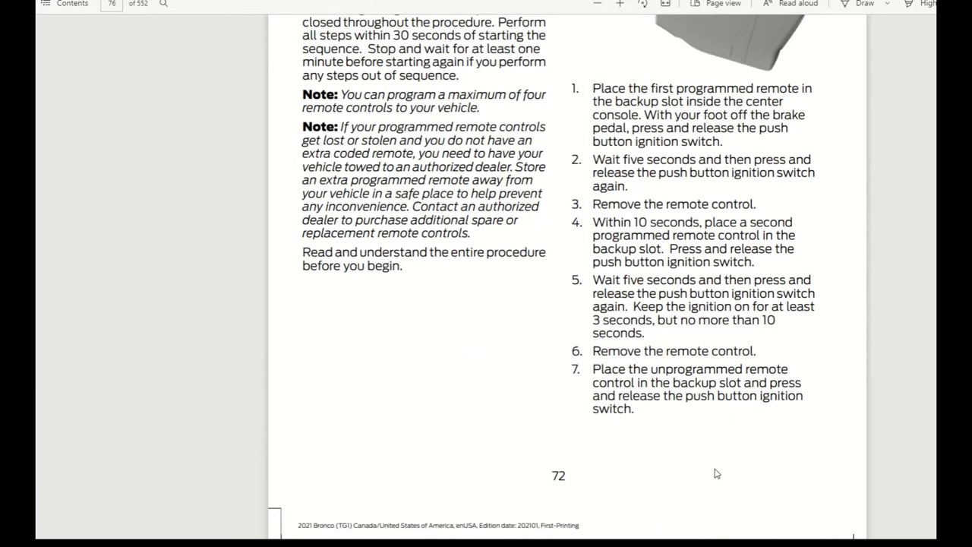
pyautogui.moveTo(706, 446)
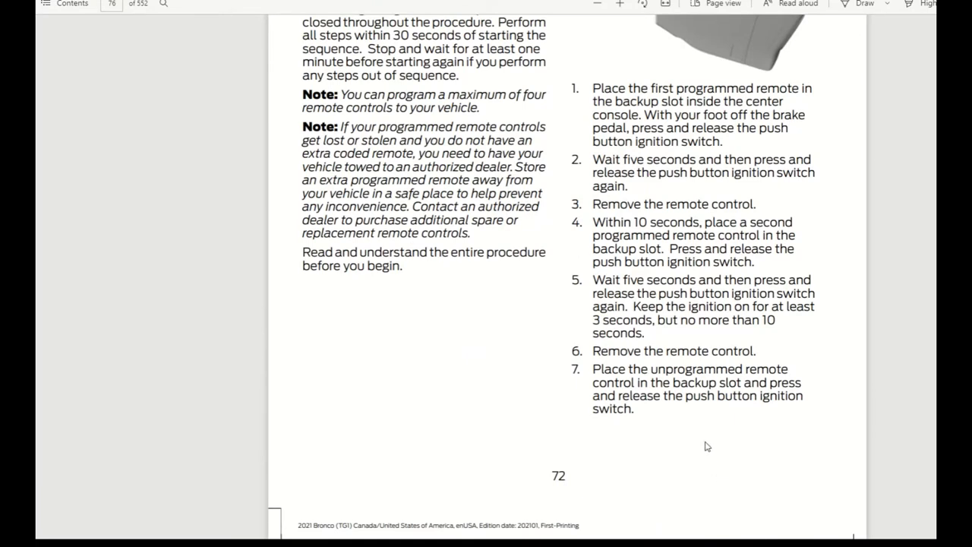
pyautogui.scroll(-3)
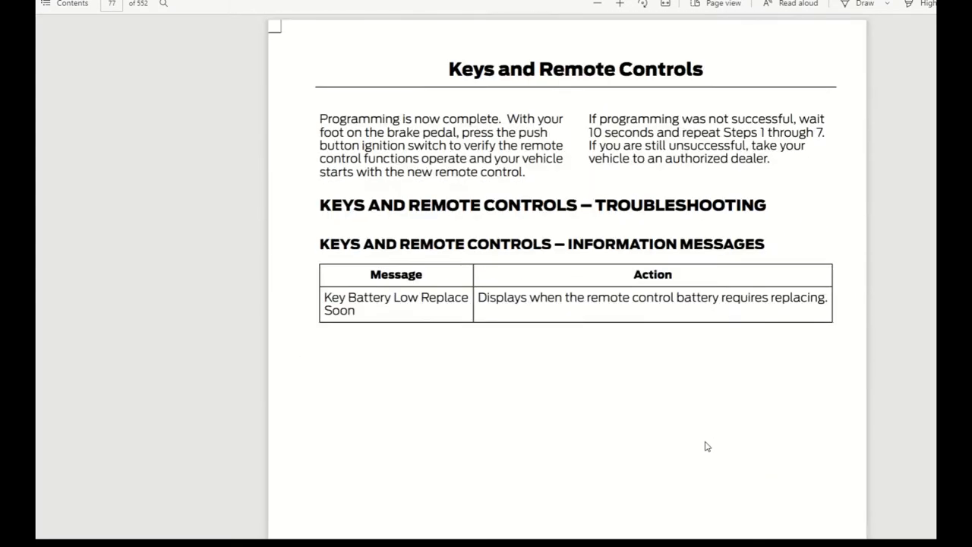
# Step: Scroll through MyKey clearing, status checks and information messages to page 82's door locking
pyautogui.scroll(-3)
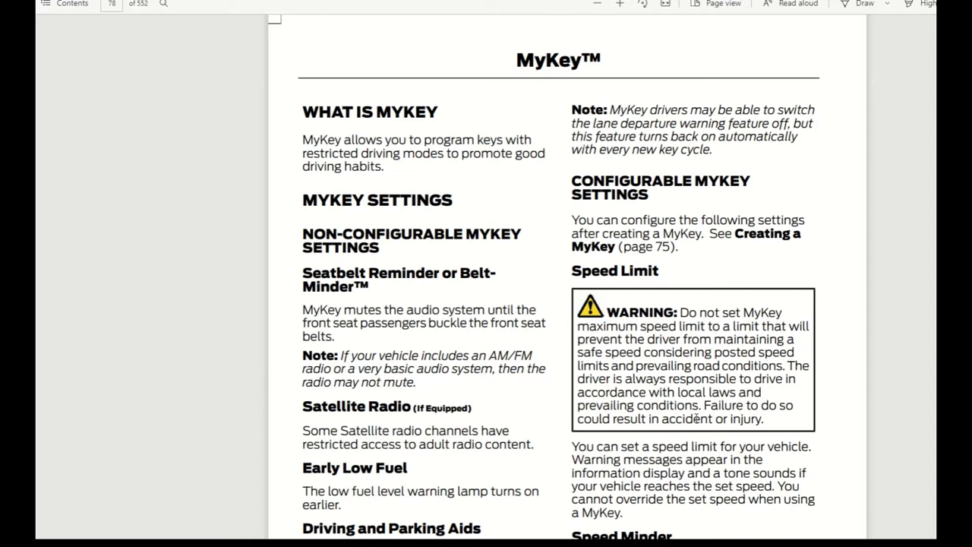
pyautogui.moveTo(532, 398)
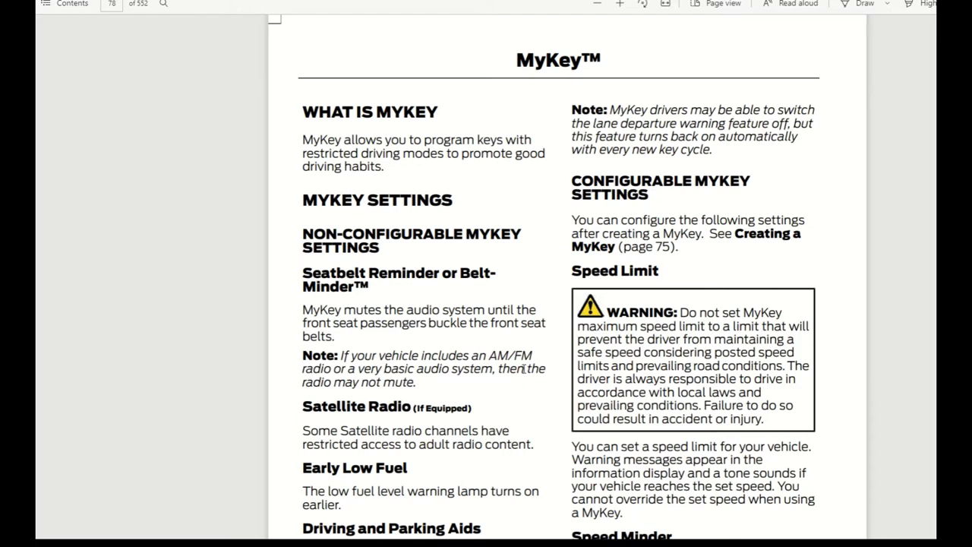
pyautogui.scroll(-3)
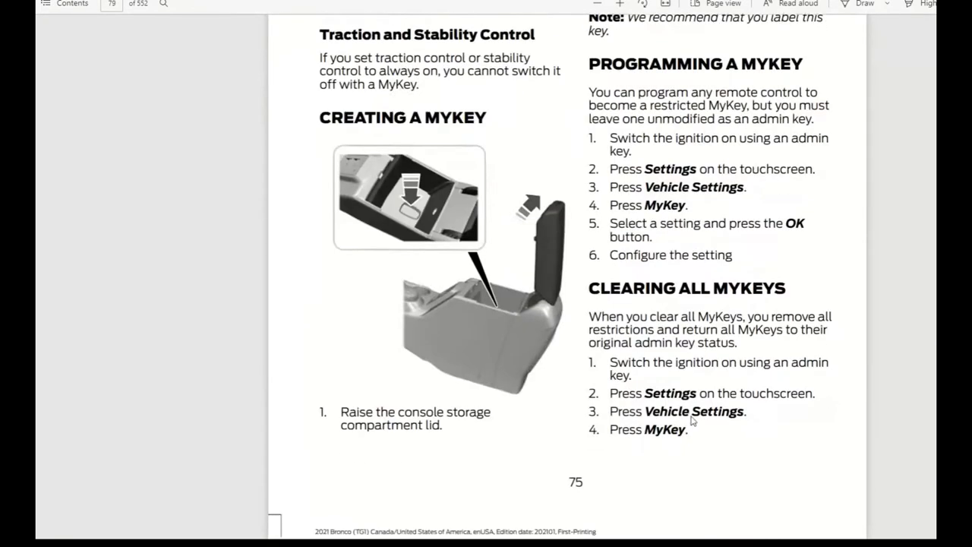
pyautogui.scroll(-3)
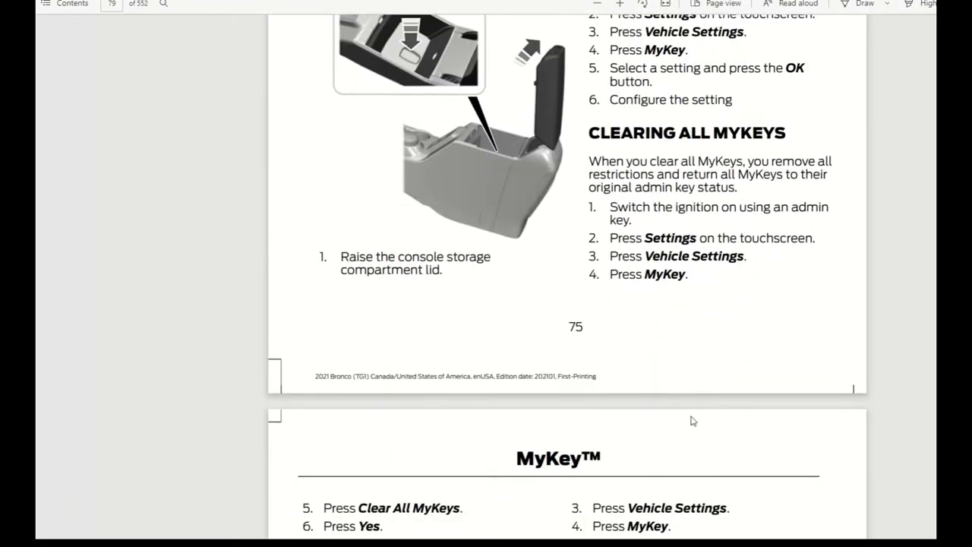
pyautogui.scroll(-3)
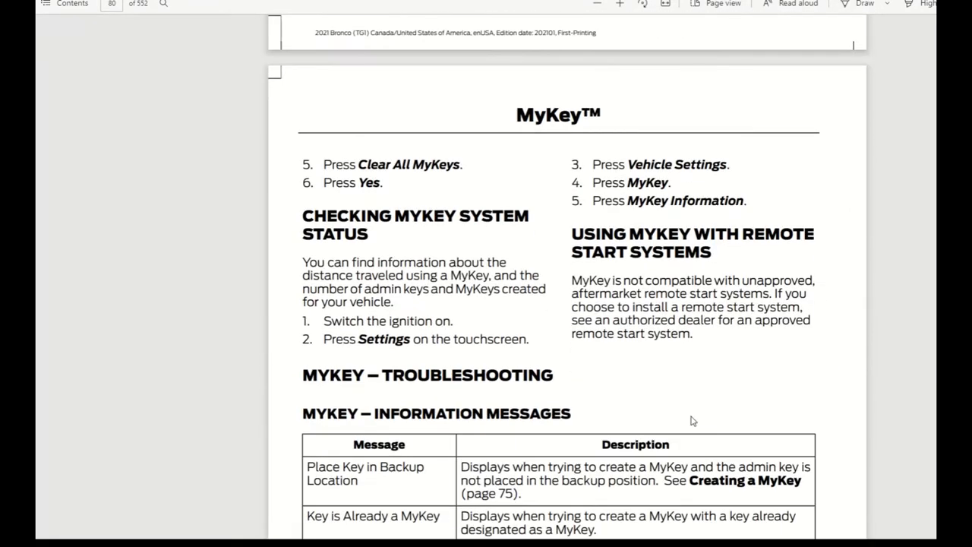
pyautogui.scroll(-3)
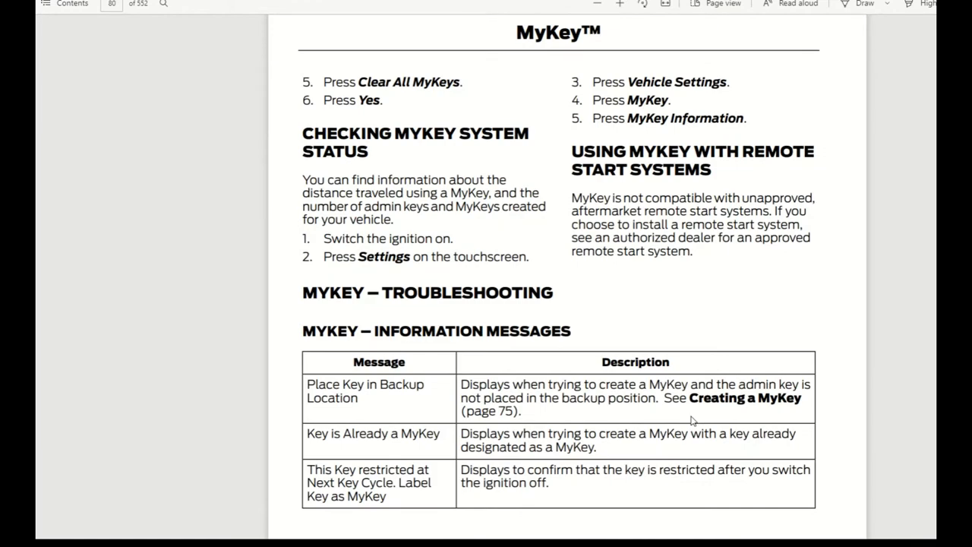
pyautogui.scroll(-3)
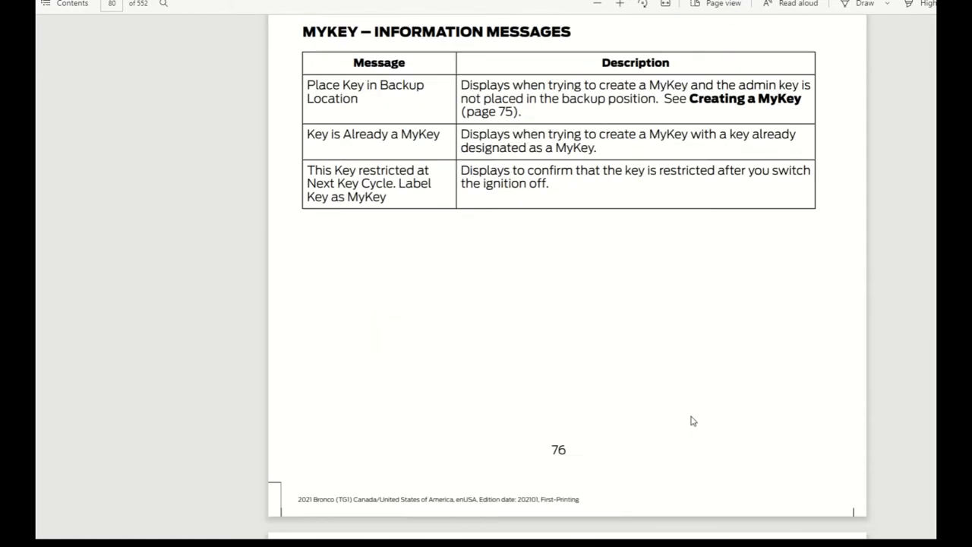
pyautogui.scroll(-3)
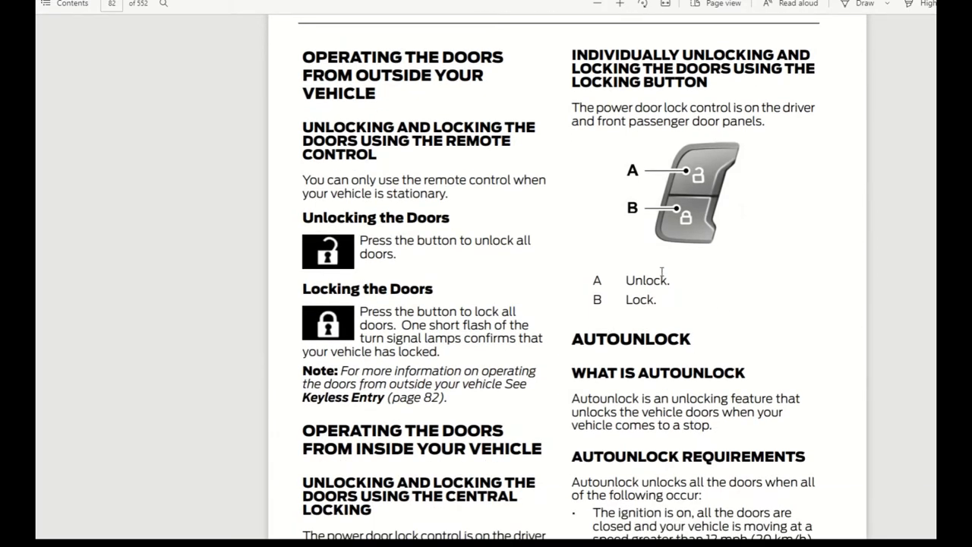
# Step: Scroll past the autounlock, autolock and mislock pages to page 86's keyless entry settings
pyautogui.scroll(-3)
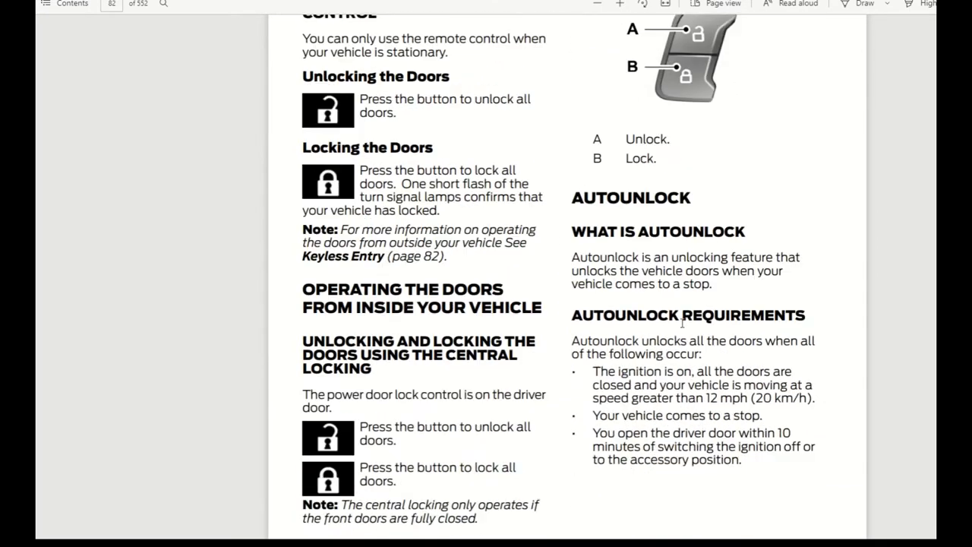
pyautogui.scroll(-3)
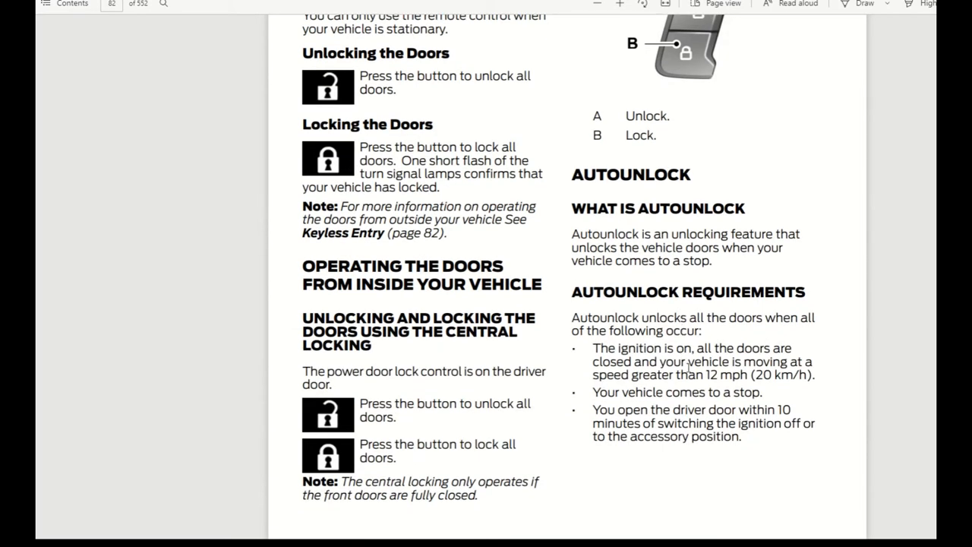
pyautogui.moveTo(731, 408)
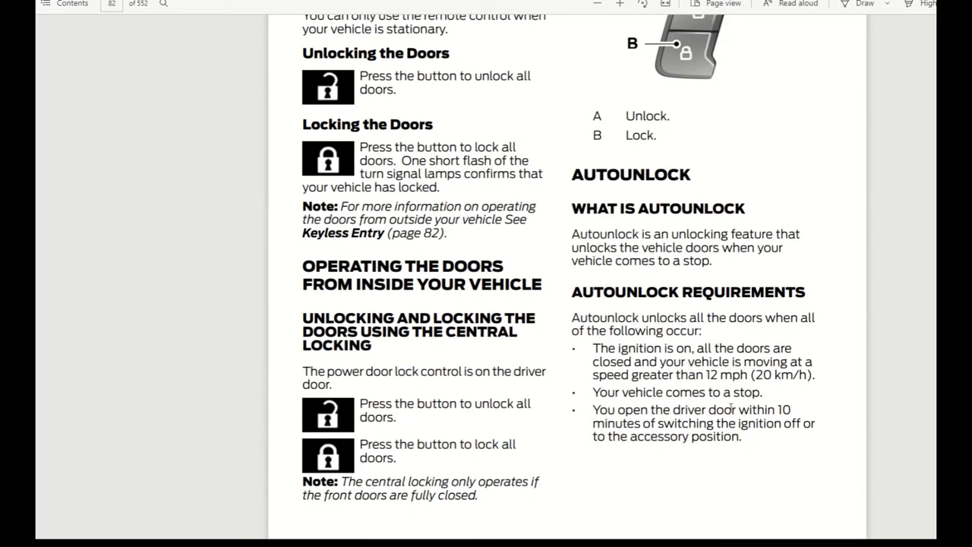
pyautogui.moveTo(738, 434)
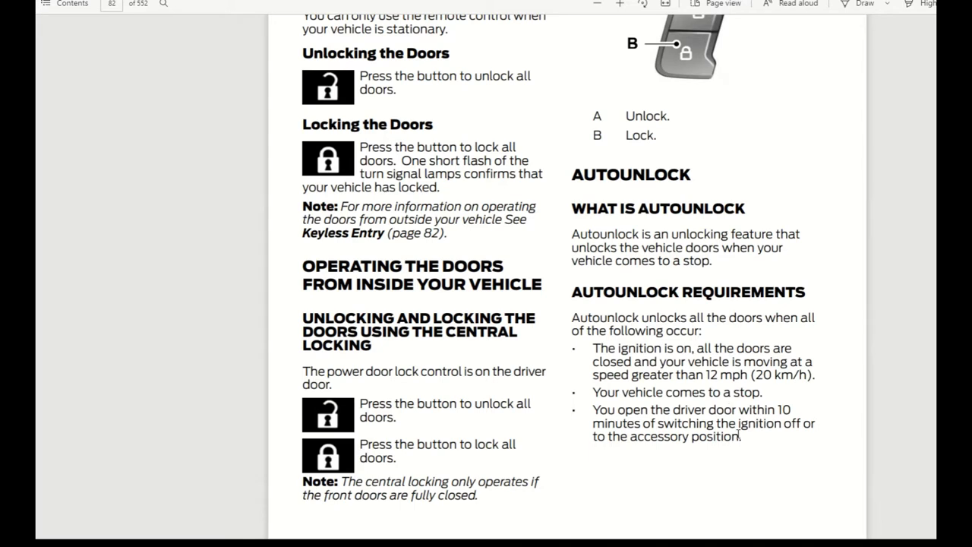
pyautogui.moveTo(703, 445)
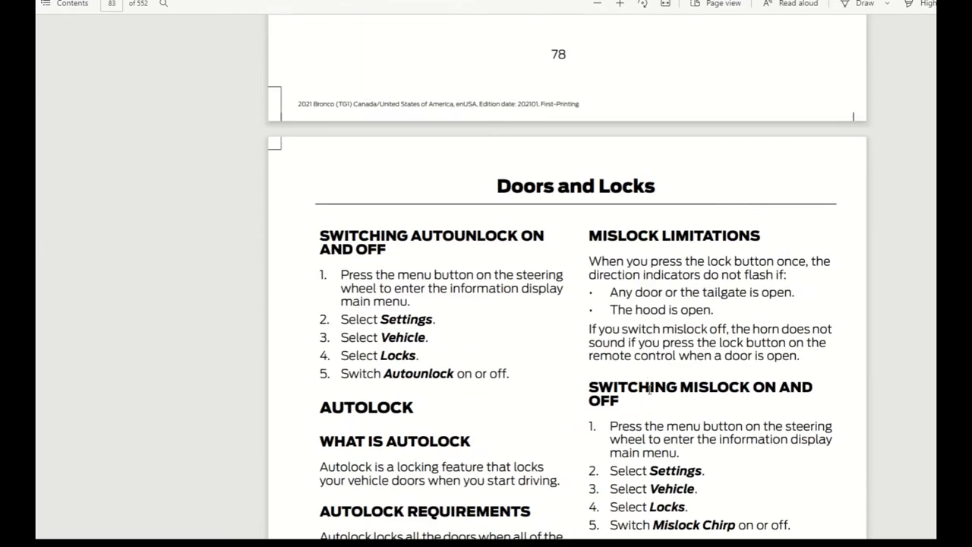
pyautogui.scroll(-3)
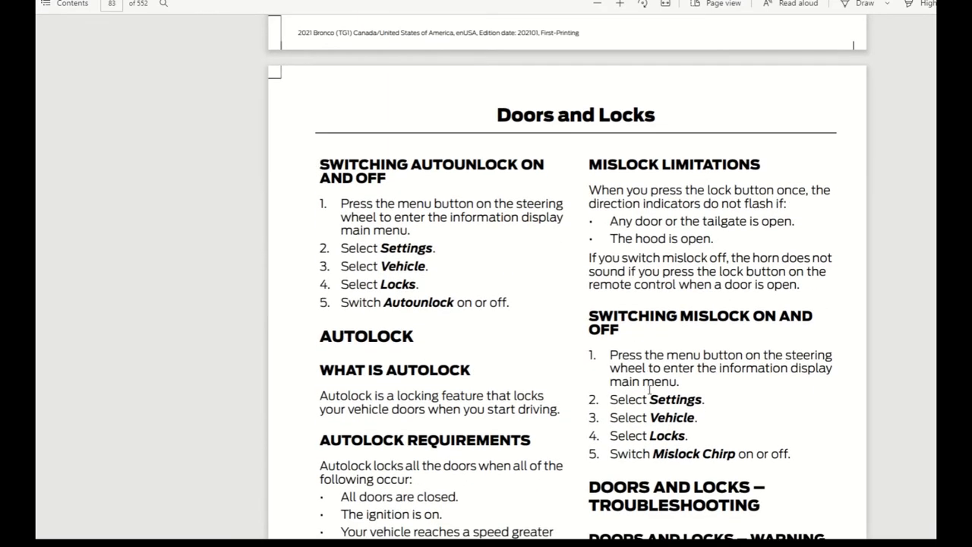
pyautogui.moveTo(690, 260)
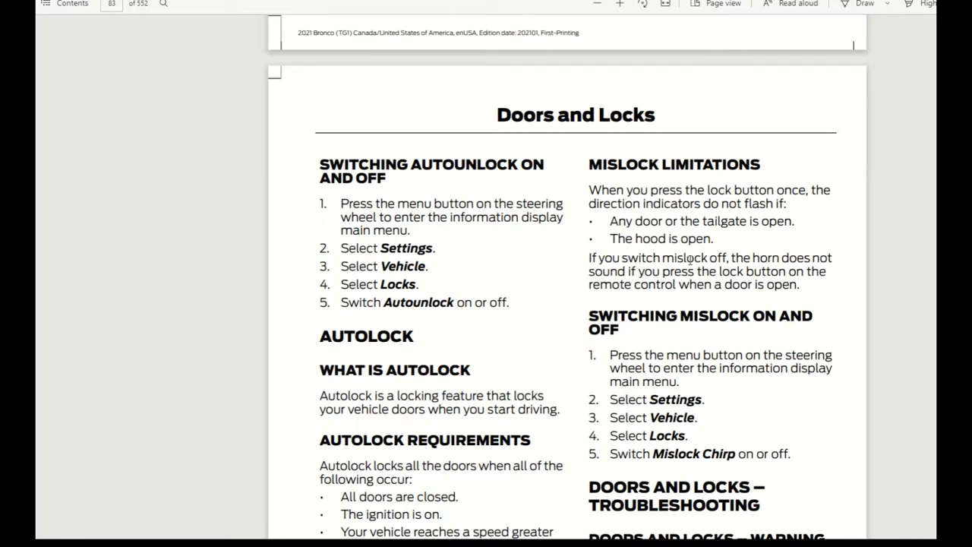
pyautogui.moveTo(701, 418)
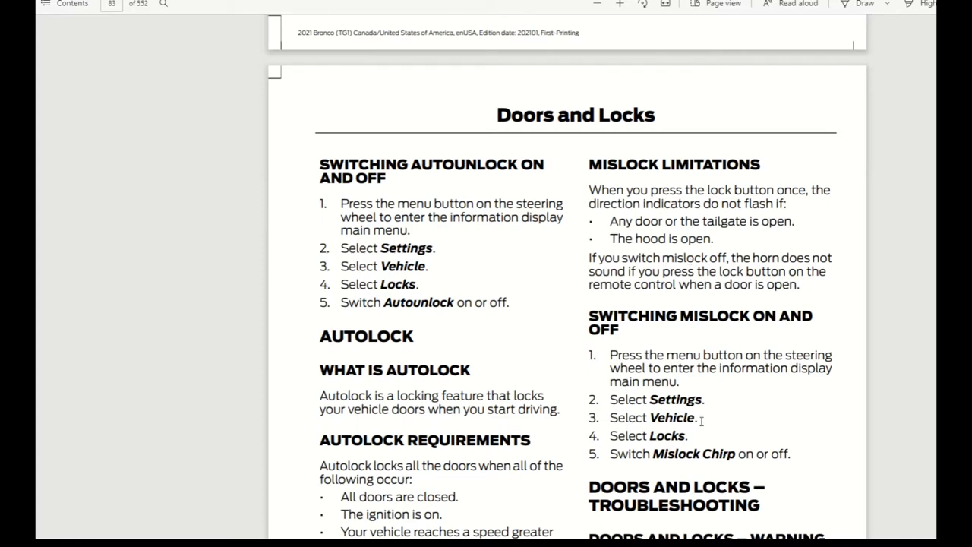
pyautogui.scroll(-3)
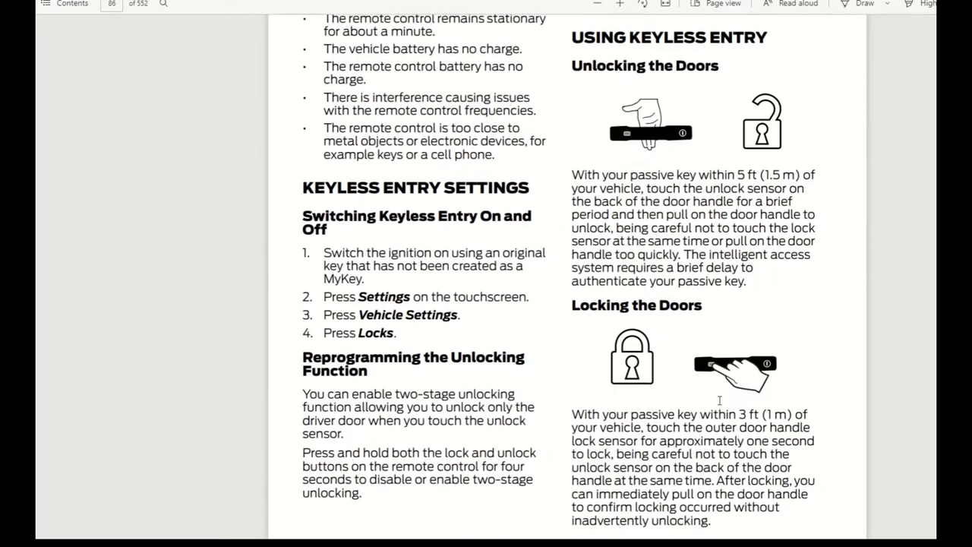
pyautogui.scroll(-3)
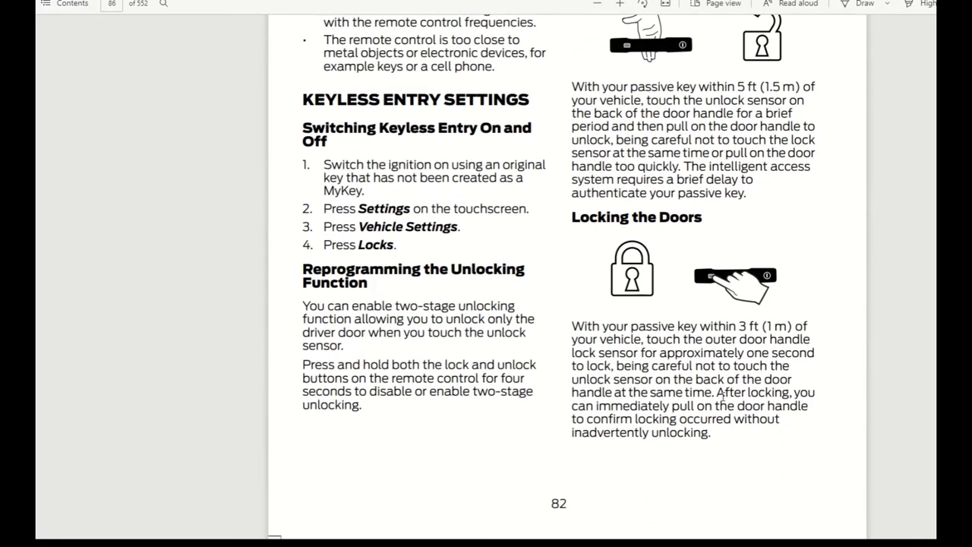
# Step: Scroll through the Tailgate pages, past emergency locking and warning lamps, to the passive anti-theft page
pyautogui.scroll(-3)
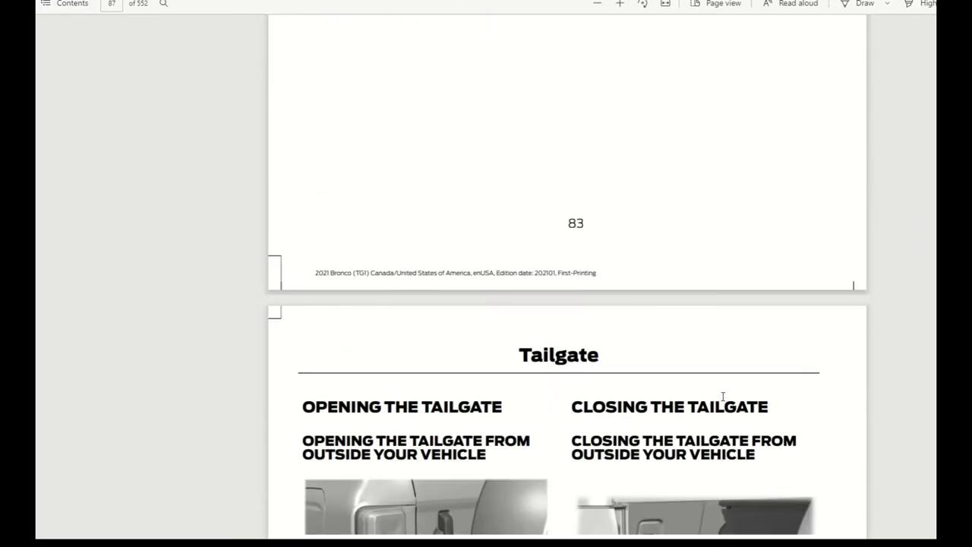
pyautogui.scroll(-3)
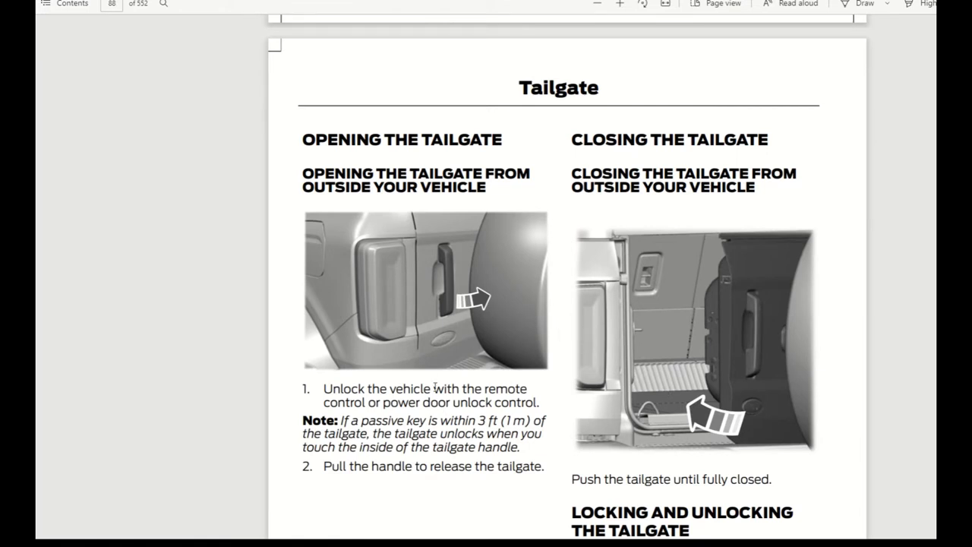
pyautogui.moveTo(743, 401)
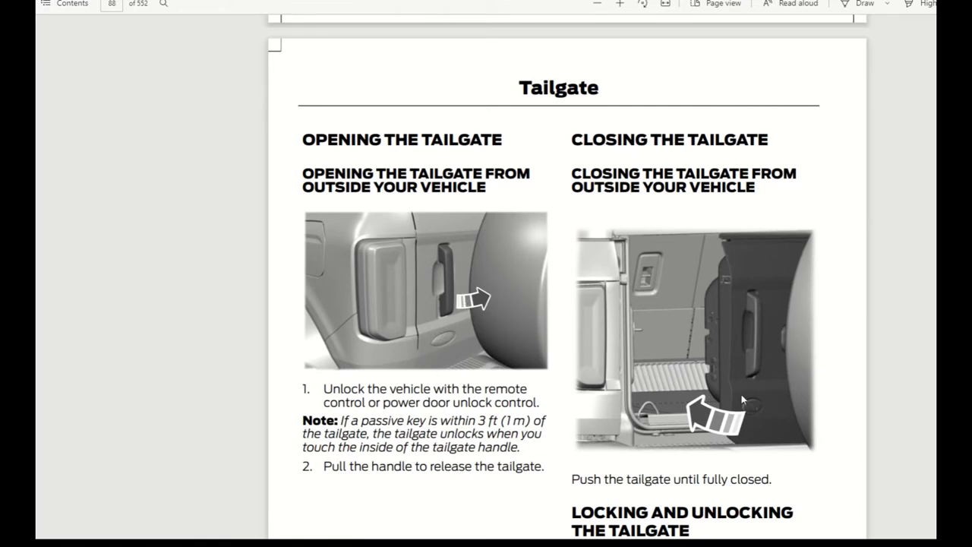
pyautogui.moveTo(699, 419)
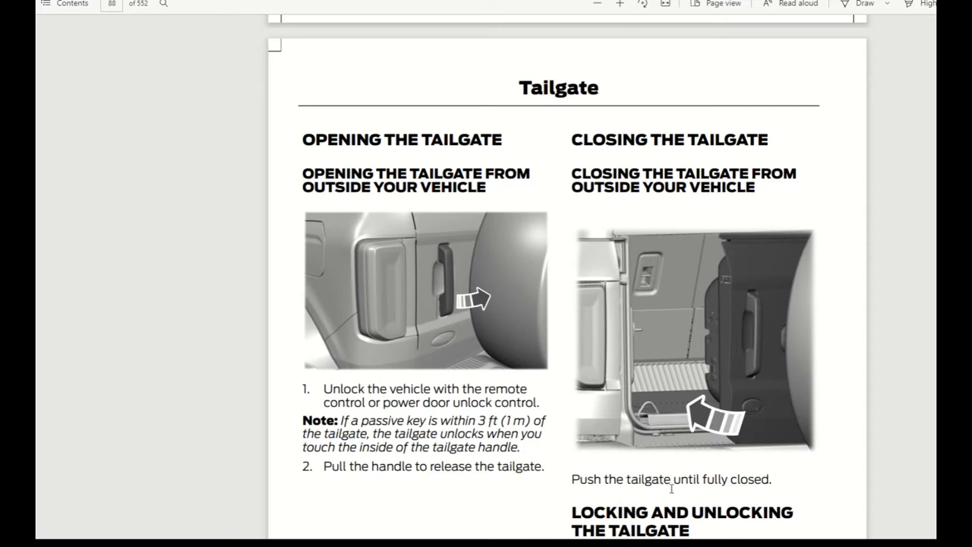
pyautogui.moveTo(670, 426)
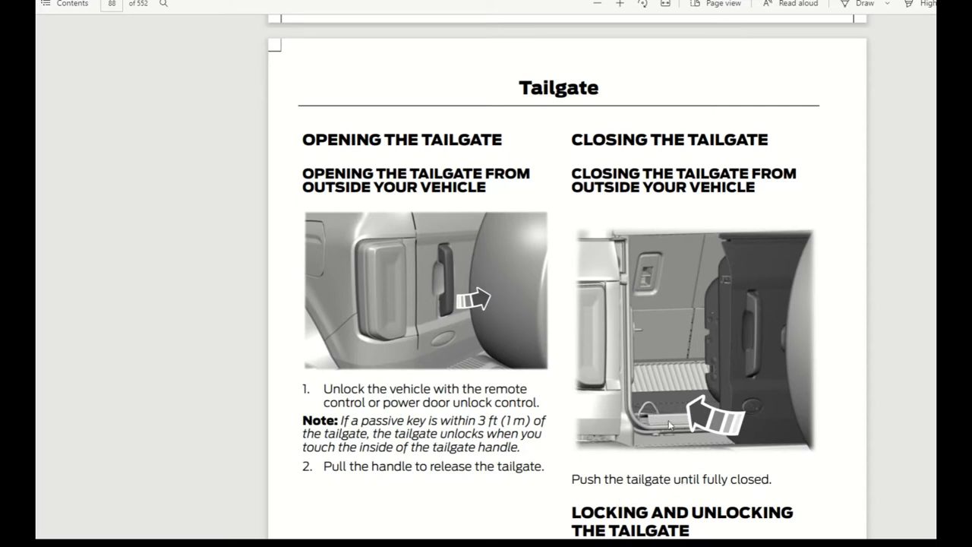
pyautogui.scroll(-3)
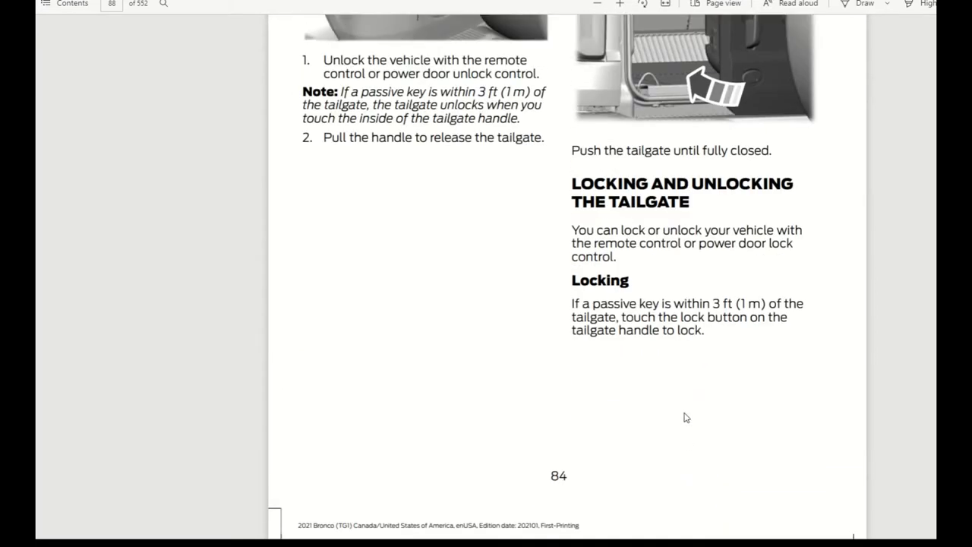
pyautogui.scroll(-3)
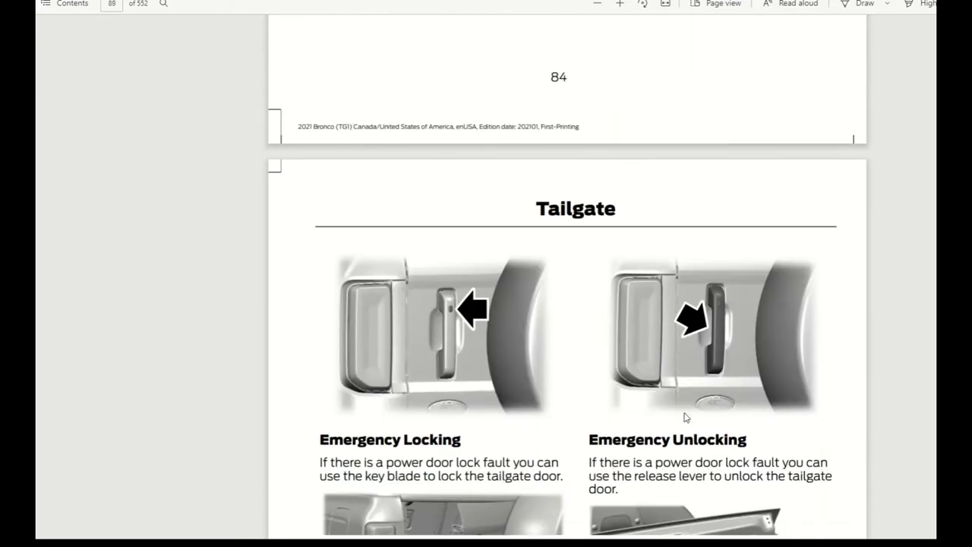
pyautogui.scroll(-3)
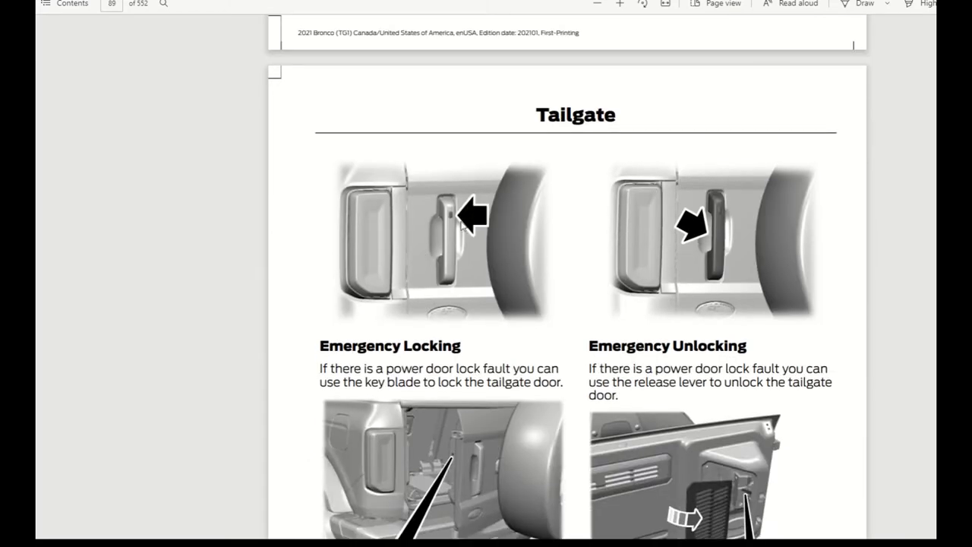
pyautogui.moveTo(722, 303)
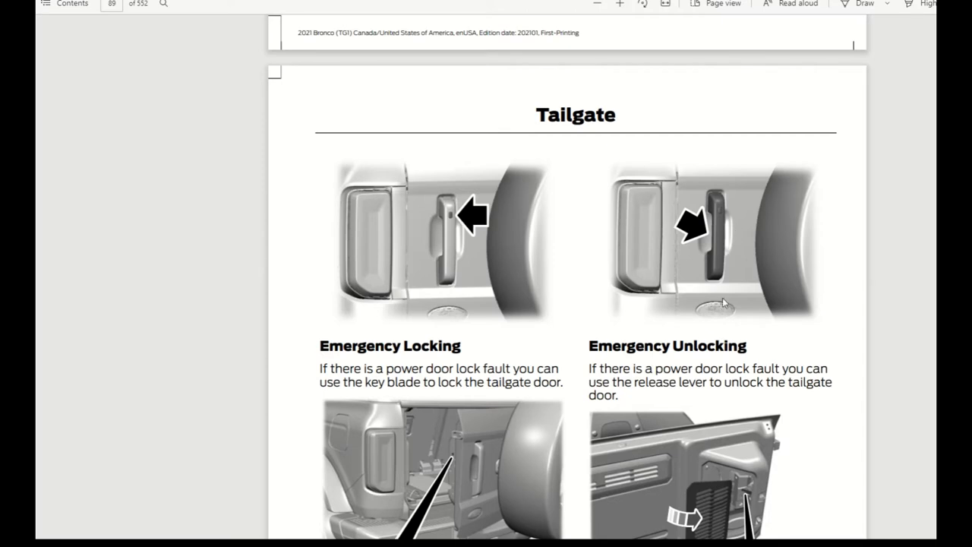
pyautogui.moveTo(723, 274)
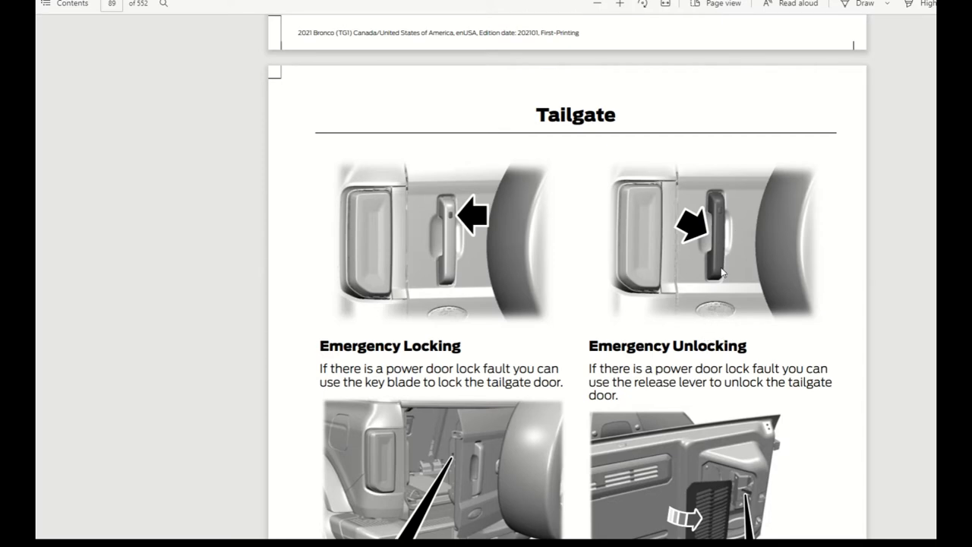
pyautogui.scroll(-3)
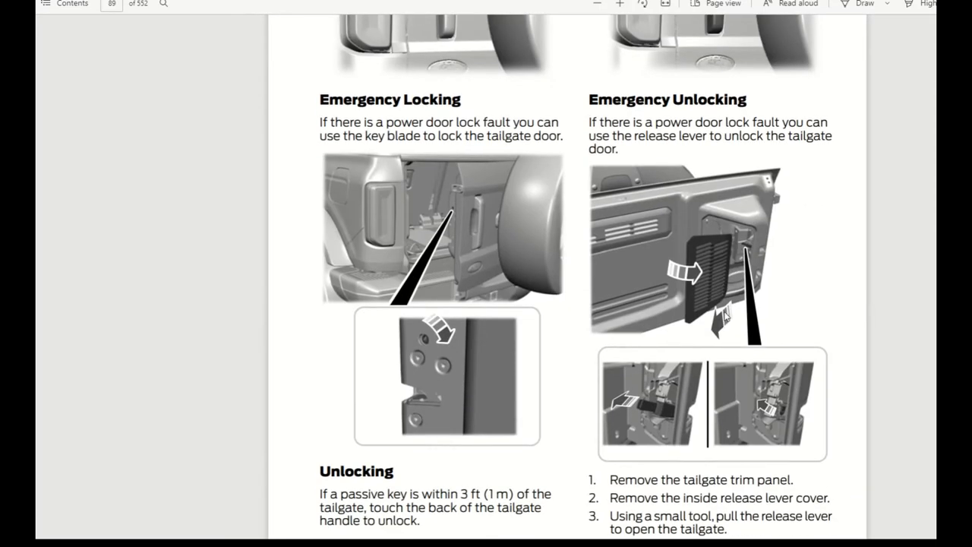
pyautogui.moveTo(707, 283)
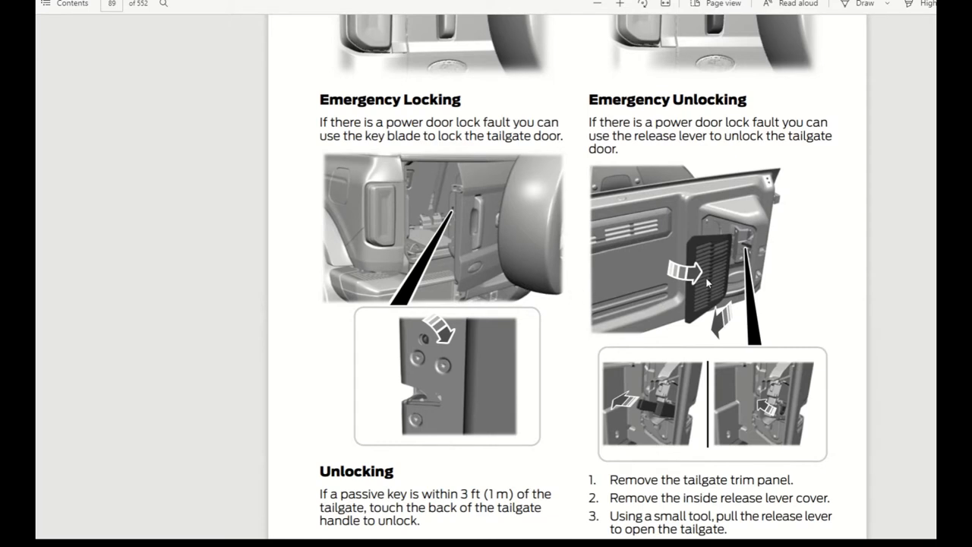
pyautogui.moveTo(709, 333)
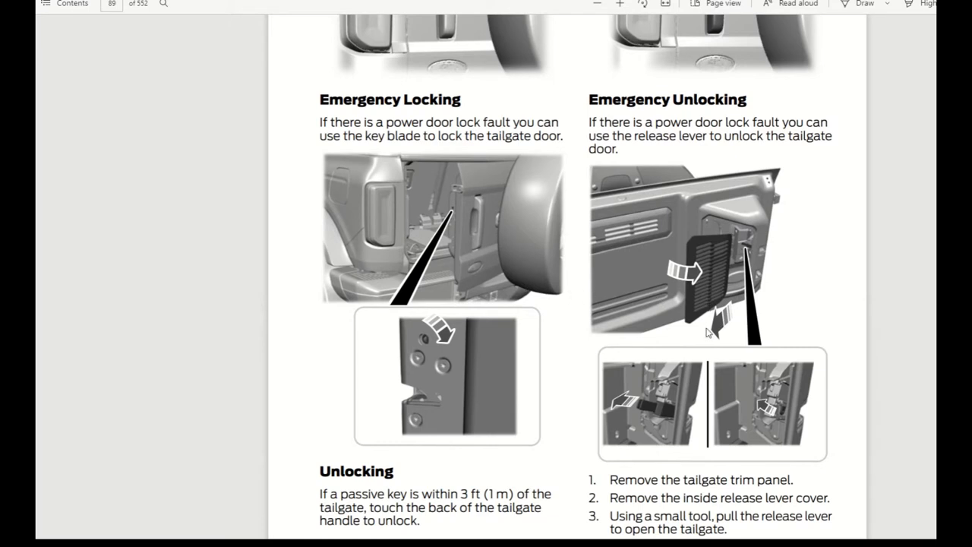
pyautogui.moveTo(700, 286)
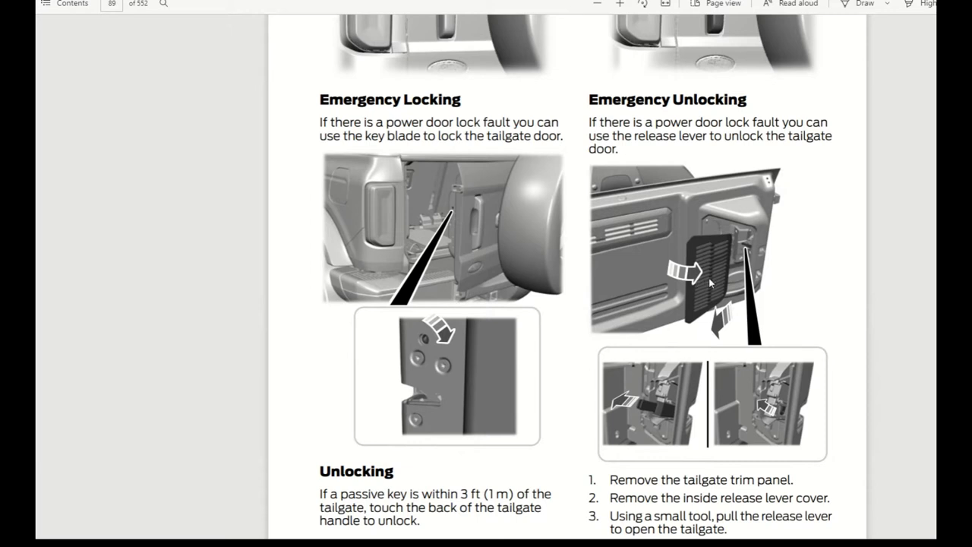
pyautogui.moveTo(726, 266)
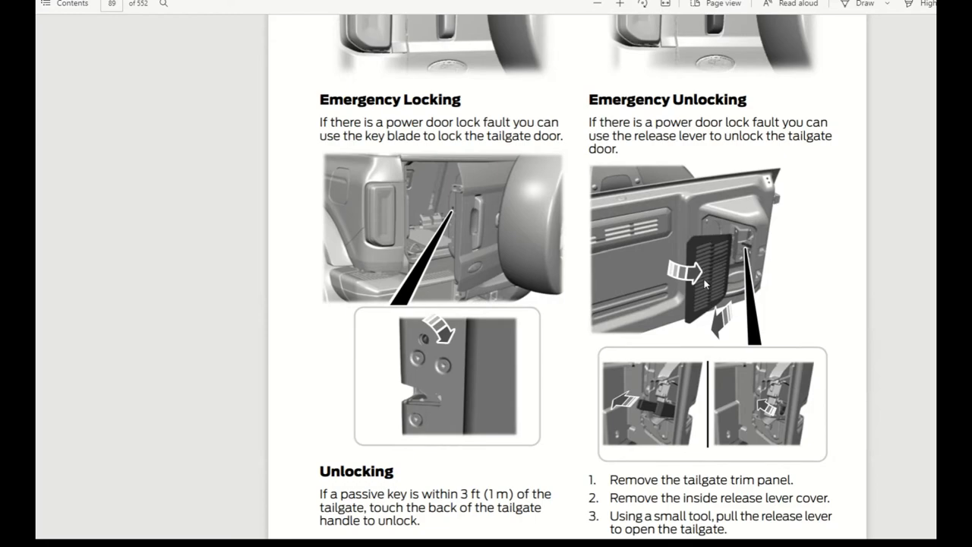
pyautogui.scroll(-3)
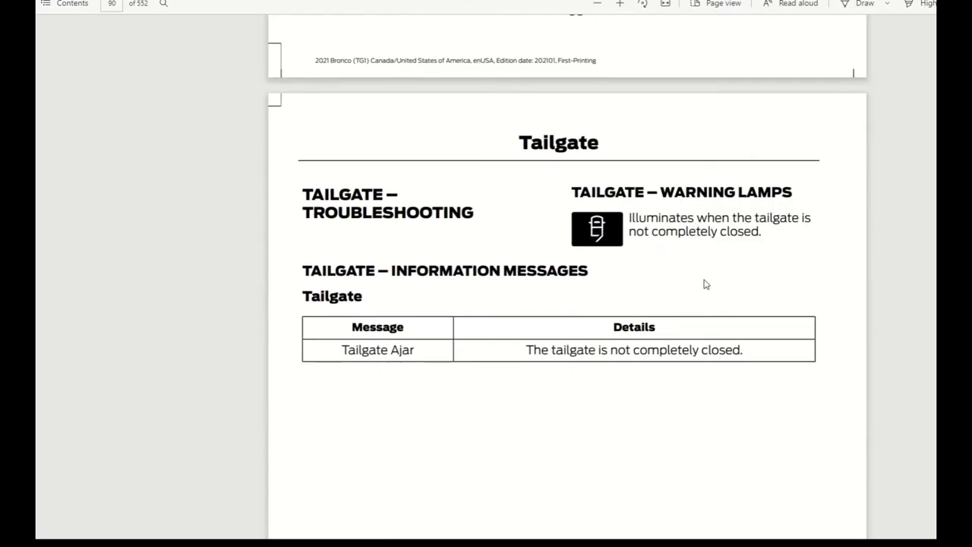
pyautogui.scroll(-3)
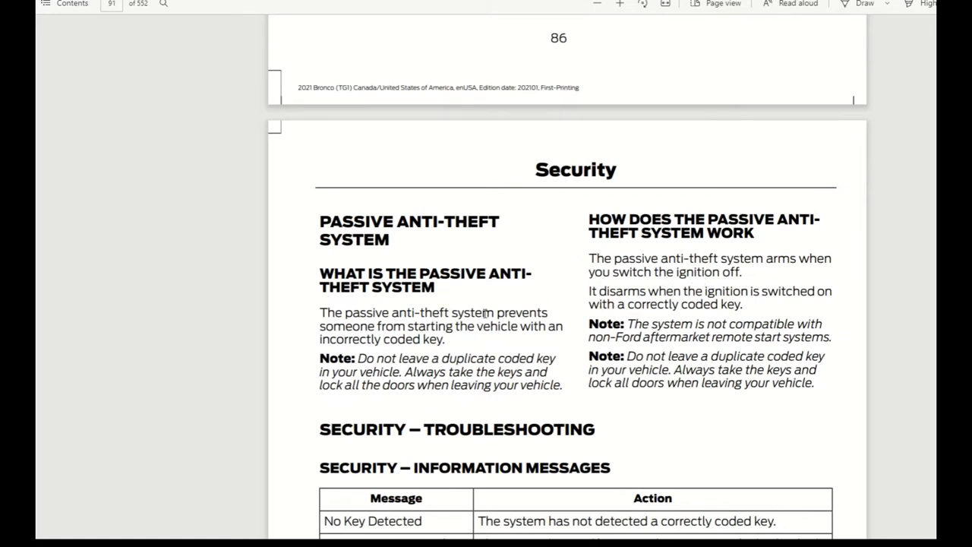
pyautogui.moveTo(411, 367)
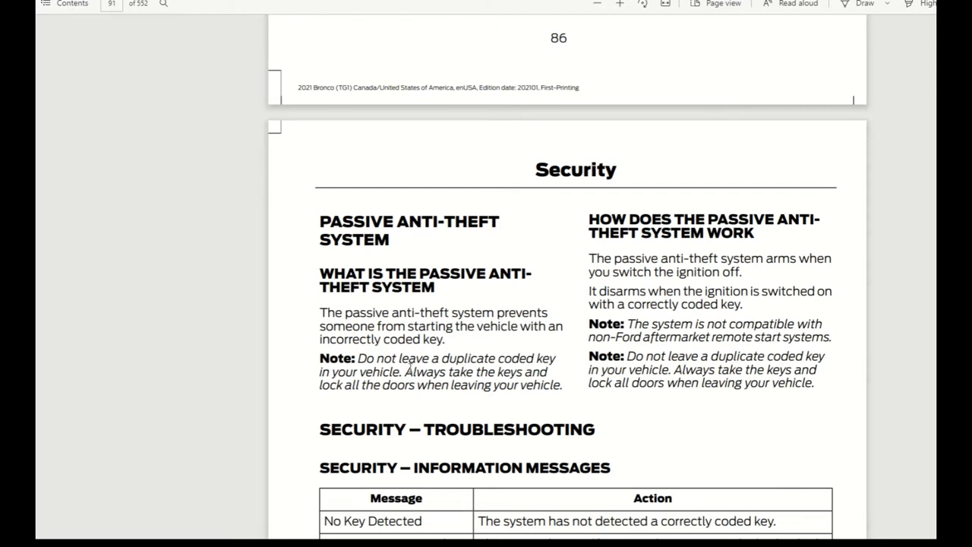
pyautogui.moveTo(439, 378)
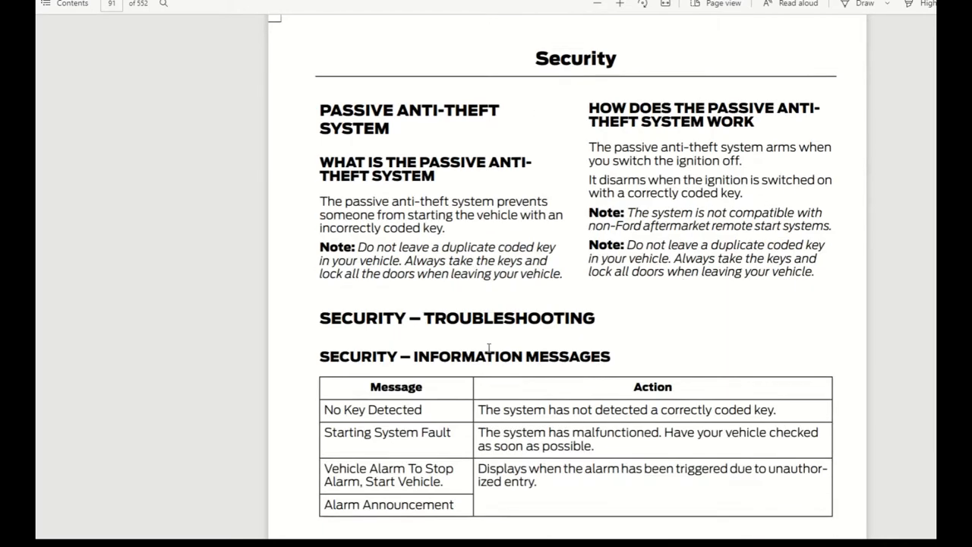
# Step: Scroll past the Security troubleshooting messages and FAQ page to the Steering Wheel chapter on page 89
pyautogui.scroll(-3)
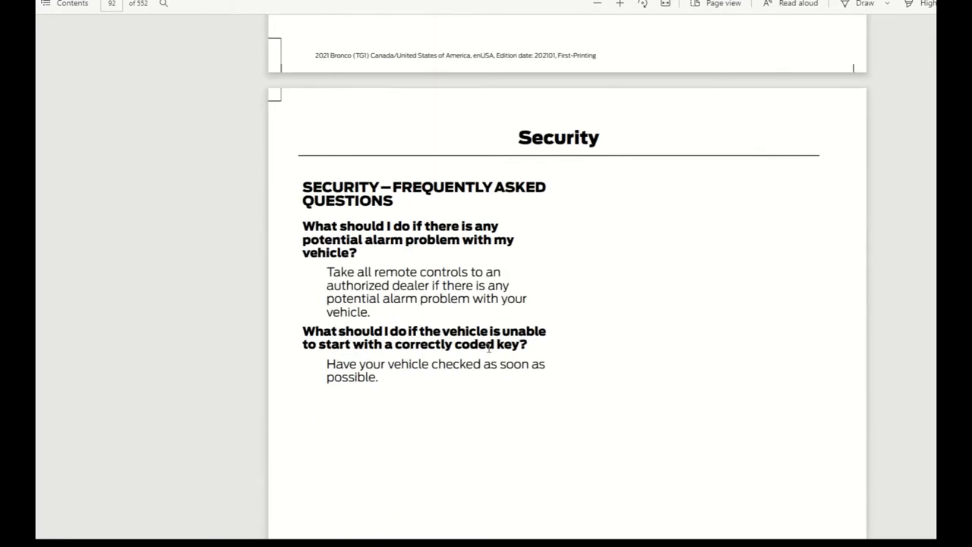
pyautogui.scroll(-3)
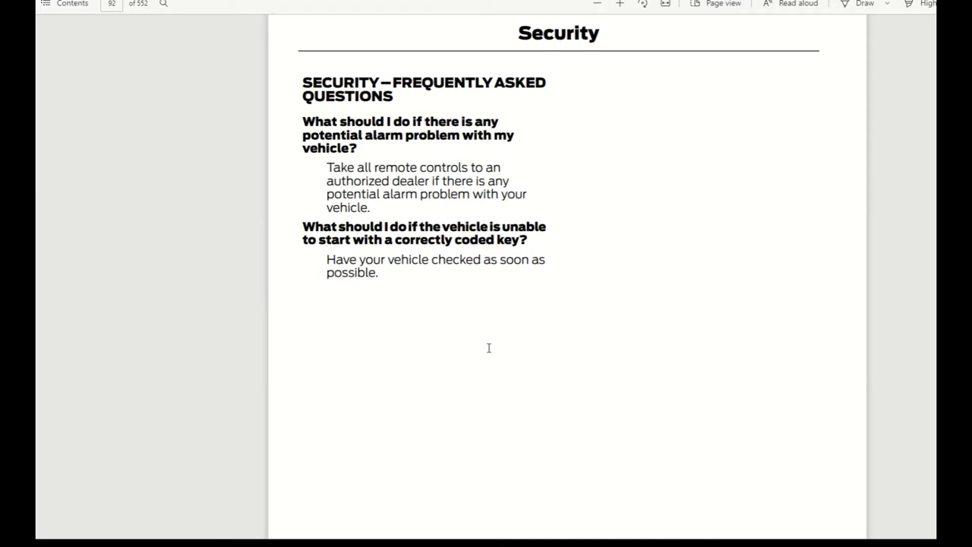
pyautogui.moveTo(419, 277)
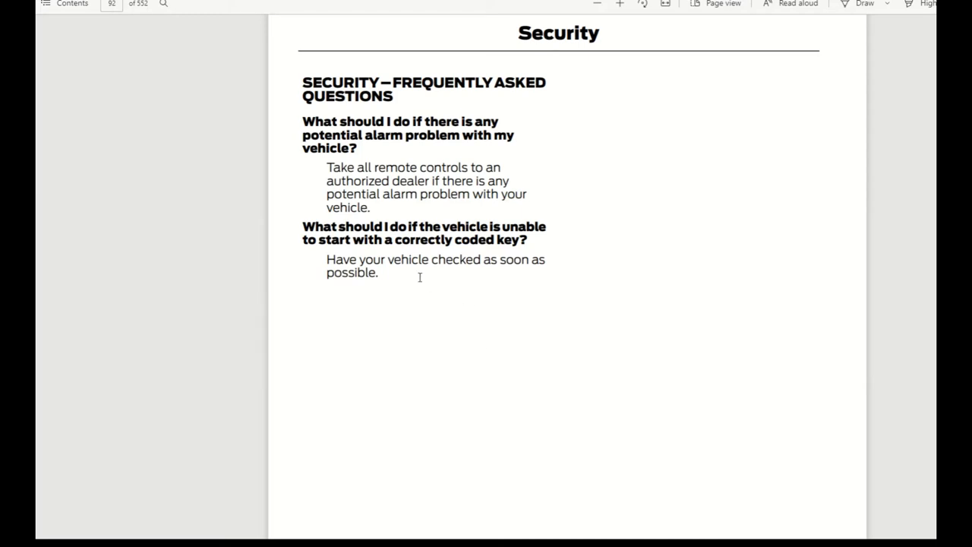
pyautogui.moveTo(443, 205)
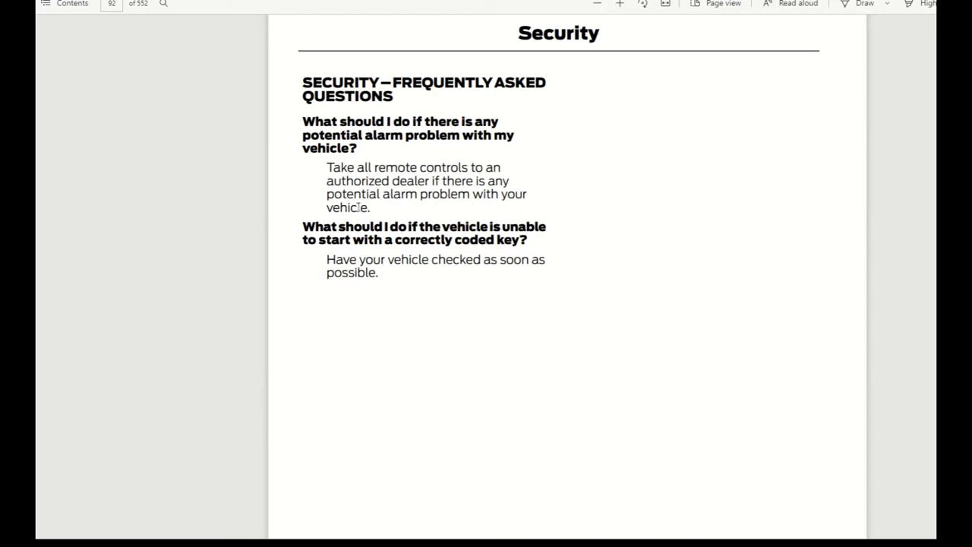
pyautogui.scroll(-3)
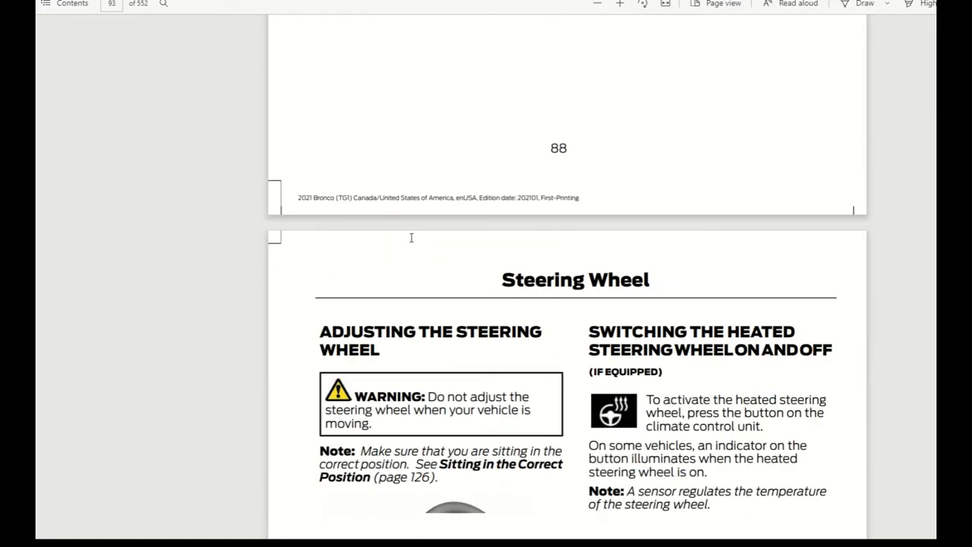
# Step: Scroll past the steering wheel adjustment and Horn instructions to the Wipers and Washers chapter, page 90
pyautogui.scroll(-3)
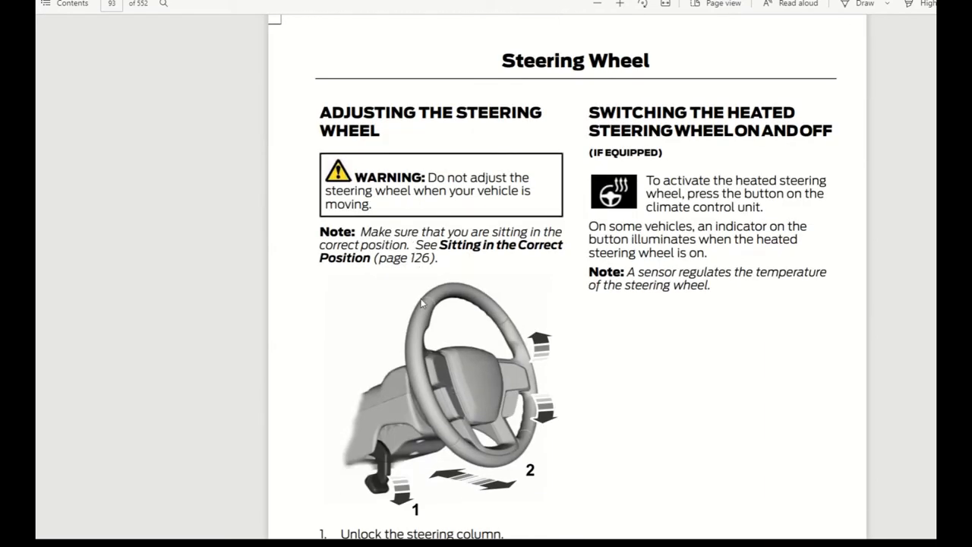
pyautogui.moveTo(390, 469)
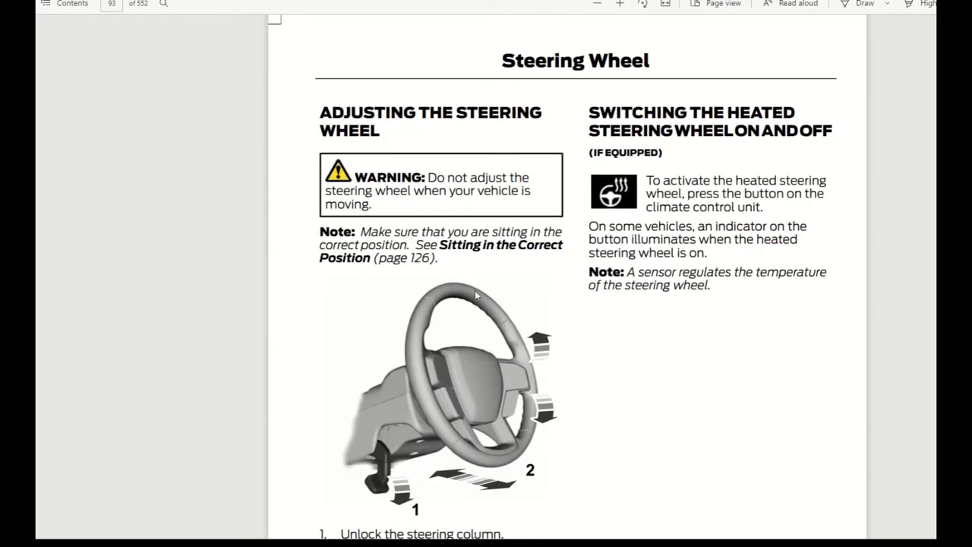
pyautogui.moveTo(497, 357)
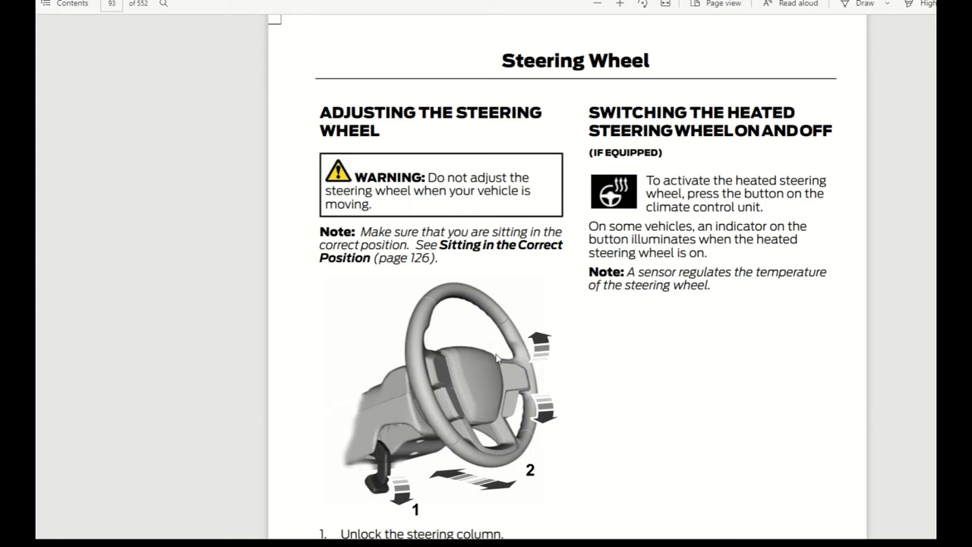
pyautogui.moveTo(855, 171)
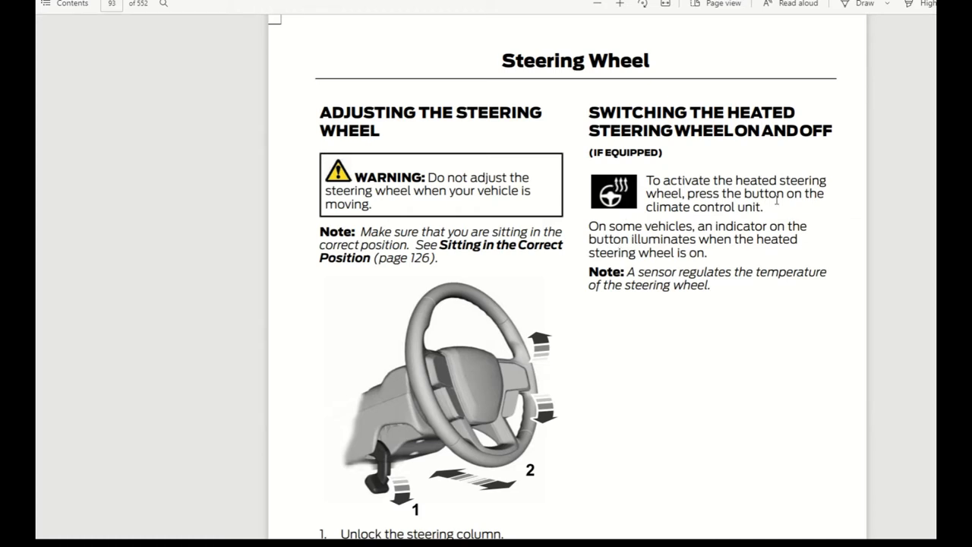
pyautogui.moveTo(571, 277)
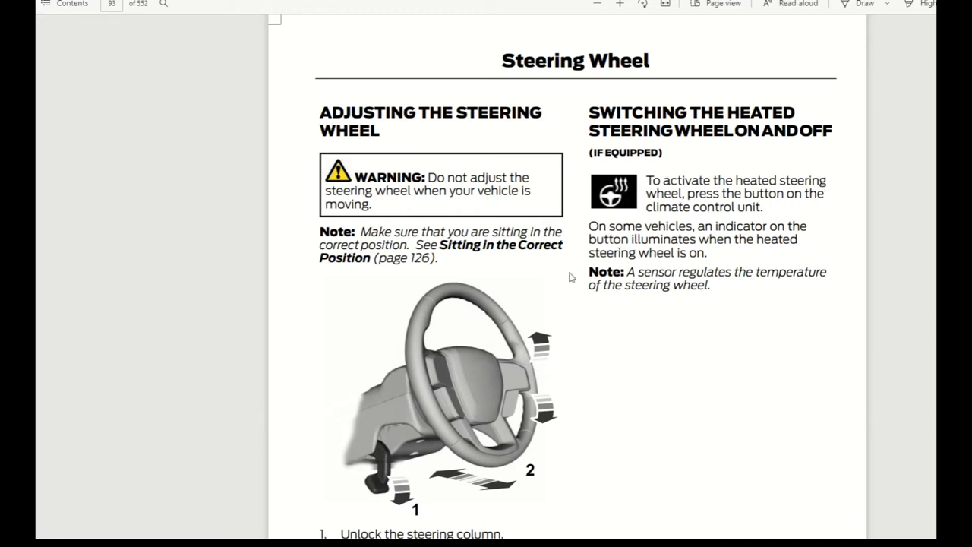
pyautogui.scroll(-3)
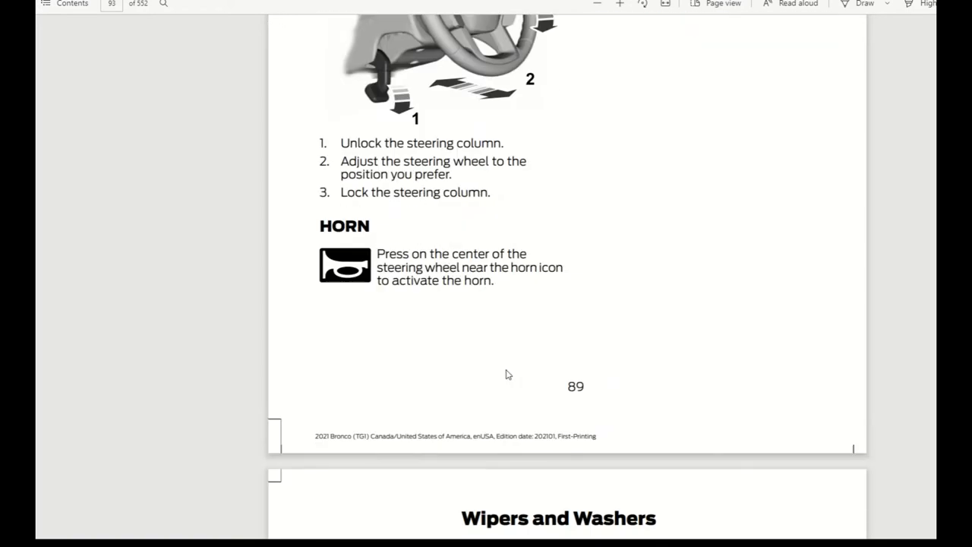
pyautogui.scroll(-3)
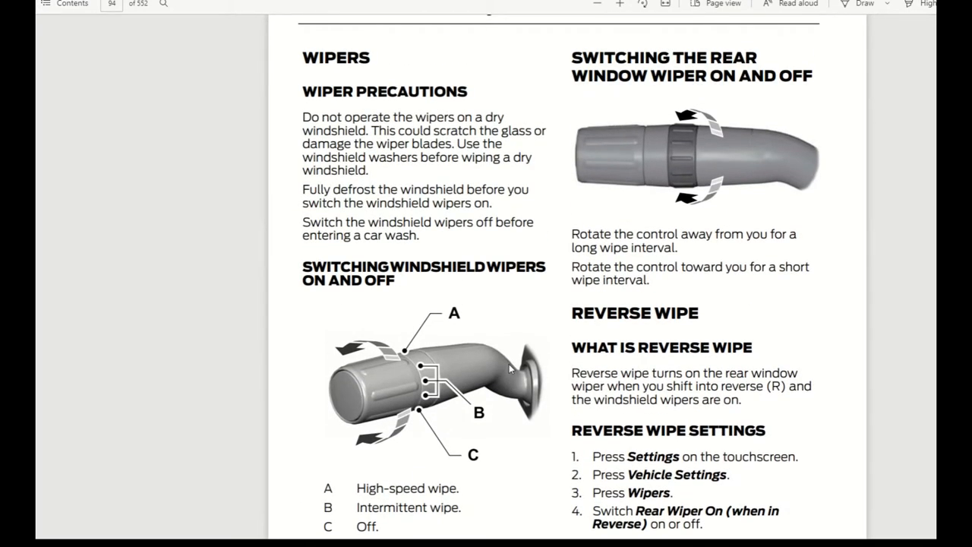
pyautogui.moveTo(390, 408)
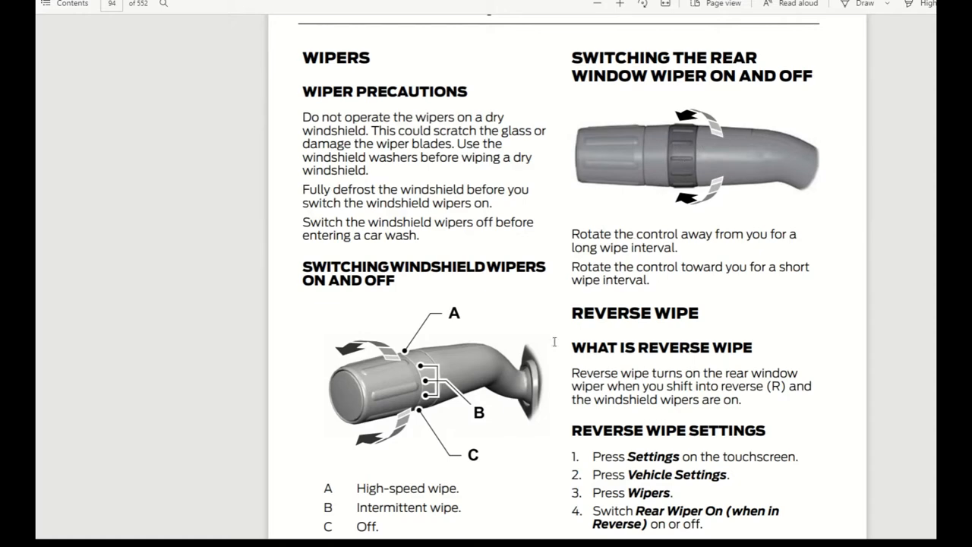
pyautogui.moveTo(404, 413)
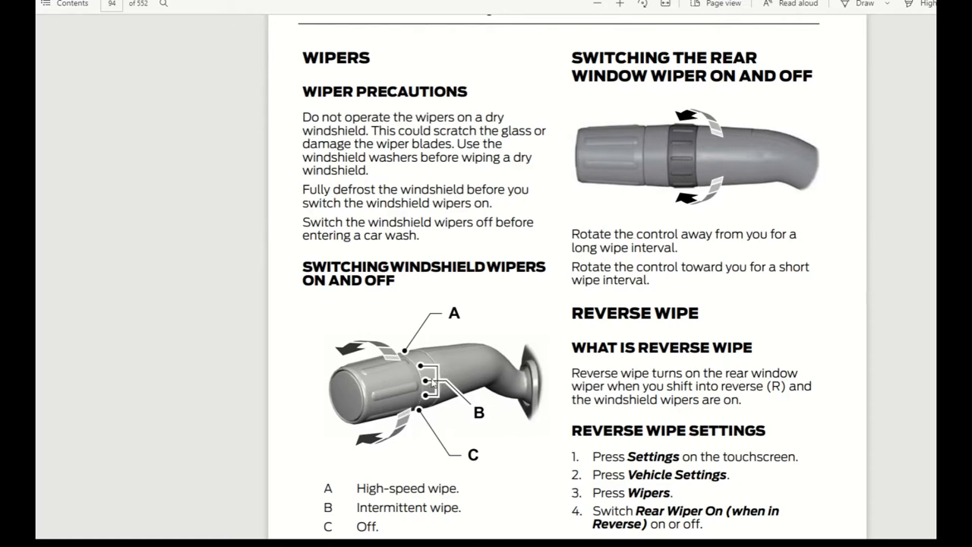
# Step: Scroll past page 90's wiper operation and reverse wipe settings to page 91's wiper blade checks
pyautogui.scroll(-3)
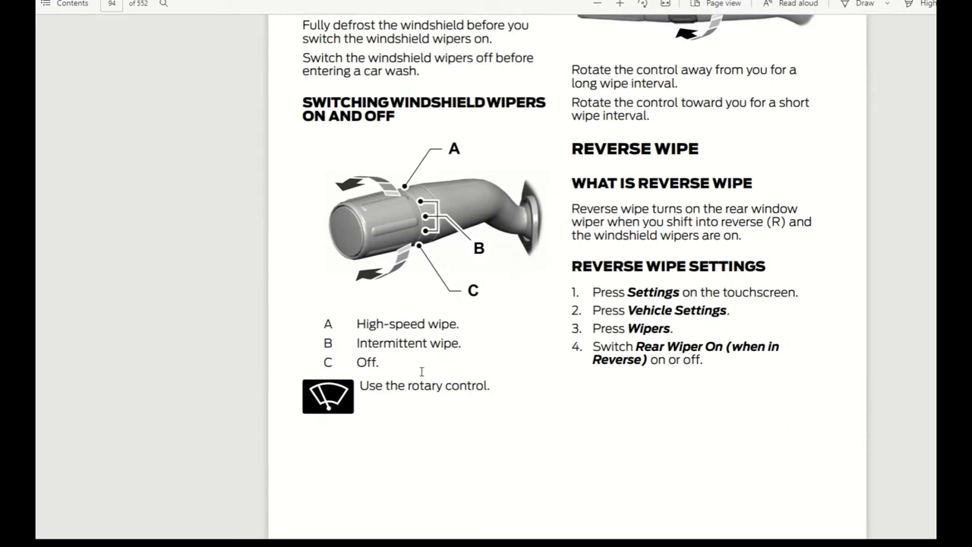
pyautogui.moveTo(450, 297)
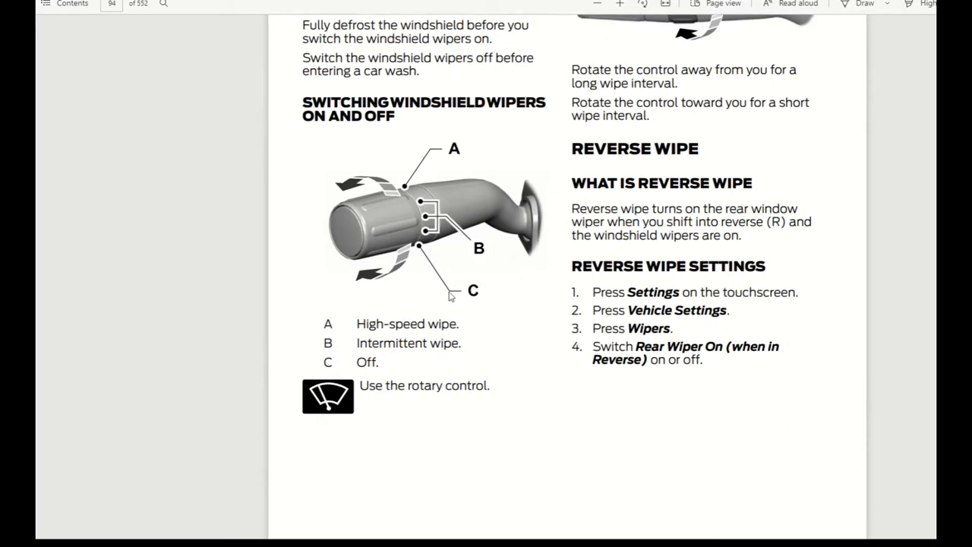
pyautogui.scroll(-3)
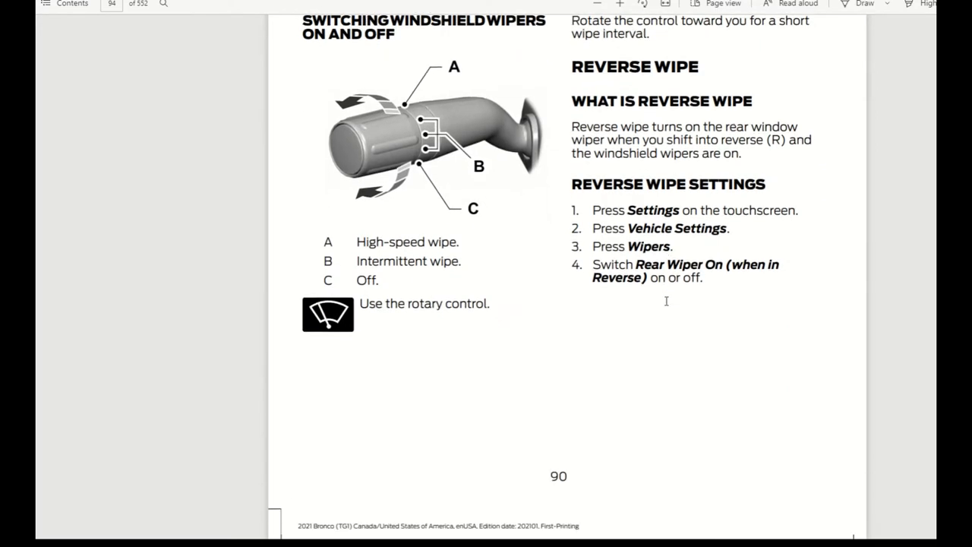
pyautogui.moveTo(674, 246)
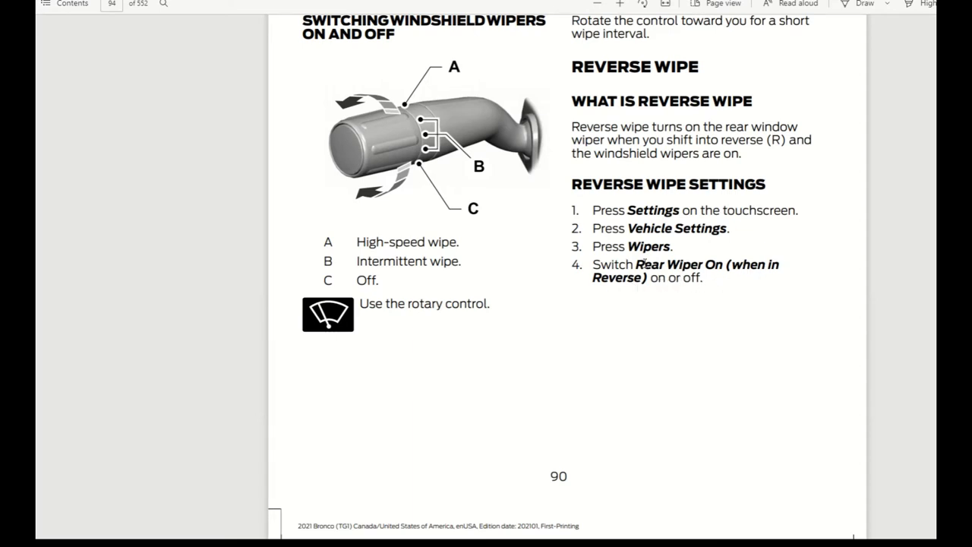
pyautogui.scroll(-3)
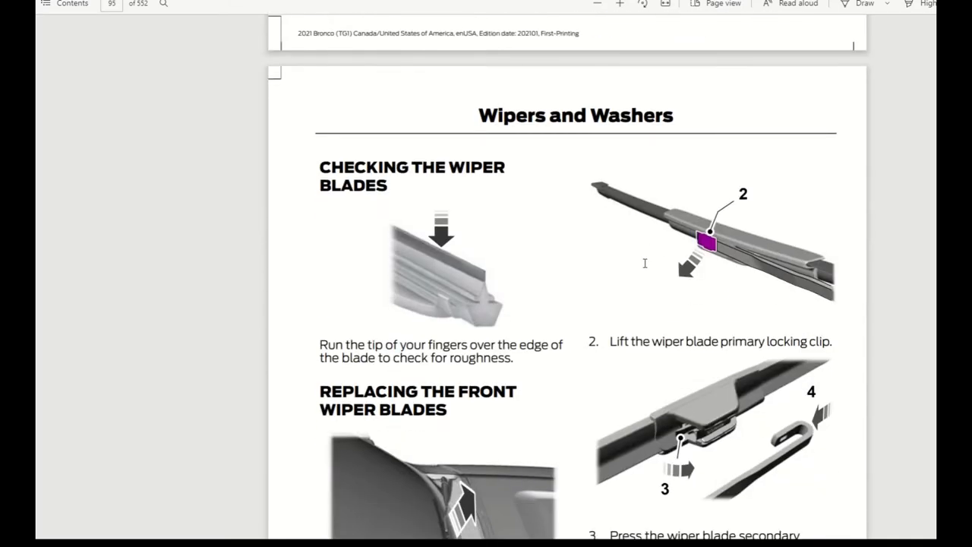
pyautogui.moveTo(577, 245)
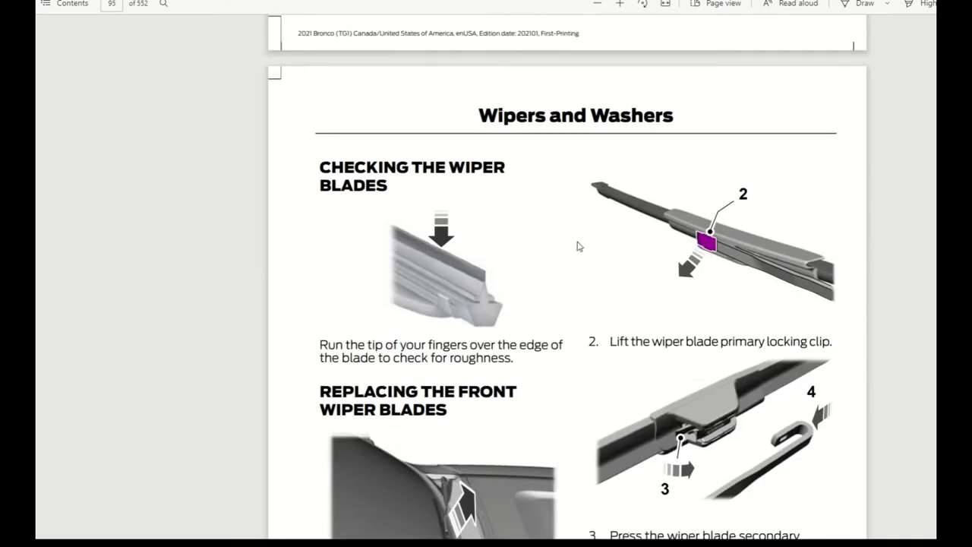
pyautogui.moveTo(713, 261)
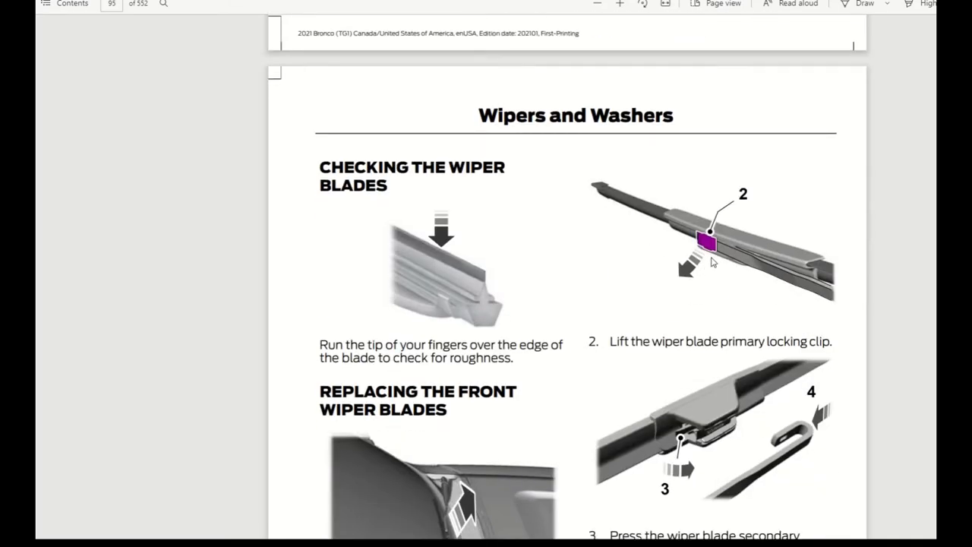
# Step: Scroll past page 93's washer and troubleshooting content to the Exterior Lighting control page
pyautogui.scroll(-3)
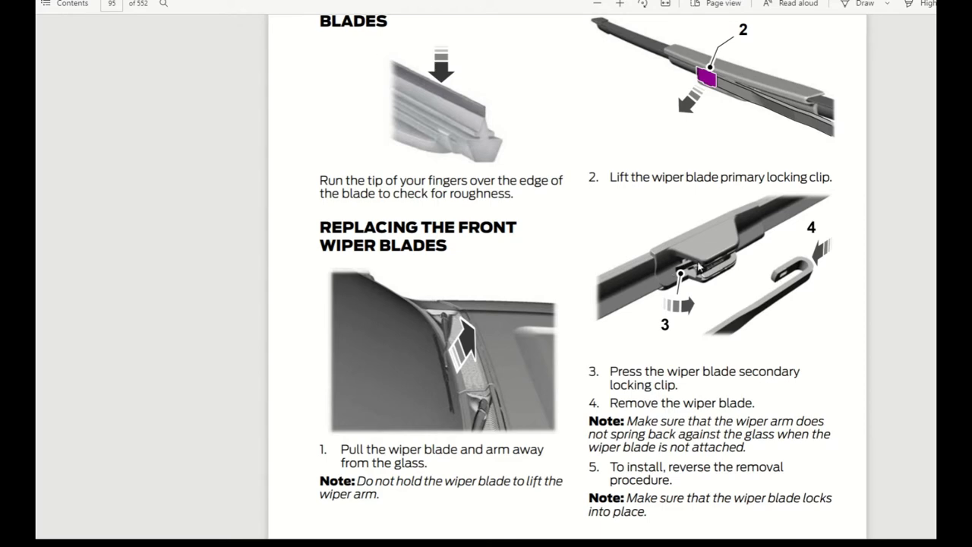
pyautogui.scroll(-3)
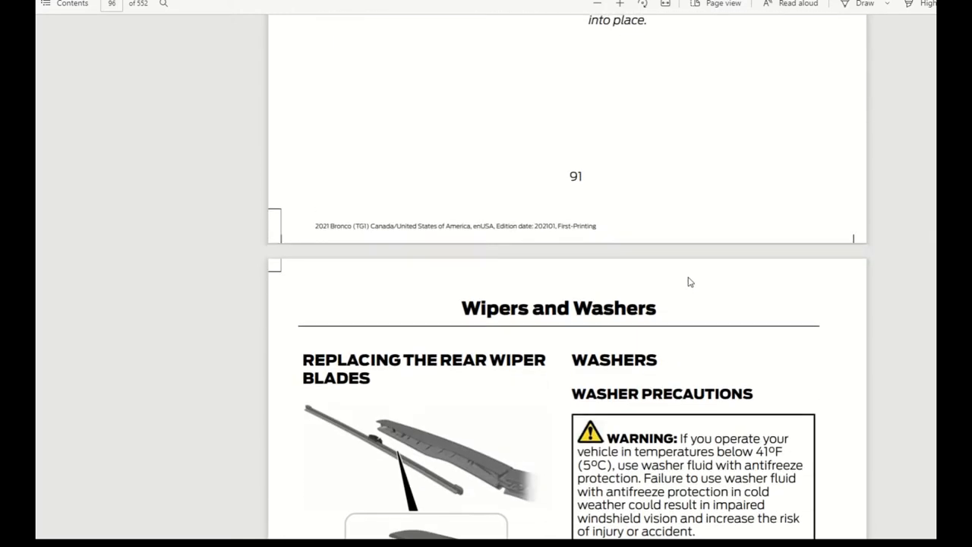
pyautogui.scroll(-3)
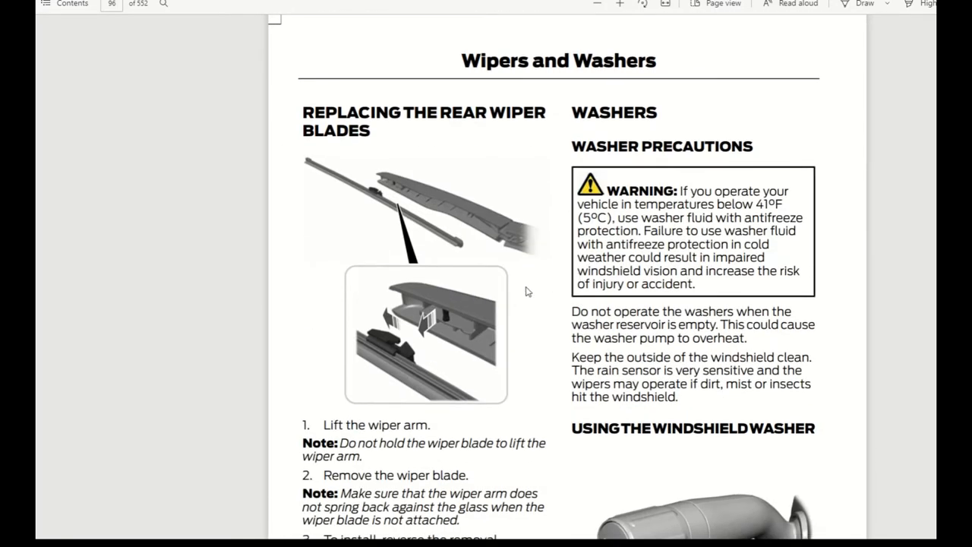
pyautogui.moveTo(417, 351)
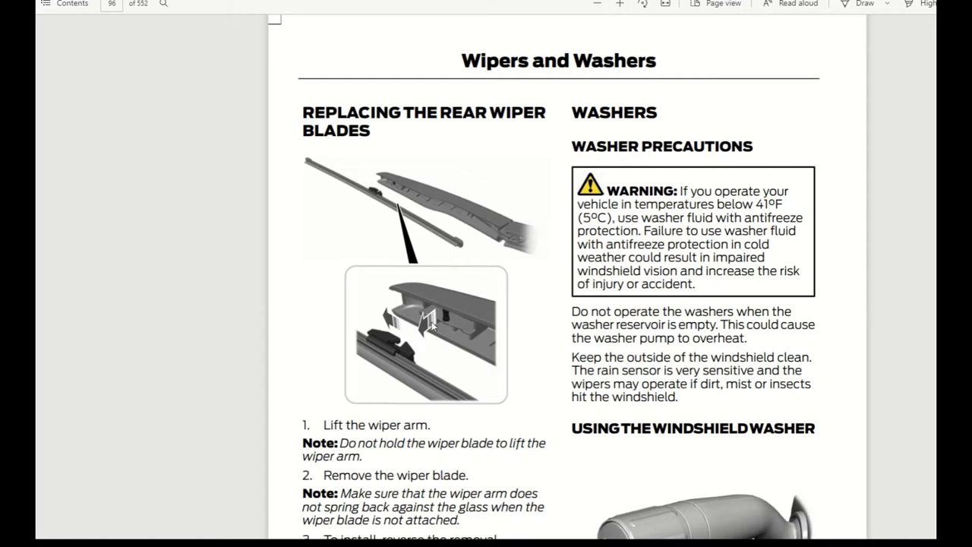
pyautogui.moveTo(414, 223)
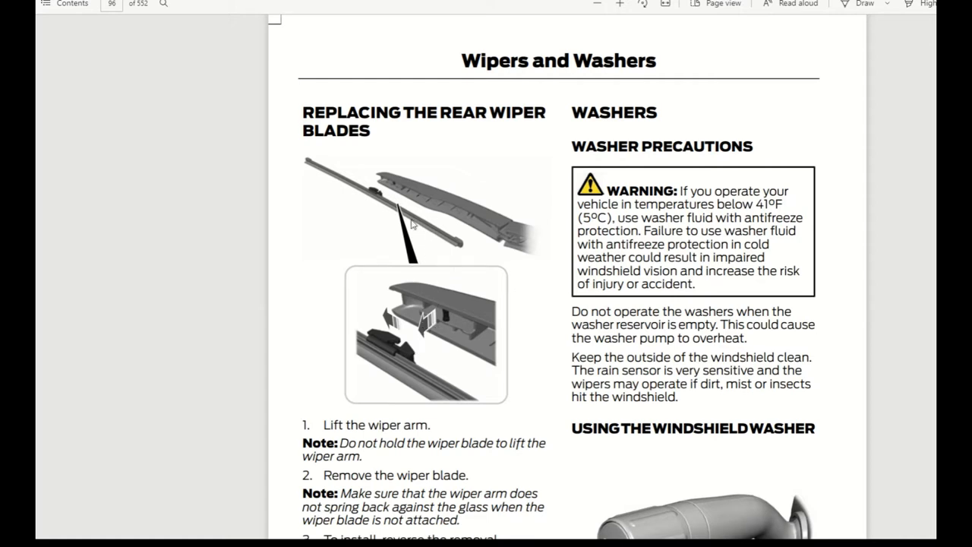
pyautogui.moveTo(379, 330)
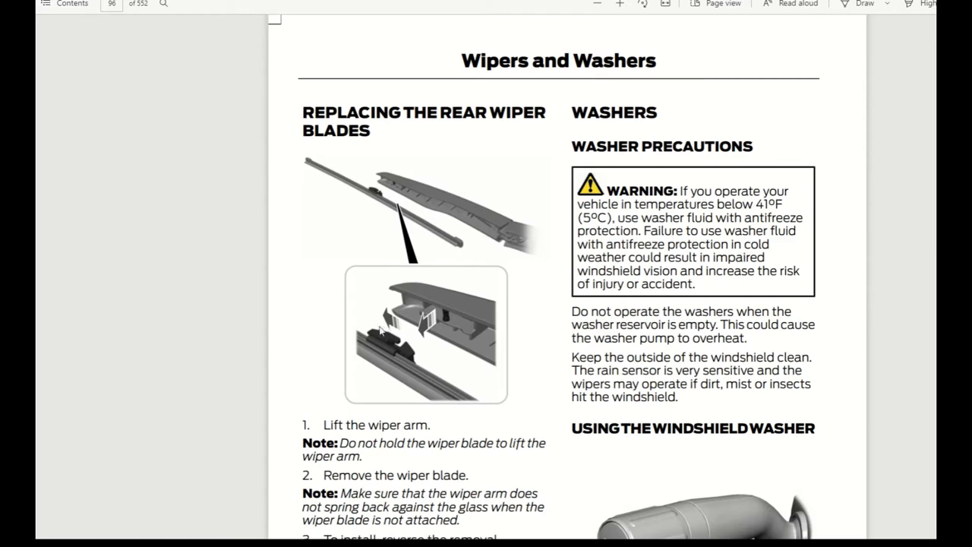
pyautogui.moveTo(445, 314)
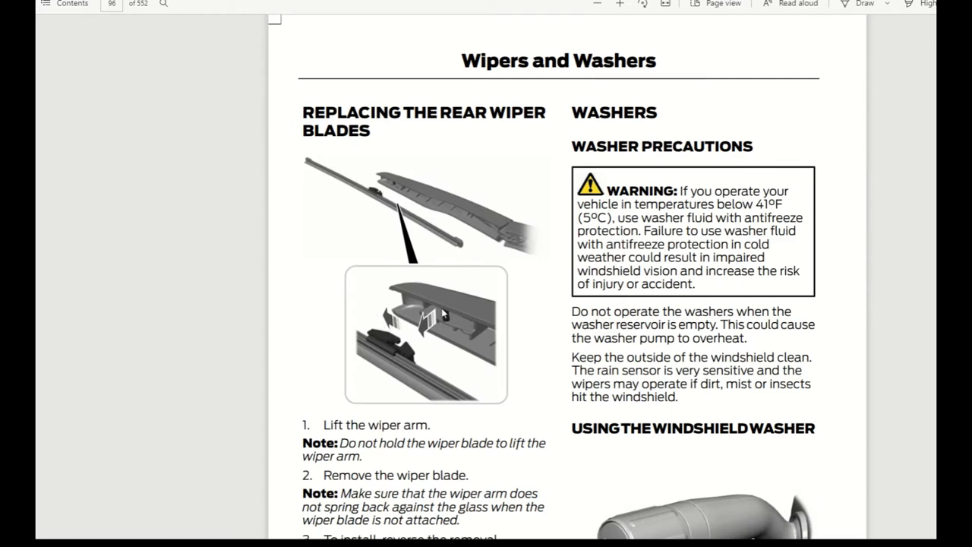
pyautogui.moveTo(437, 390)
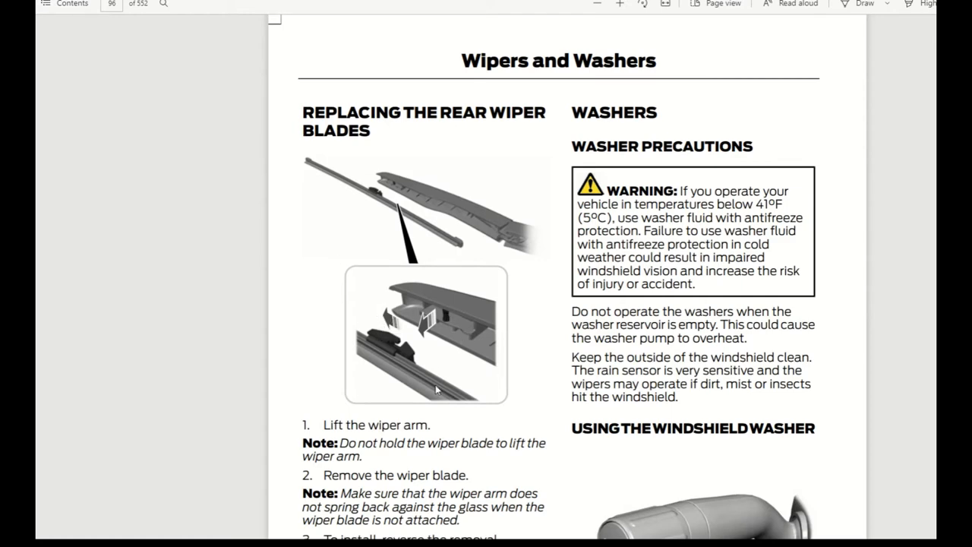
pyautogui.scroll(-3)
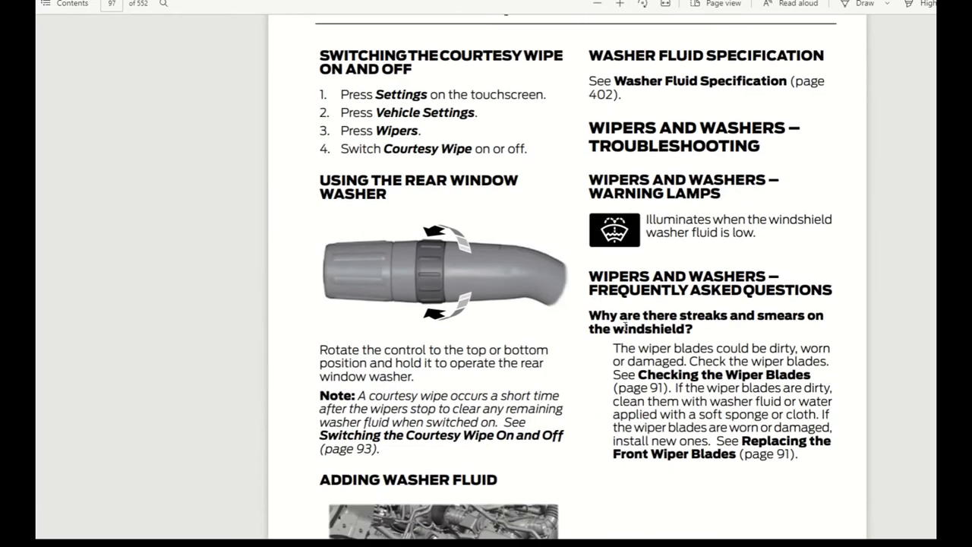
pyautogui.moveTo(502, 226)
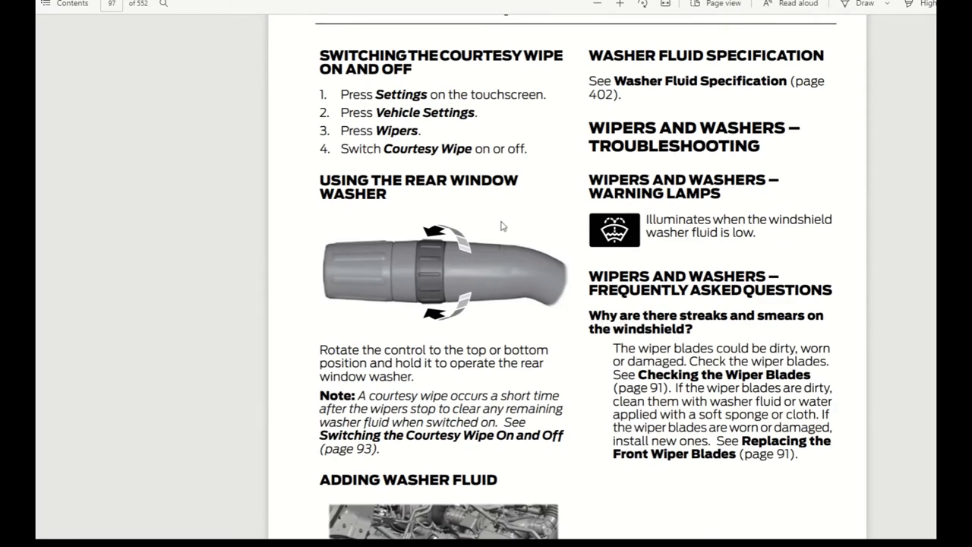
pyautogui.moveTo(435, 297)
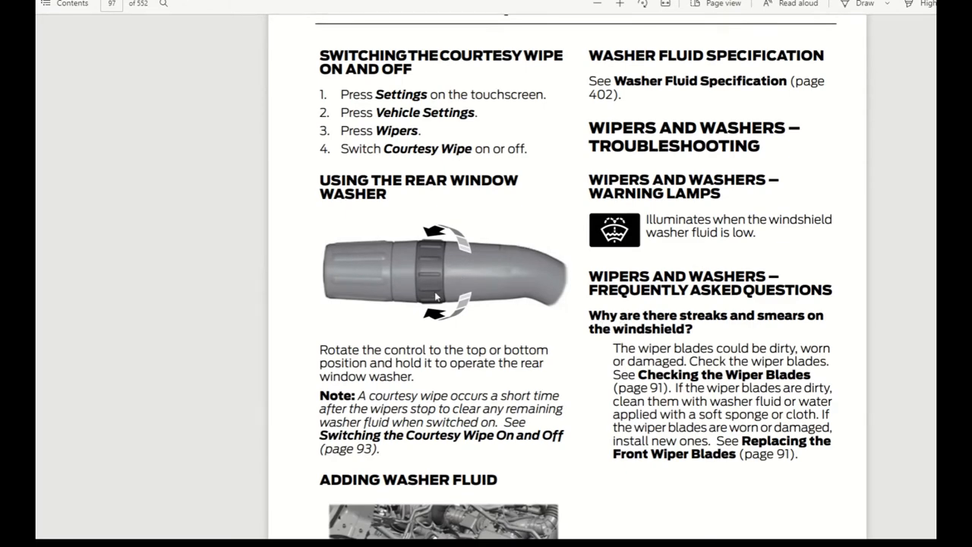
pyautogui.scroll(-3)
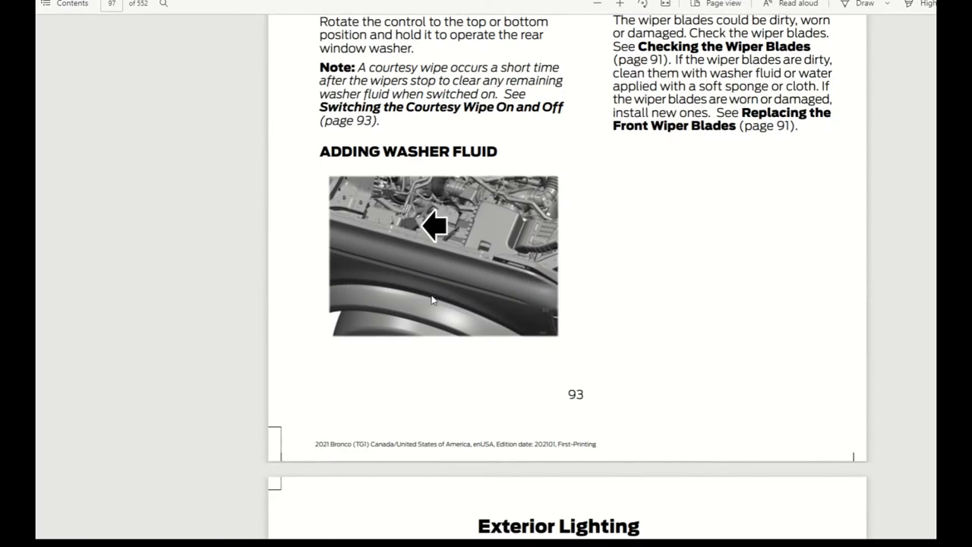
pyautogui.moveTo(427, 245)
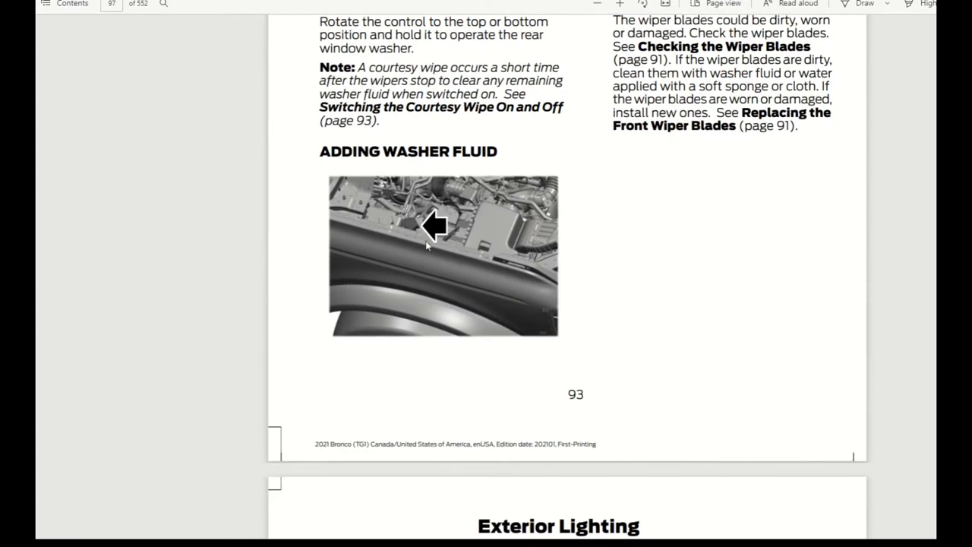
pyautogui.moveTo(440, 228)
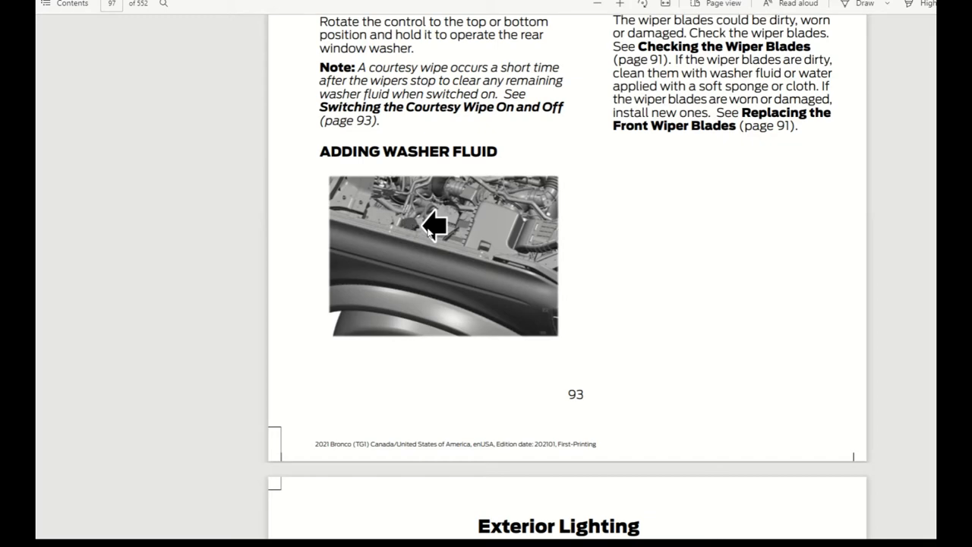
pyautogui.moveTo(430, 235)
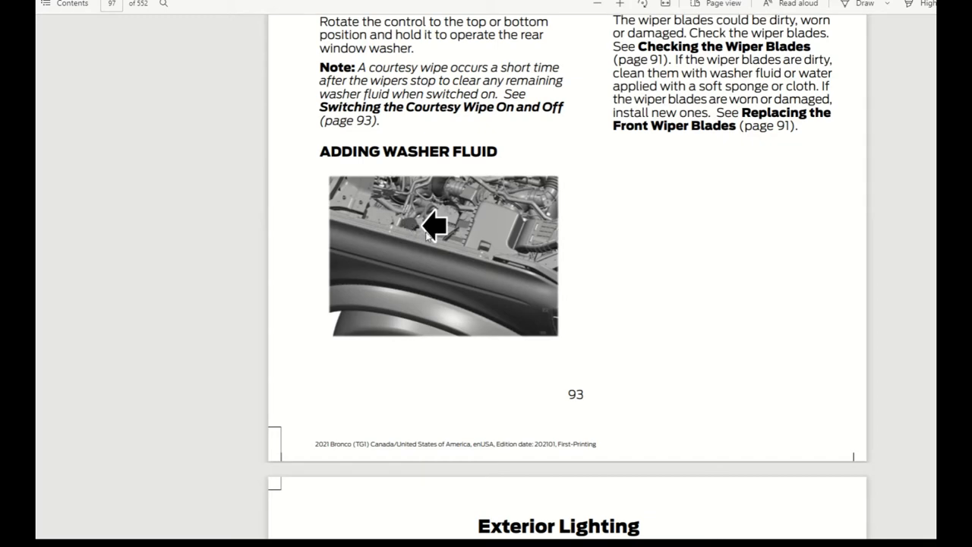
pyautogui.scroll(-3)
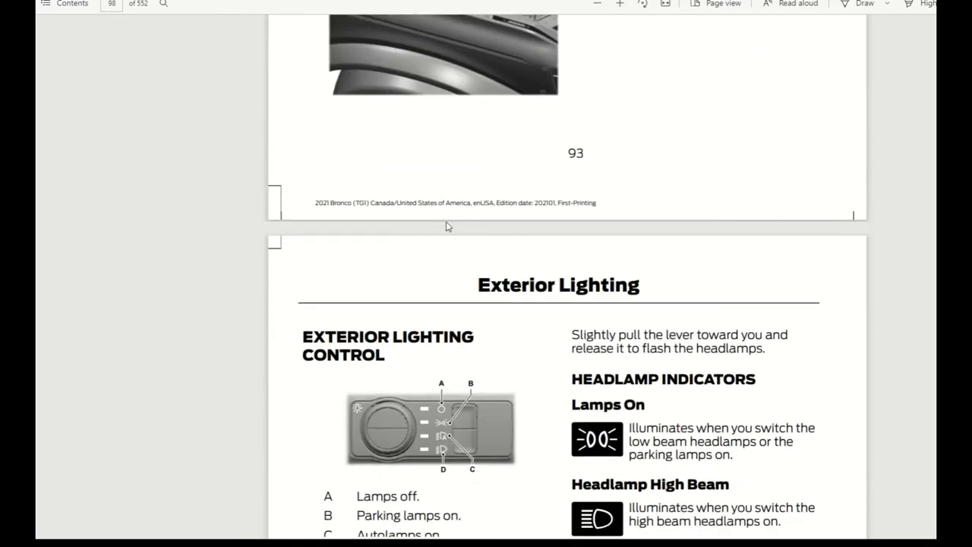
# Step: Scroll past the autolamps, daytime running lamps and spot lamps pages to page 97's exterior zone lighting
pyautogui.scroll(-3)
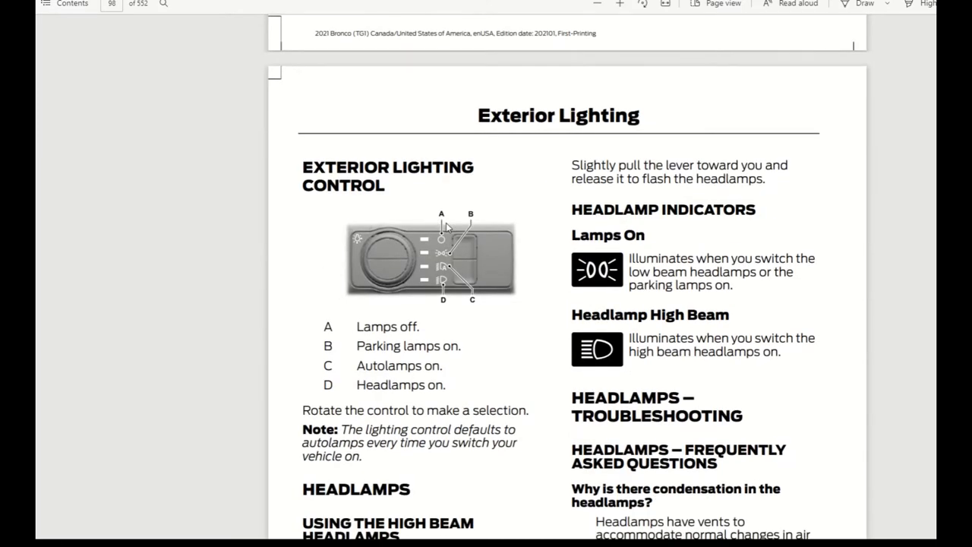
pyautogui.scroll(-3)
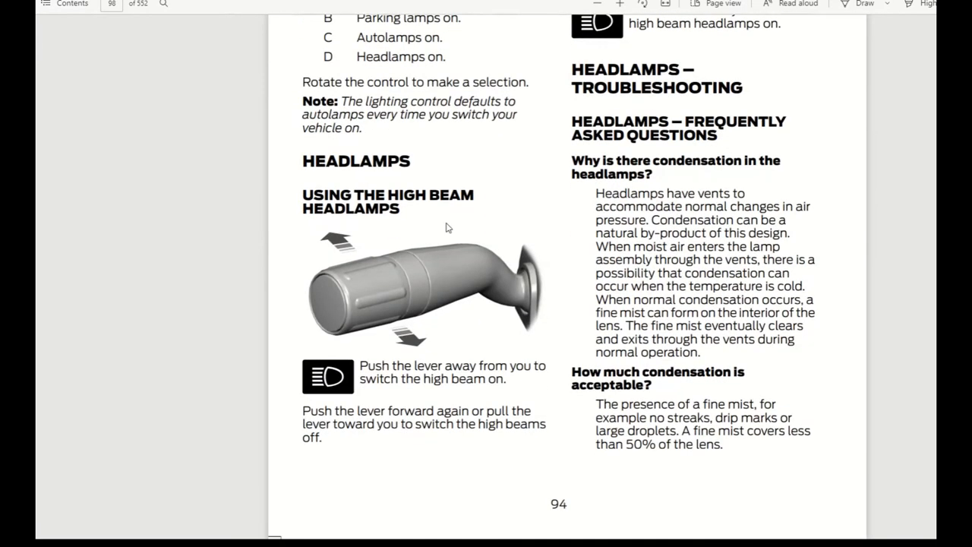
pyautogui.scroll(-3)
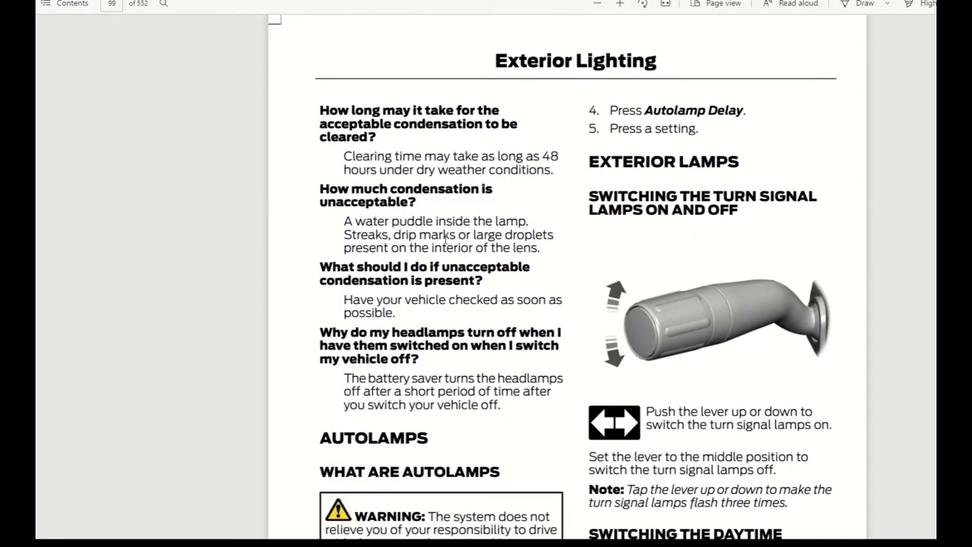
pyautogui.moveTo(418, 326)
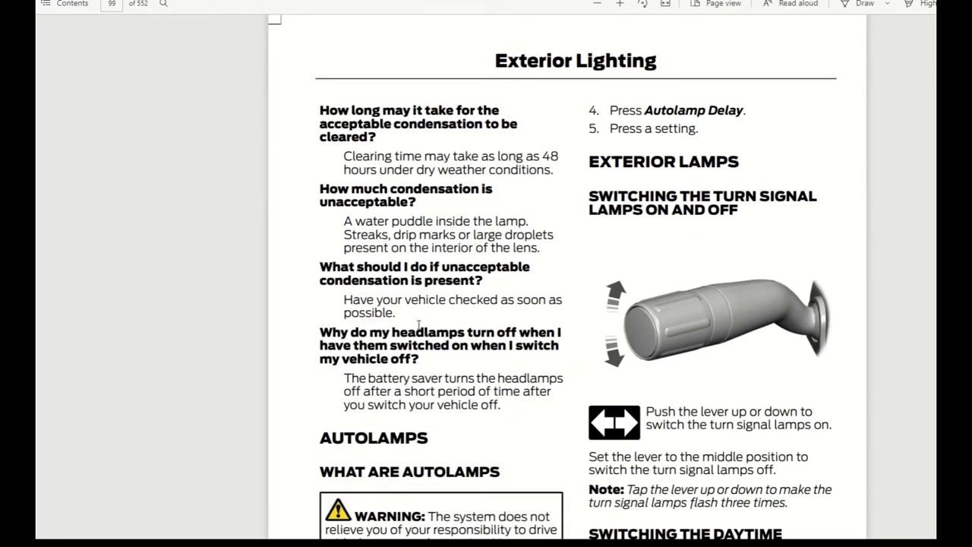
pyautogui.scroll(-3)
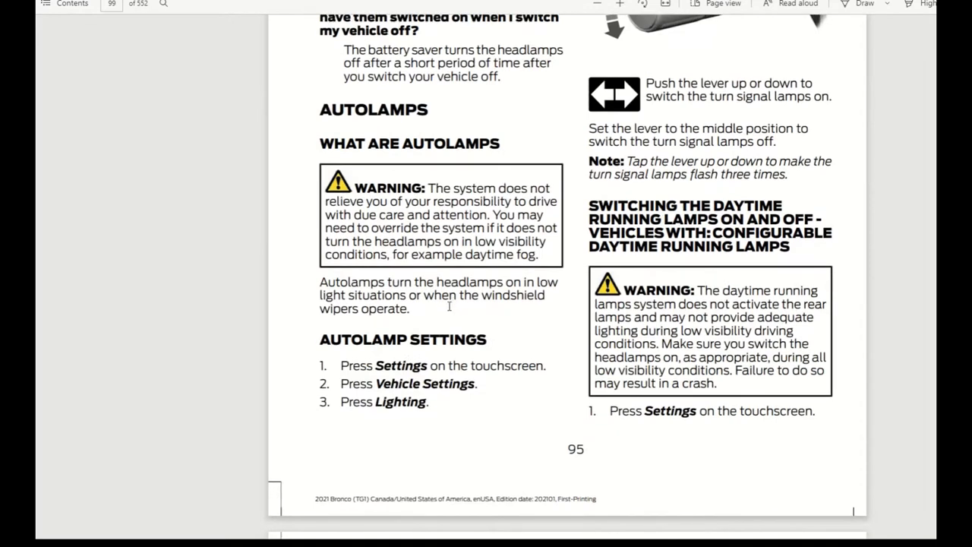
pyautogui.moveTo(449, 418)
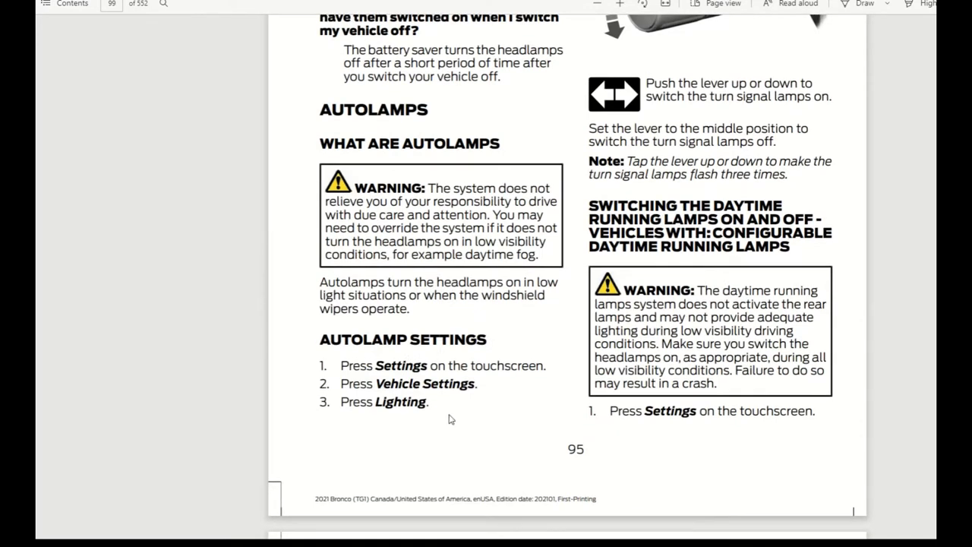
pyautogui.moveTo(598, 296)
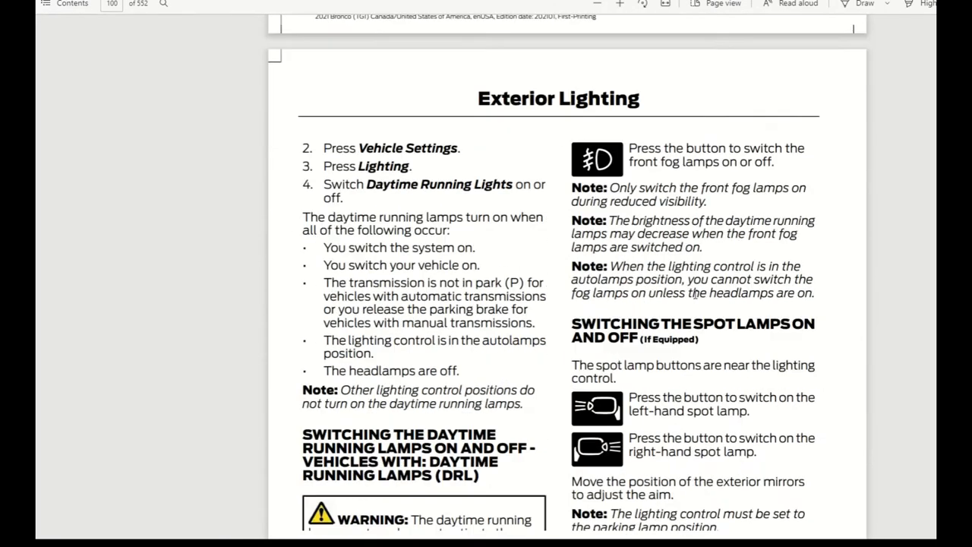
pyautogui.scroll(-3)
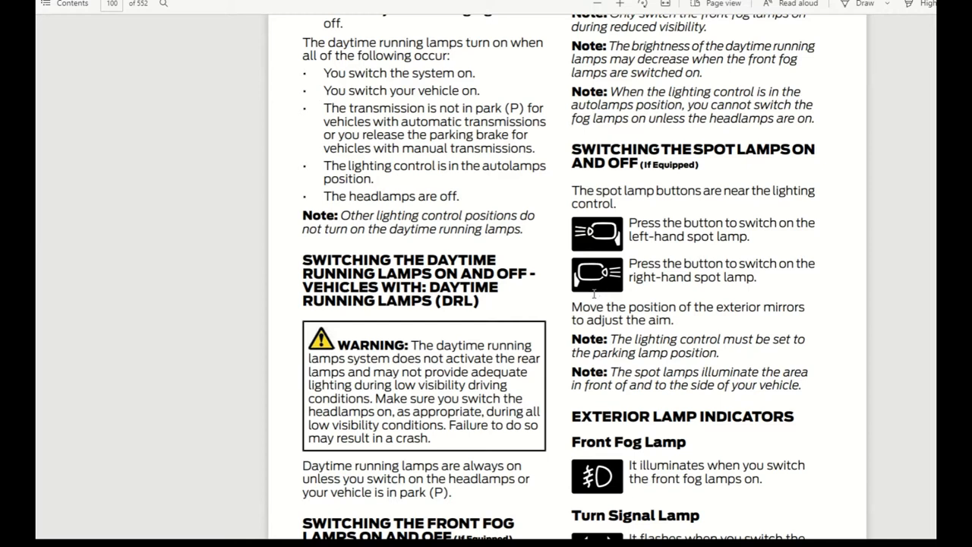
pyautogui.moveTo(595, 297)
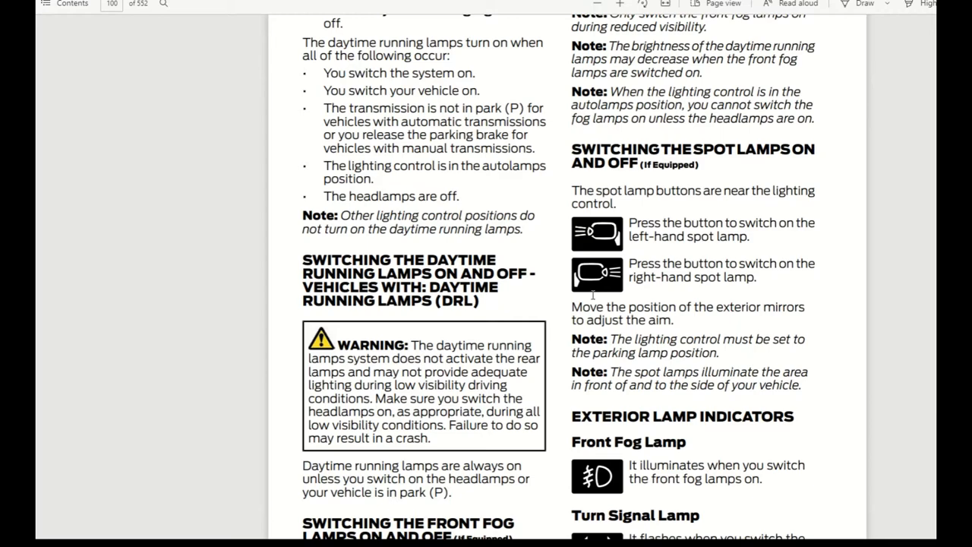
pyautogui.scroll(-3)
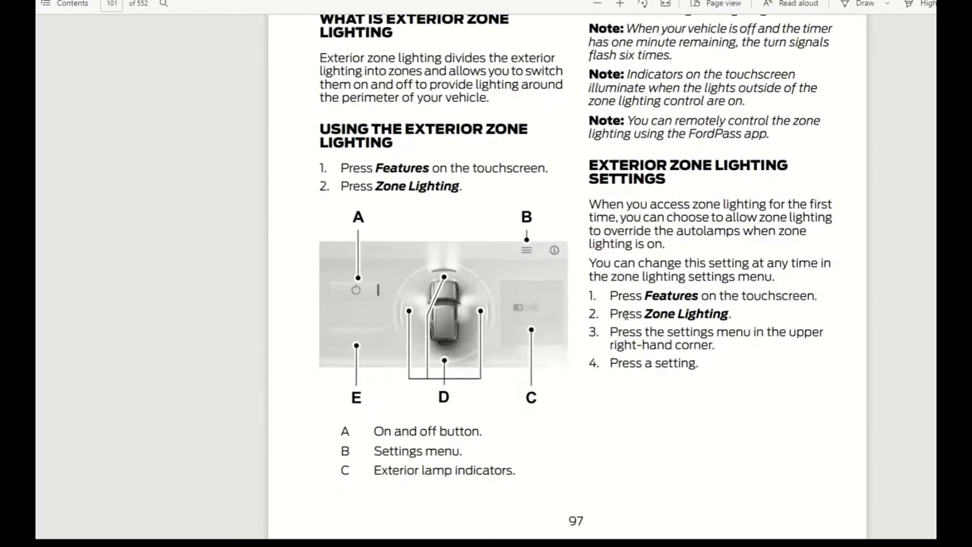
# Step: Scroll past page 97's zone lighting settings to the Automatic High Beam Control heading
pyautogui.scroll(-3)
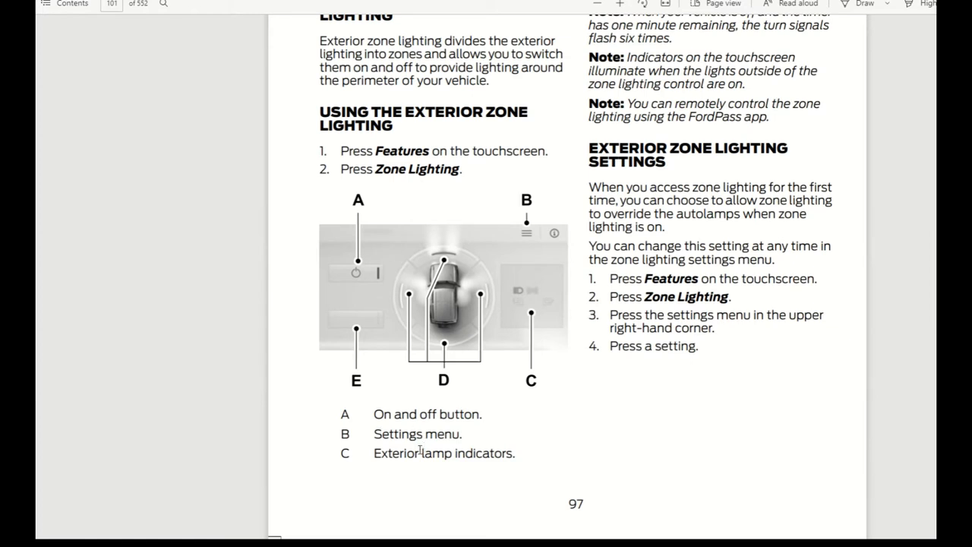
pyautogui.moveTo(347, 355)
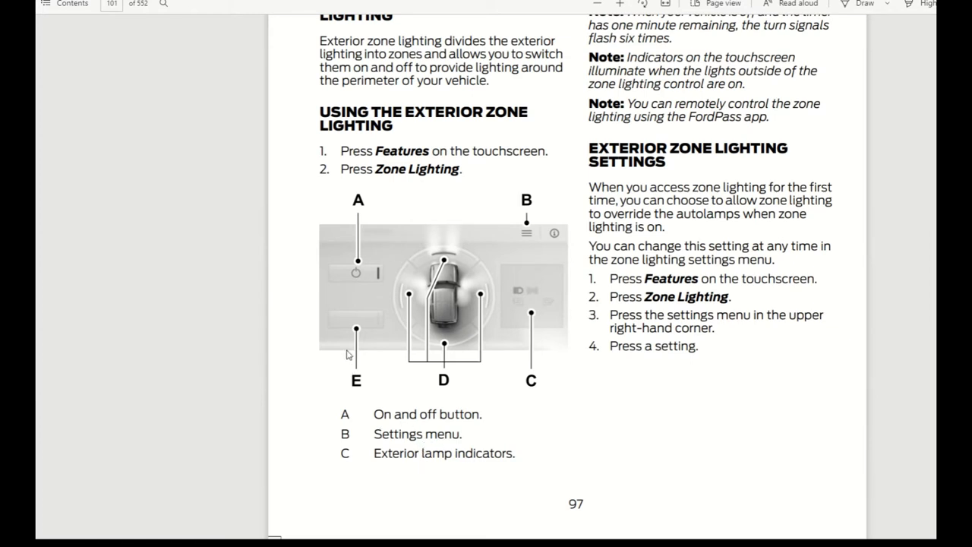
pyautogui.moveTo(520, 242)
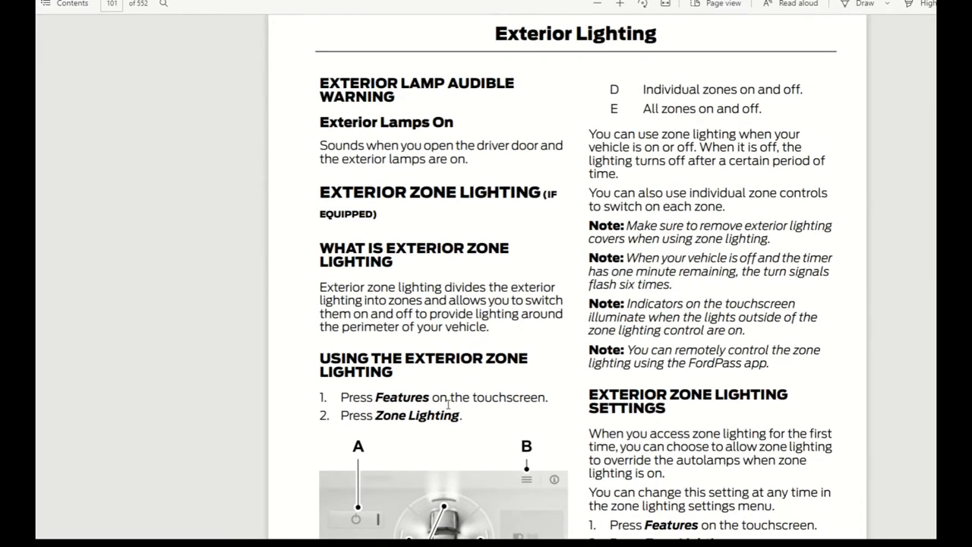
pyautogui.moveTo(506, 312)
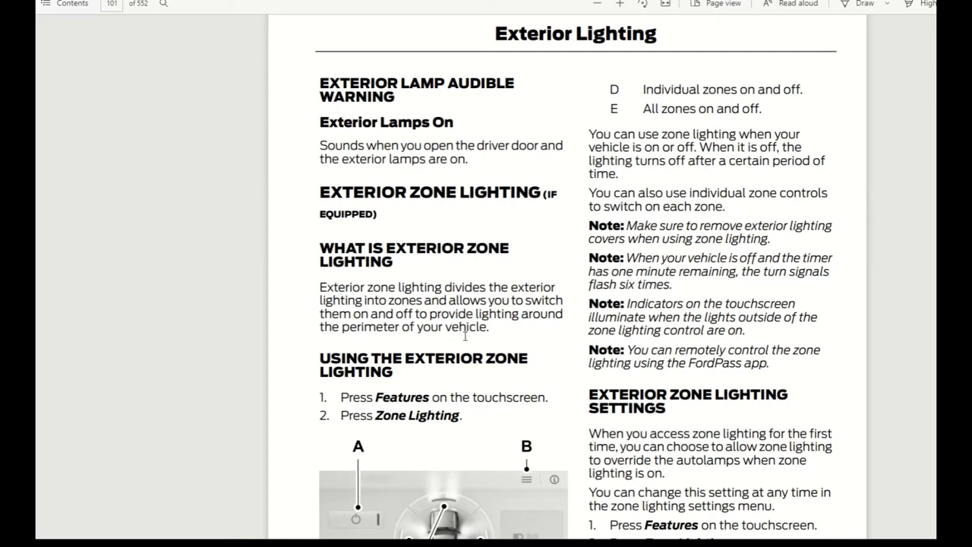
pyautogui.scroll(-3)
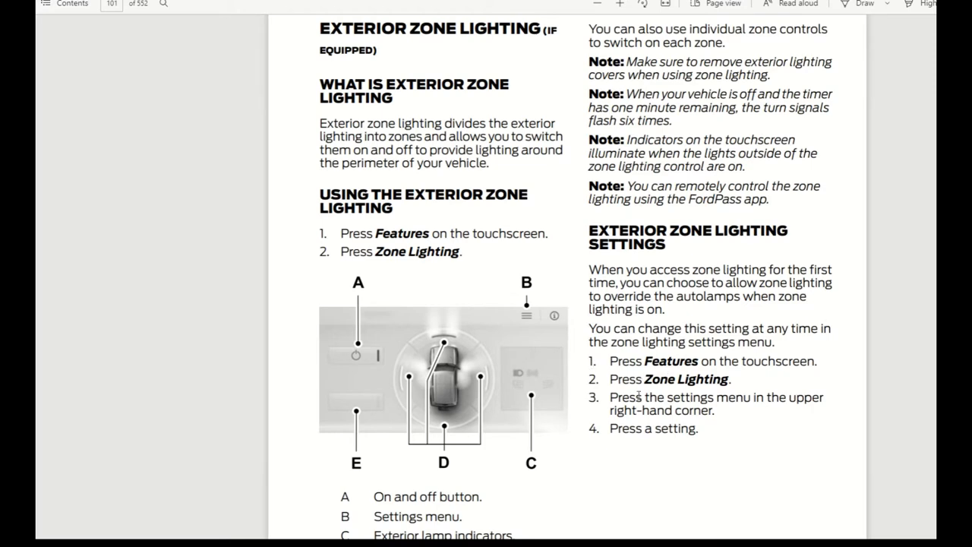
pyautogui.moveTo(652, 409)
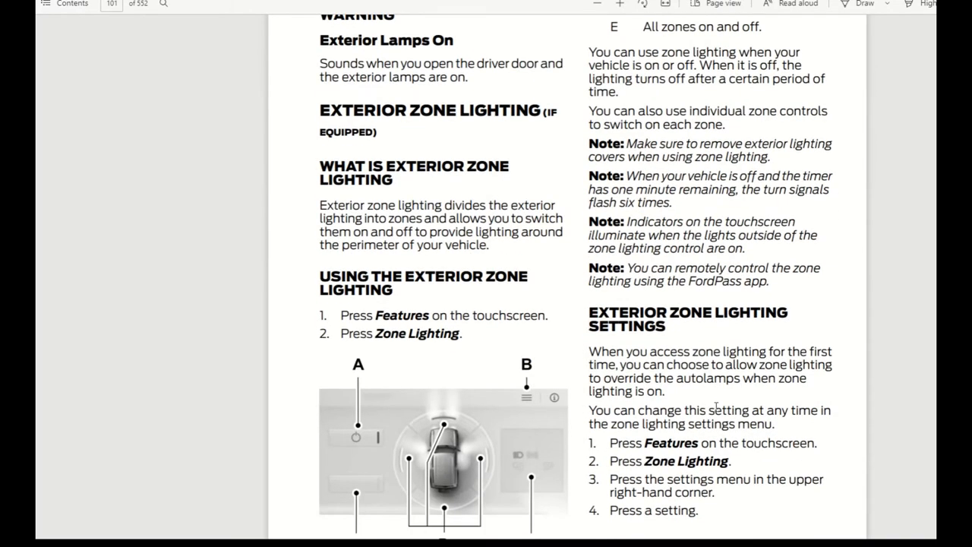
pyautogui.scroll(-3)
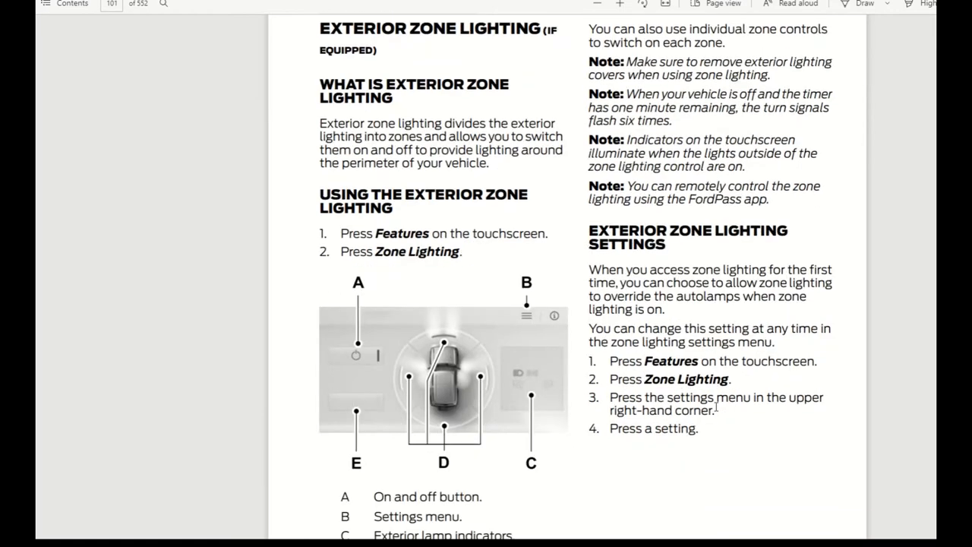
pyautogui.scroll(-3)
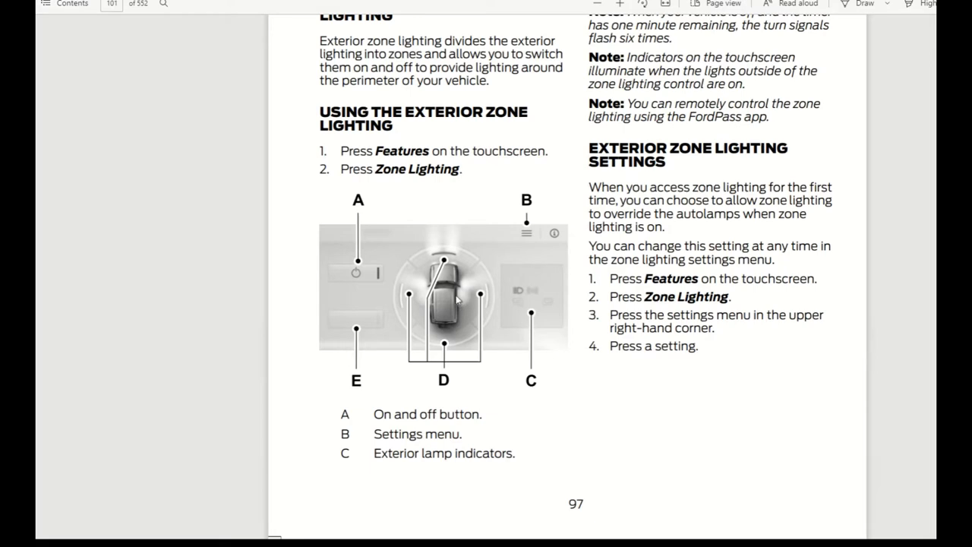
pyautogui.moveTo(459, 302)
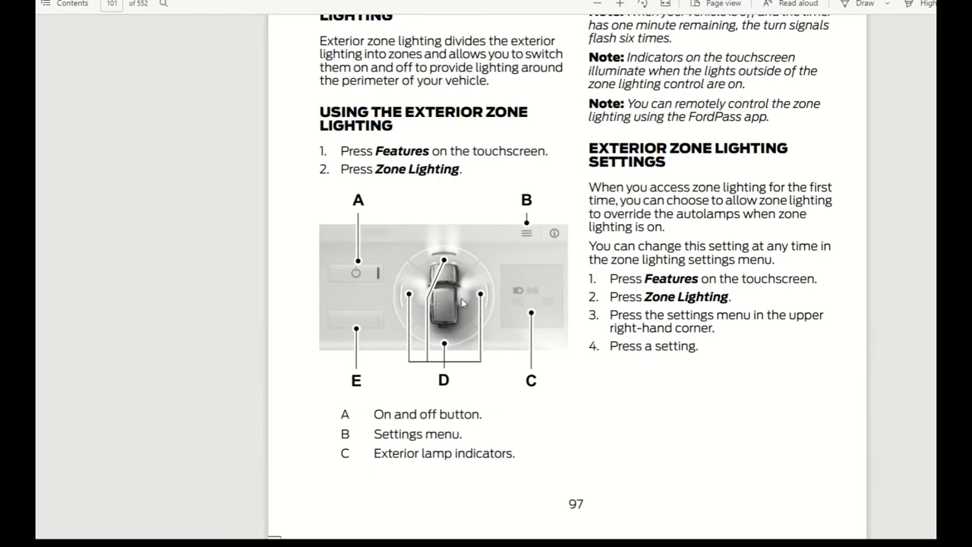
pyautogui.scroll(-3)
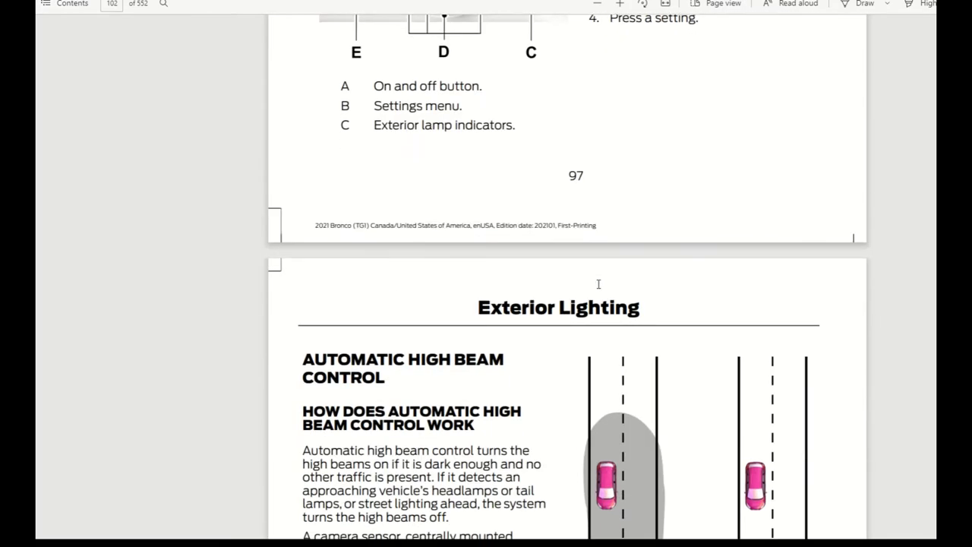
# Step: Scroll past the high beam diagram's with/without captions to the automatic high beam precautions
pyautogui.scroll(-3)
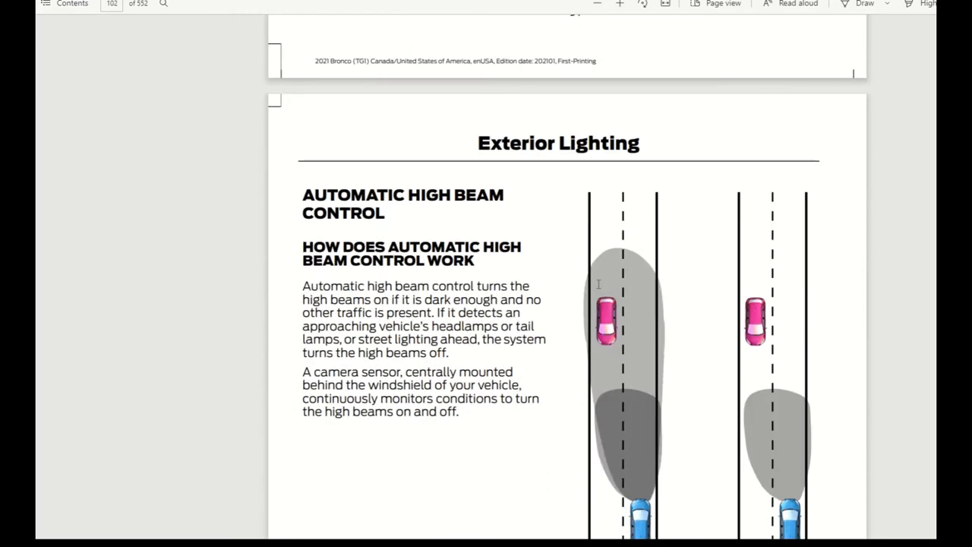
pyautogui.scroll(-3)
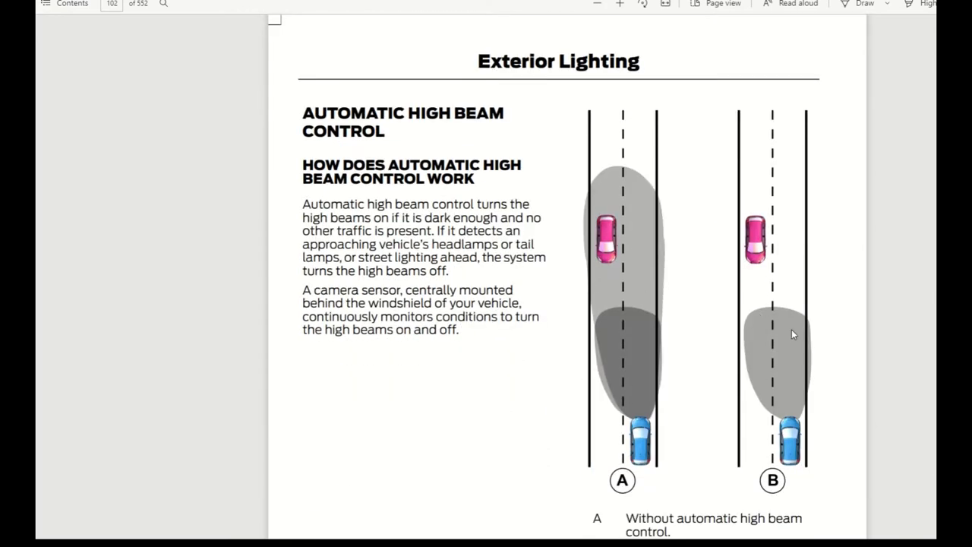
pyautogui.moveTo(772, 344)
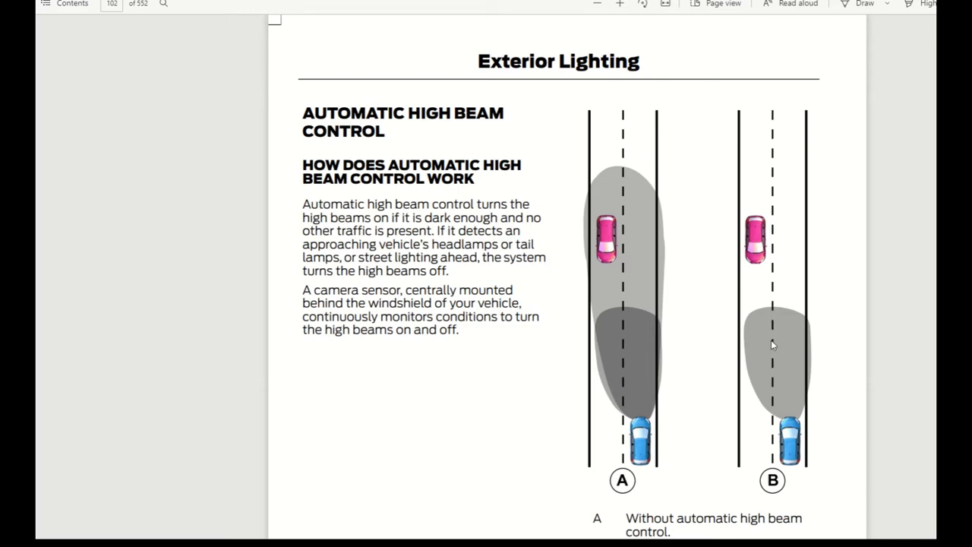
pyautogui.moveTo(744, 275)
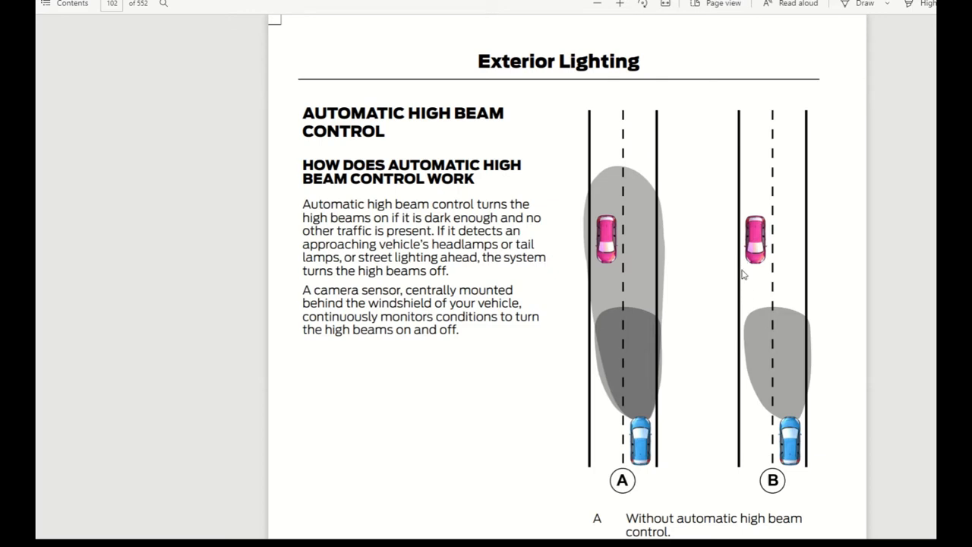
pyautogui.moveTo(782, 352)
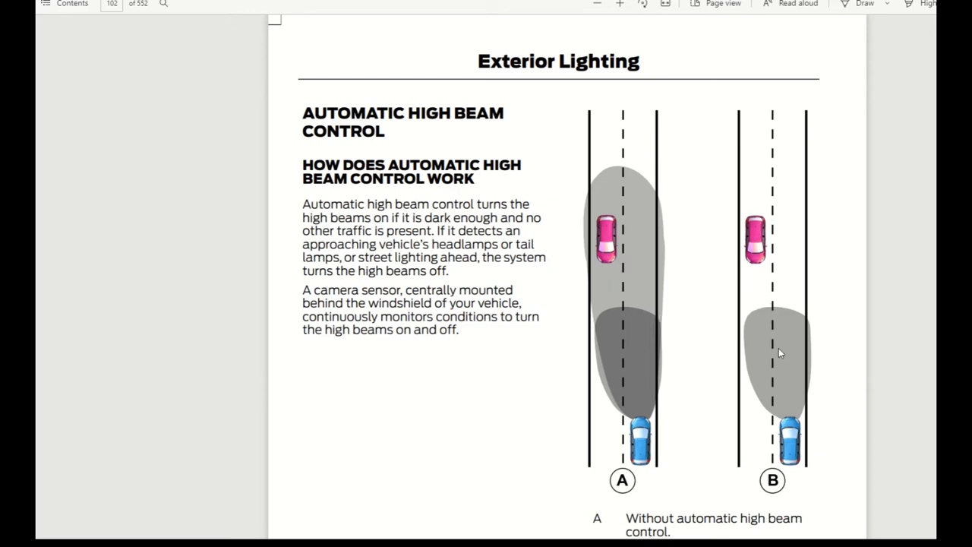
pyautogui.moveTo(607, 318)
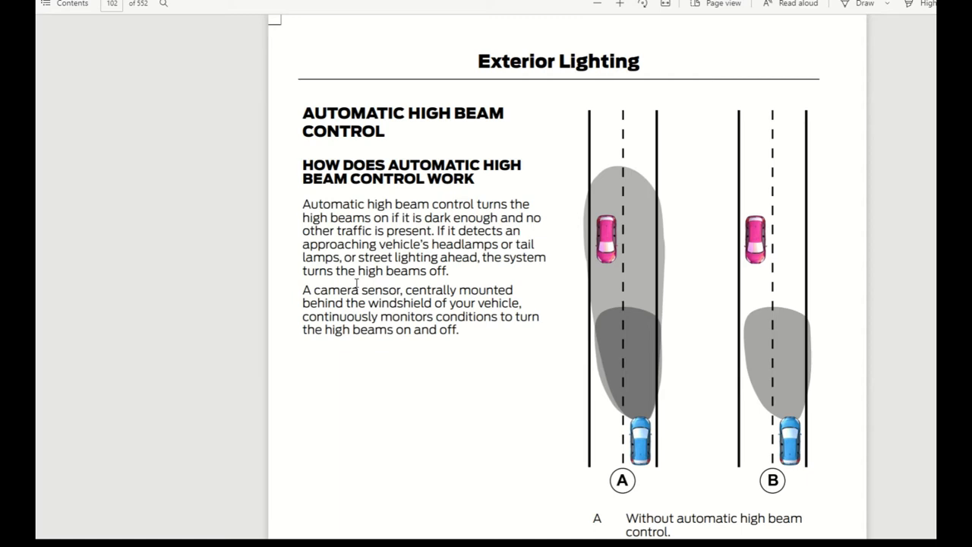
pyautogui.moveTo(387, 316)
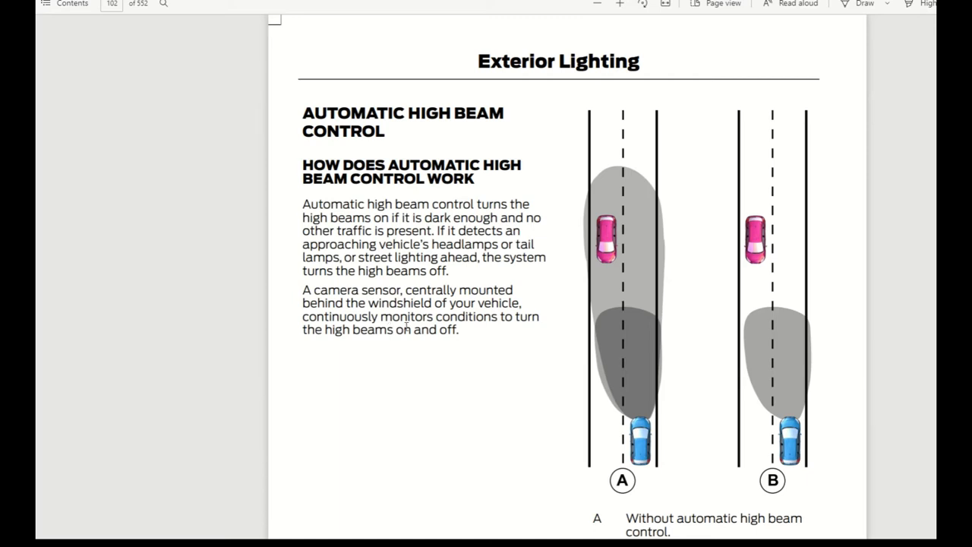
pyautogui.scroll(-3)
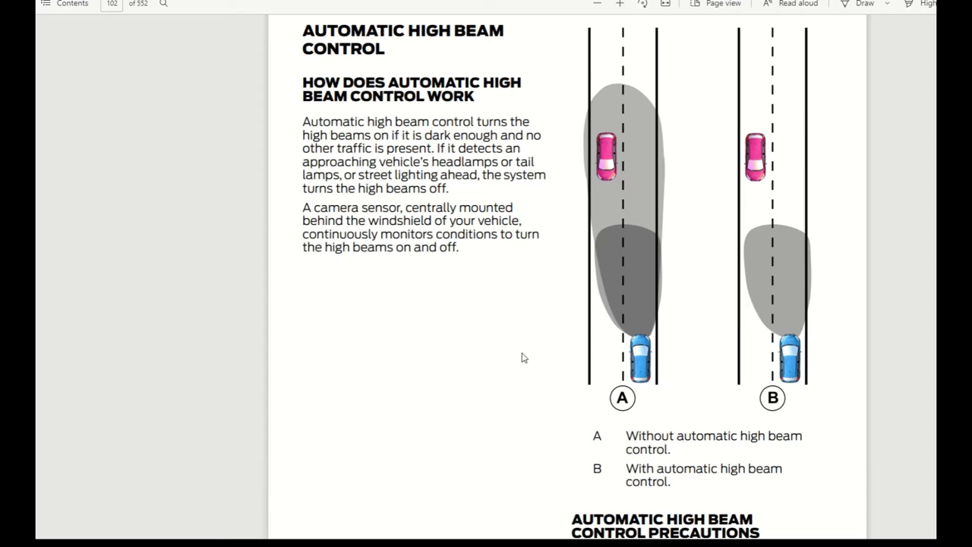
pyautogui.moveTo(619, 334)
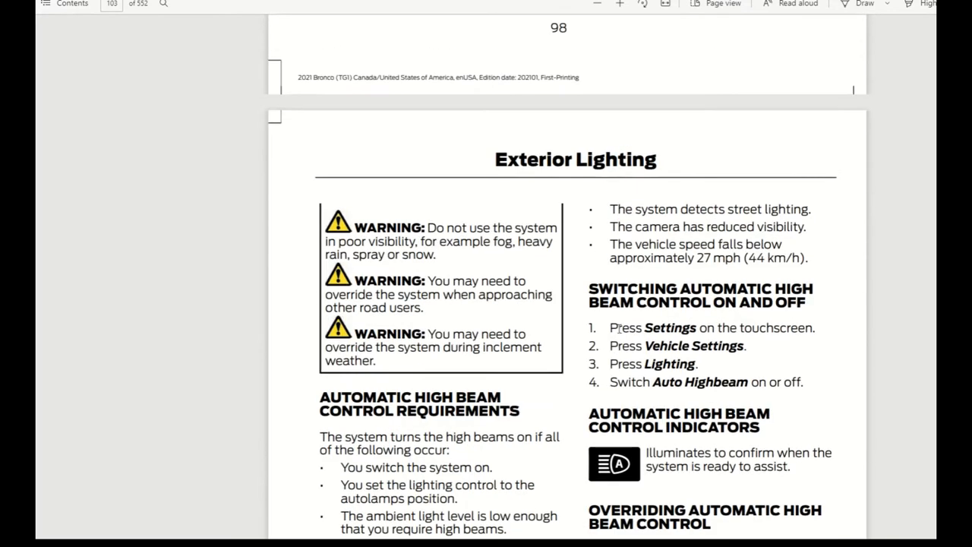
# Step: Scroll past page 99's high beam limitations and override steps to the Interior Lighting chapter on page 102
pyautogui.scroll(-3)
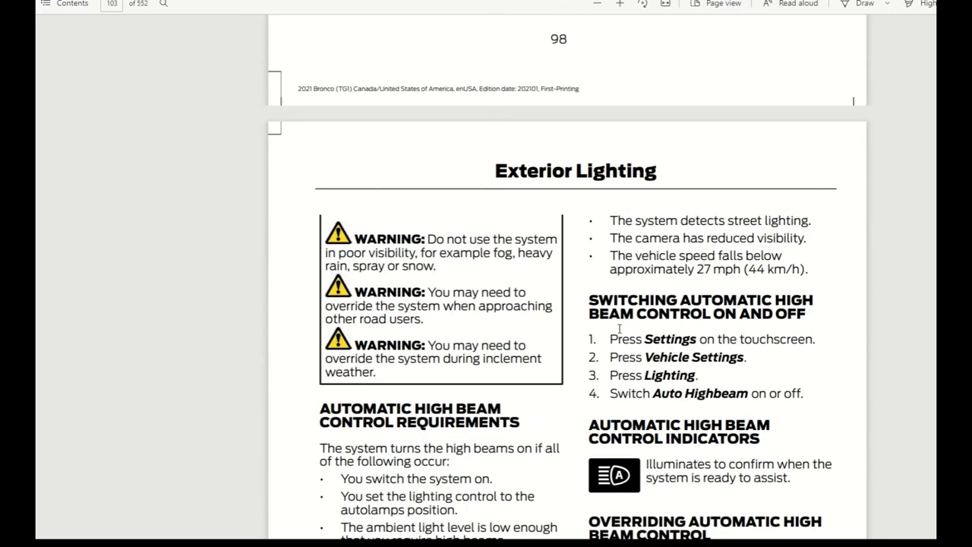
pyautogui.scroll(-3)
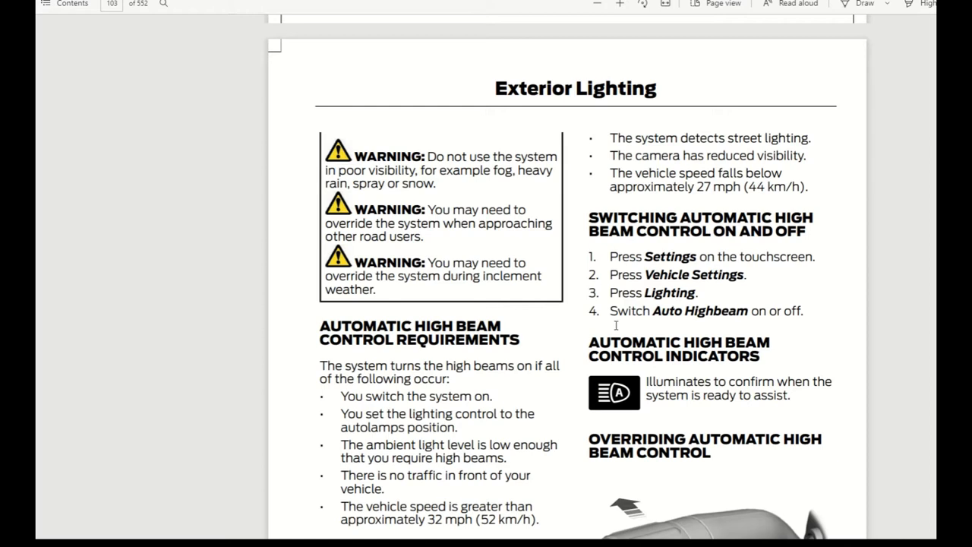
pyautogui.scroll(-3)
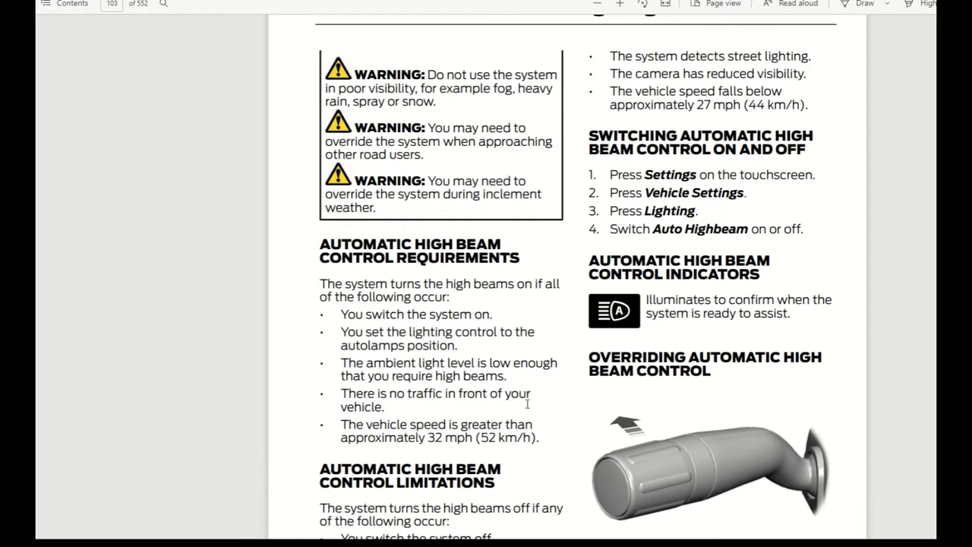
pyautogui.moveTo(478, 486)
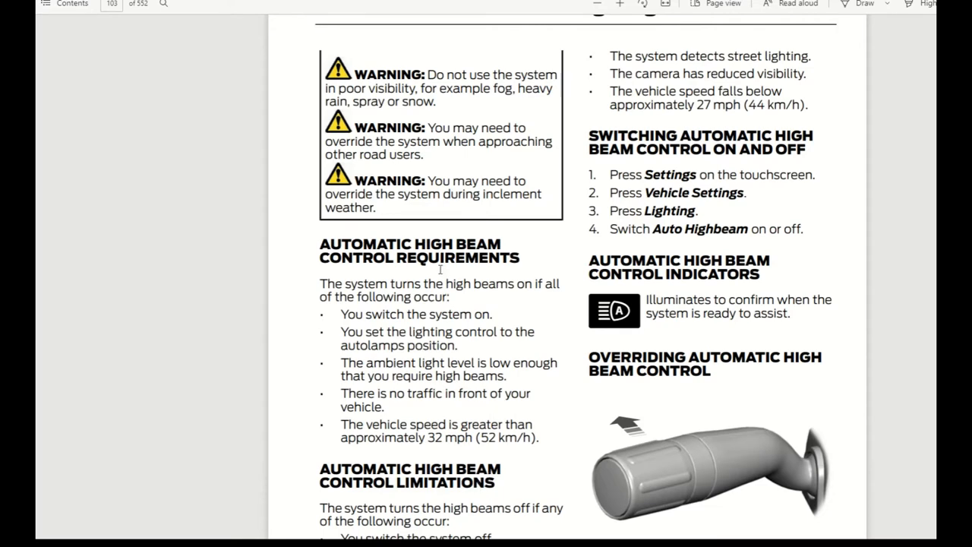
pyautogui.scroll(-3)
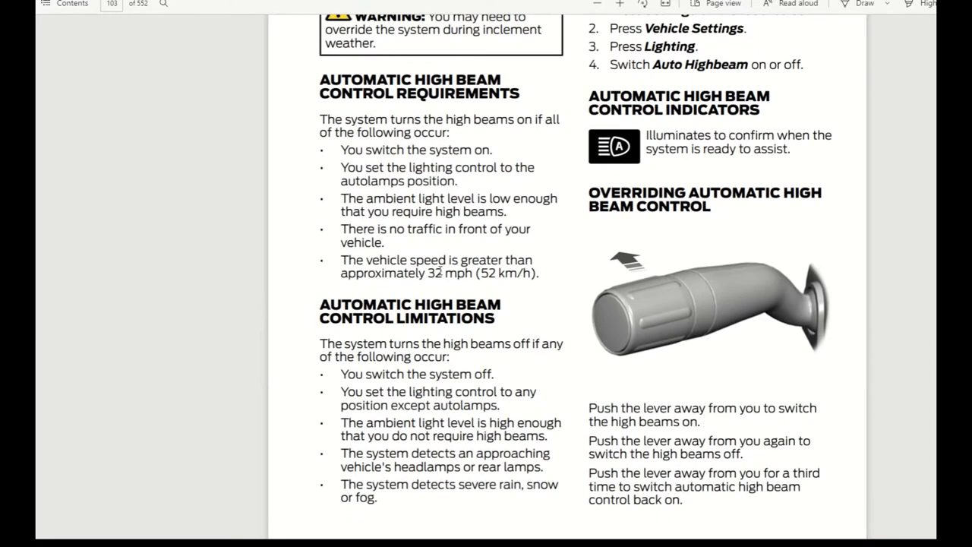
pyautogui.scroll(-3)
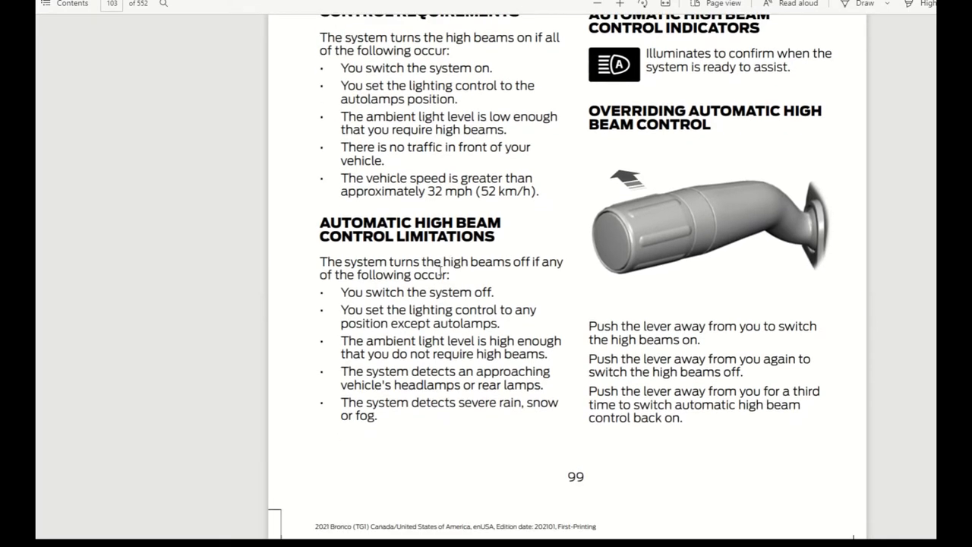
pyautogui.scroll(-3)
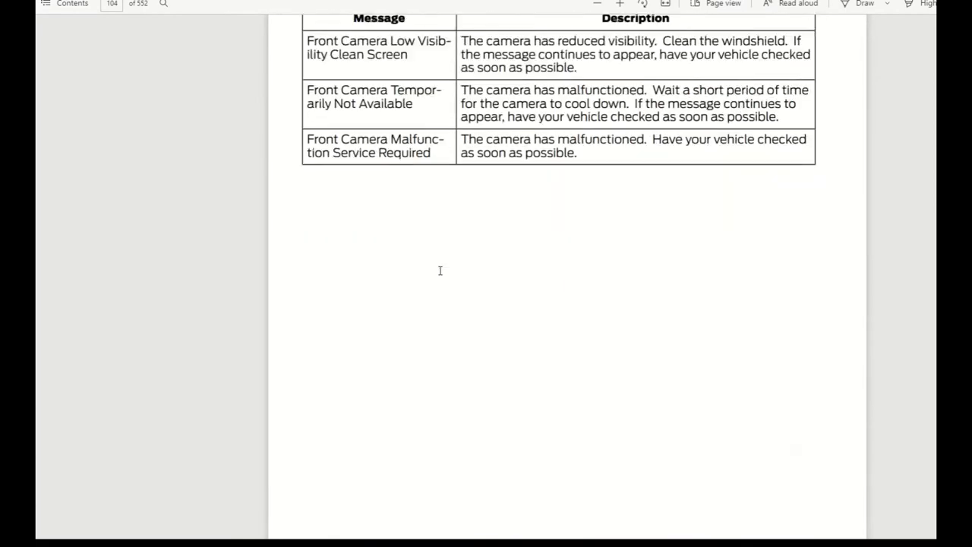
pyautogui.scroll(-3)
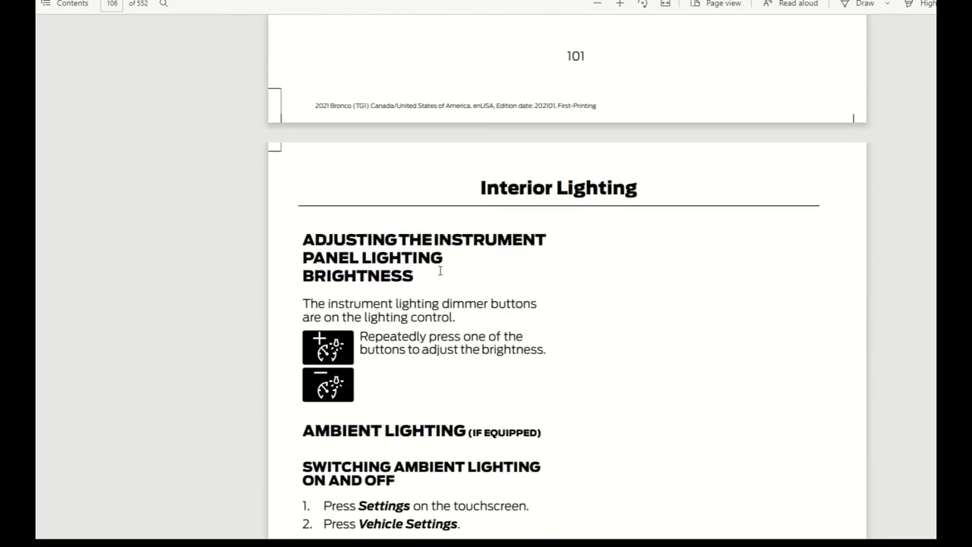
# Step: Scroll past the Interior Lighting and Windows pages to the Interior Mirror chapter on page 104
pyautogui.scroll(-3)
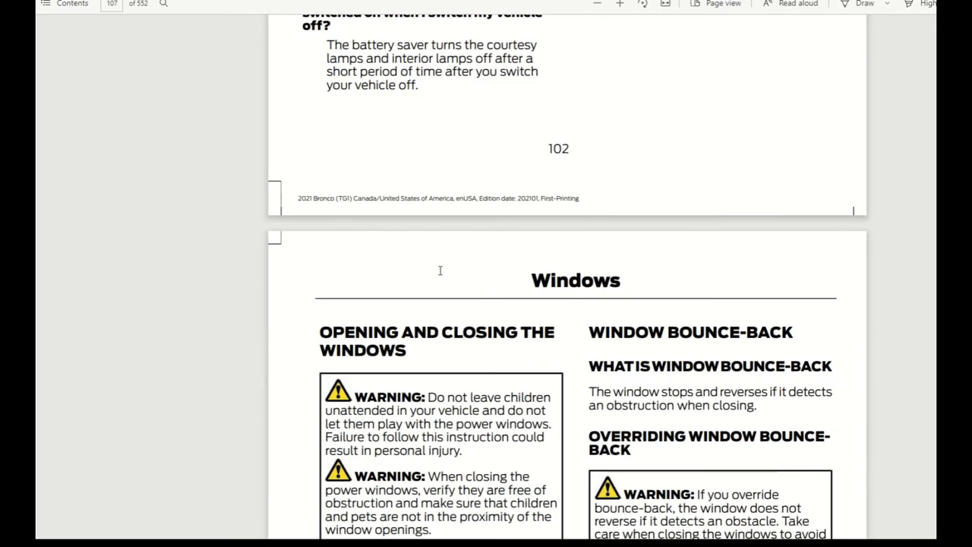
pyautogui.scroll(-3)
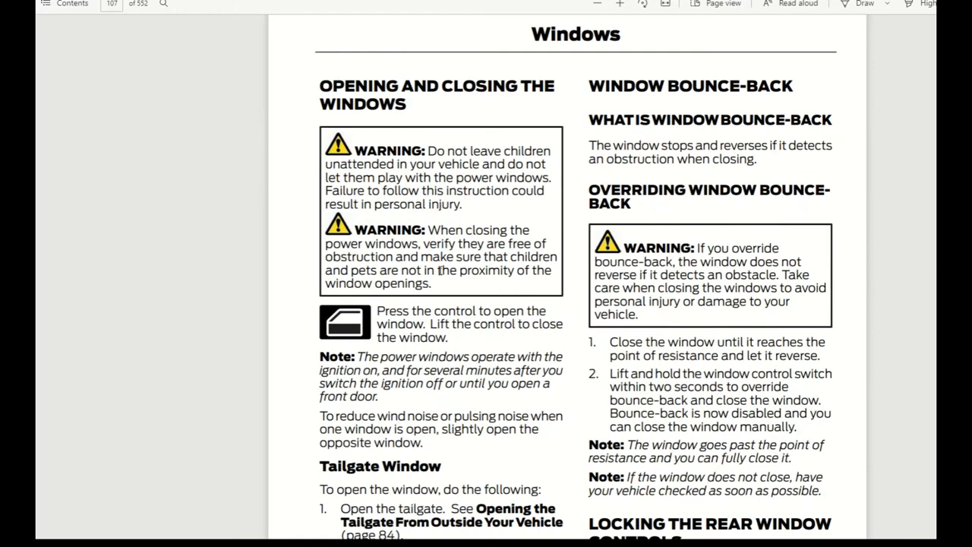
pyautogui.scroll(-3)
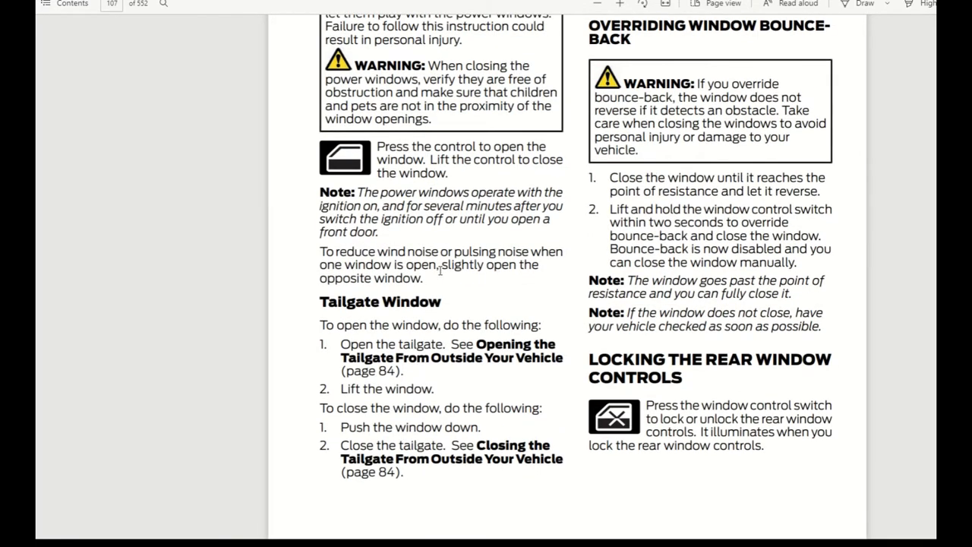
pyautogui.scroll(-3)
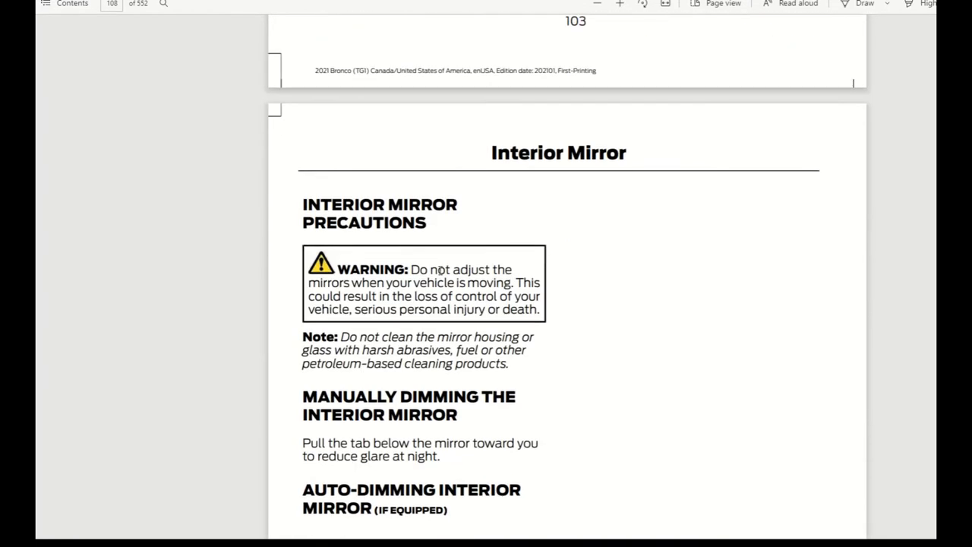
# Step: Scroll past the auto-dimming mirror and Exterior Mirrors page 105 to the Instrument Cluster overview
pyautogui.scroll(-3)
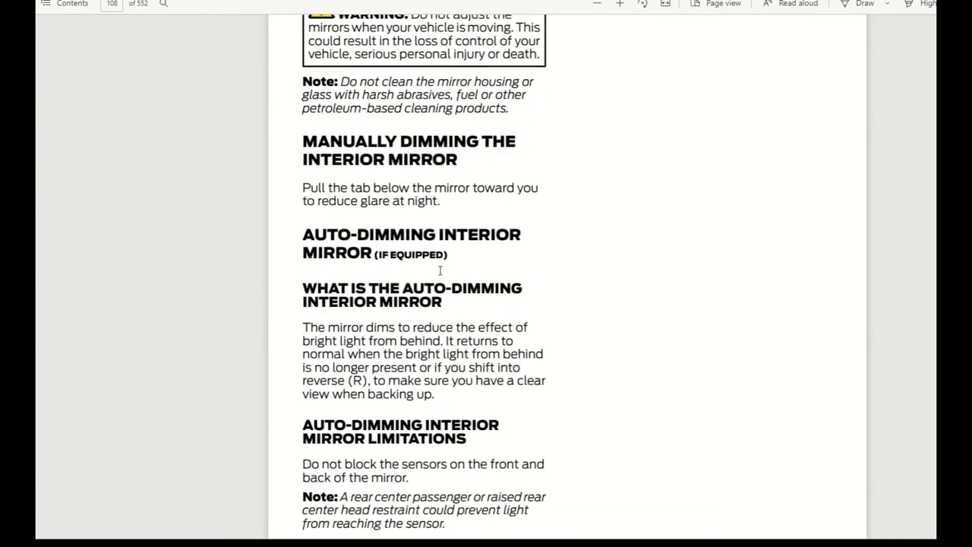
pyautogui.scroll(-3)
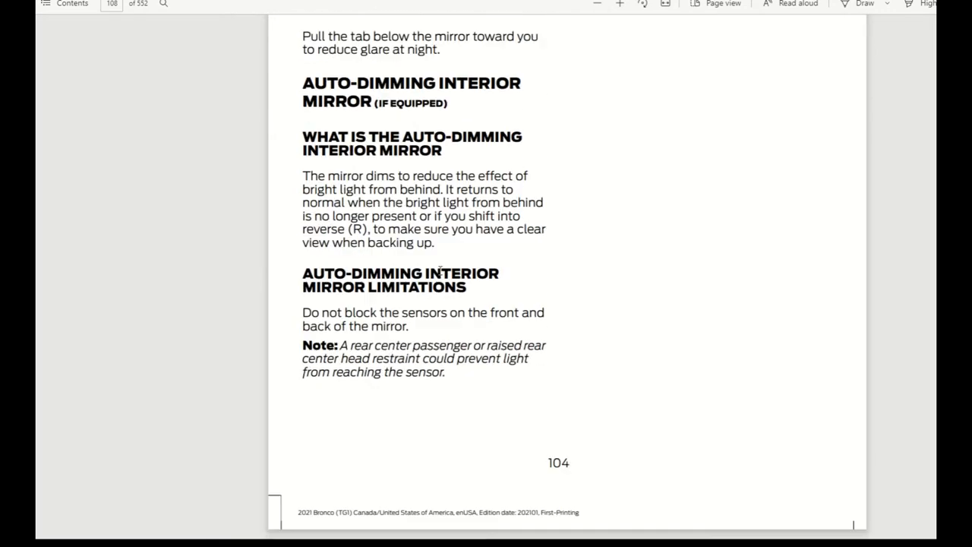
pyautogui.scroll(-3)
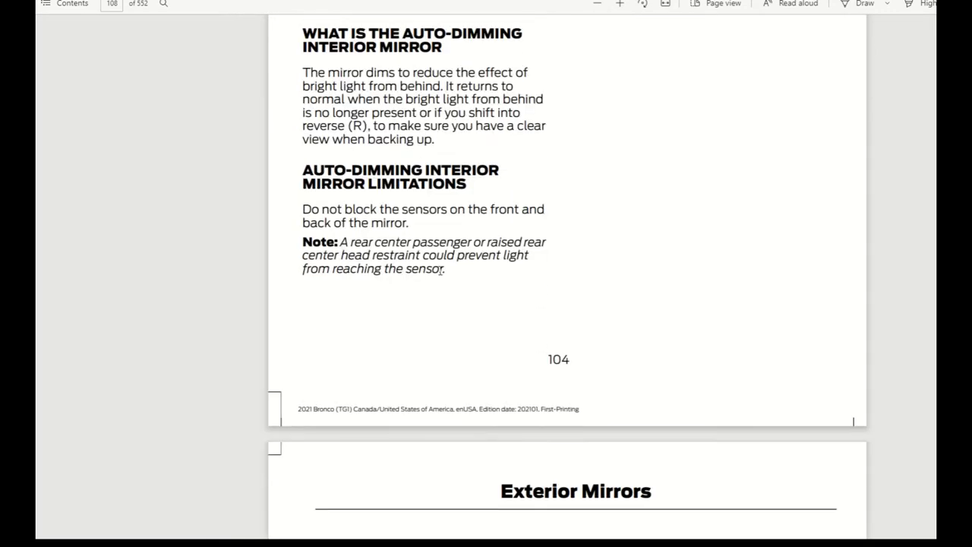
pyautogui.scroll(-3)
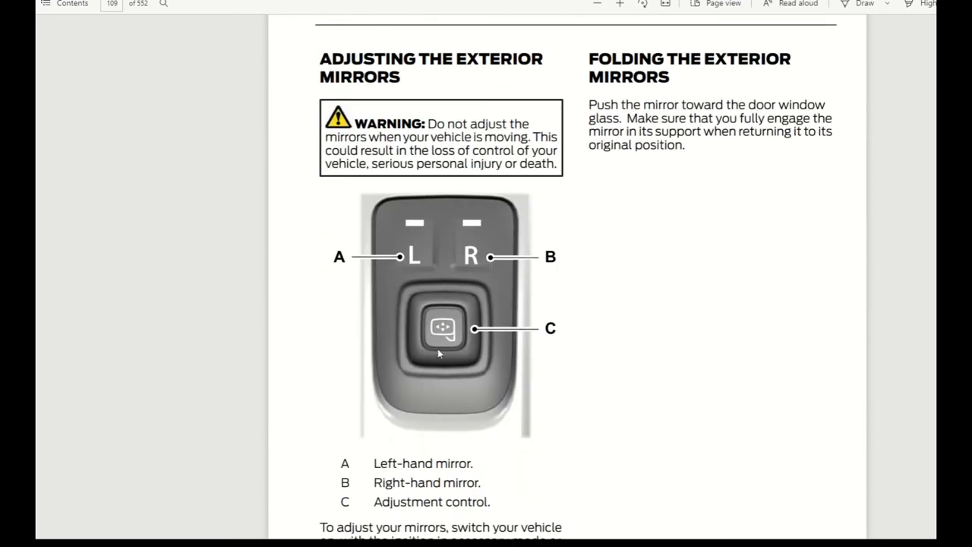
pyautogui.moveTo(433, 306)
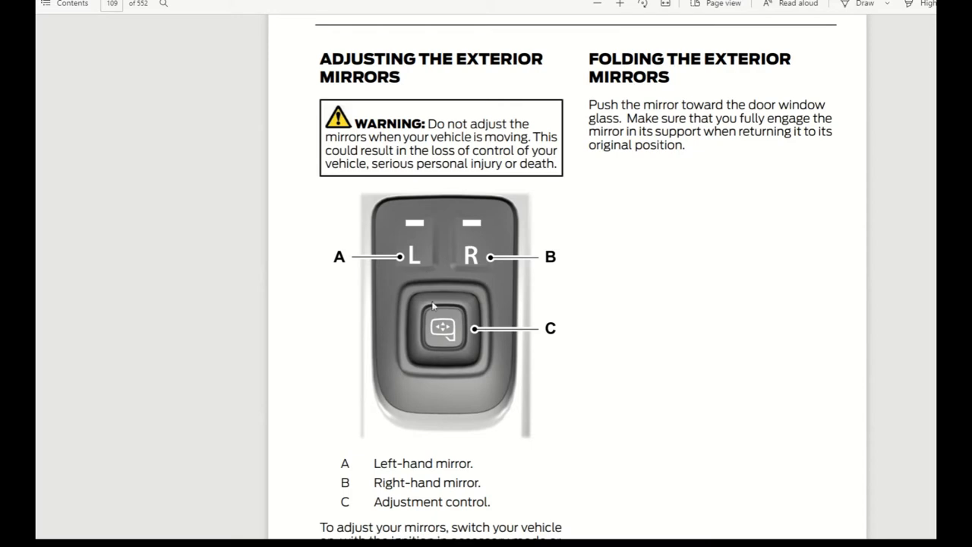
pyautogui.moveTo(606, 103)
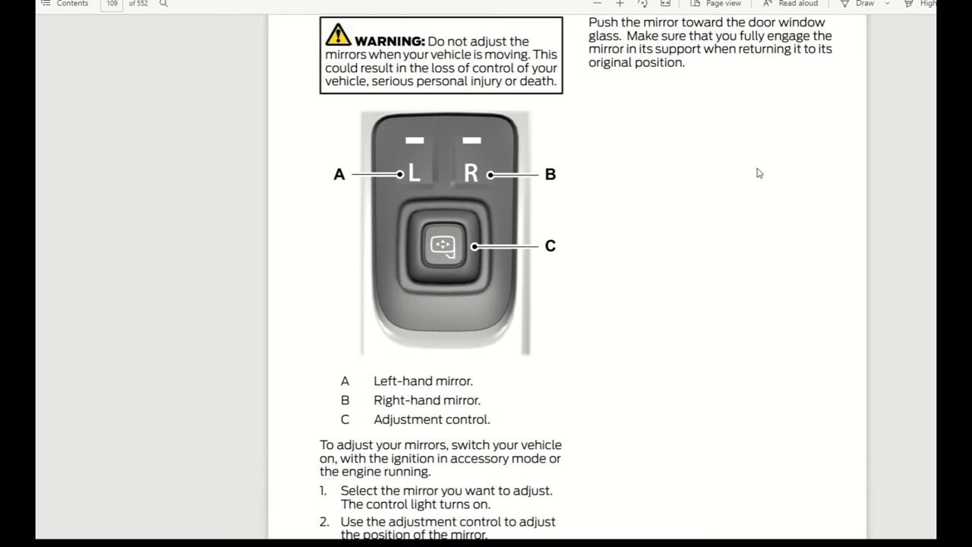
pyautogui.scroll(-3)
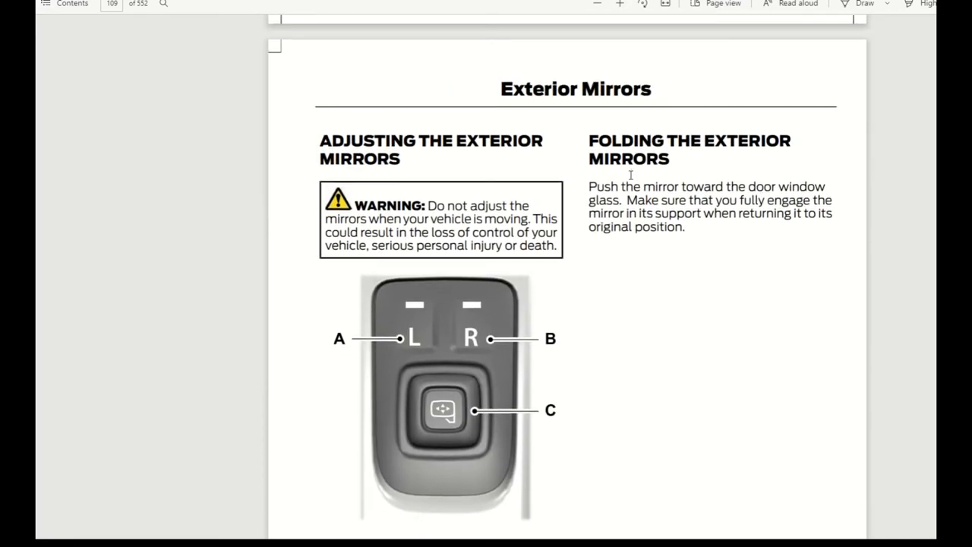
pyautogui.moveTo(701, 154)
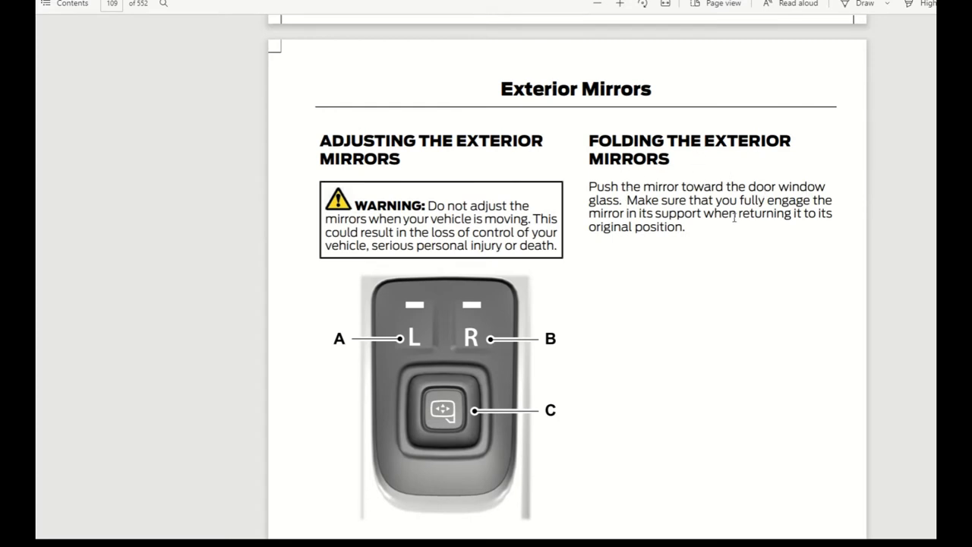
pyautogui.scroll(-3)
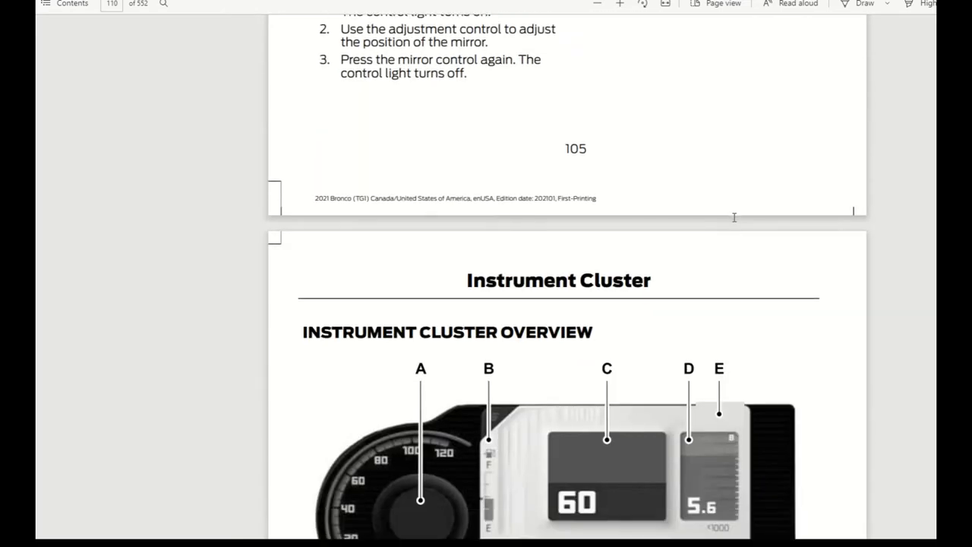
# Step: Scroll past the Instrument Cluster warning lamps and display pages to Remote Start (If Equipped)
pyautogui.scroll(-3)
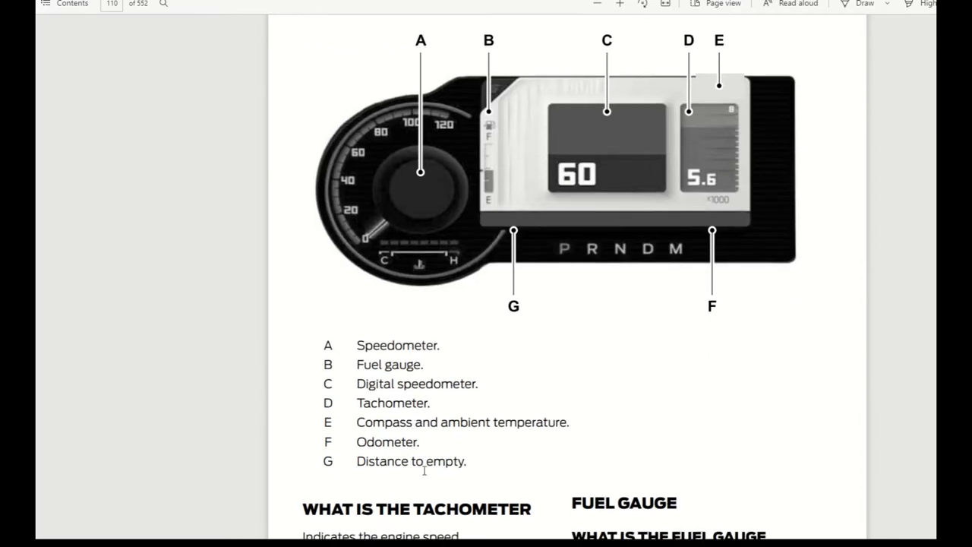
pyautogui.moveTo(657, 94)
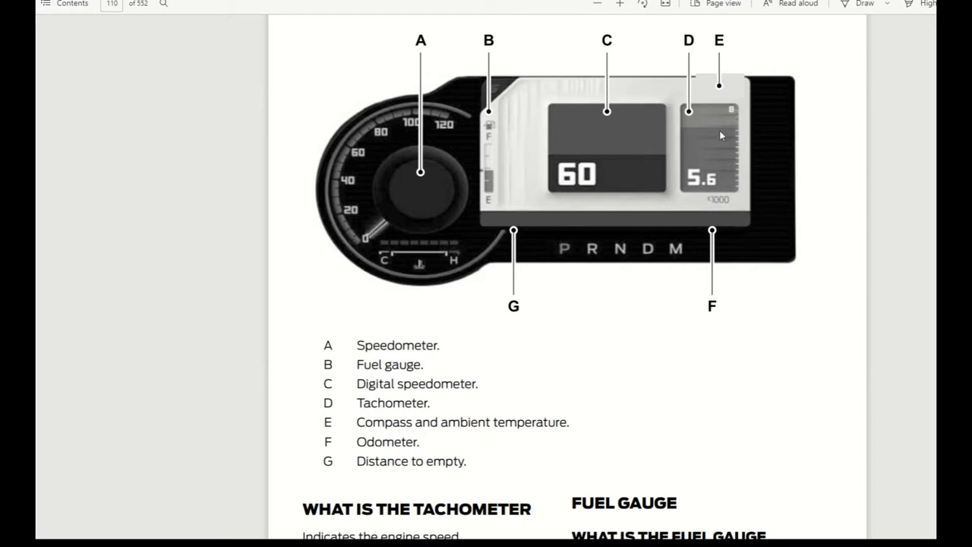
pyautogui.scroll(-3)
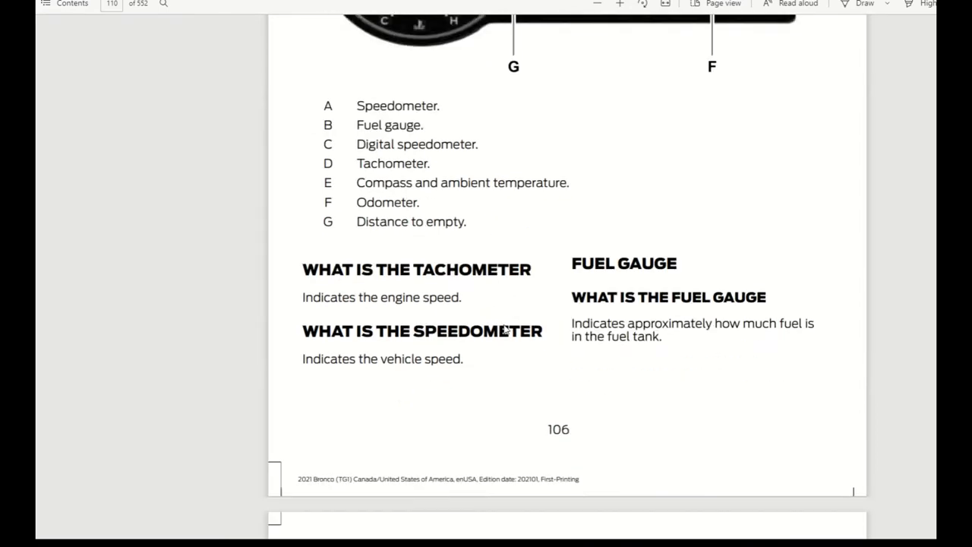
pyautogui.scroll(-3)
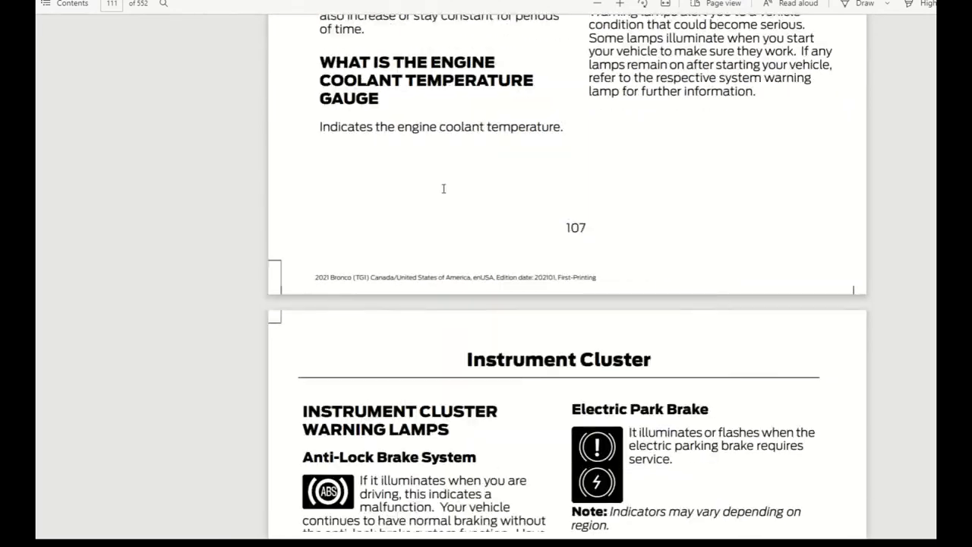
pyautogui.scroll(-3)
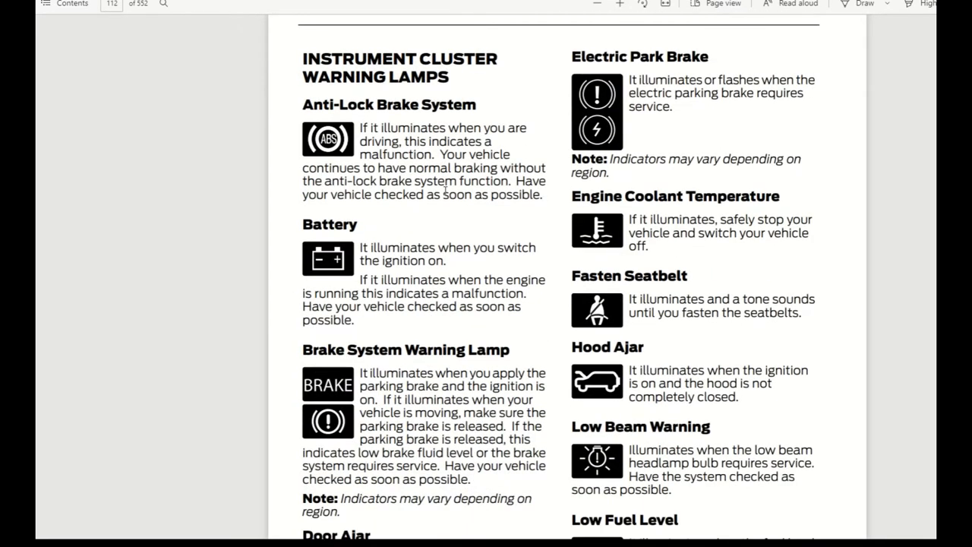
pyautogui.scroll(-3)
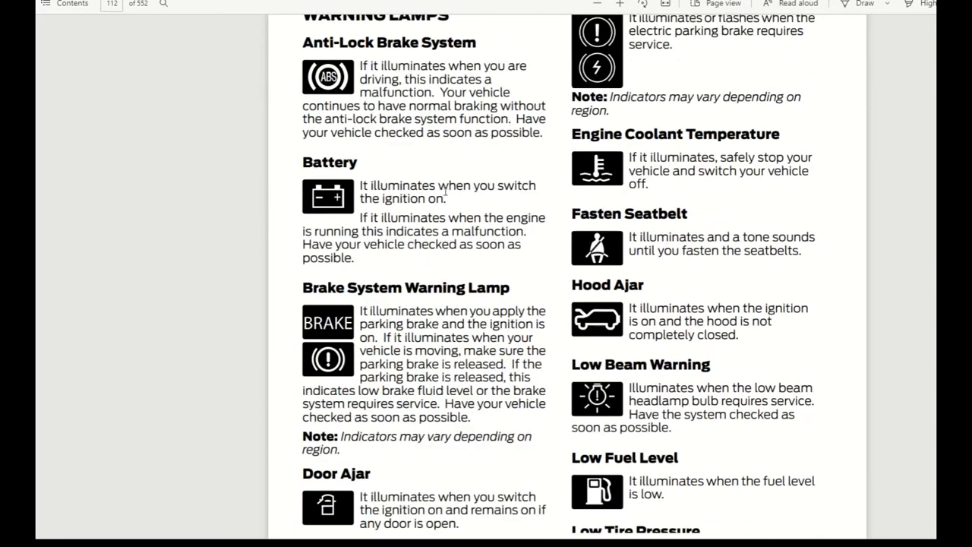
pyautogui.scroll(-3)
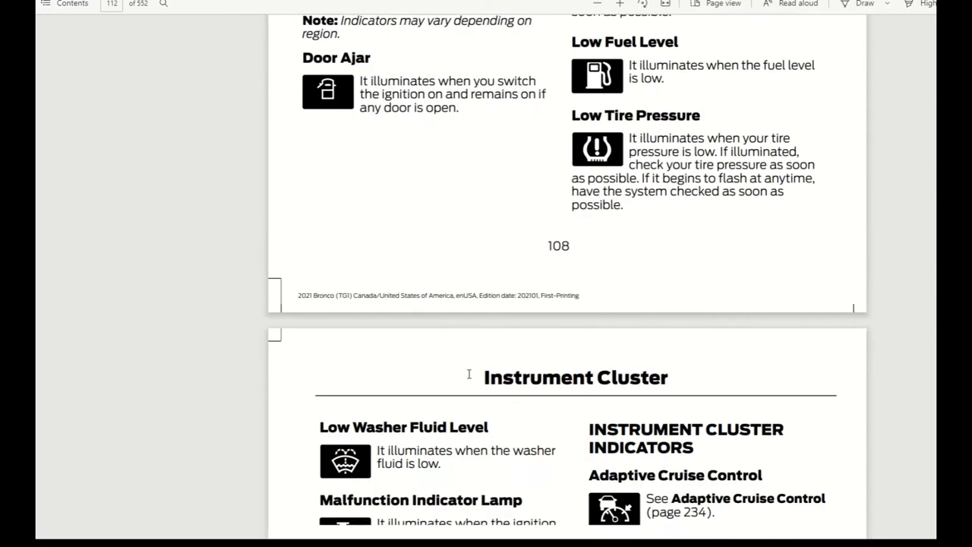
pyautogui.scroll(-3)
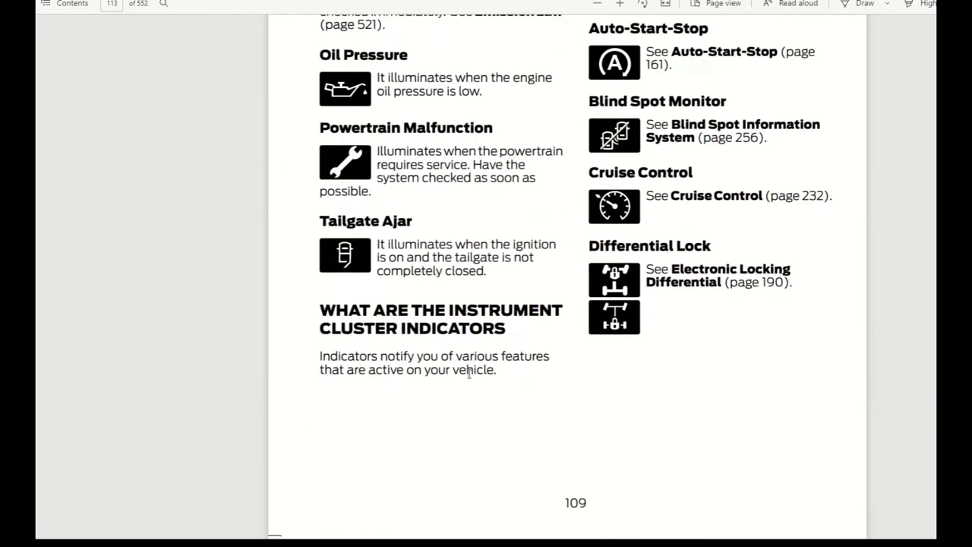
pyautogui.scroll(-3)
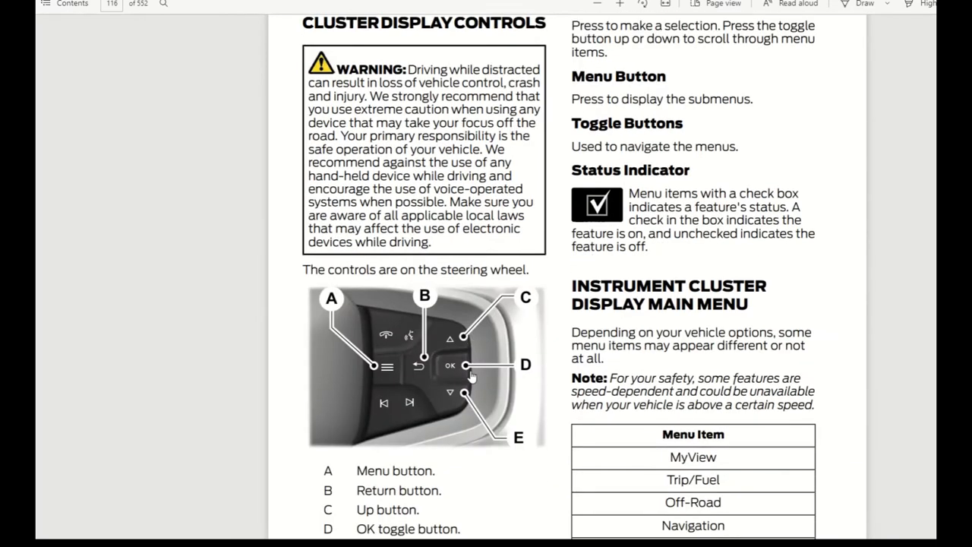
pyautogui.scroll(-3)
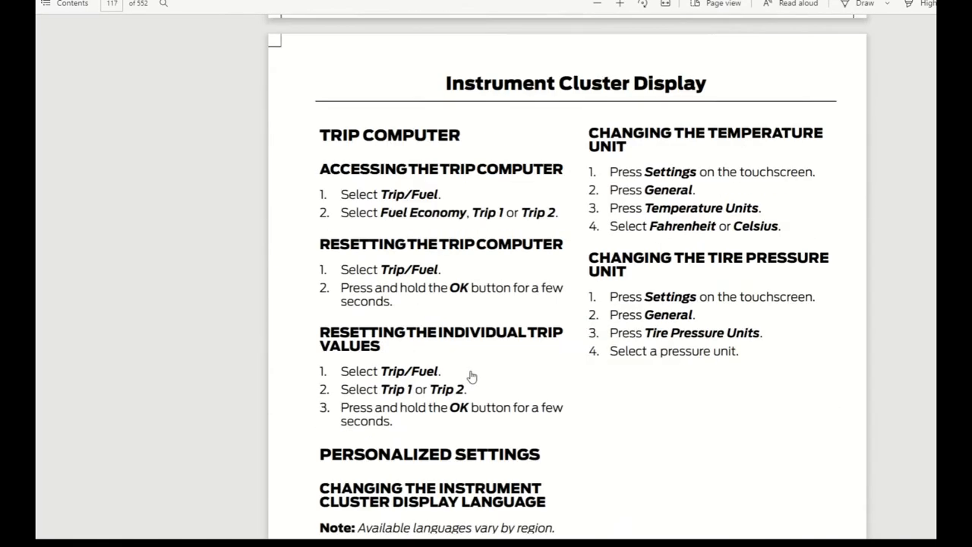
pyautogui.scroll(-3)
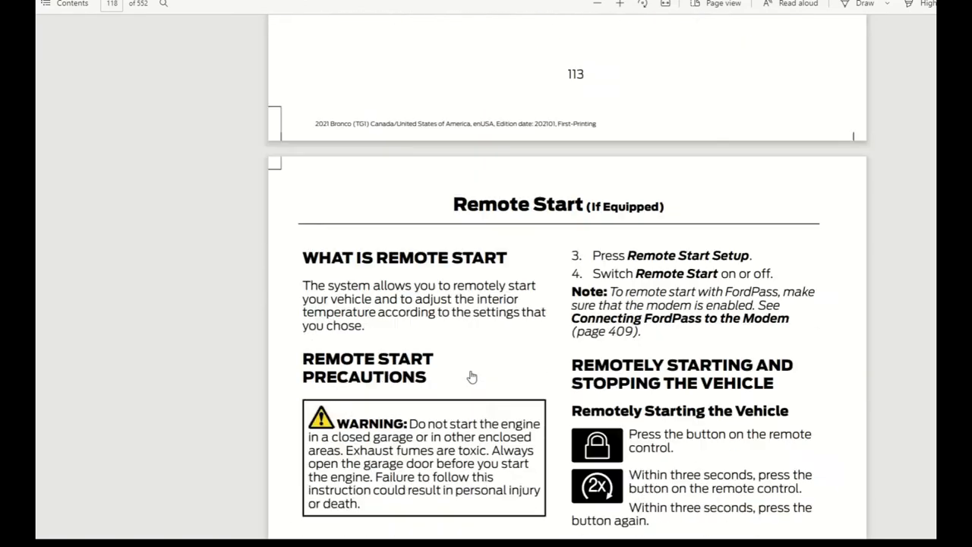
# Step: Scroll past Remote Start limitations and indicators to Climate Control with Automatic Temperature Control
pyautogui.scroll(-3)
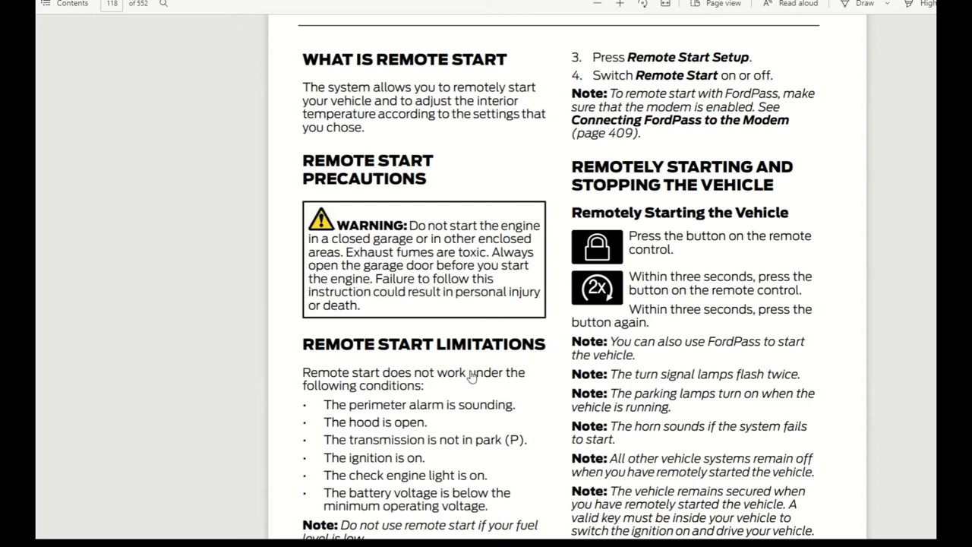
pyautogui.moveTo(515, 393)
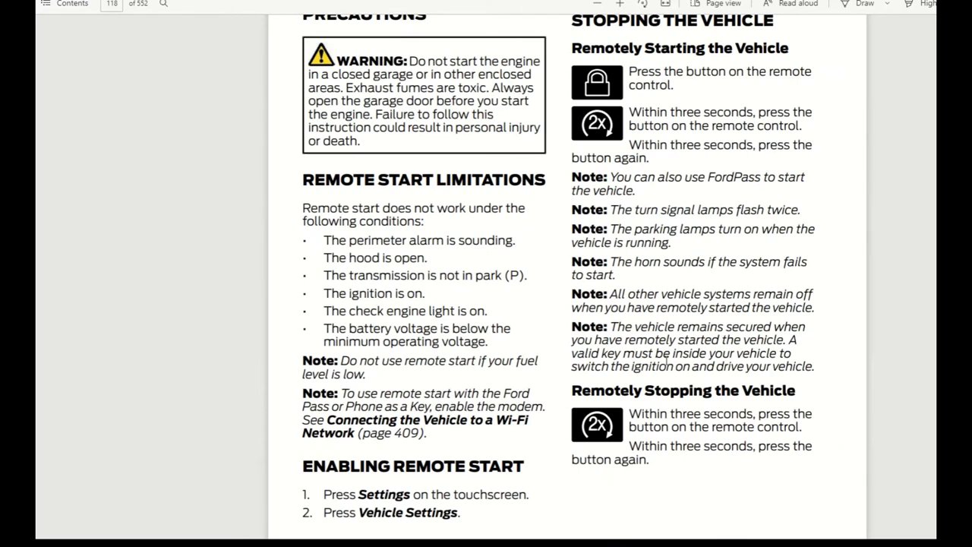
pyautogui.scroll(-3)
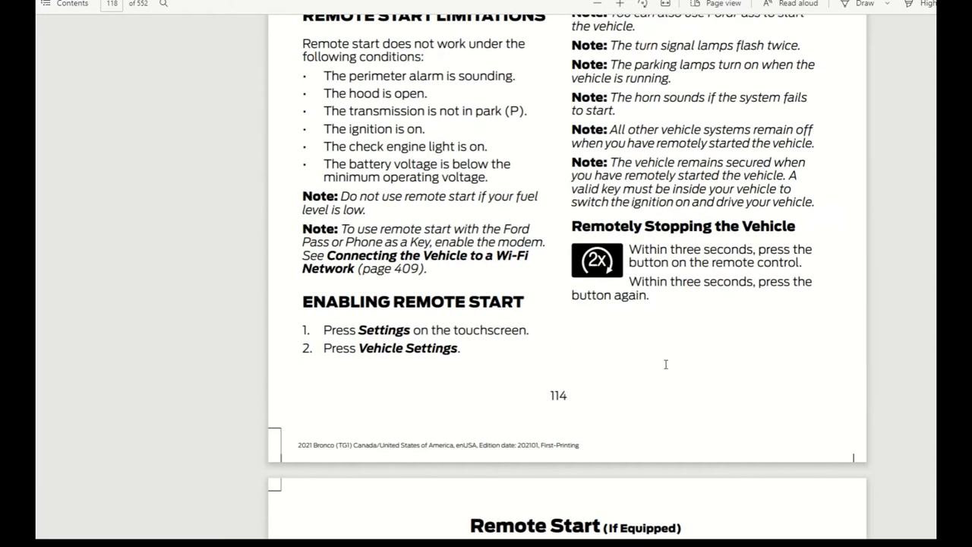
pyautogui.scroll(-3)
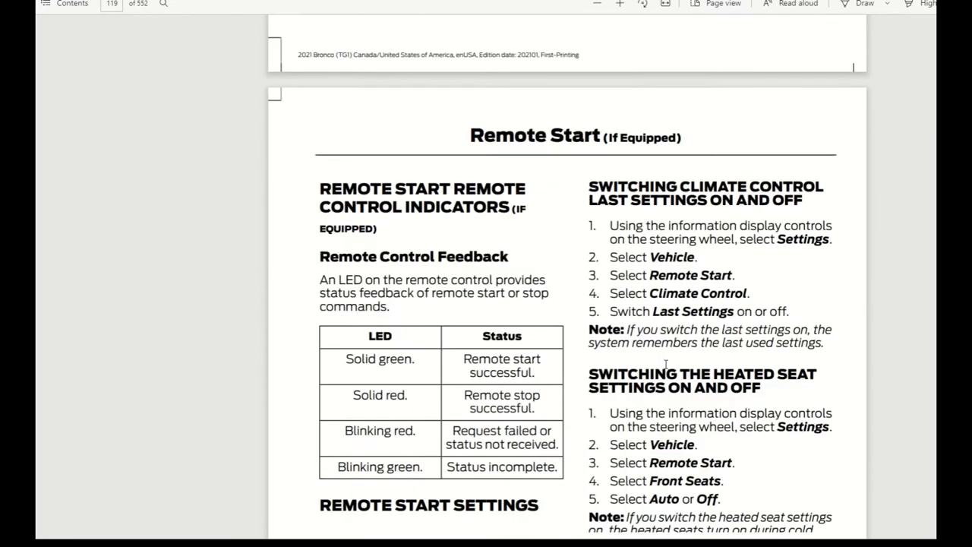
pyautogui.scroll(-3)
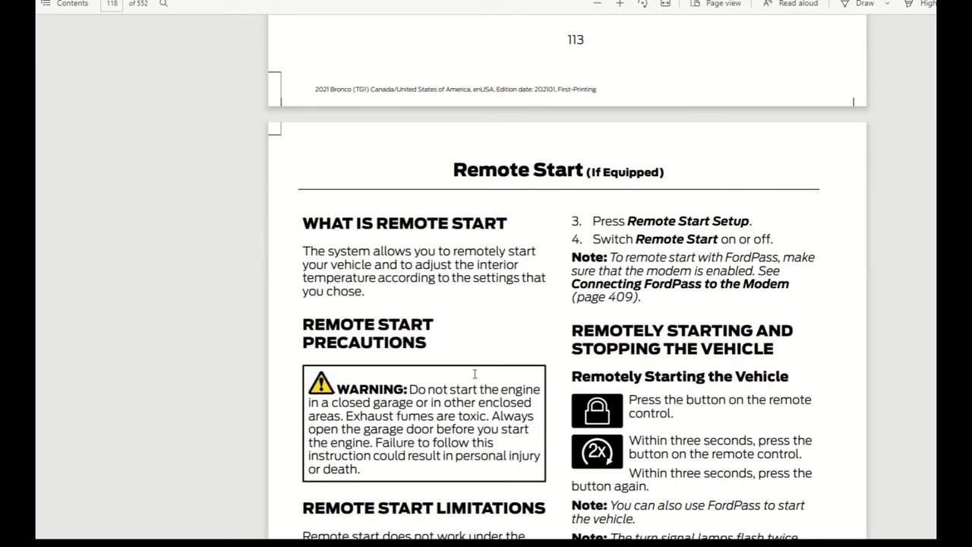
pyautogui.moveTo(522, 364)
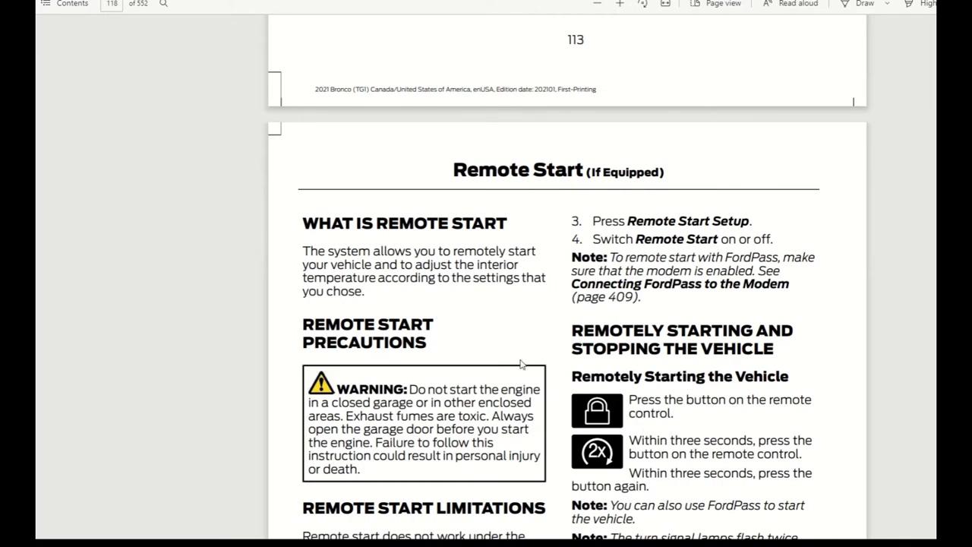
pyautogui.scroll(-3)
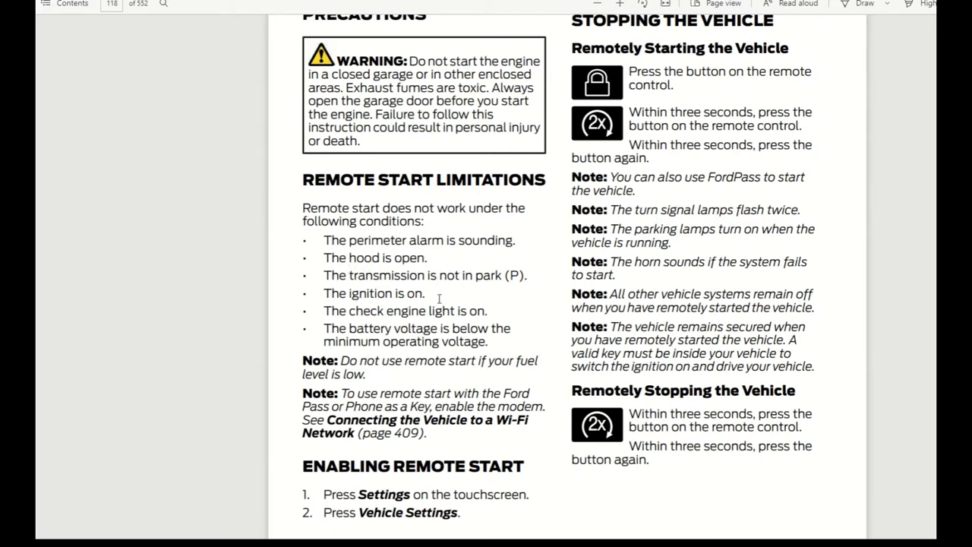
pyautogui.moveTo(454, 295)
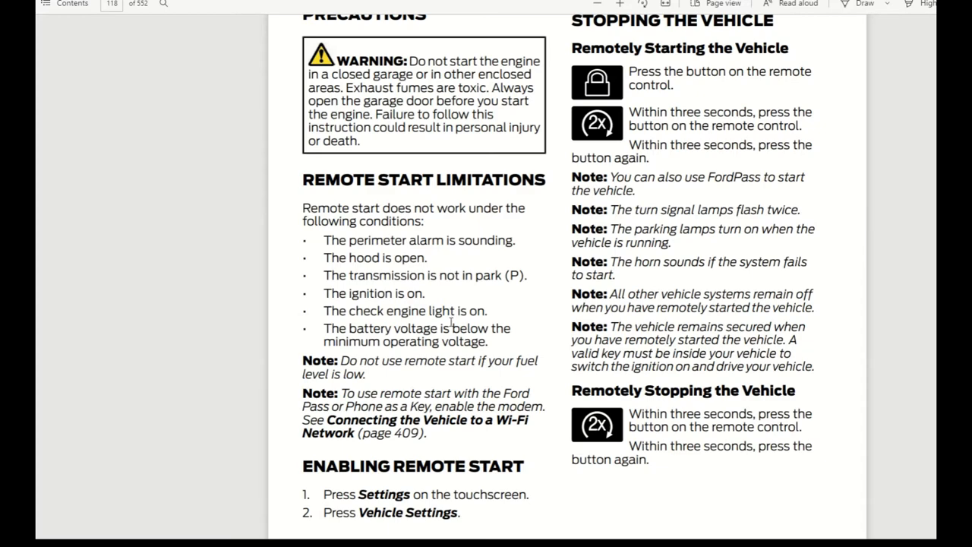
pyautogui.scroll(-3)
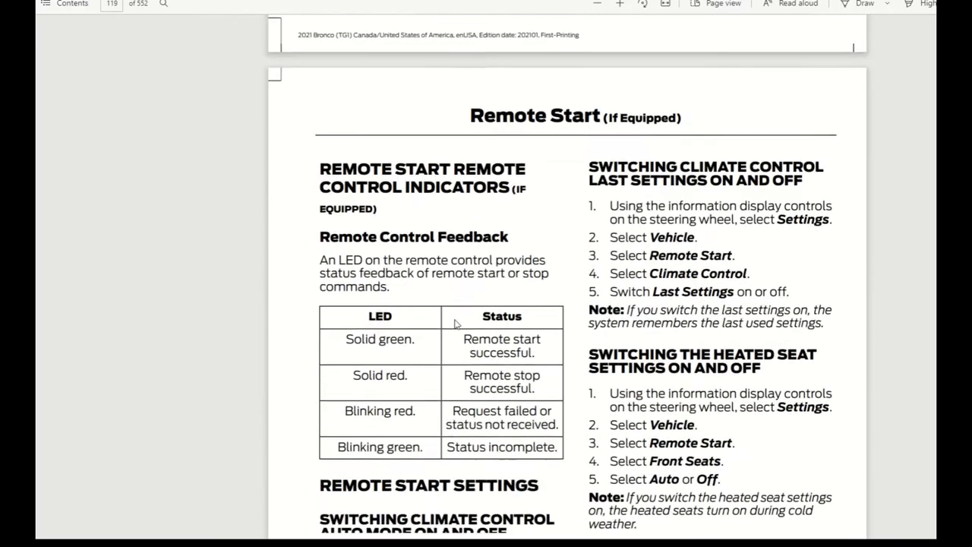
pyautogui.scroll(-3)
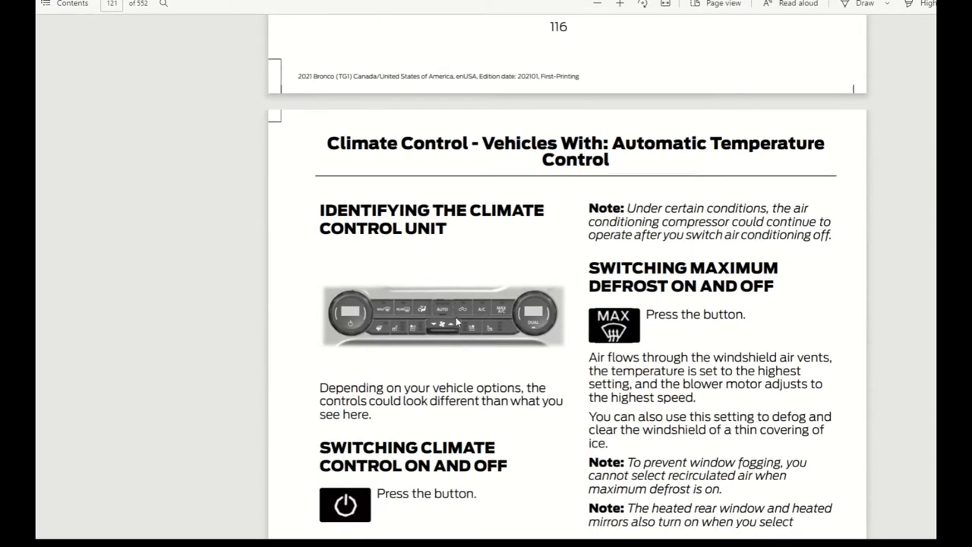
# Step: Scroll through pages 120–121, auto mode and climate hints, to Manual Temperature Control on page 122
pyautogui.scroll(-3)
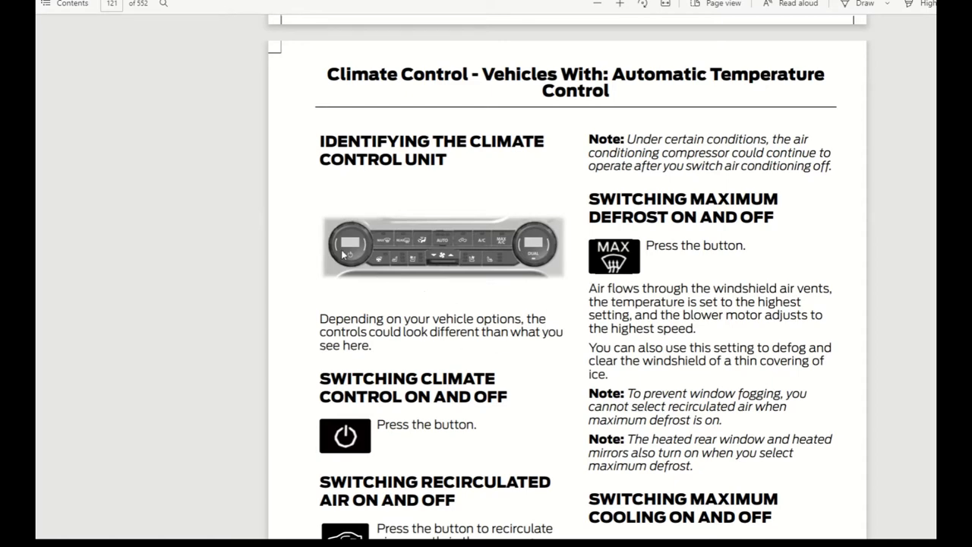
pyautogui.moveTo(520, 271)
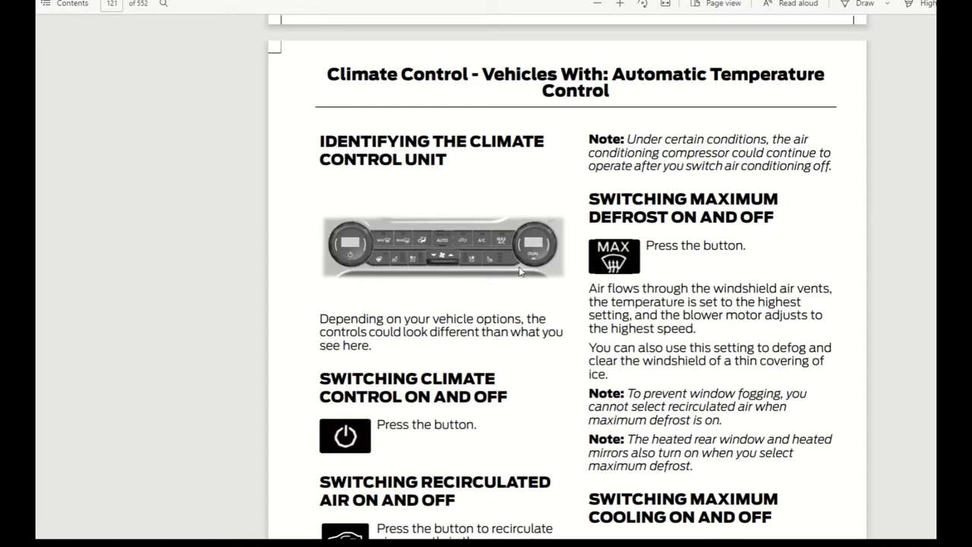
pyautogui.scroll(-3)
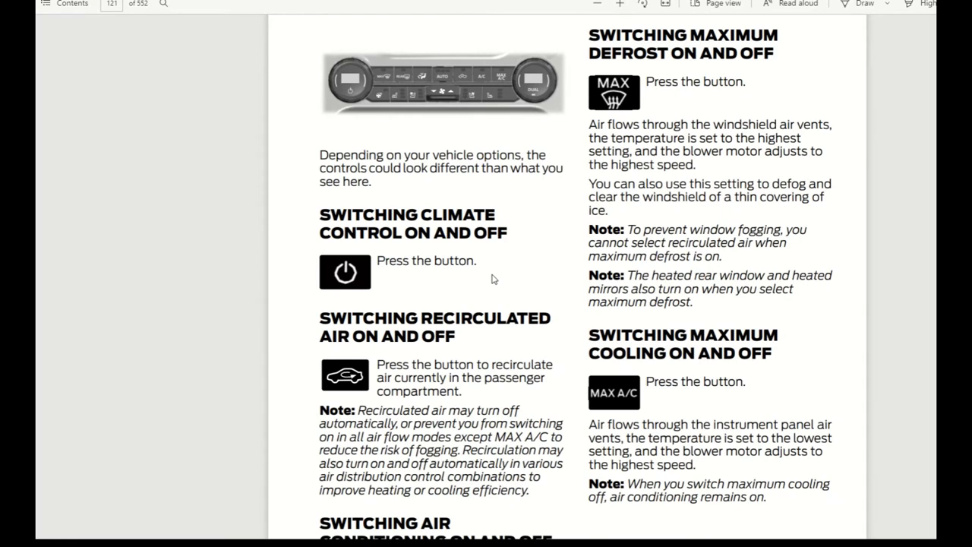
pyautogui.moveTo(565, 270)
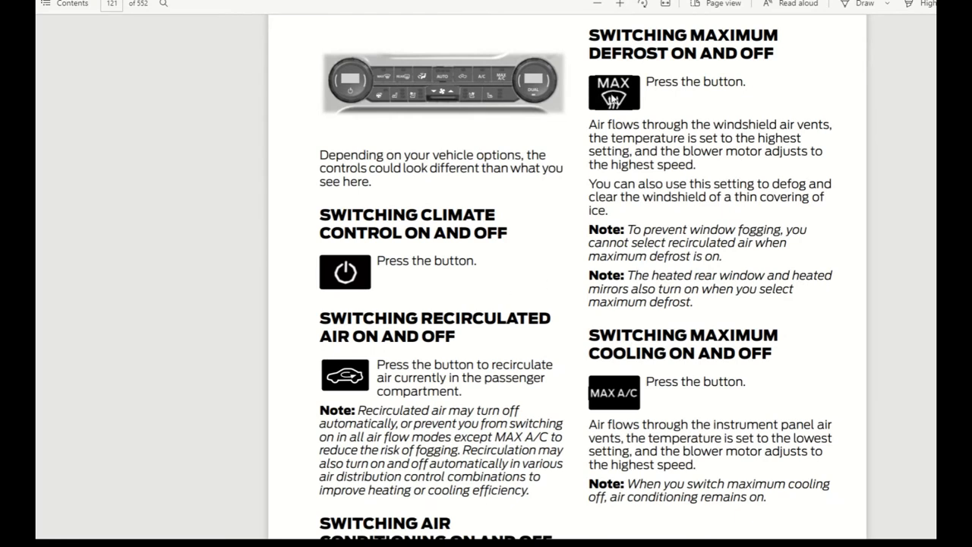
pyautogui.scroll(-3)
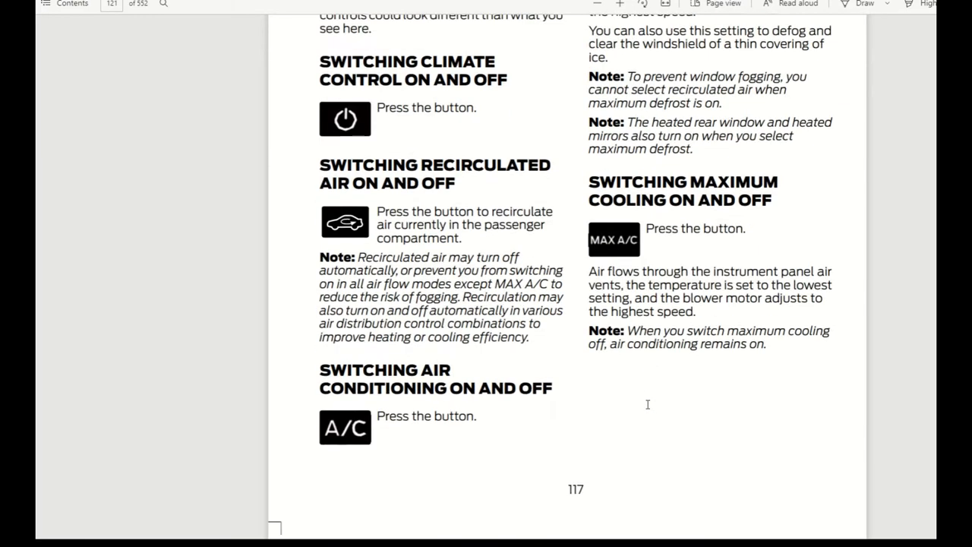
pyautogui.scroll(-3)
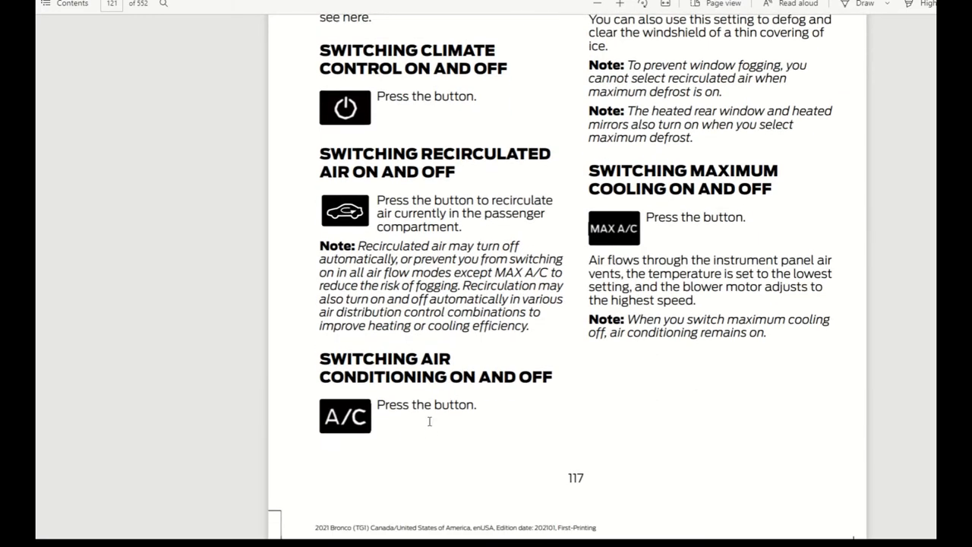
pyautogui.moveTo(423, 215)
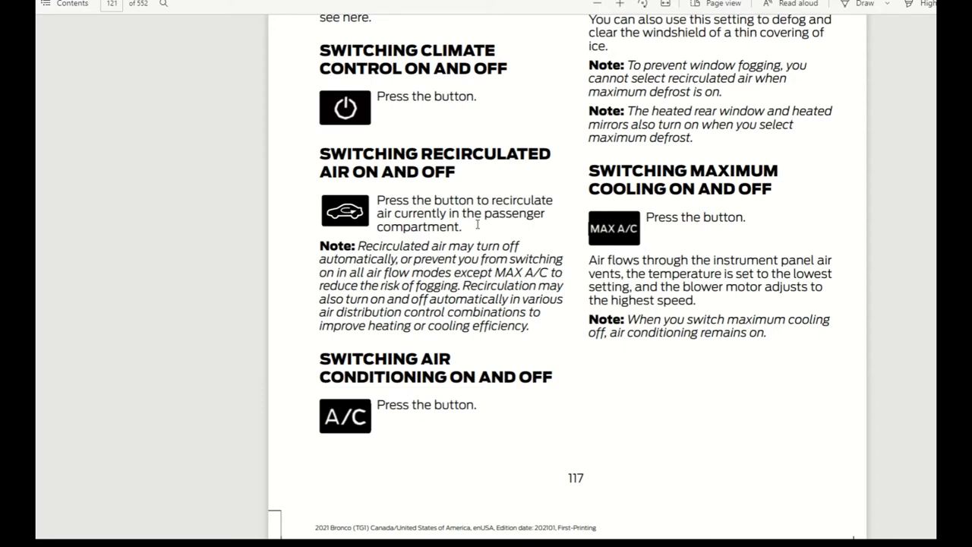
pyautogui.scroll(-3)
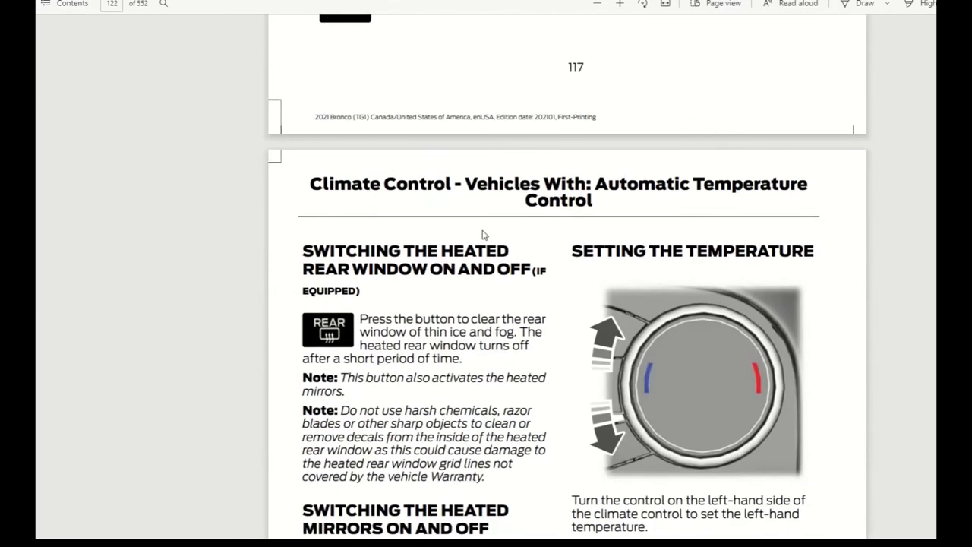
pyautogui.scroll(-3)
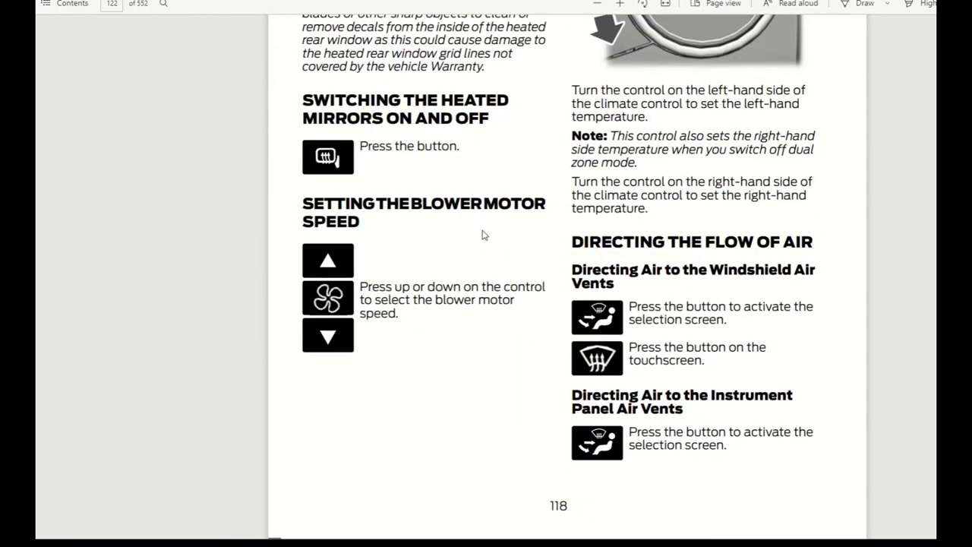
pyautogui.scroll(-3)
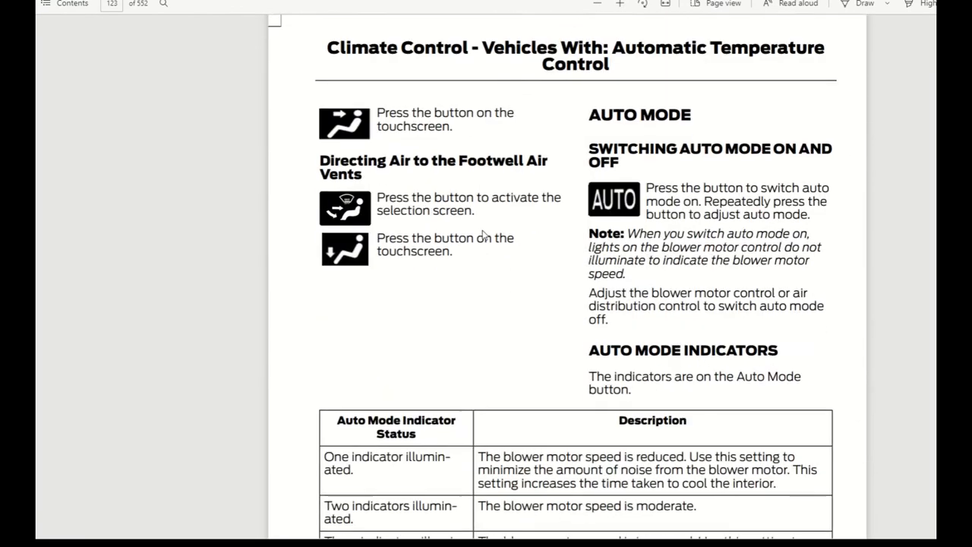
pyautogui.scroll(-3)
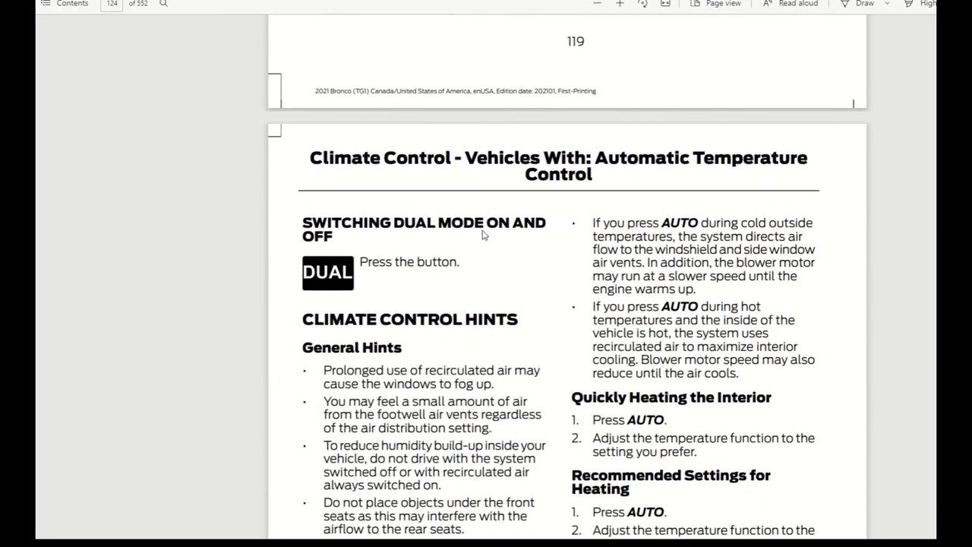
pyautogui.scroll(-3)
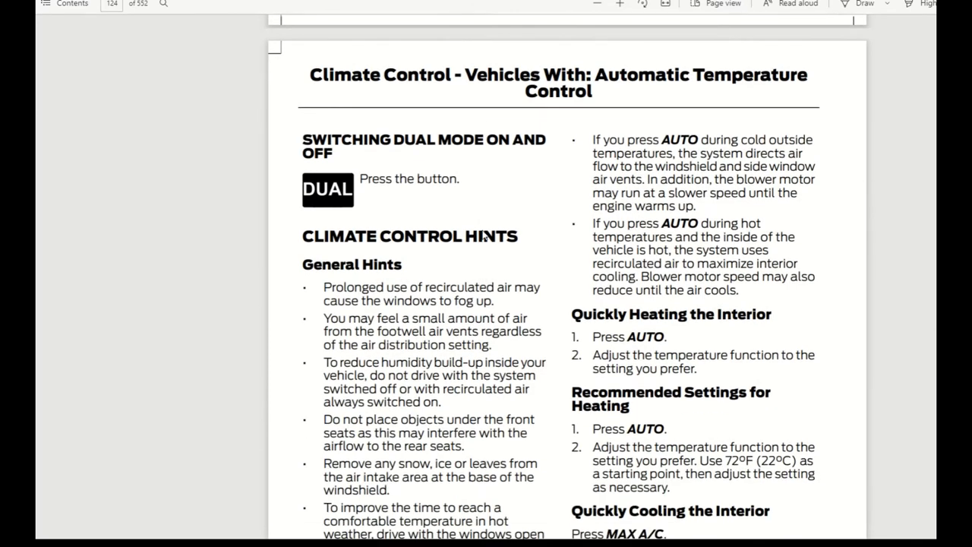
pyautogui.scroll(-3)
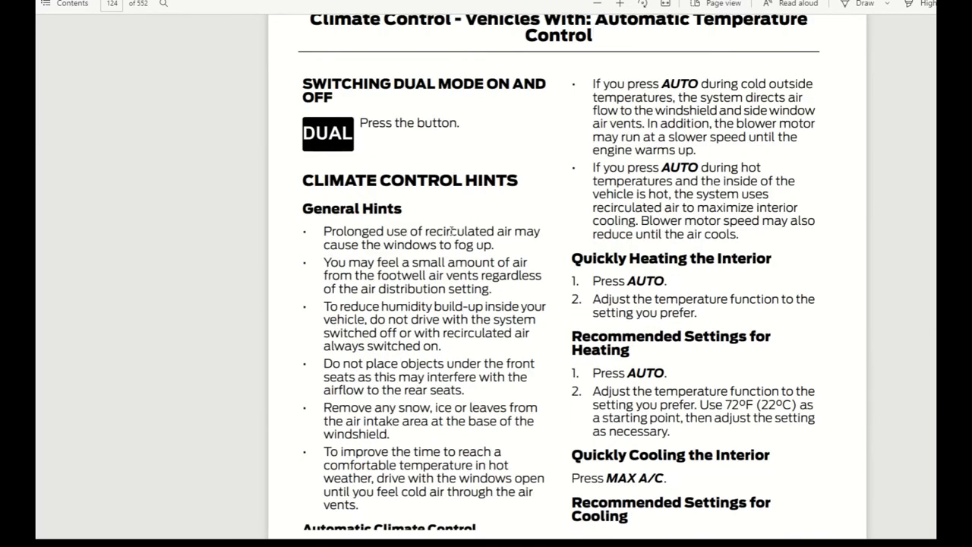
pyautogui.scroll(-3)
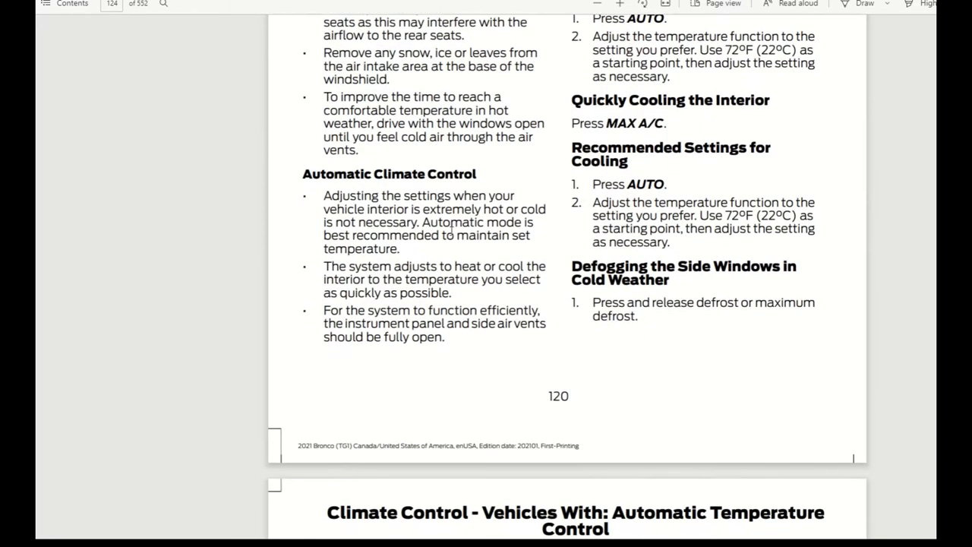
pyautogui.scroll(-3)
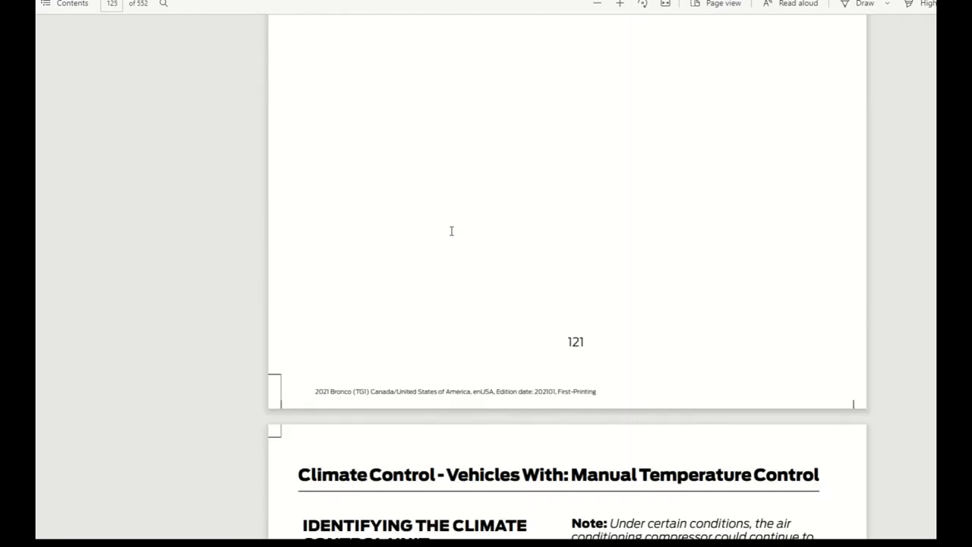
# Step: Scroll through pages 122–125 and Interior Air Quality to the Front Seat Precautions page
pyautogui.scroll(-3)
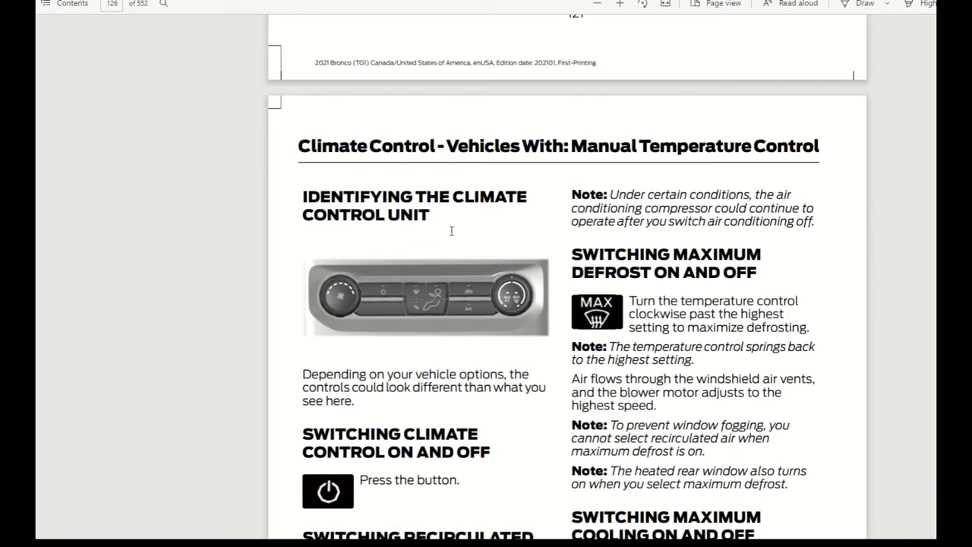
pyautogui.scroll(-3)
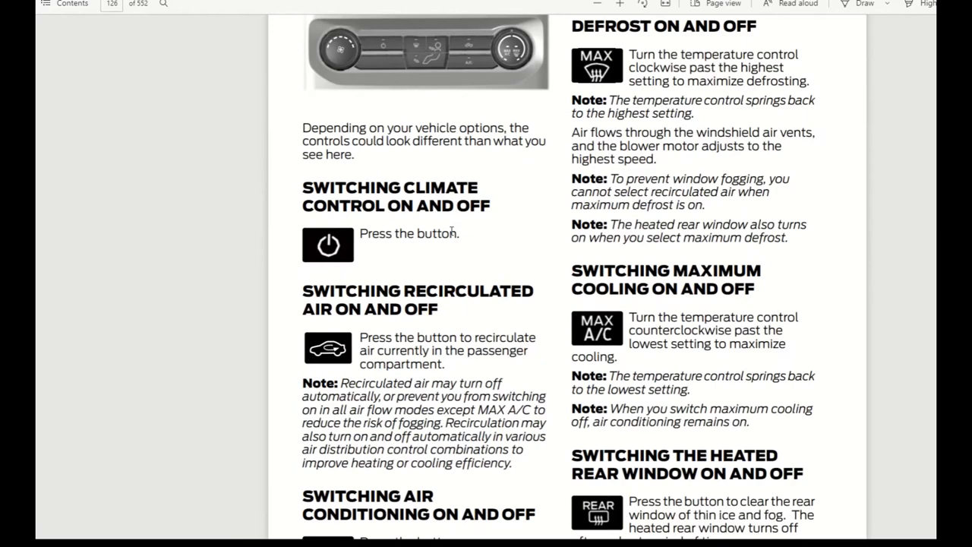
pyautogui.scroll(-3)
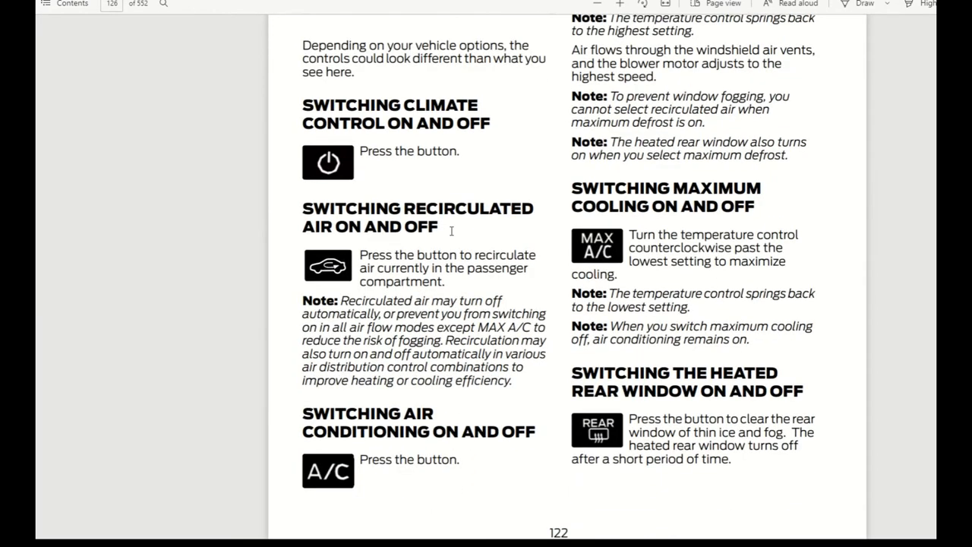
pyautogui.scroll(-3)
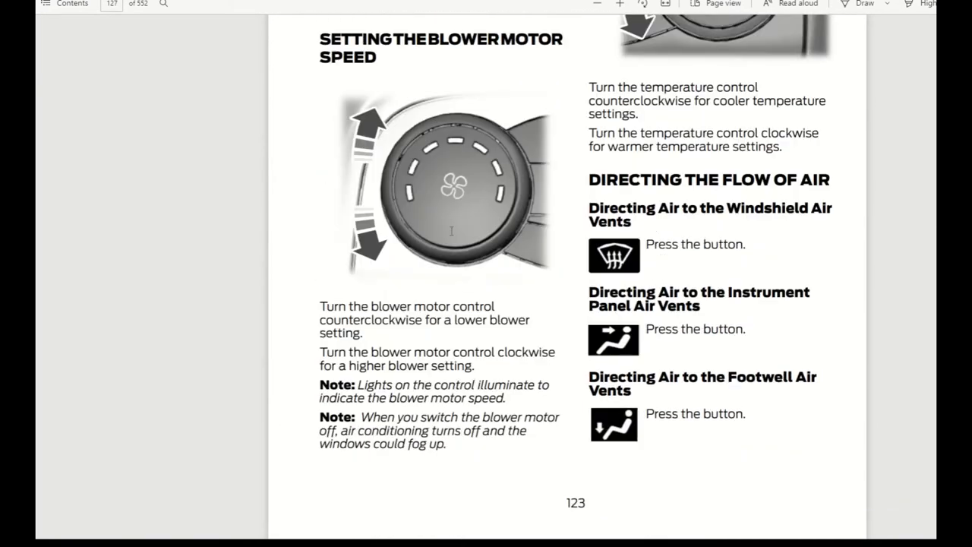
pyautogui.scroll(-3)
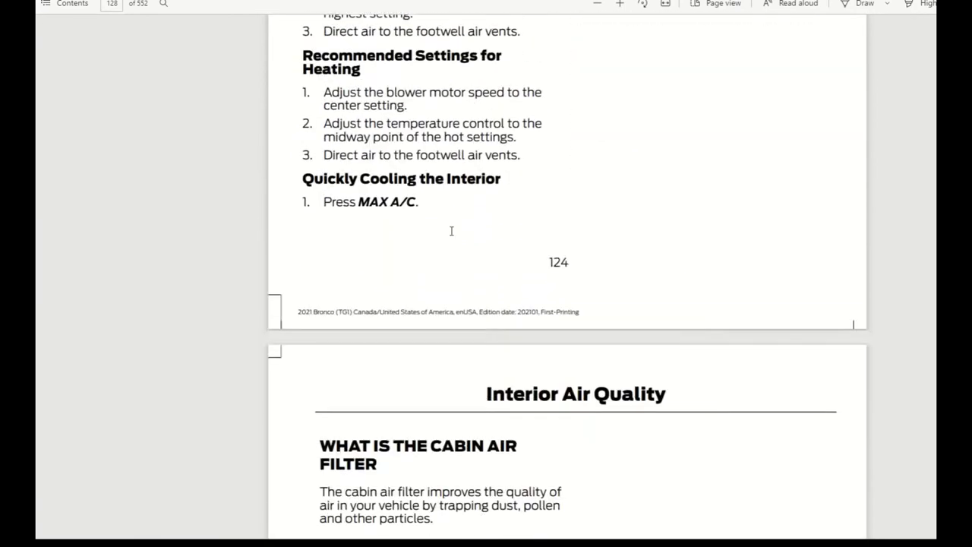
pyautogui.scroll(-3)
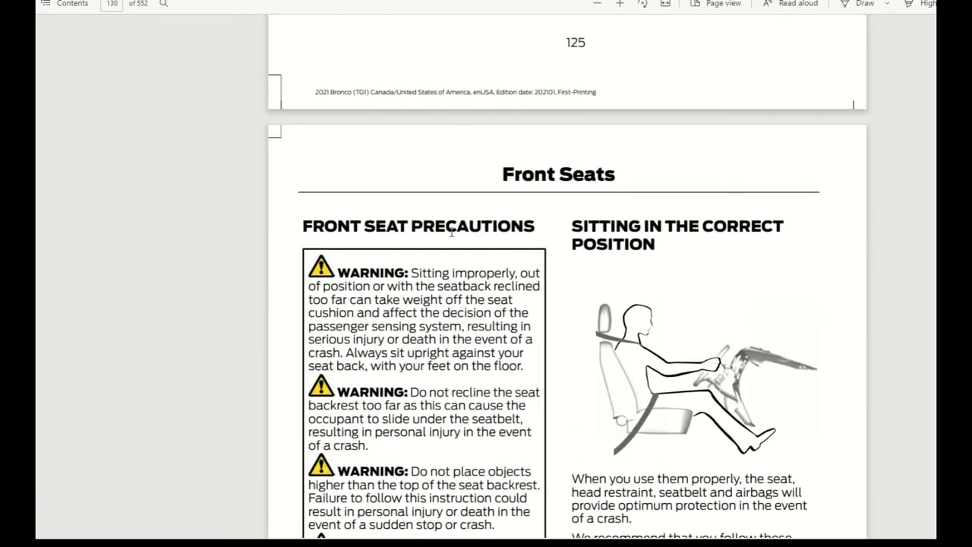
# Step: Scroll through pages 126–133, past power and heated seats, to Rear Seat Center Head Restraint (4-Door)
pyautogui.scroll(-3)
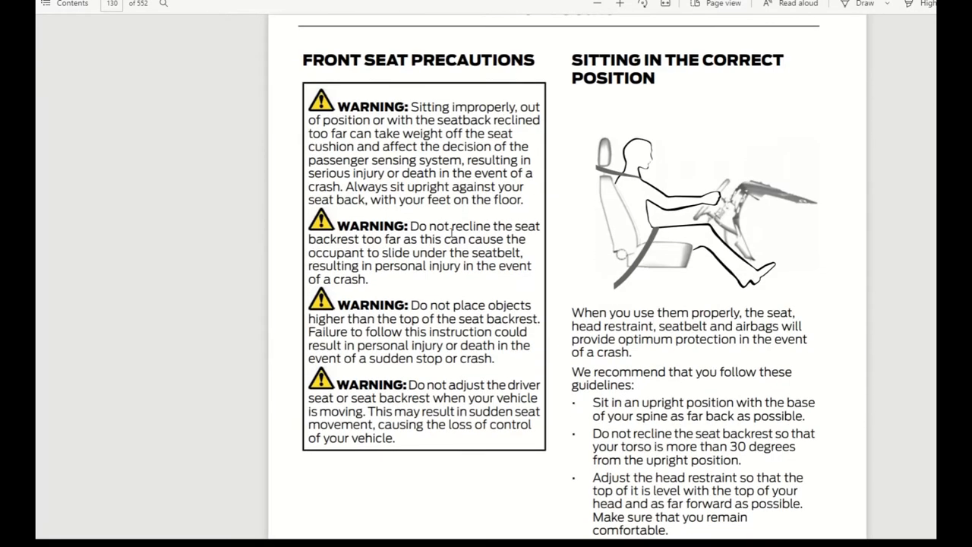
pyautogui.scroll(-3)
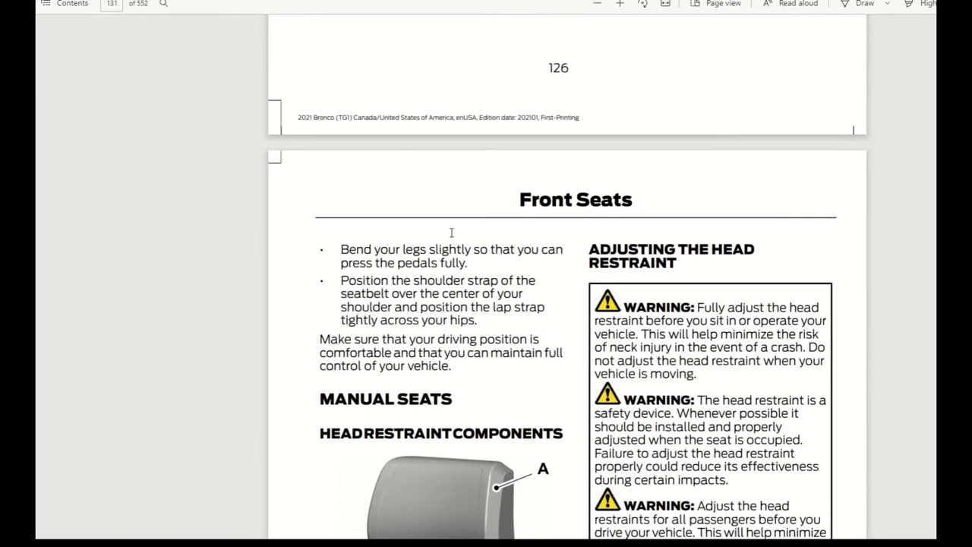
pyautogui.scroll(-3)
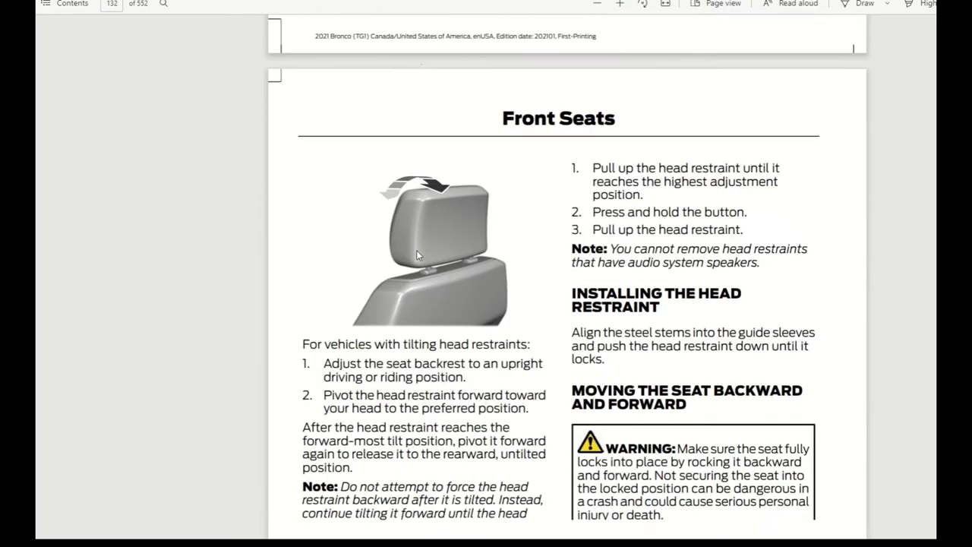
pyautogui.scroll(-3)
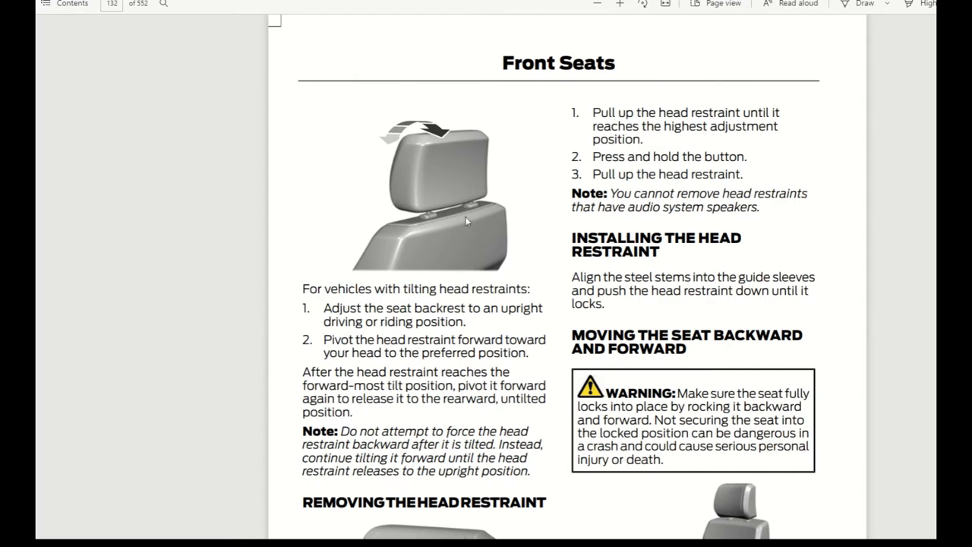
pyautogui.scroll(-3)
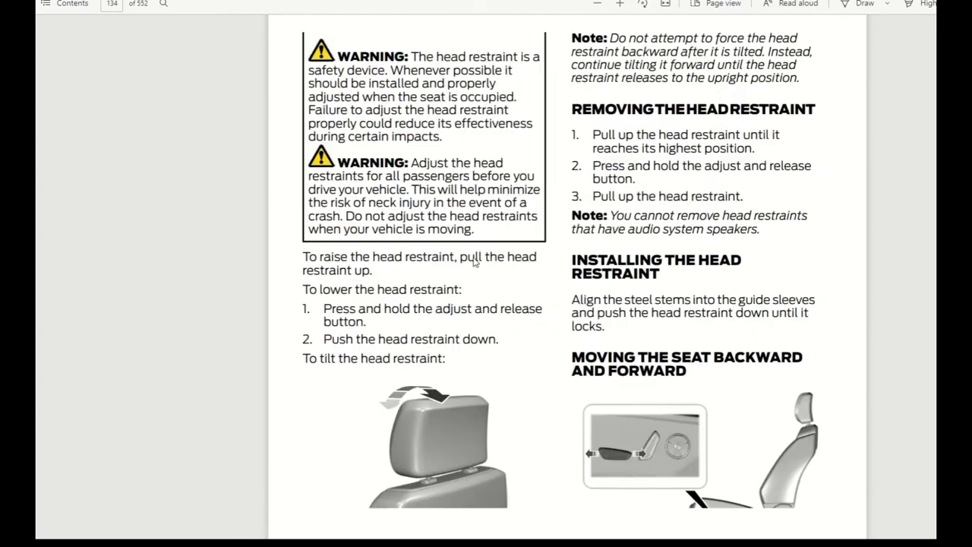
pyautogui.scroll(-3)
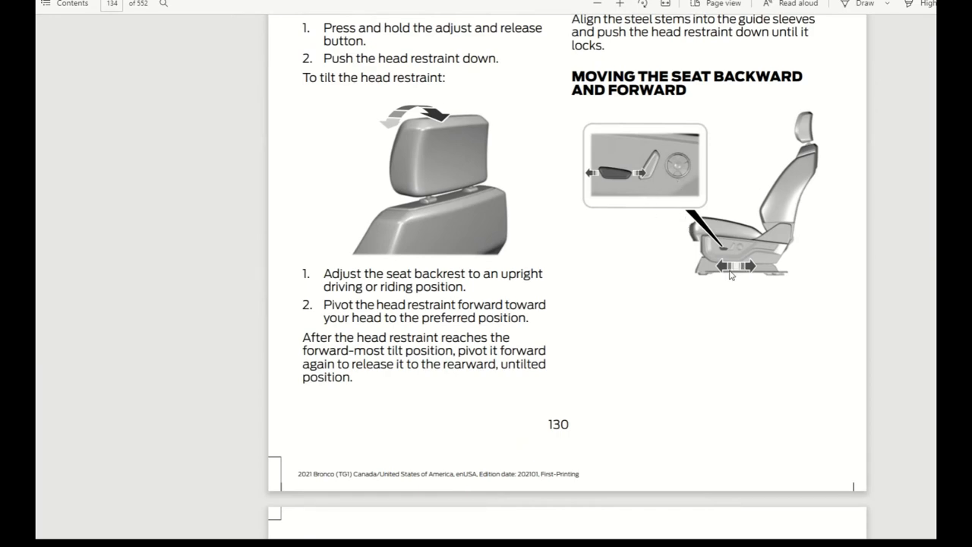
pyautogui.scroll(-3)
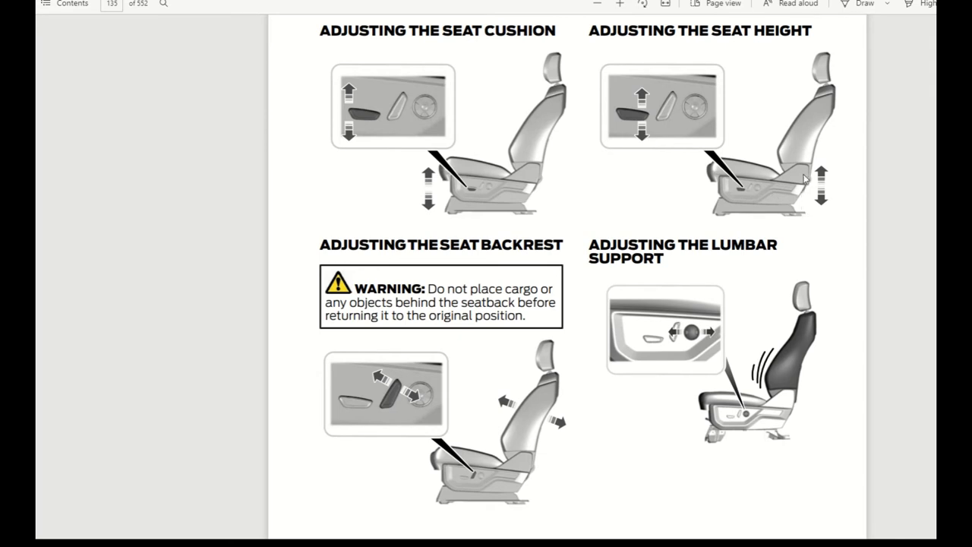
pyautogui.moveTo(616, 103)
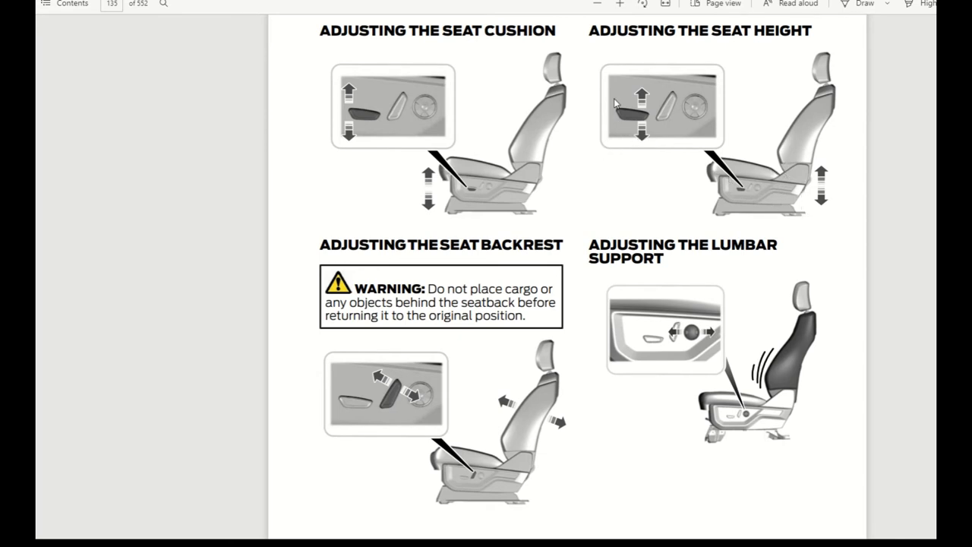
pyautogui.moveTo(629, 126)
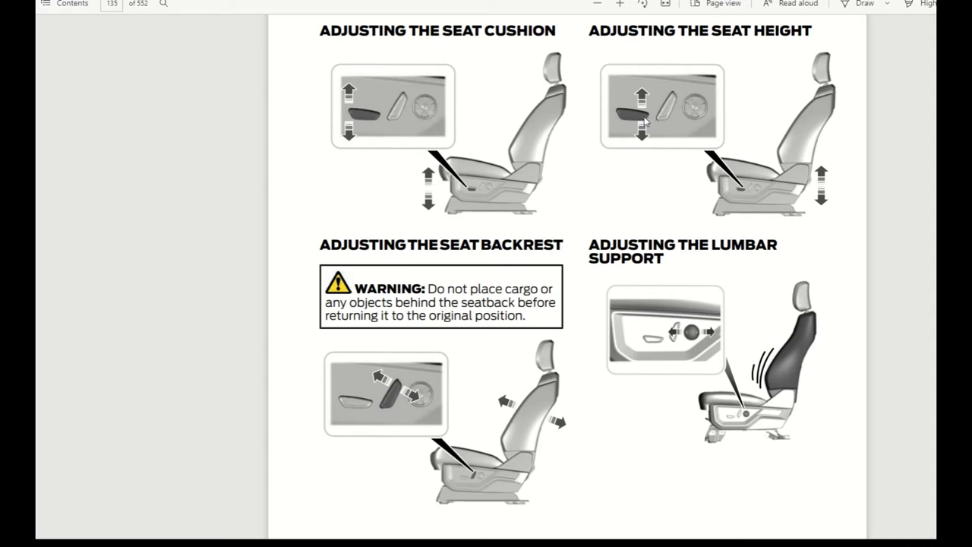
pyautogui.scroll(-3)
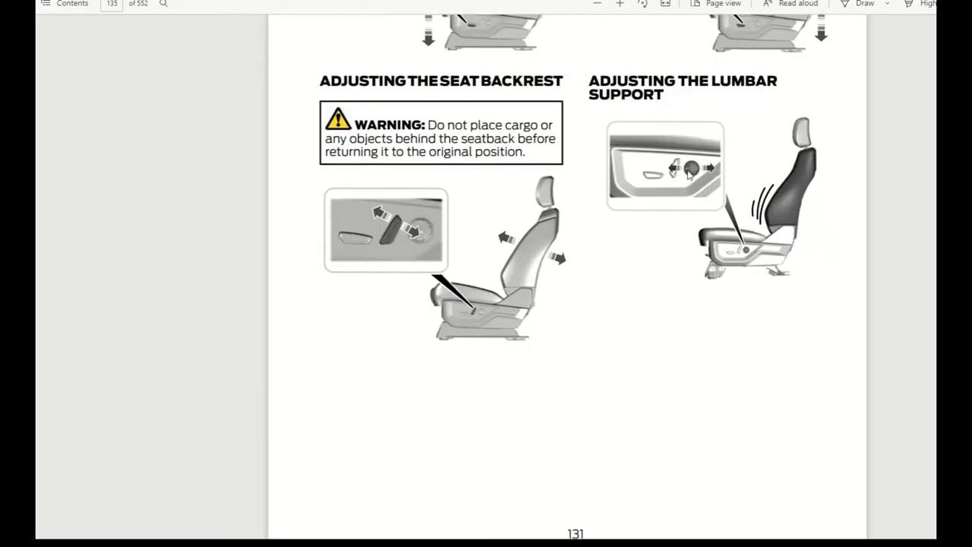
pyautogui.moveTo(756, 187)
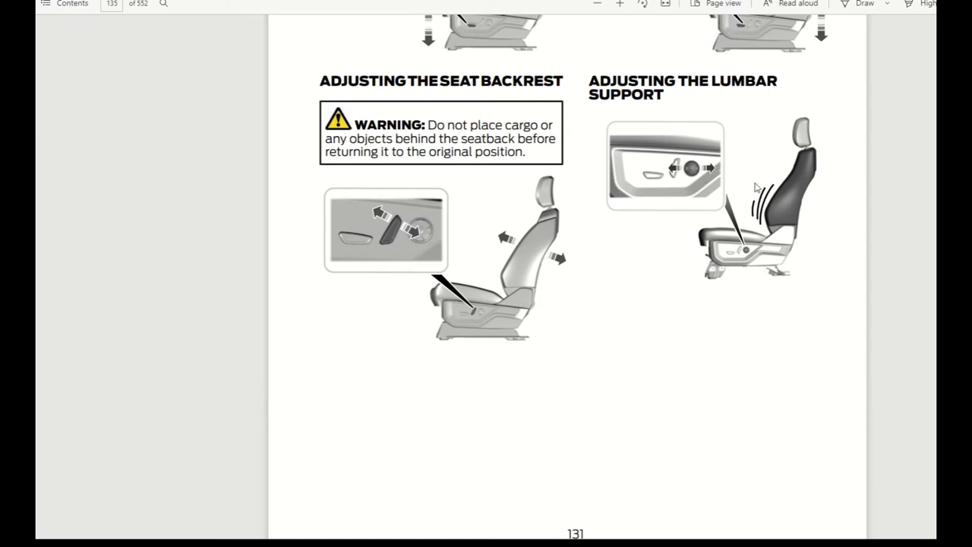
pyautogui.moveTo(695, 173)
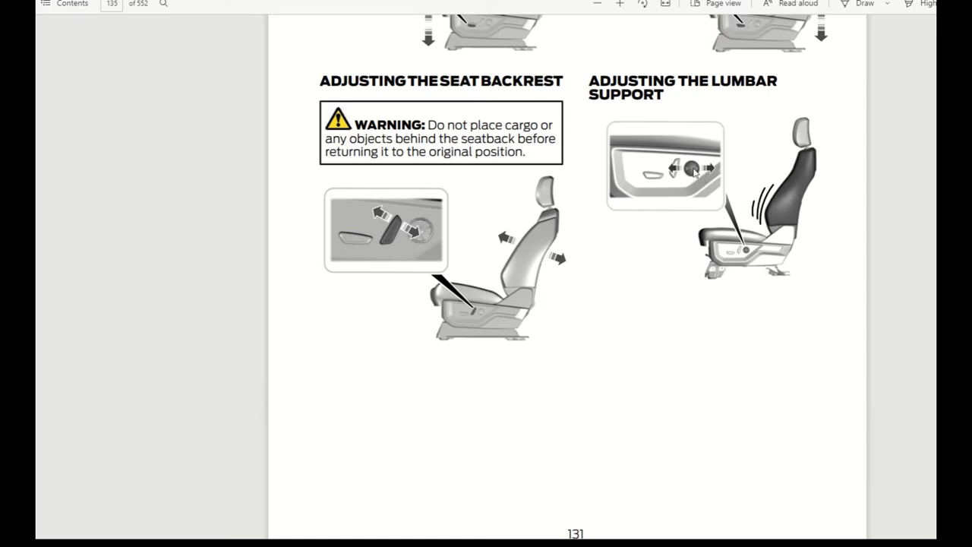
pyautogui.moveTo(488, 315)
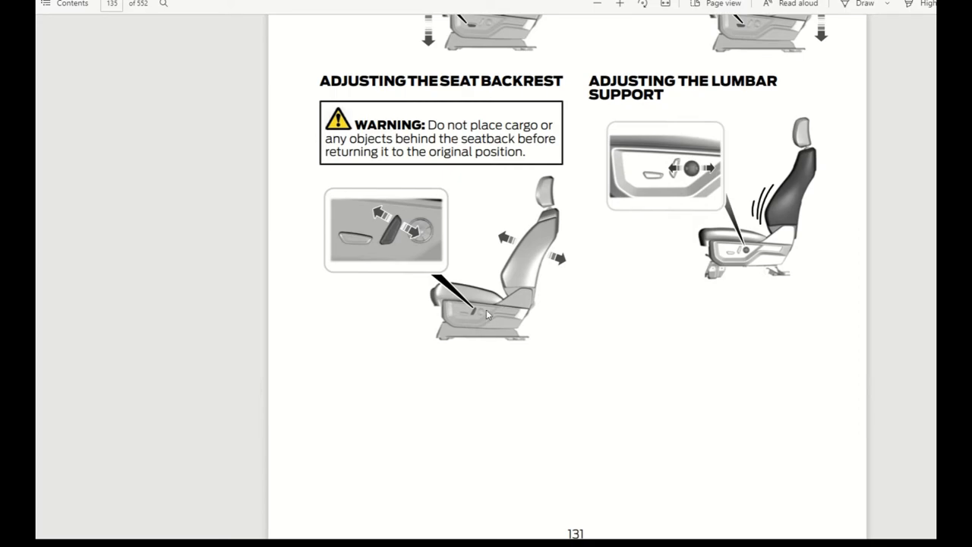
pyautogui.scroll(-3)
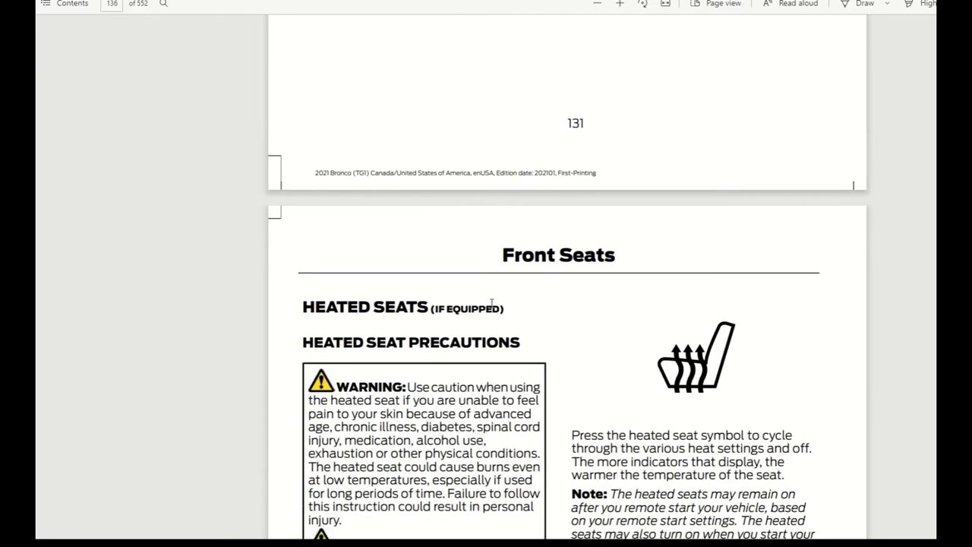
pyautogui.scroll(-3)
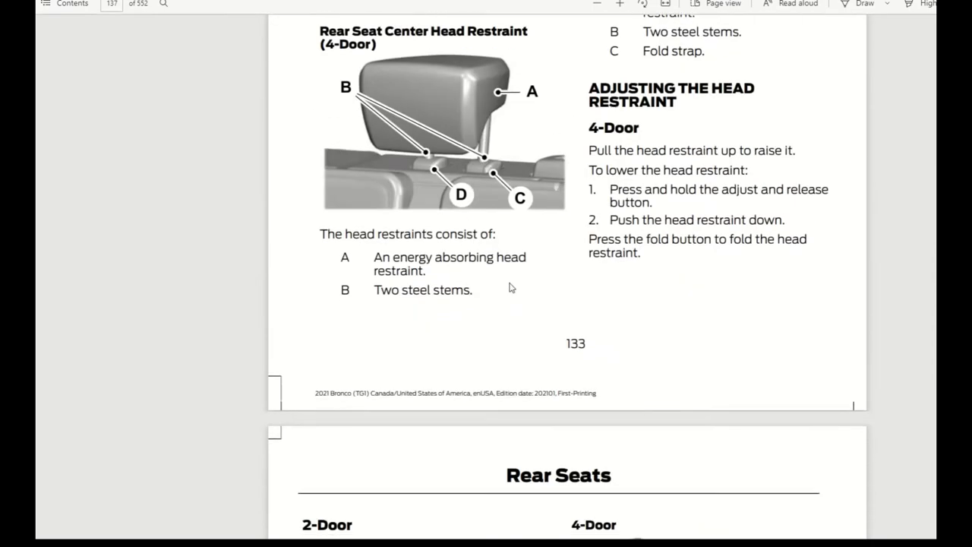
# Step: Scroll past 2-door rear seat unfolding and Rear Occupant Alert to 'What Is the Garage Door Opener'
pyautogui.scroll(-3)
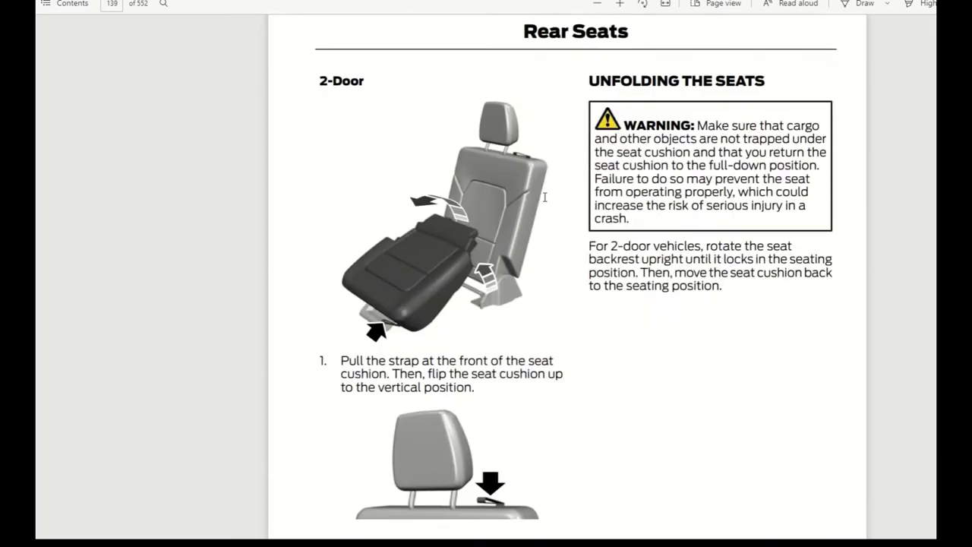
pyautogui.scroll(-3)
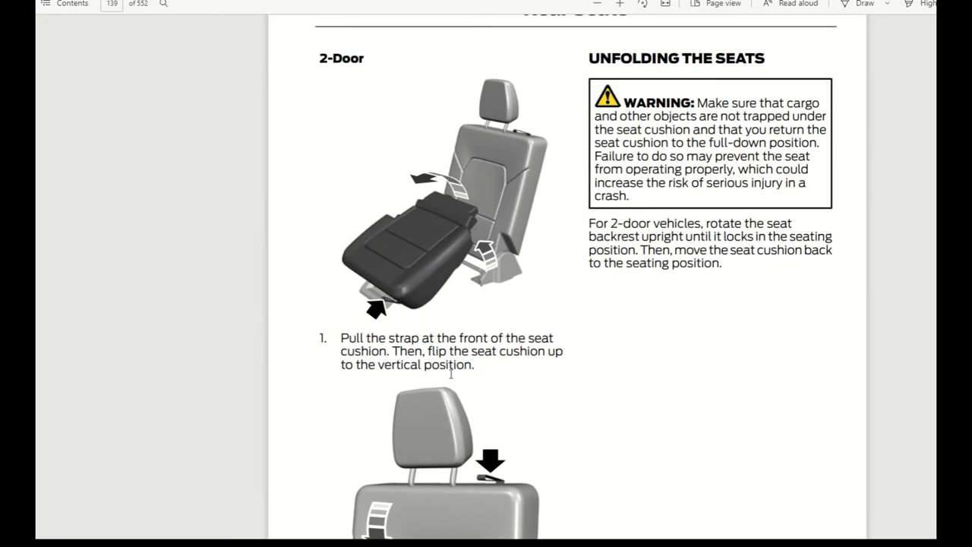
pyautogui.moveTo(465, 271)
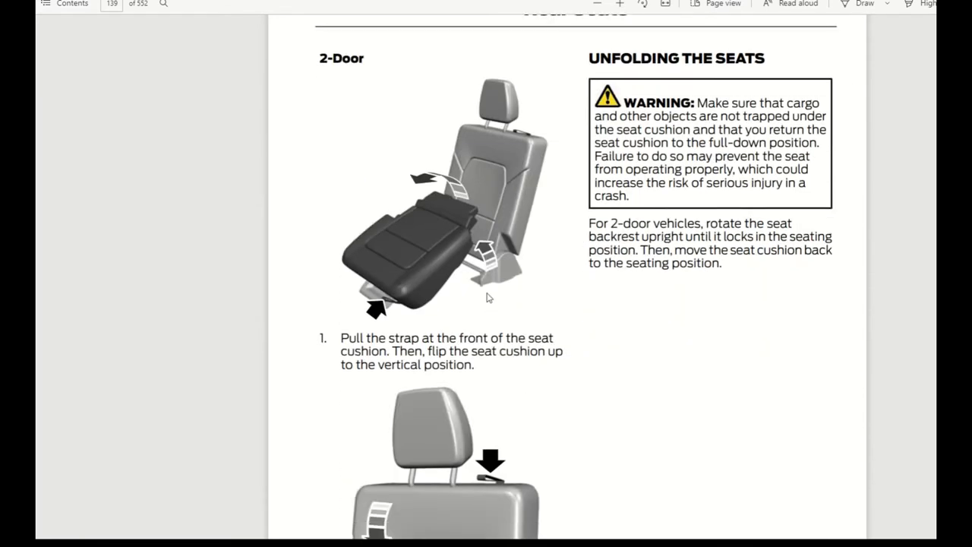
pyautogui.moveTo(487, 258)
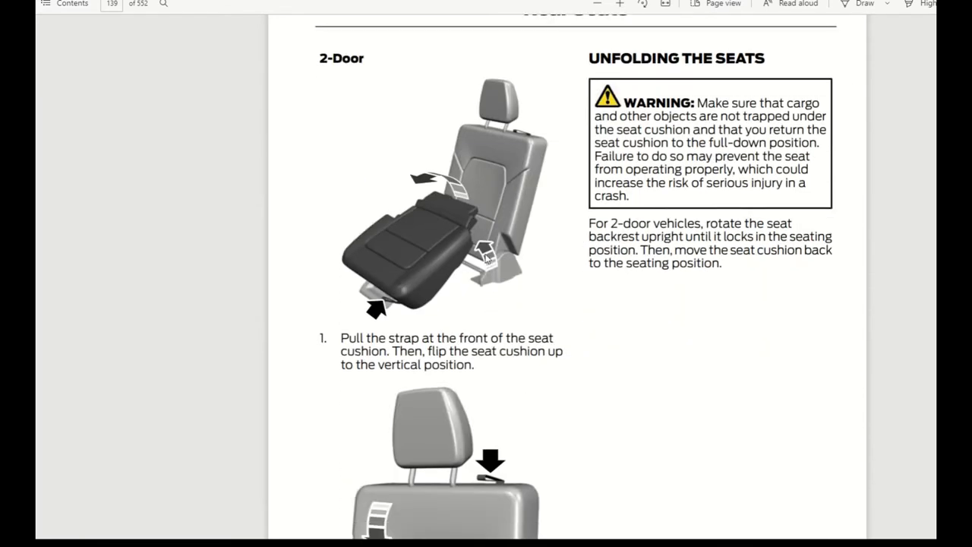
pyautogui.moveTo(530, 192)
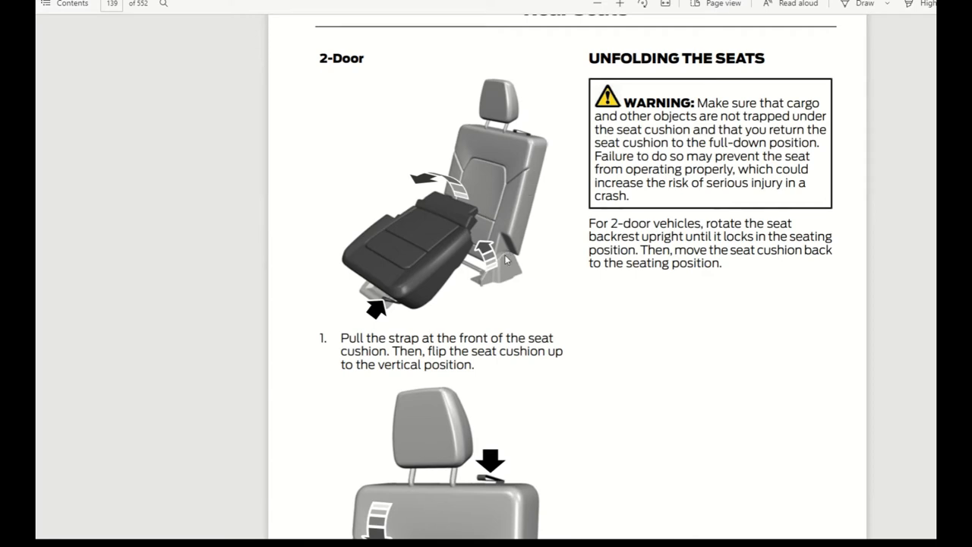
pyautogui.scroll(-3)
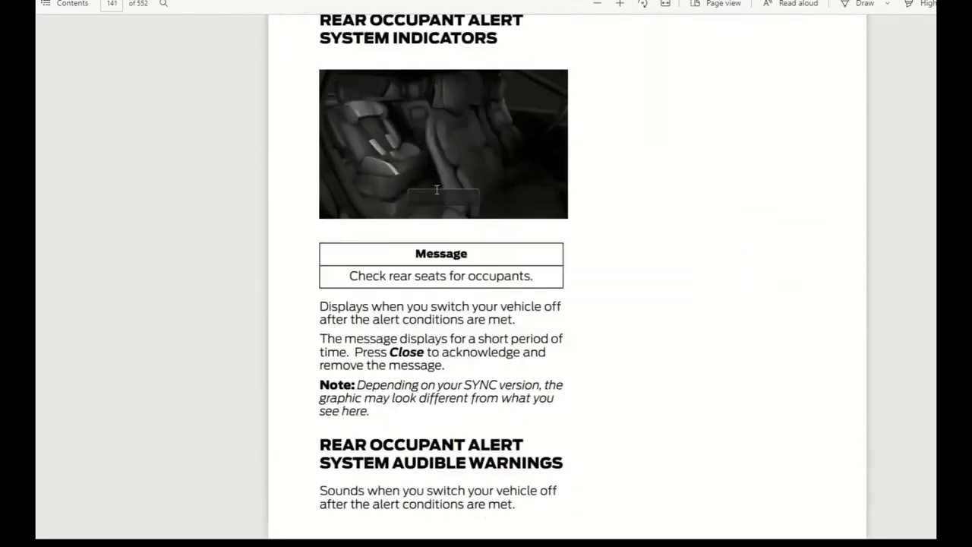
pyautogui.scroll(-3)
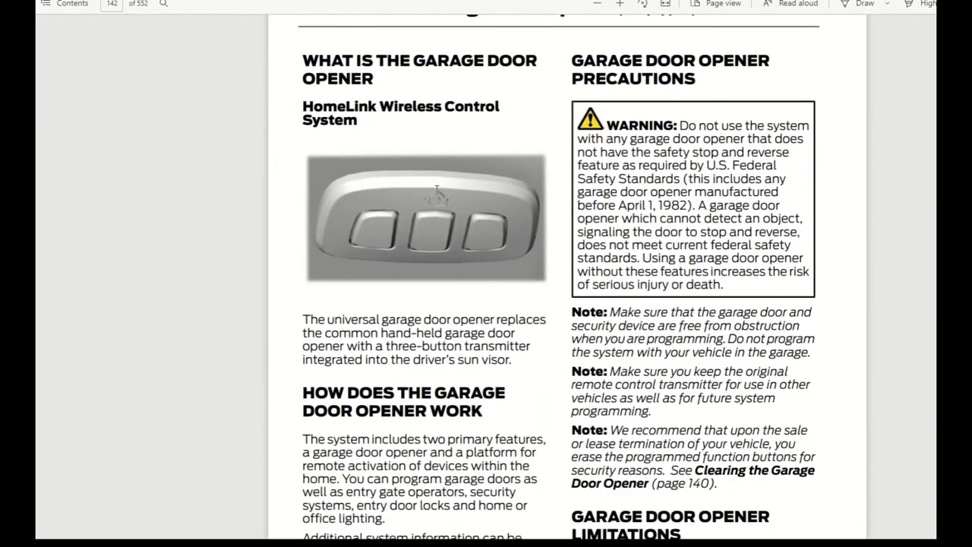
# Step: Scroll past the HomeLink programming pages to USB Ports 'Charging a Device' on page 147
pyautogui.scroll(-3)
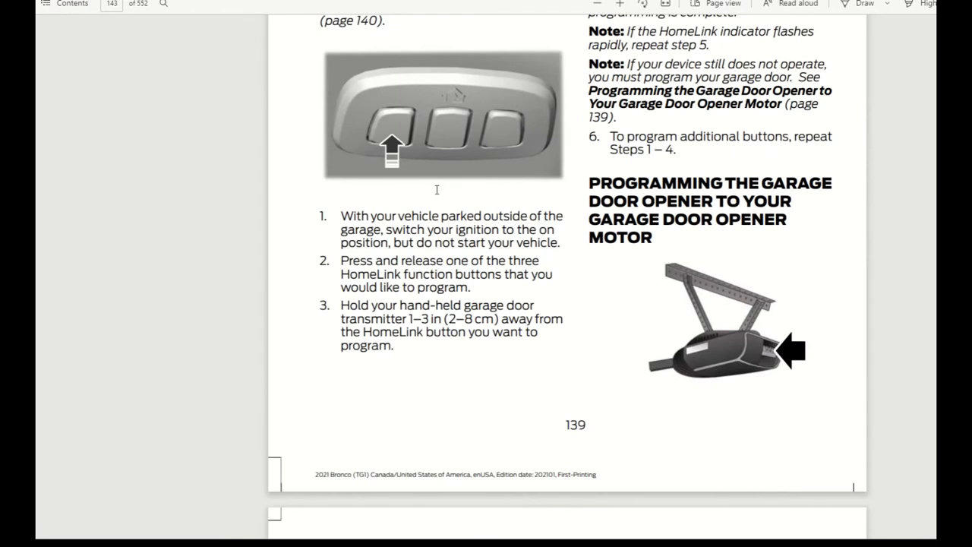
pyautogui.moveTo(672, 339)
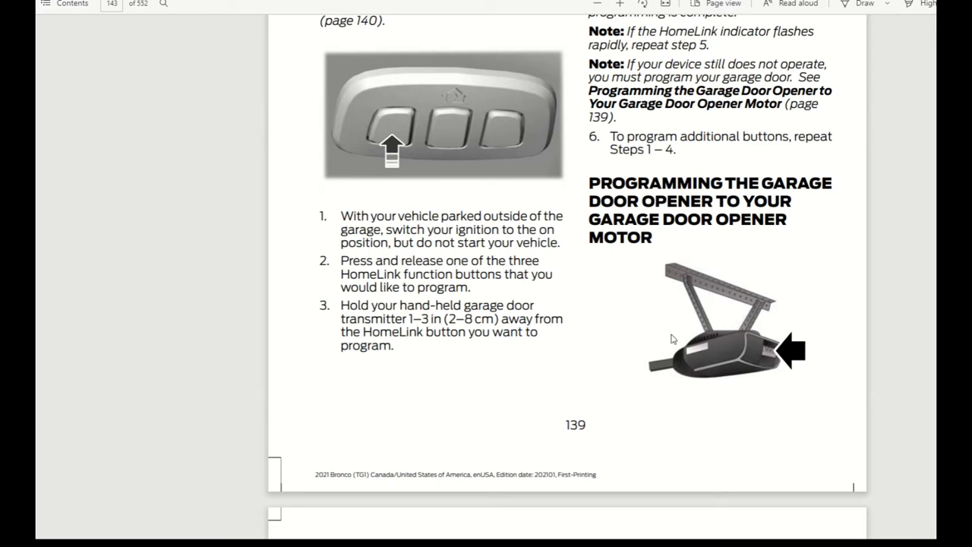
pyautogui.moveTo(683, 340)
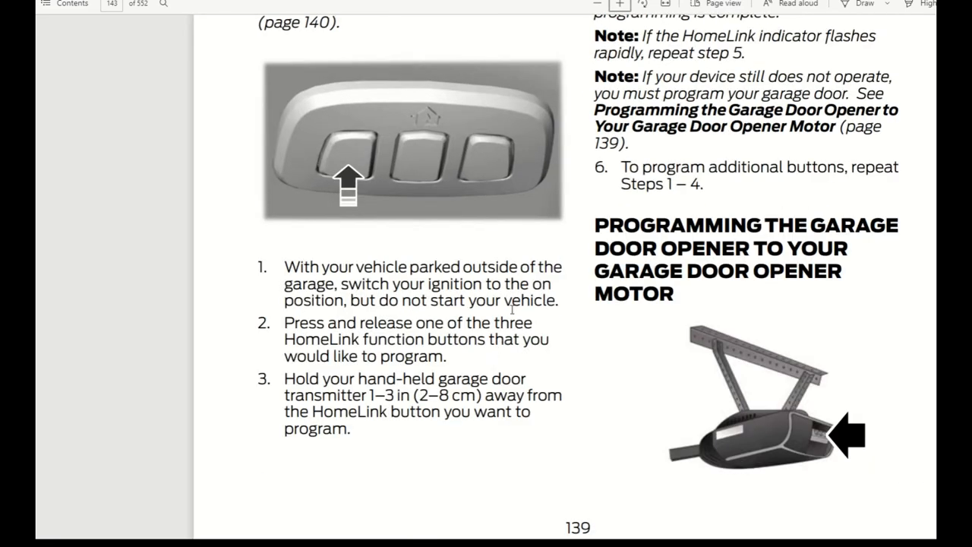
pyautogui.scroll(-3)
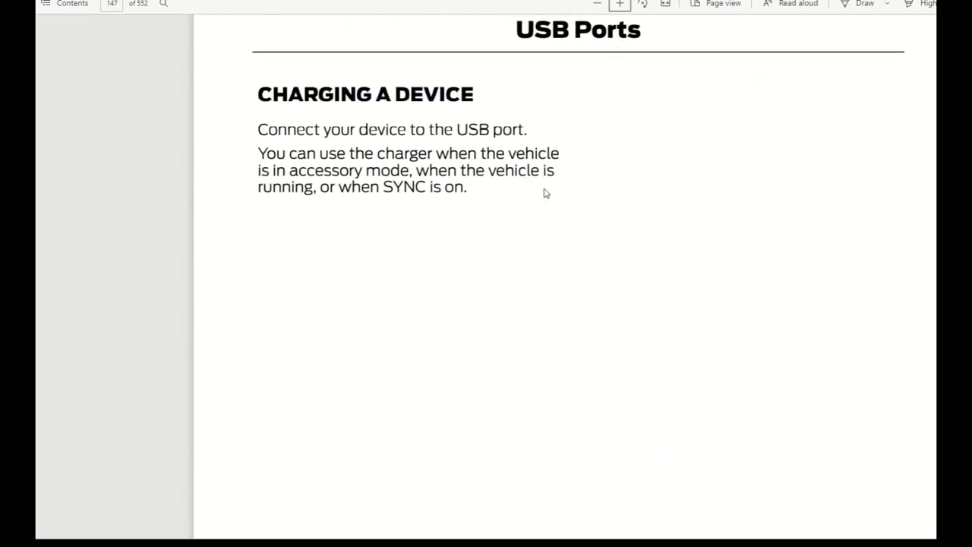
# Step: Scroll past the 120V and 12V outlets and wireless charger to the glove compartment section
pyautogui.scroll(-3)
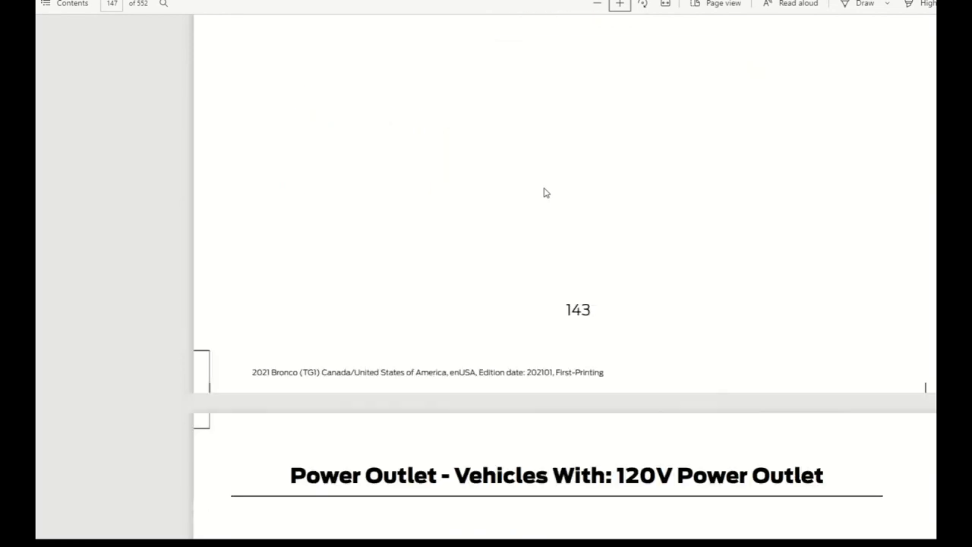
pyautogui.scroll(-3)
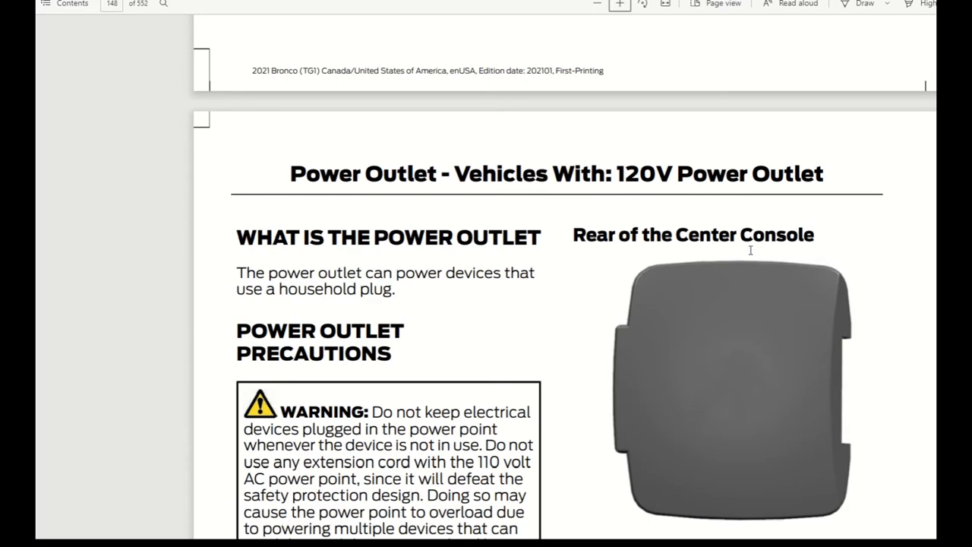
pyautogui.scroll(-3)
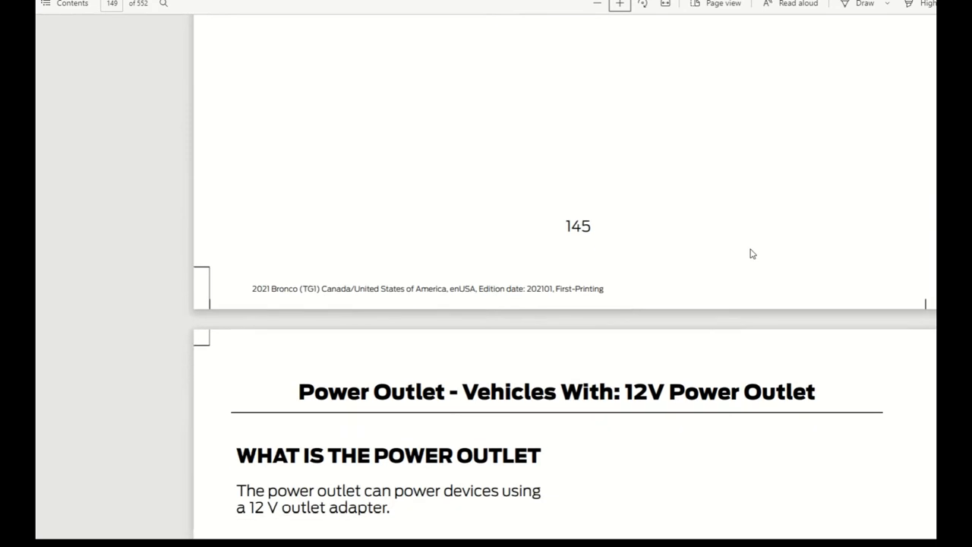
pyautogui.scroll(-3)
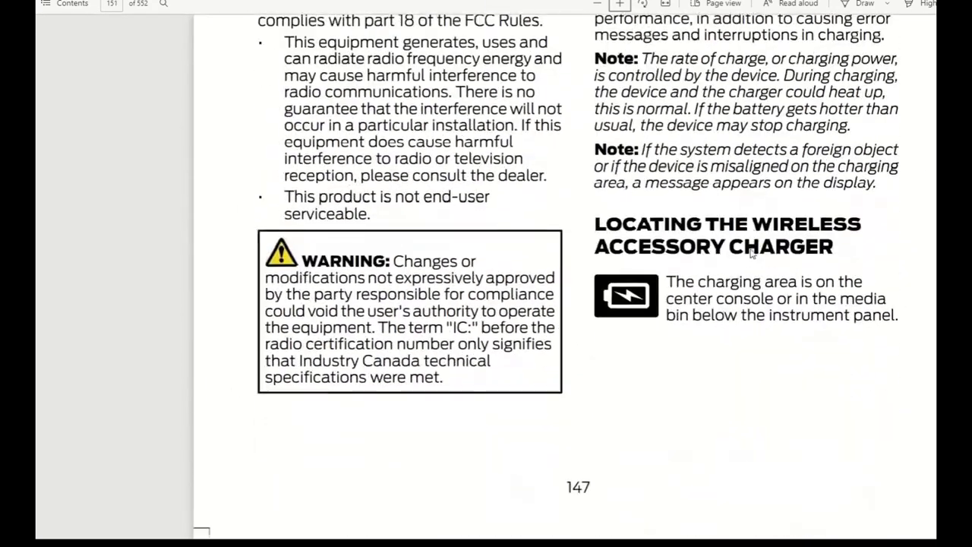
pyautogui.scroll(-3)
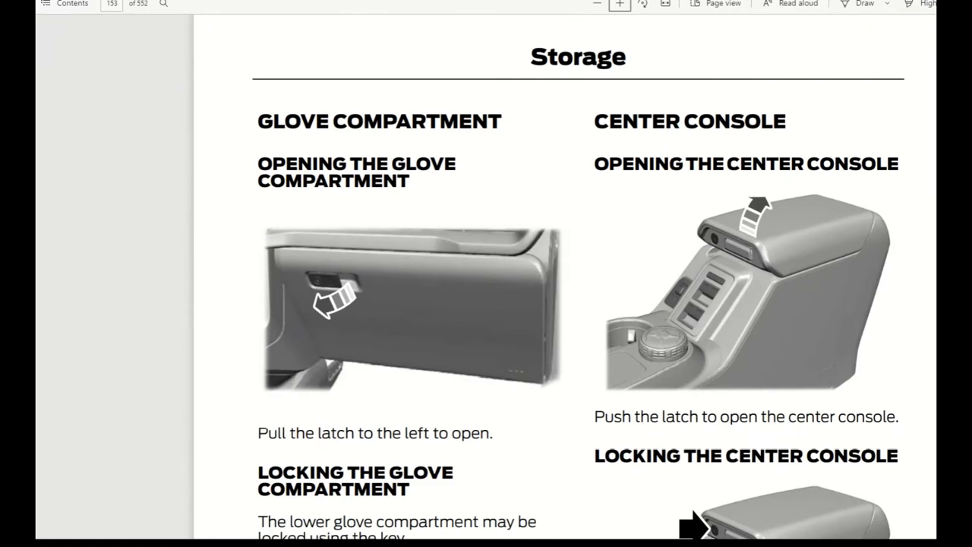
pyautogui.moveTo(508, 308)
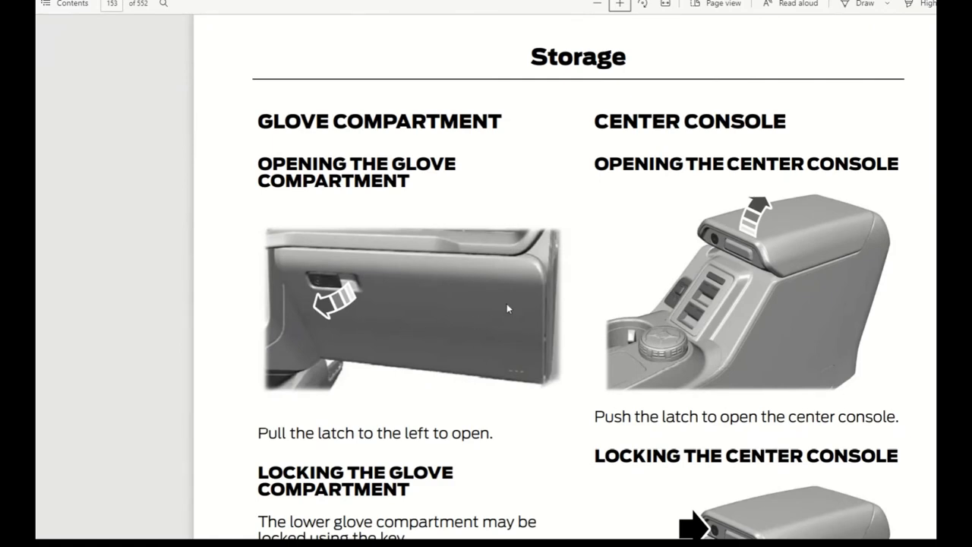
# Step: Scroll past the glove compartment, center console and console locking pages to the map pocket
pyautogui.scroll(-3)
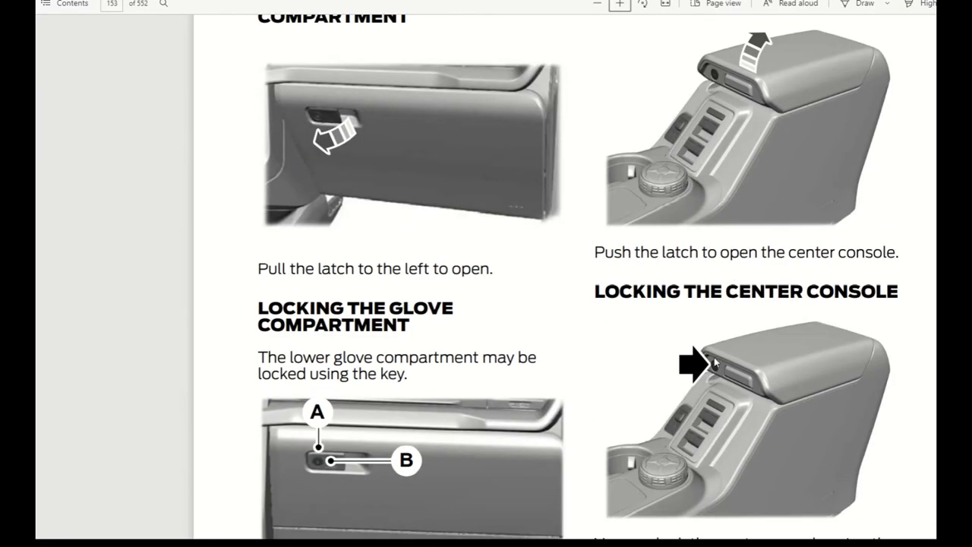
pyautogui.scroll(-3)
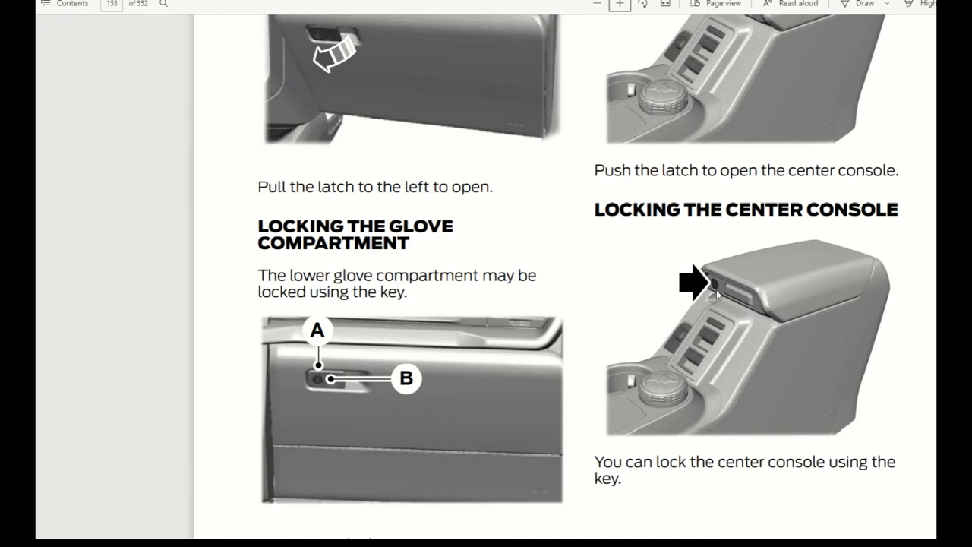
pyautogui.moveTo(713, 393)
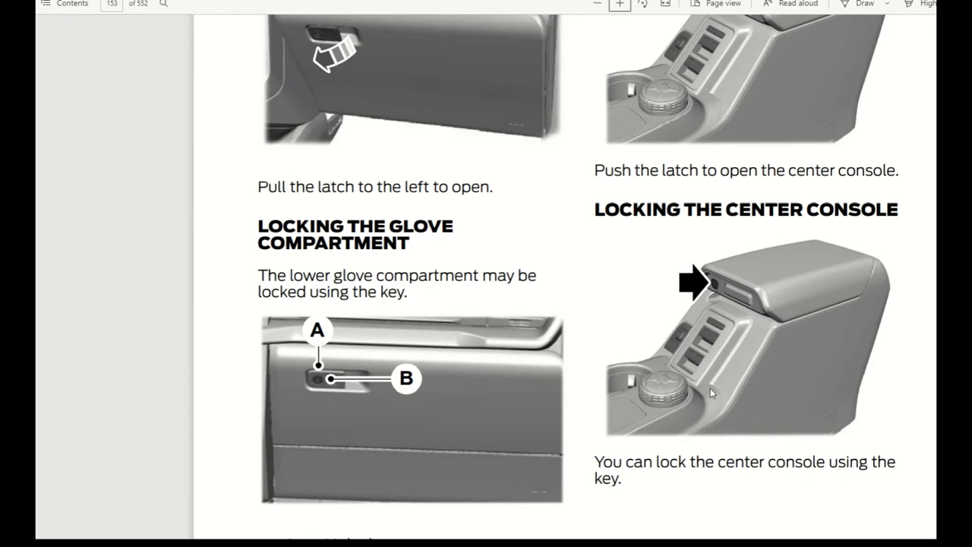
pyautogui.scroll(-3)
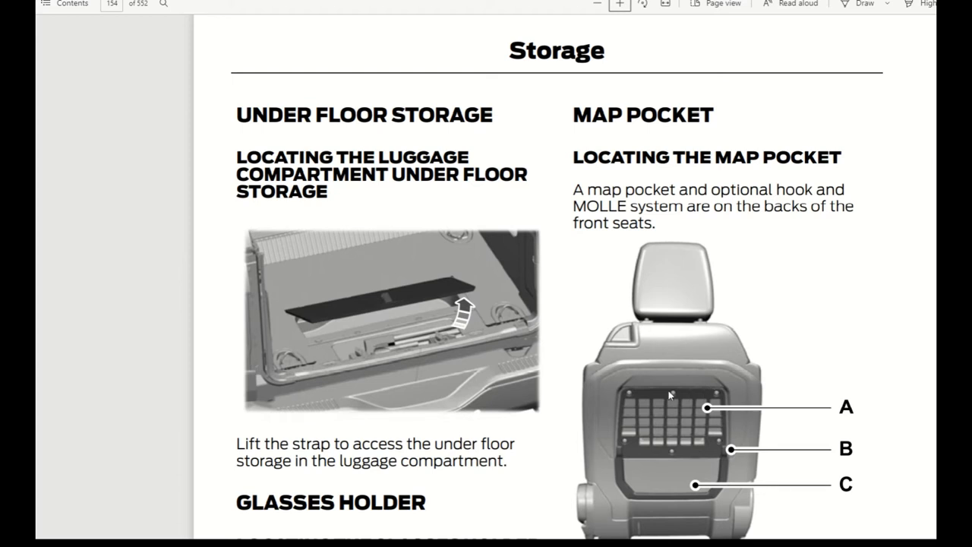
pyautogui.moveTo(402, 305)
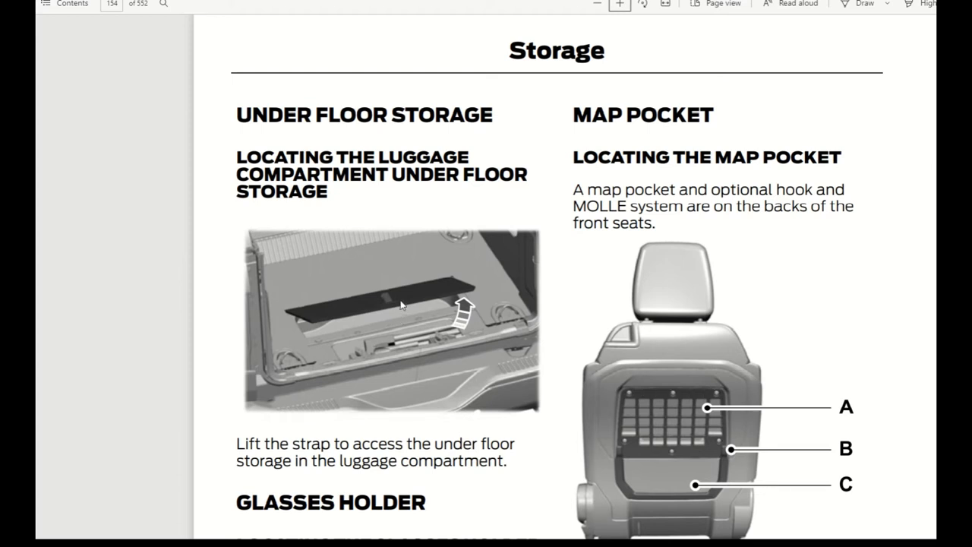
pyautogui.scroll(-3)
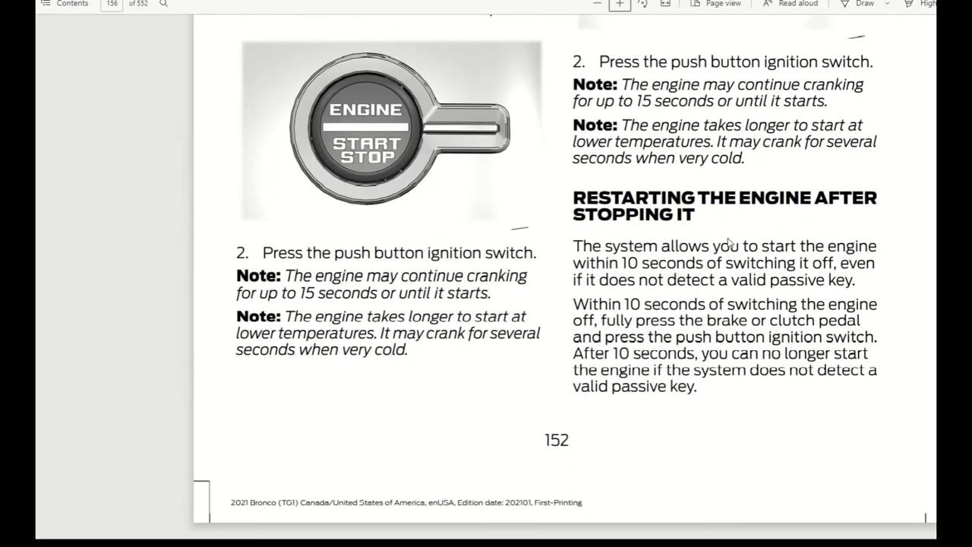
# Step: Scroll past the engine block heater and stopping pages to page 156's warning lamps
pyautogui.scroll(-3)
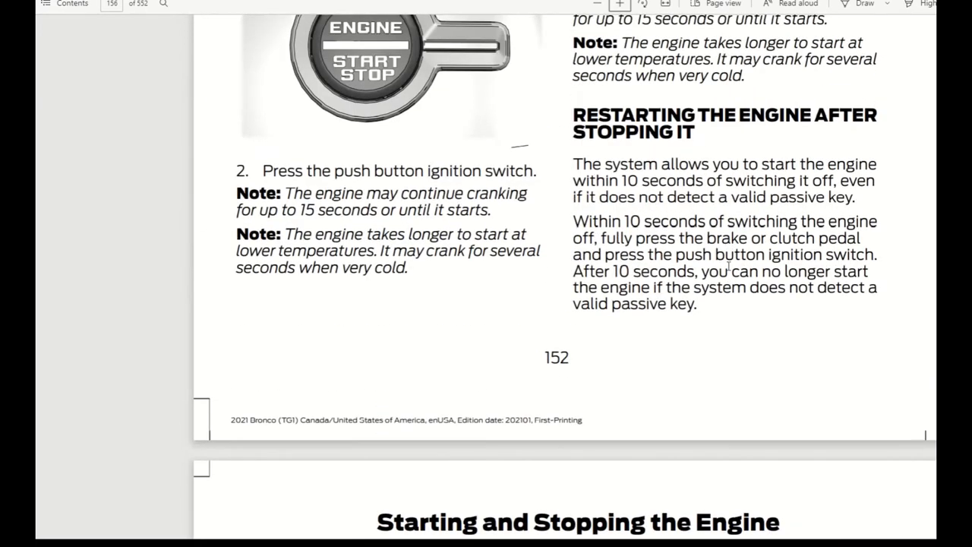
pyautogui.scroll(-3)
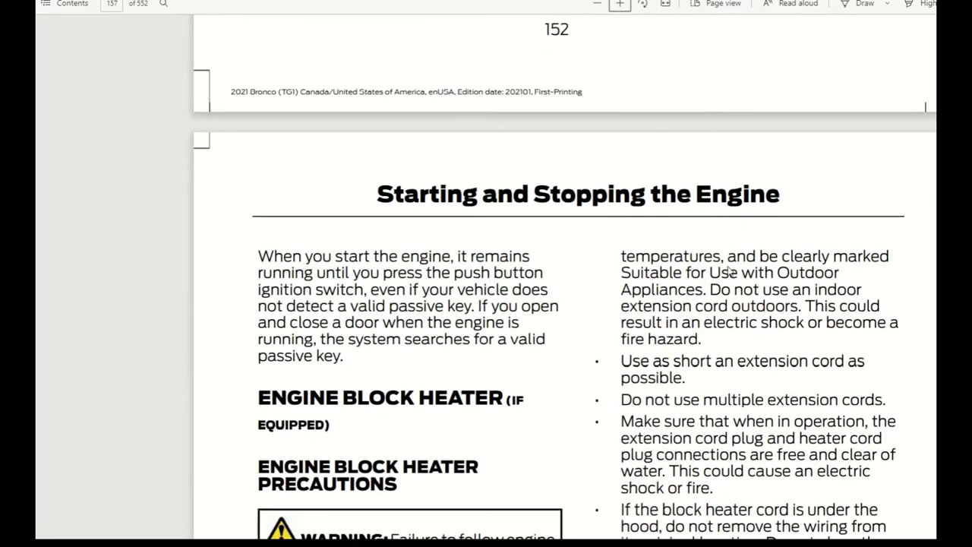
pyautogui.scroll(-3)
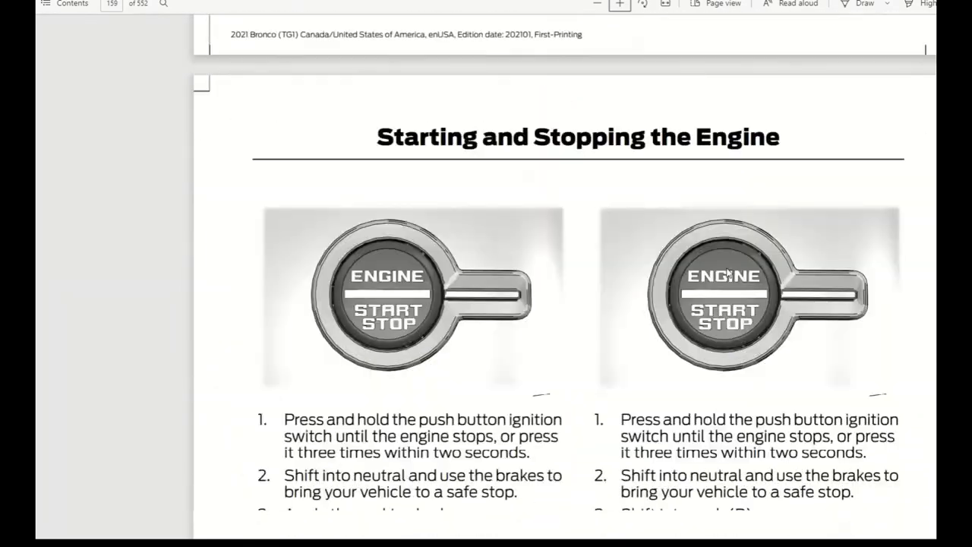
pyautogui.scroll(-3)
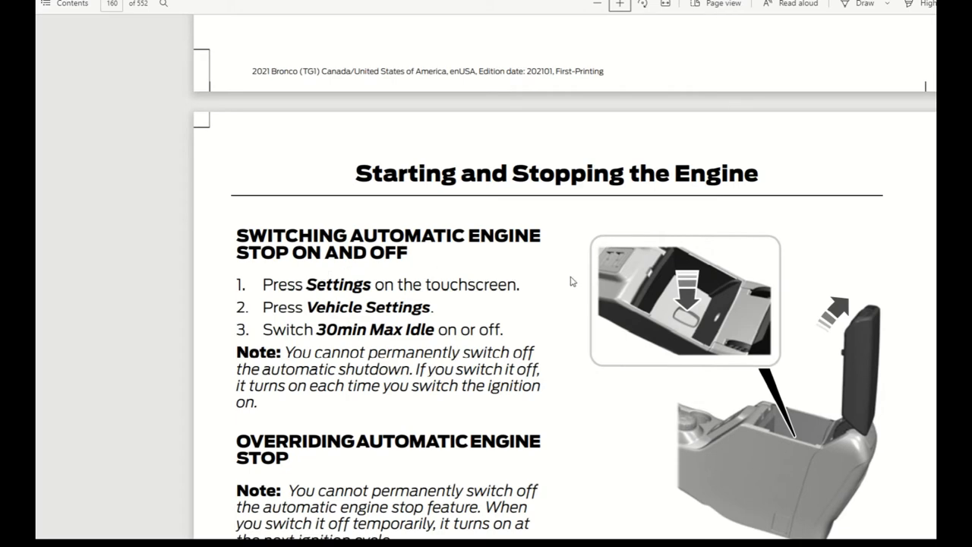
pyautogui.scroll(-3)
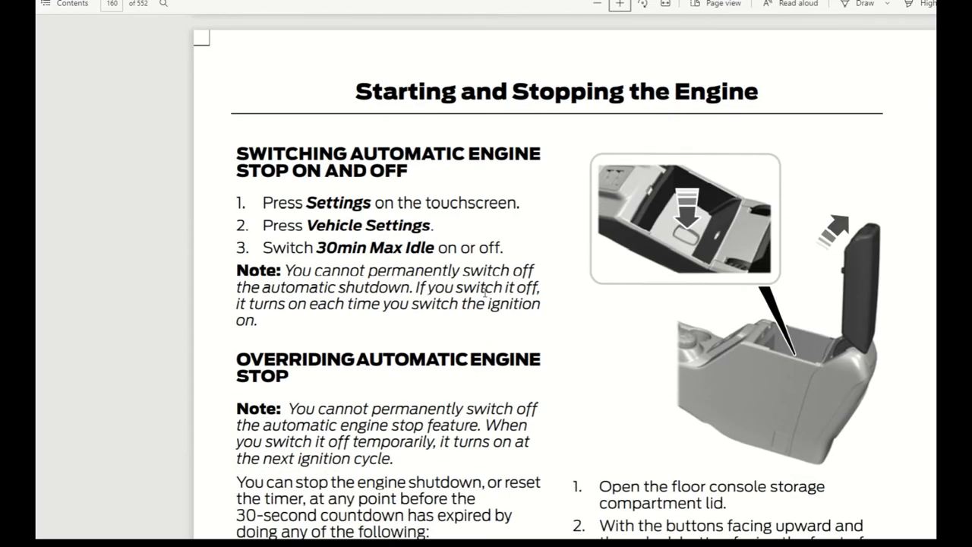
pyautogui.moveTo(353, 323)
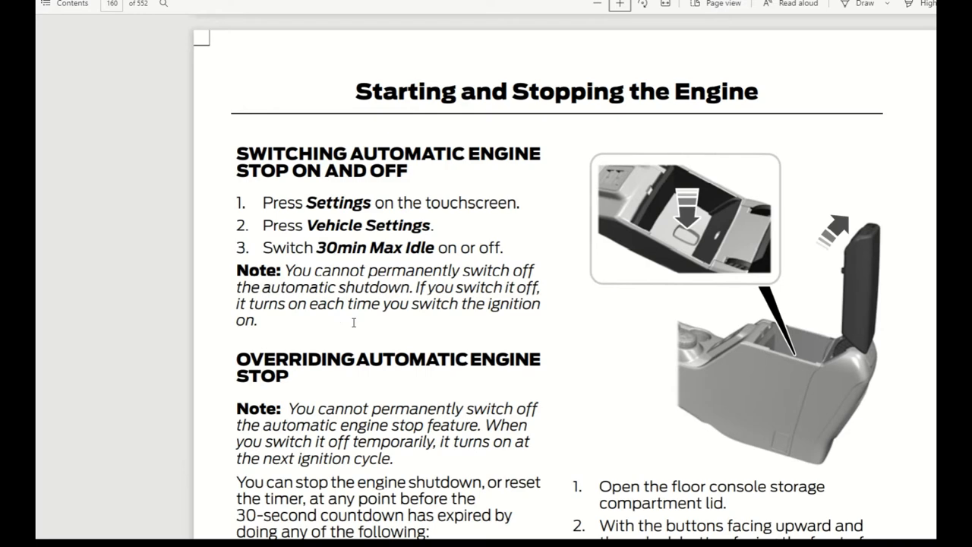
pyautogui.scroll(-3)
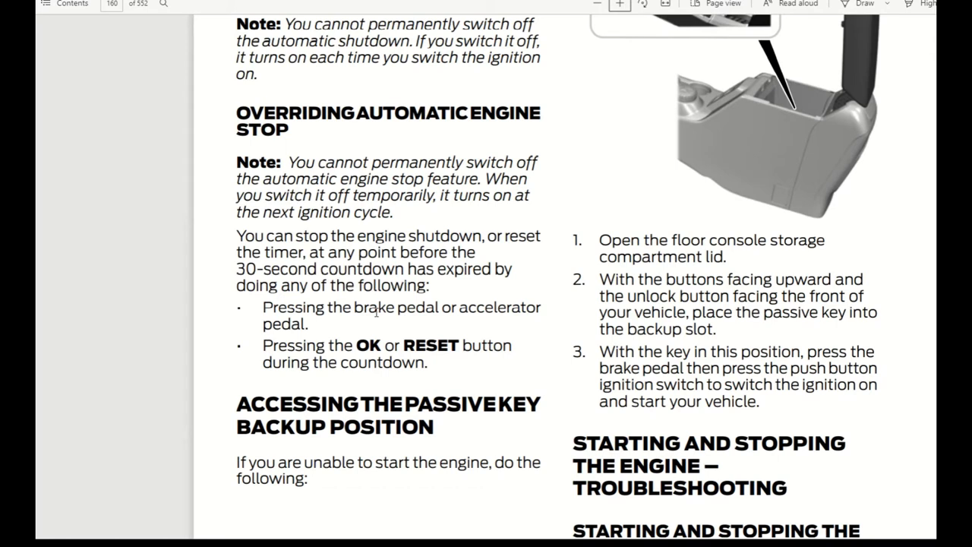
pyautogui.moveTo(372, 312)
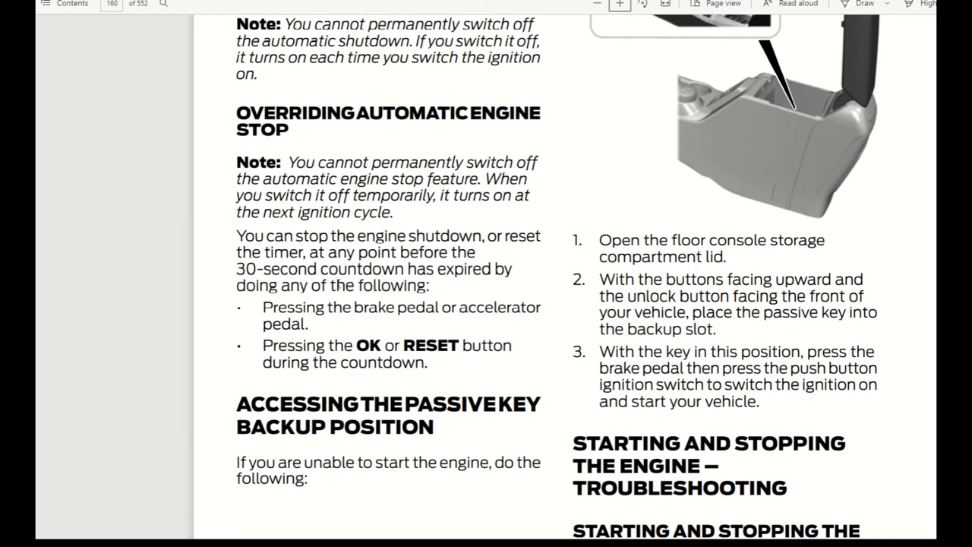
pyautogui.scroll(-3)
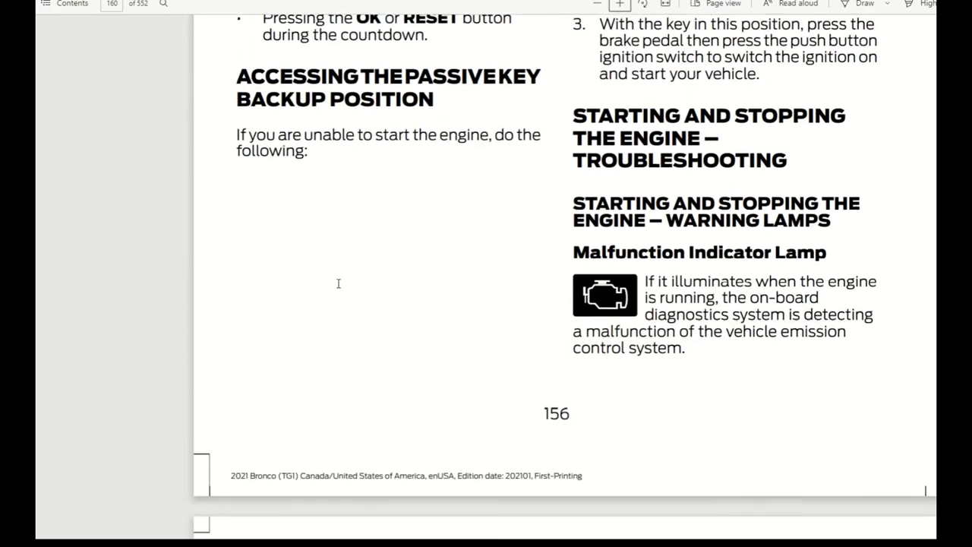
# Step: Scroll from page 163 past Start in Gear and Auto-Start-Stop to page 166 refueling guidelines
pyautogui.scroll(-3)
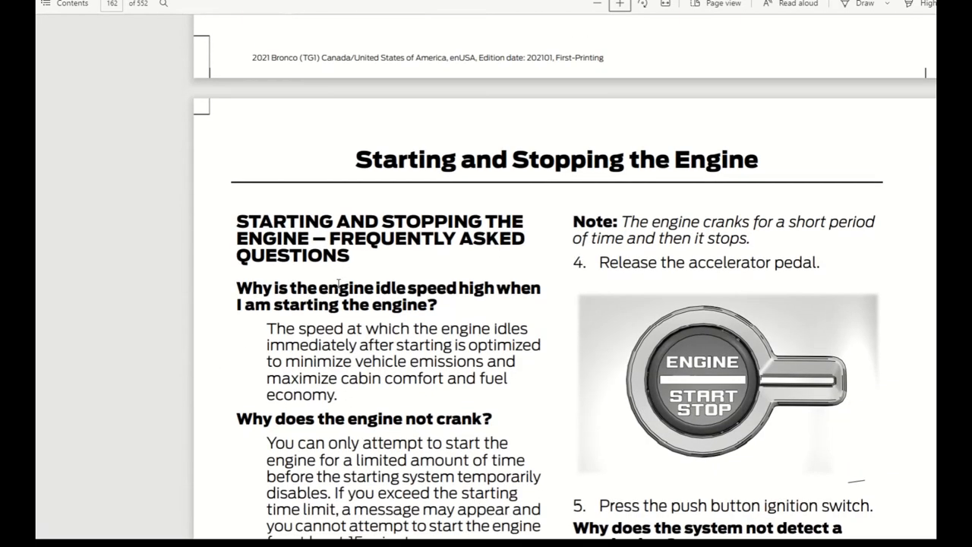
pyautogui.scroll(-3)
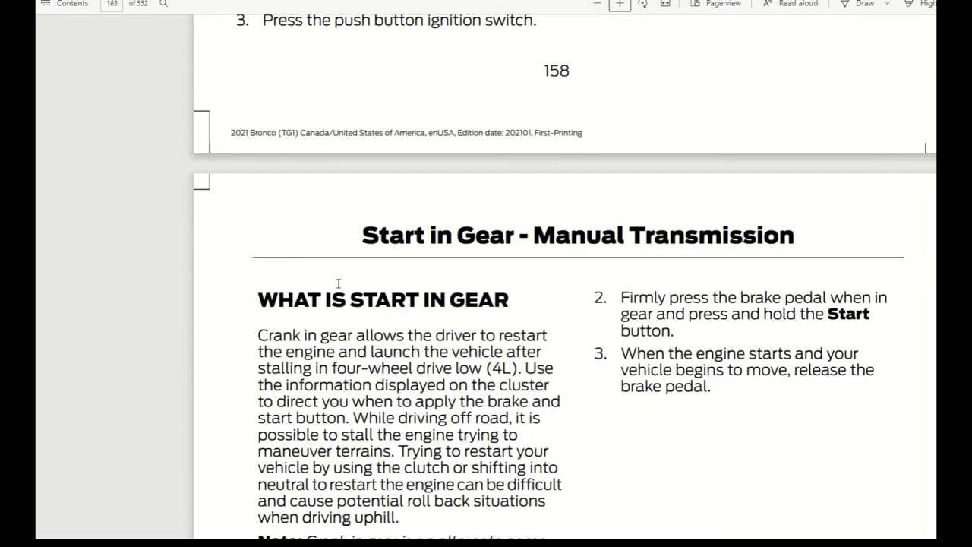
pyautogui.scroll(-3)
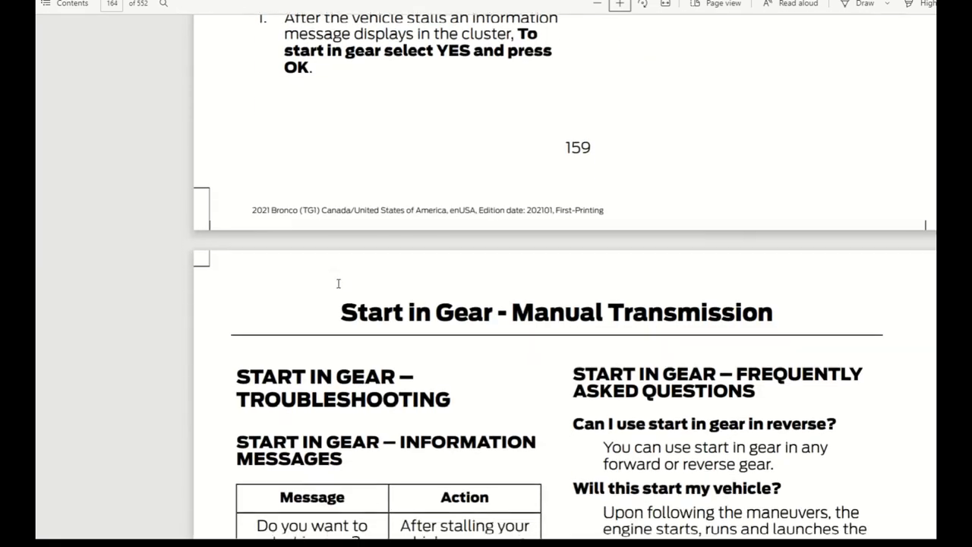
pyautogui.scroll(-3)
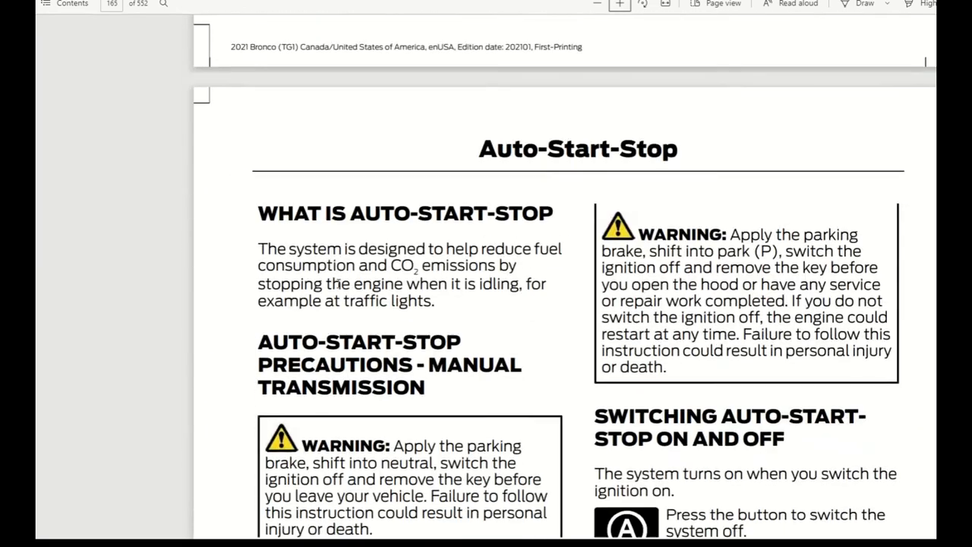
pyautogui.scroll(-3)
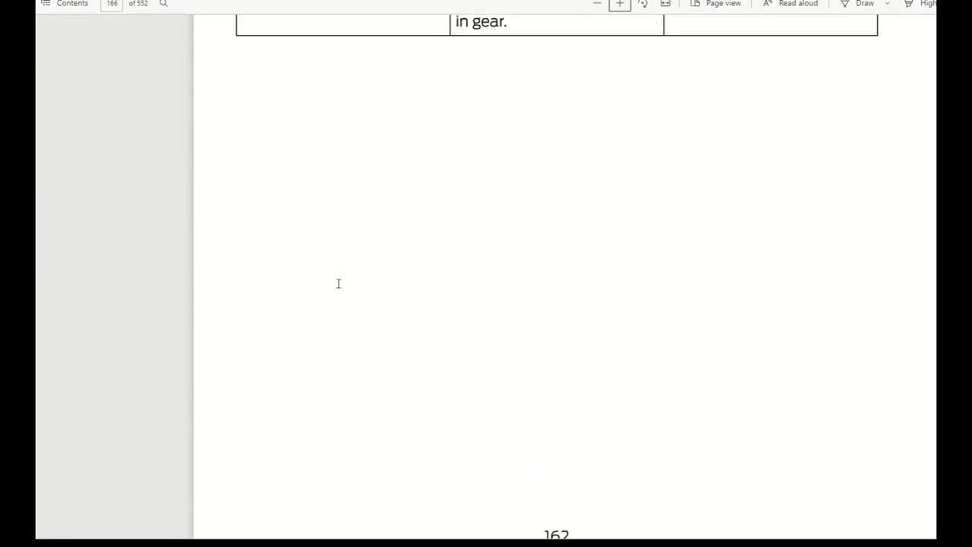
pyautogui.scroll(-3)
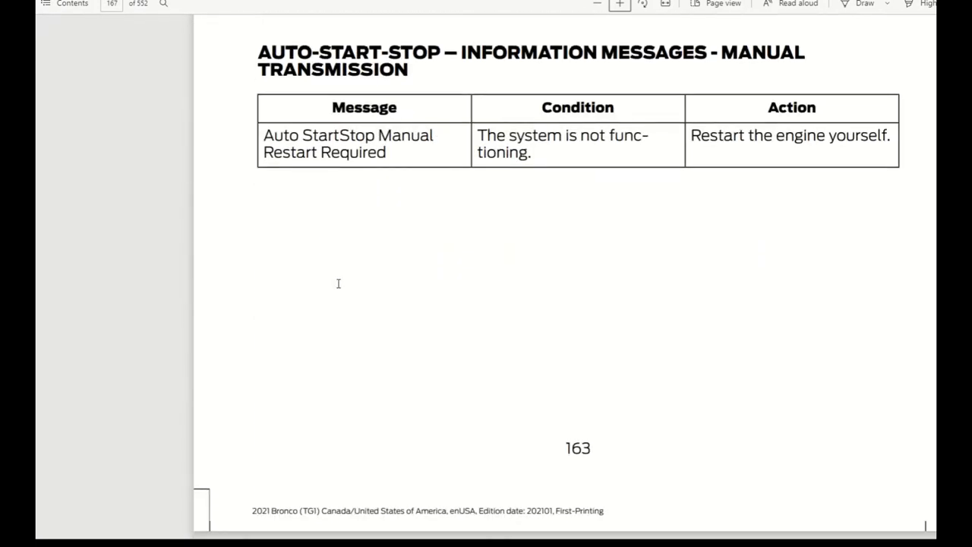
pyautogui.scroll(-3)
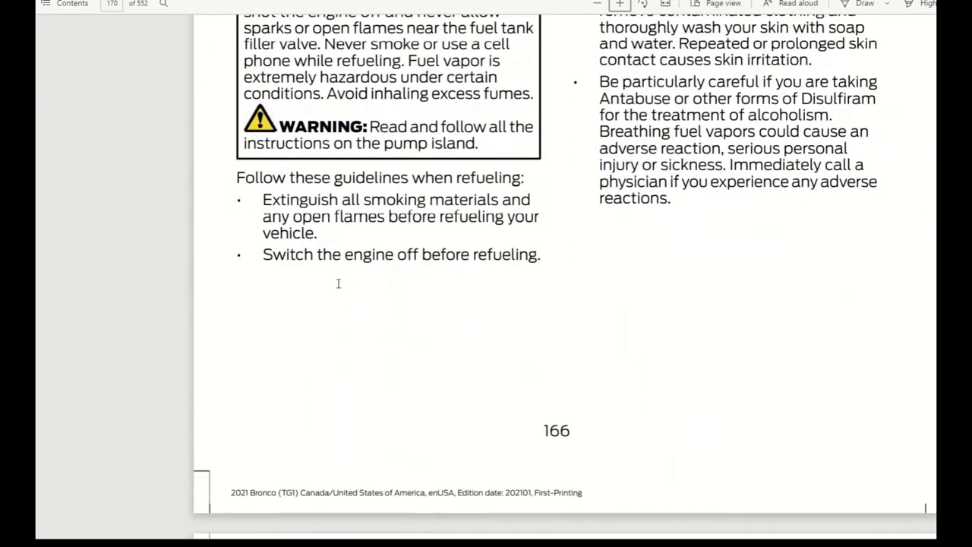
# Step: Scroll past fuel quality and portable fuel container pages to page 169's Refueling System Overview
pyautogui.scroll(-3)
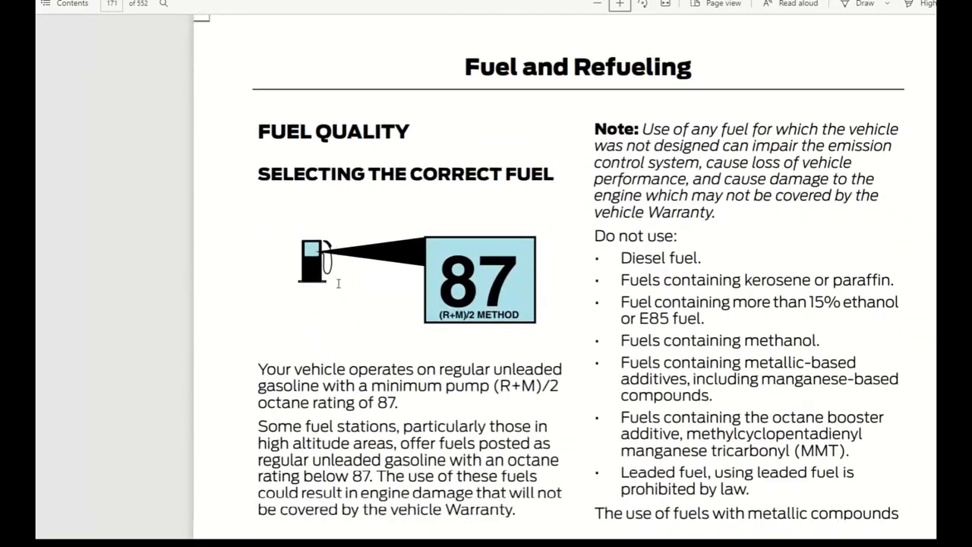
pyautogui.scroll(-3)
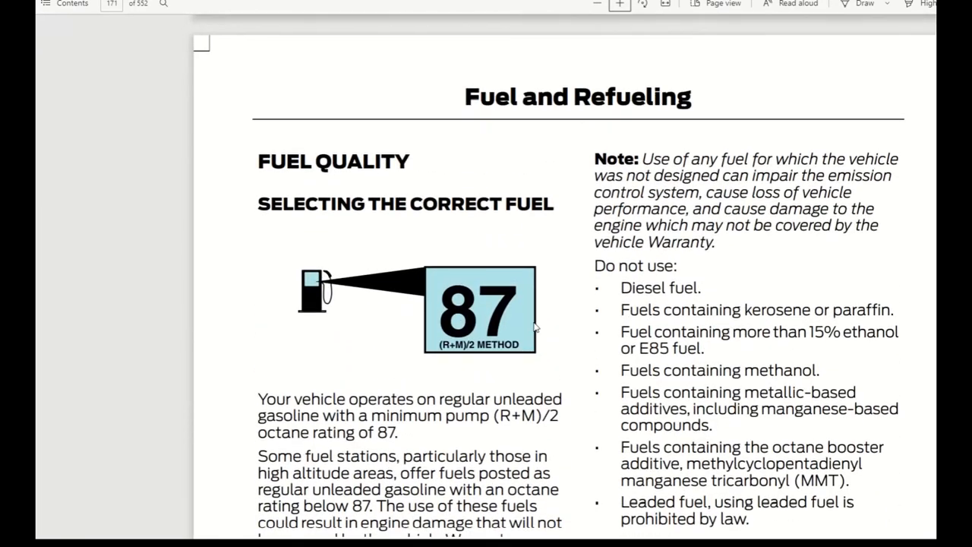
pyautogui.scroll(-3)
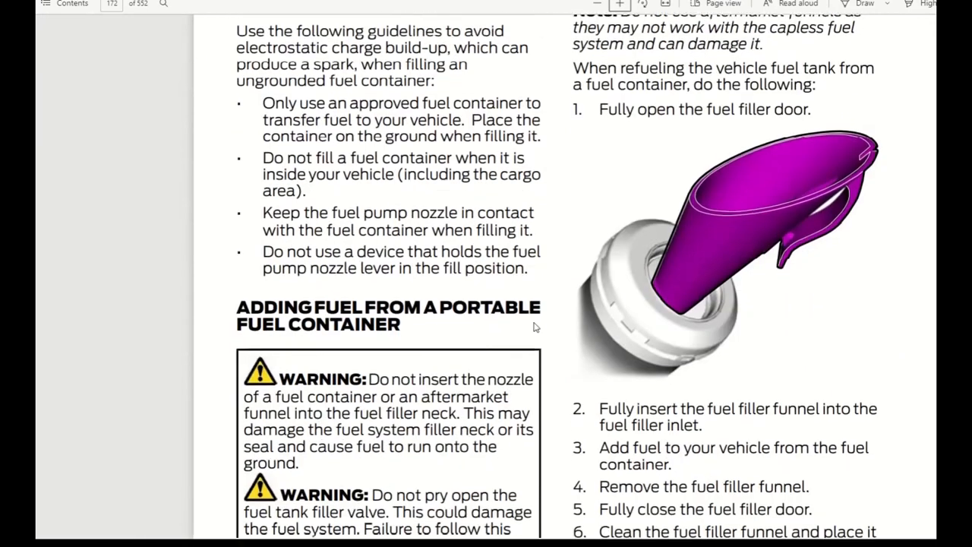
pyautogui.scroll(-3)
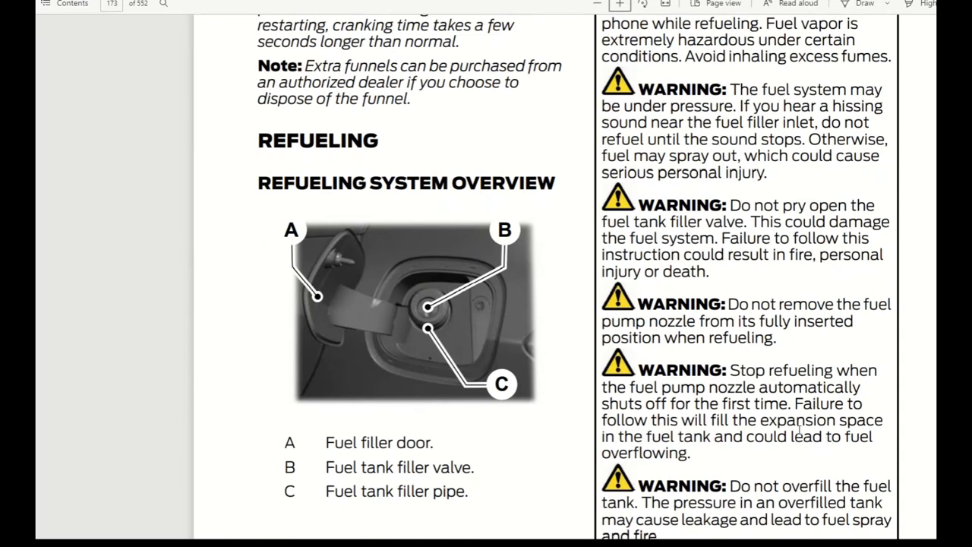
pyautogui.moveTo(468, 341)
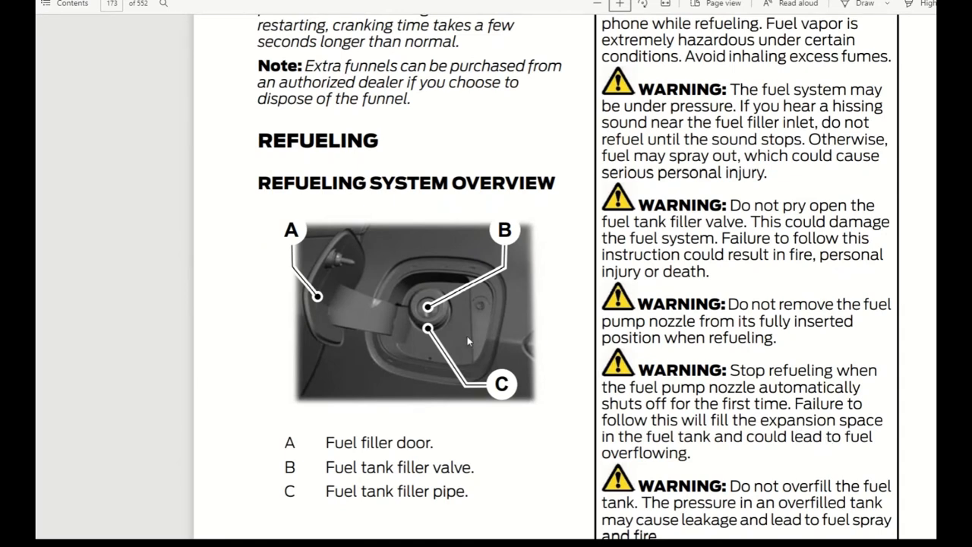
pyautogui.scroll(-3)
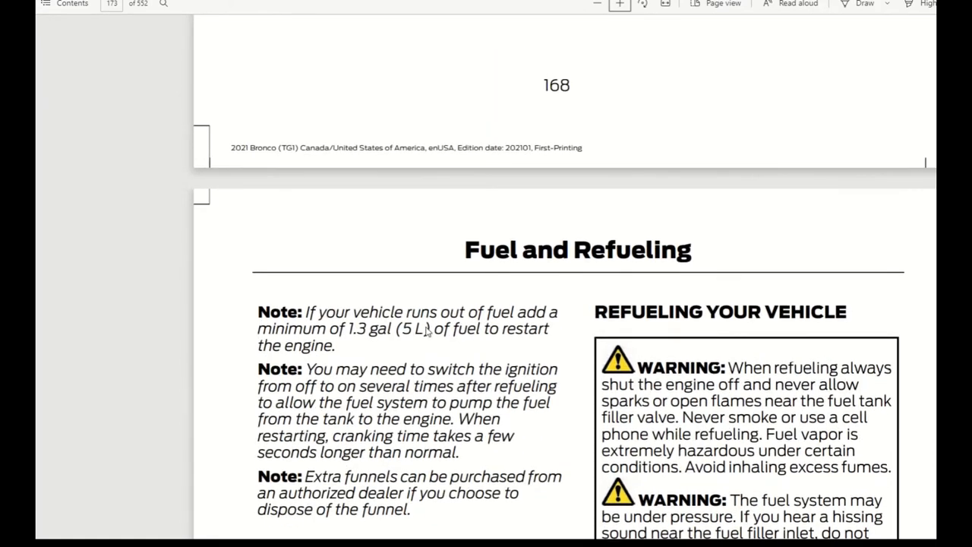
pyautogui.scroll(-3)
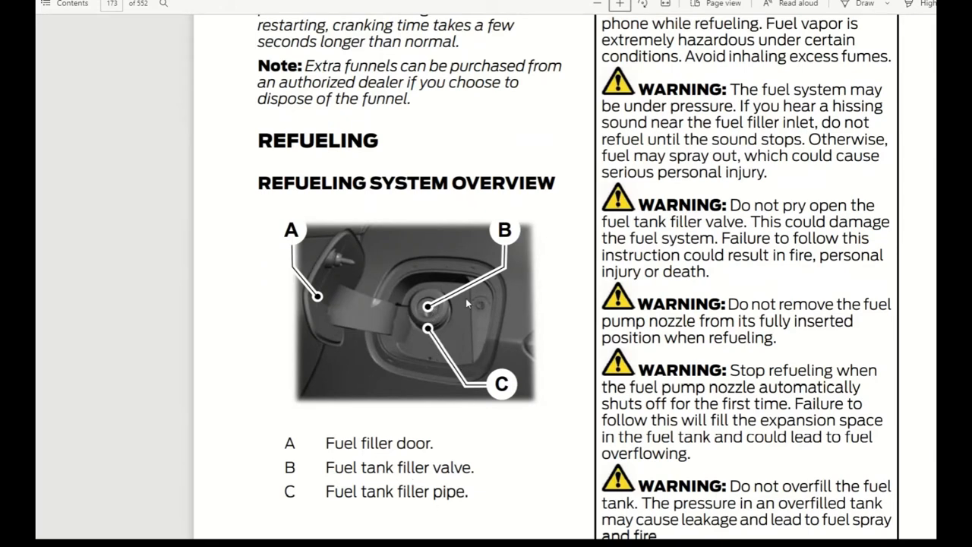
pyautogui.moveTo(425, 294)
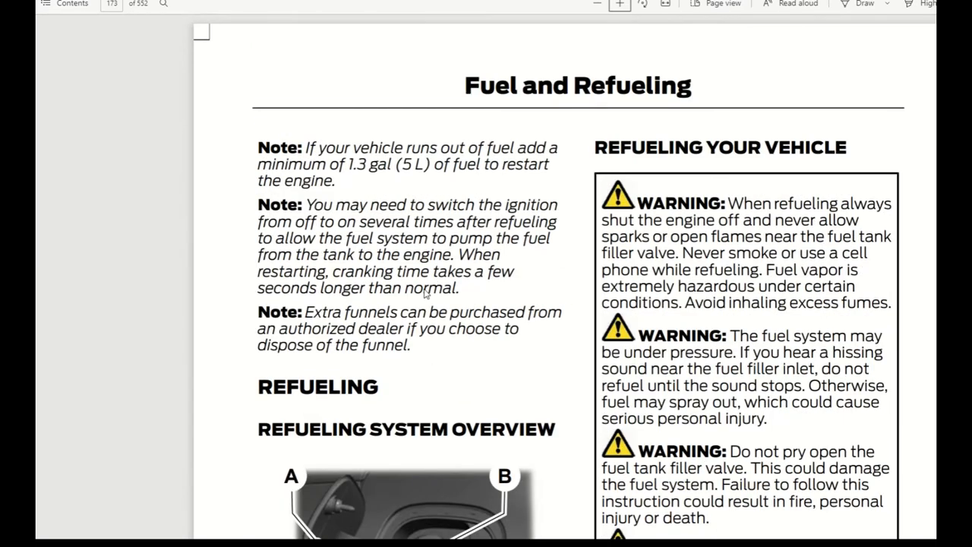
pyautogui.scroll(-3)
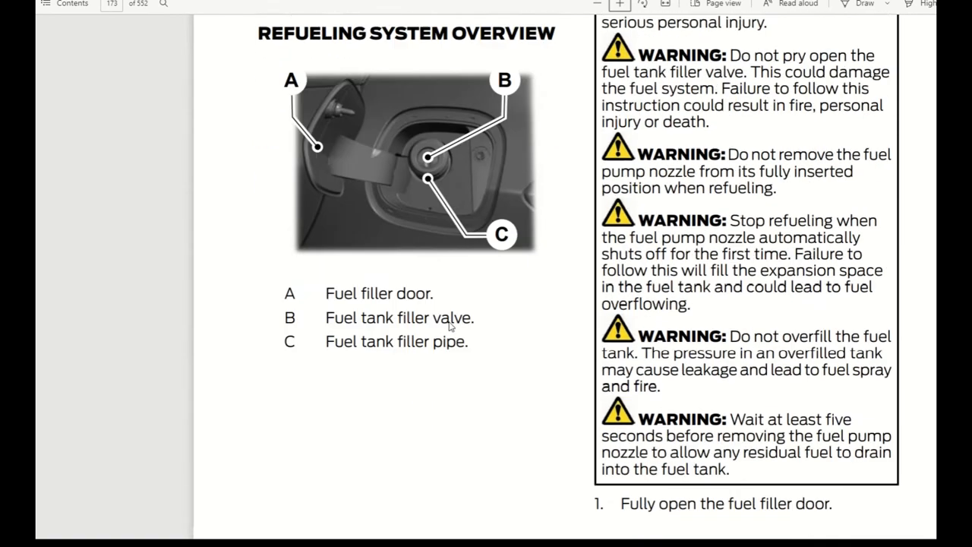
# Step: Scroll past the nozzle refueling steps and page 170's filler door note to Manual Transmission
pyautogui.scroll(-3)
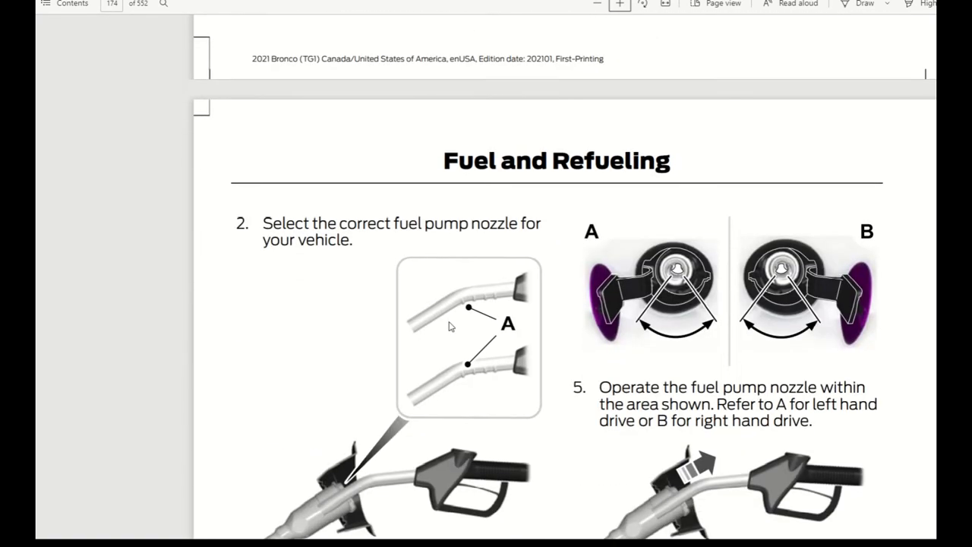
pyautogui.scroll(-3)
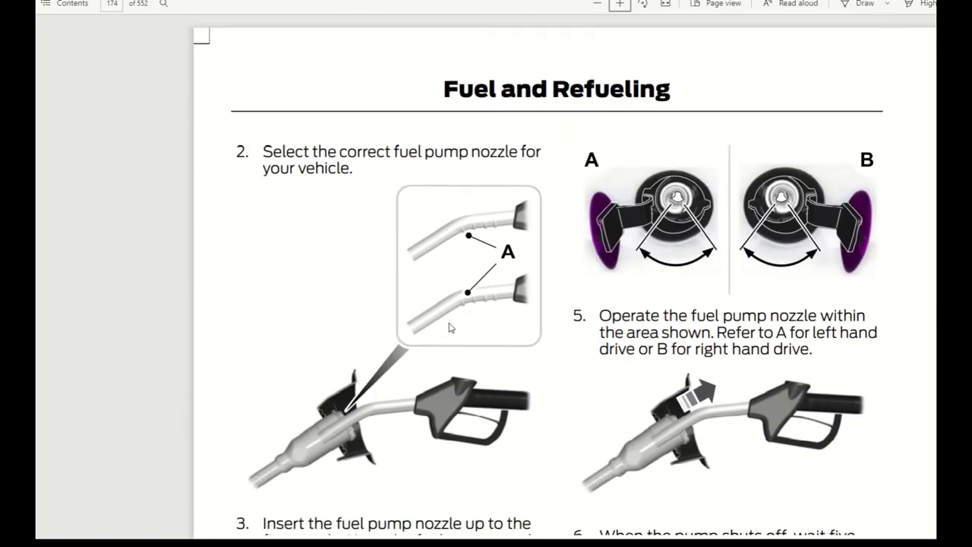
pyautogui.scroll(-3)
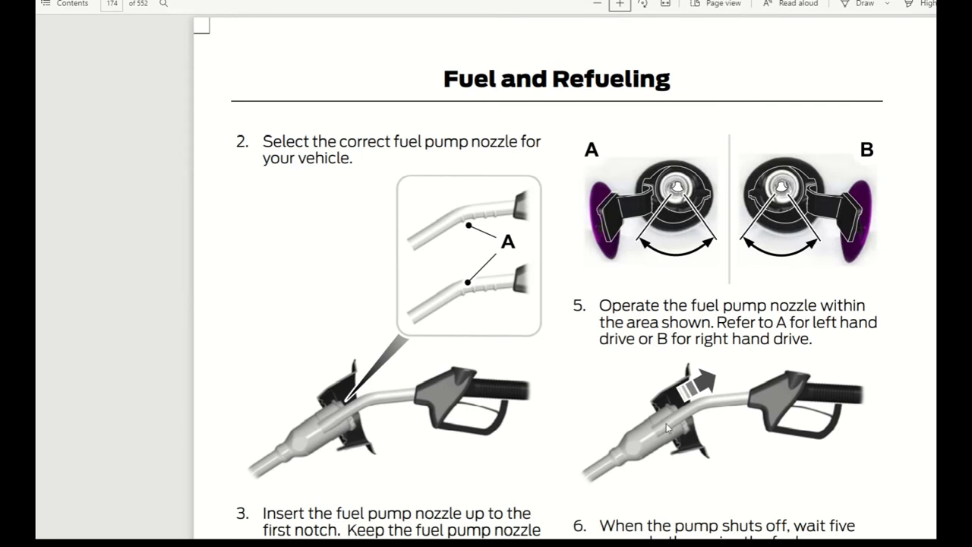
pyautogui.moveTo(278, 447)
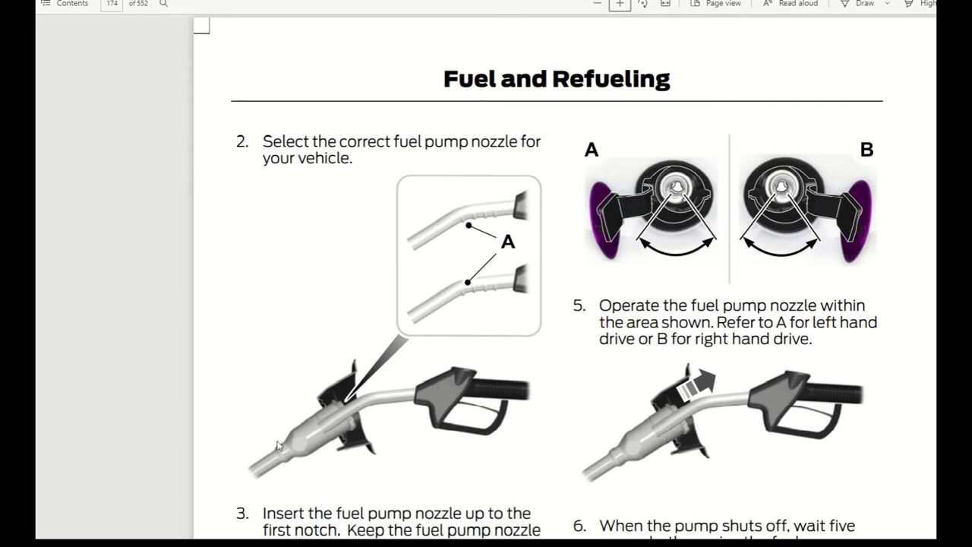
pyautogui.moveTo(296, 446)
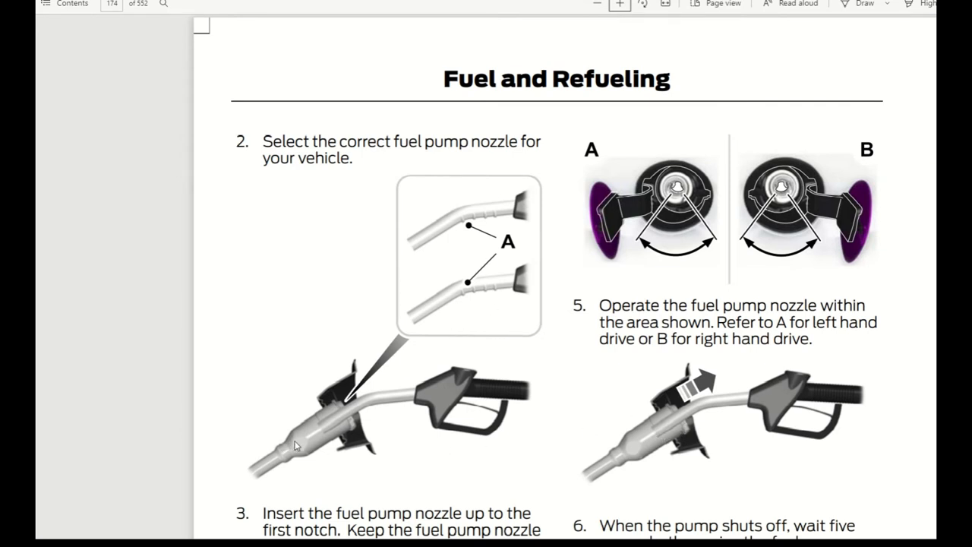
pyautogui.moveTo(402, 425)
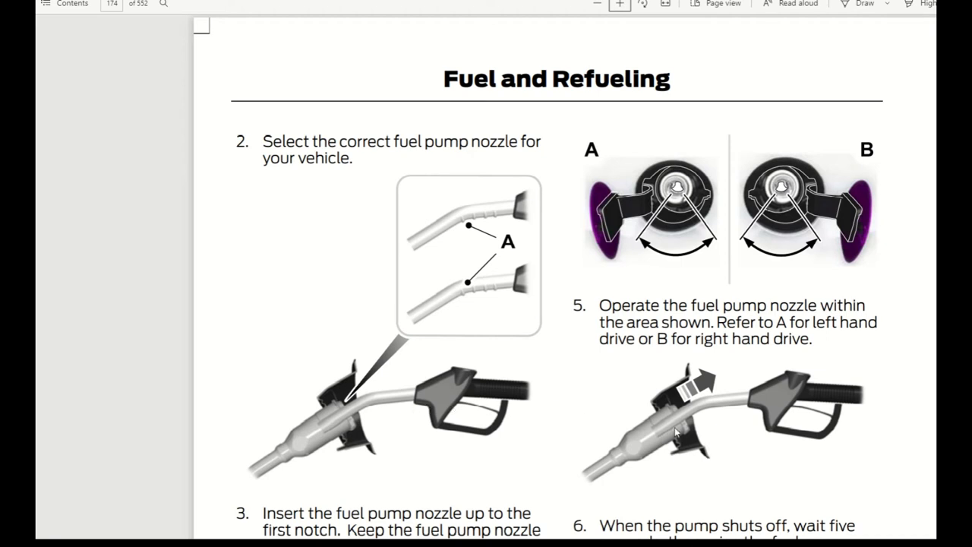
pyautogui.moveTo(687, 423)
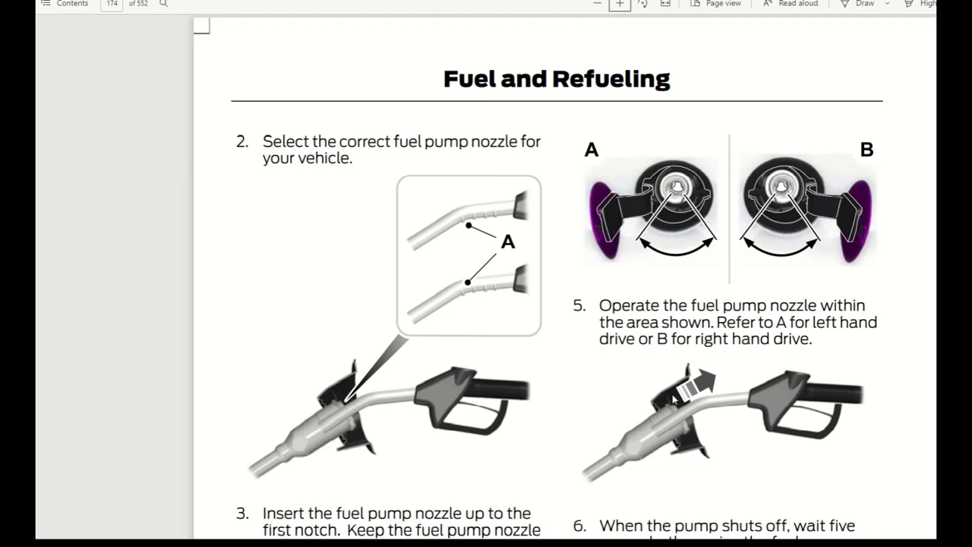
pyautogui.moveTo(649, 419)
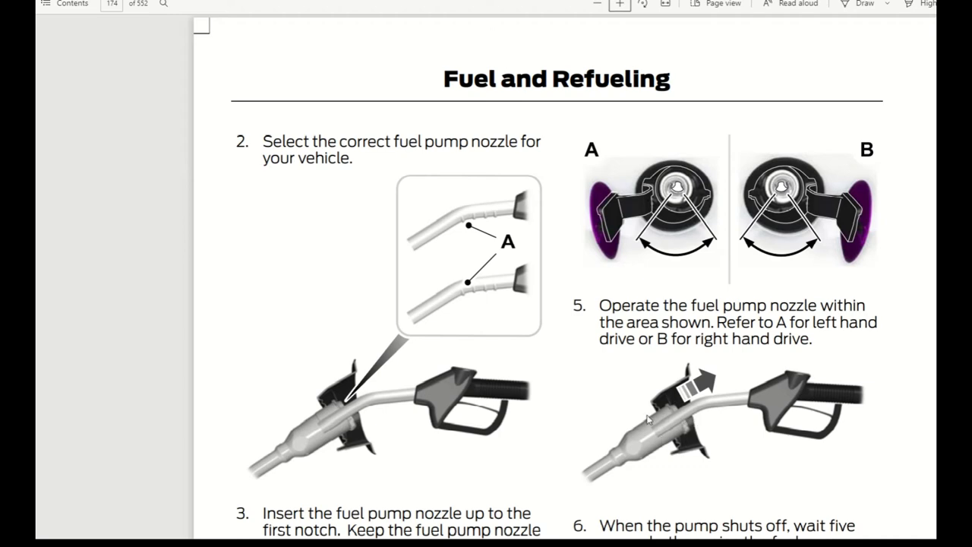
pyautogui.scroll(-3)
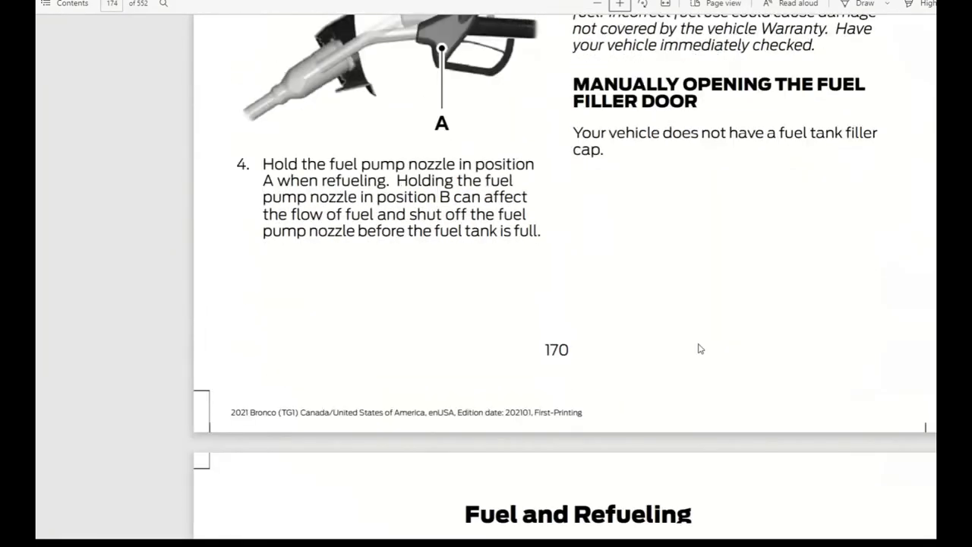
pyautogui.scroll(-3)
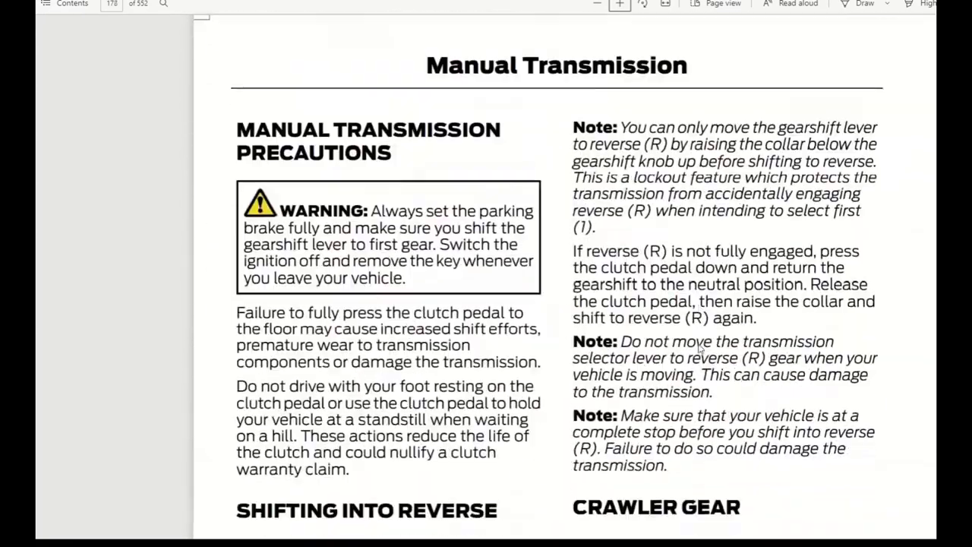
# Step: Scroll through the crawler gear and shift speed pages 174–175 to the transmission fluid check
pyautogui.scroll(-3)
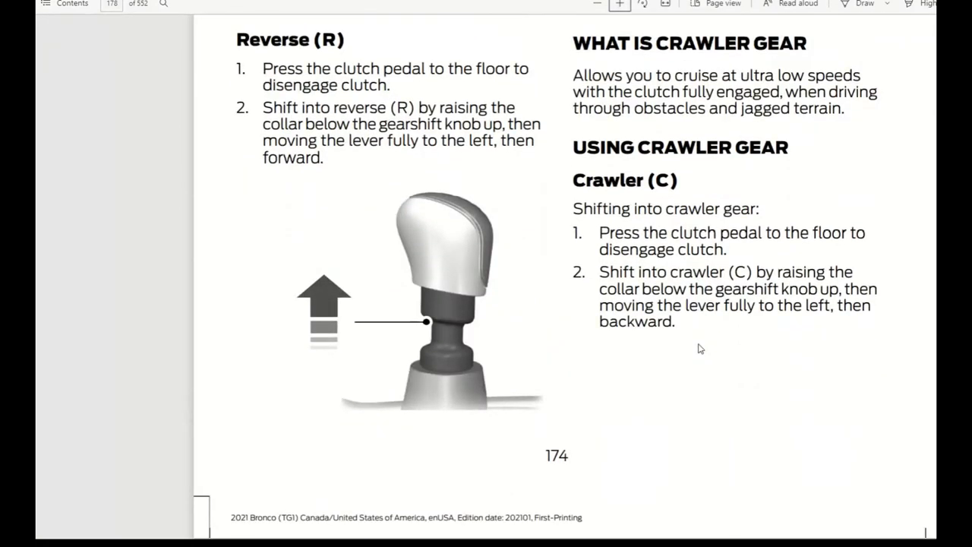
pyautogui.moveTo(564, 193)
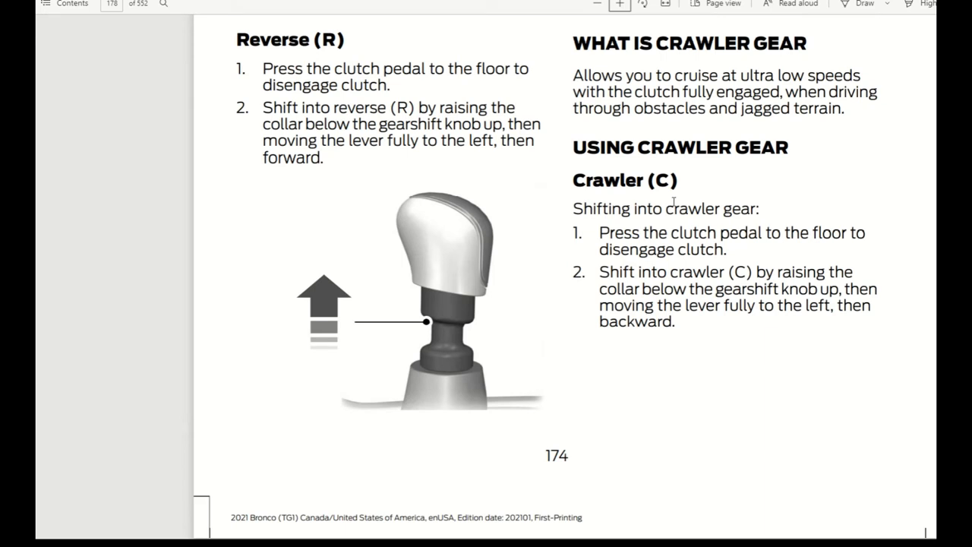
pyautogui.moveTo(620, 175)
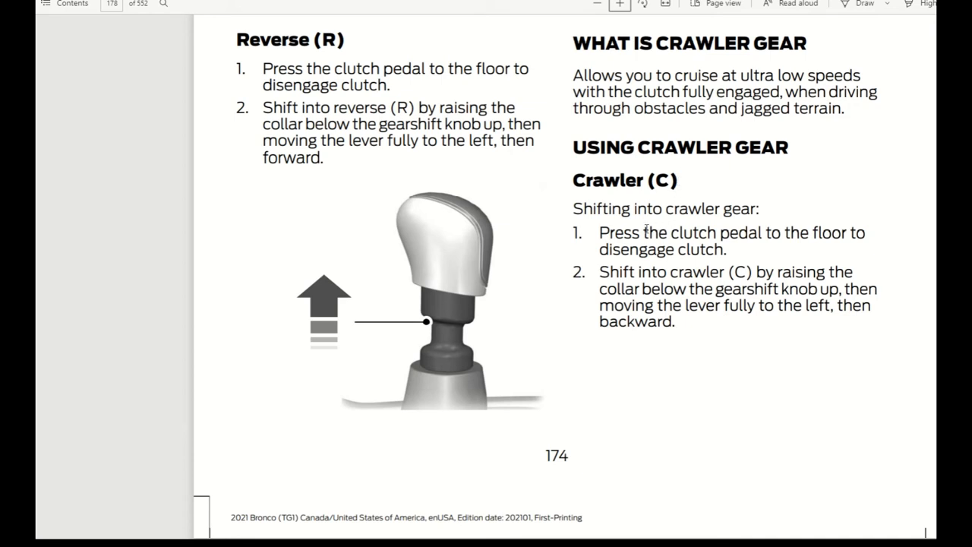
pyautogui.moveTo(667, 245)
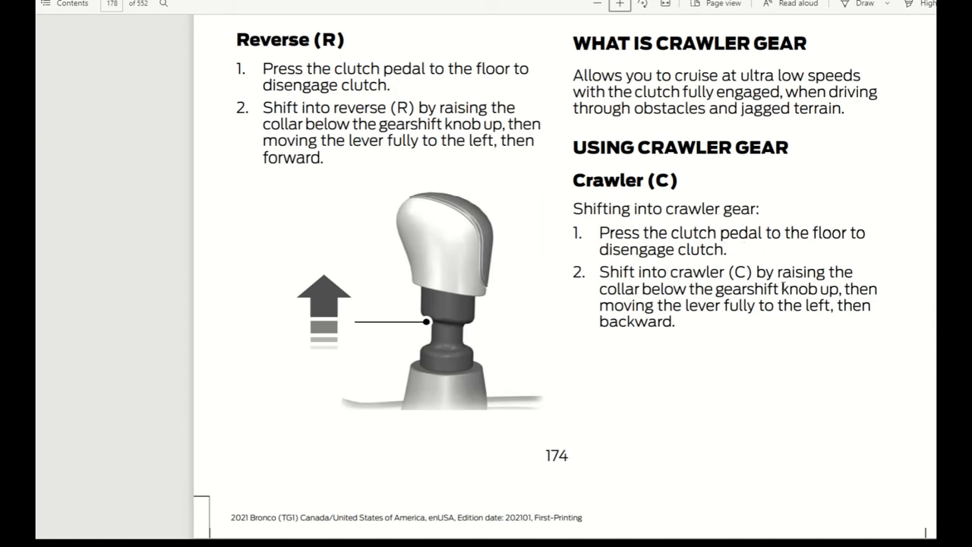
pyautogui.moveTo(435, 342)
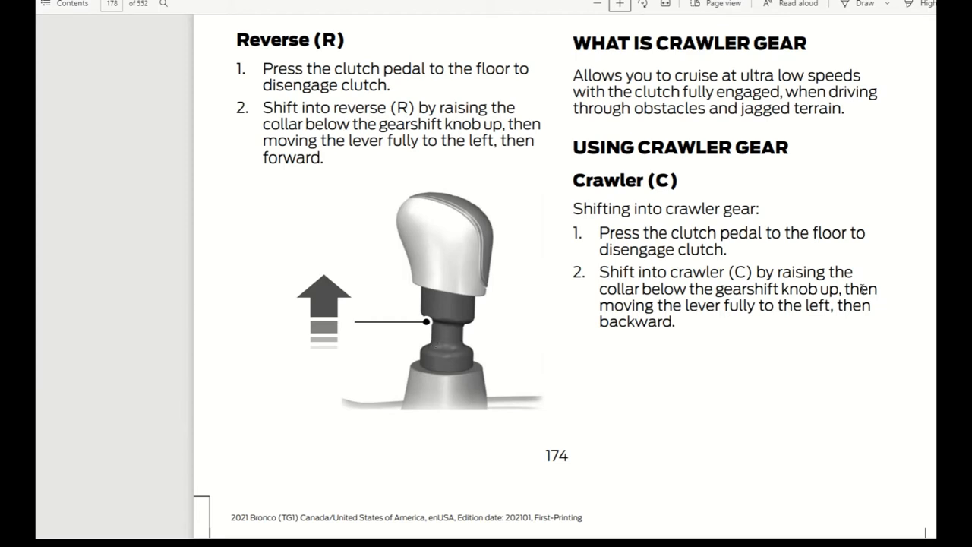
pyautogui.moveTo(824, 324)
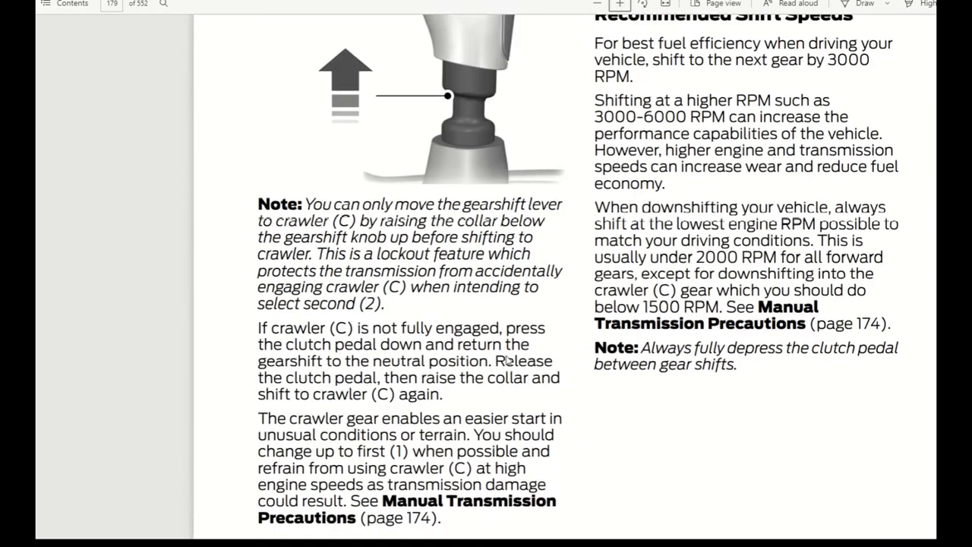
pyautogui.scroll(-3)
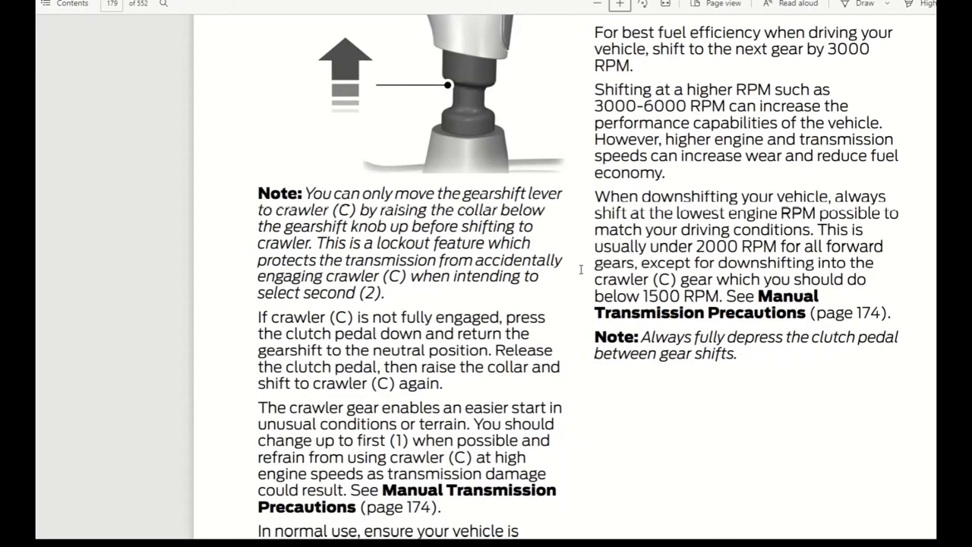
pyautogui.scroll(-3)
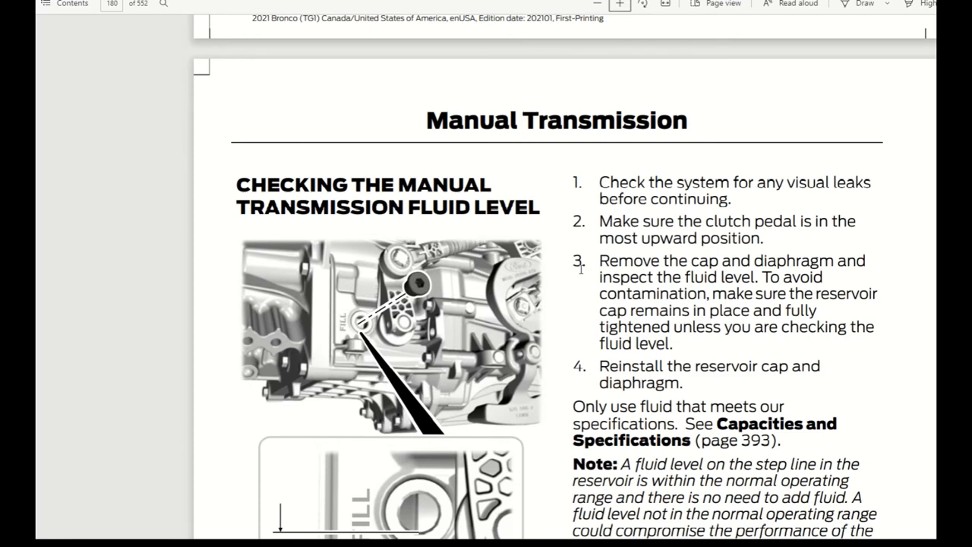
pyautogui.moveTo(418, 305)
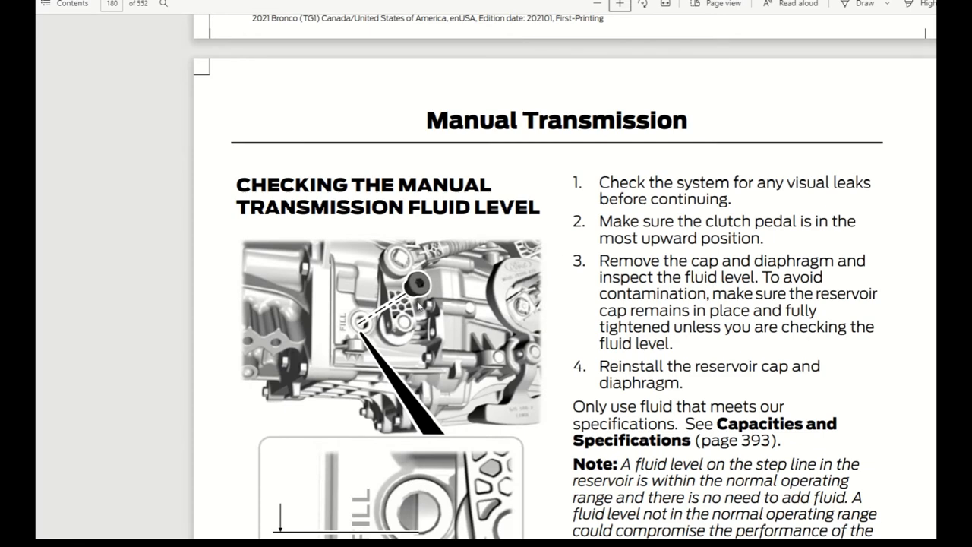
# Step: Scroll down page 176 past the fill level note to the clutch fluid check
pyautogui.scroll(-3)
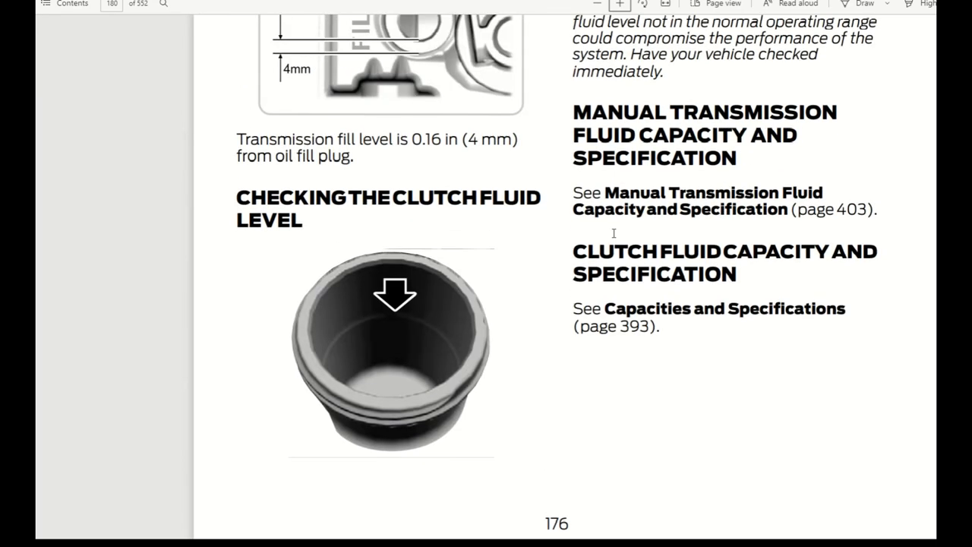
pyautogui.scroll(-3)
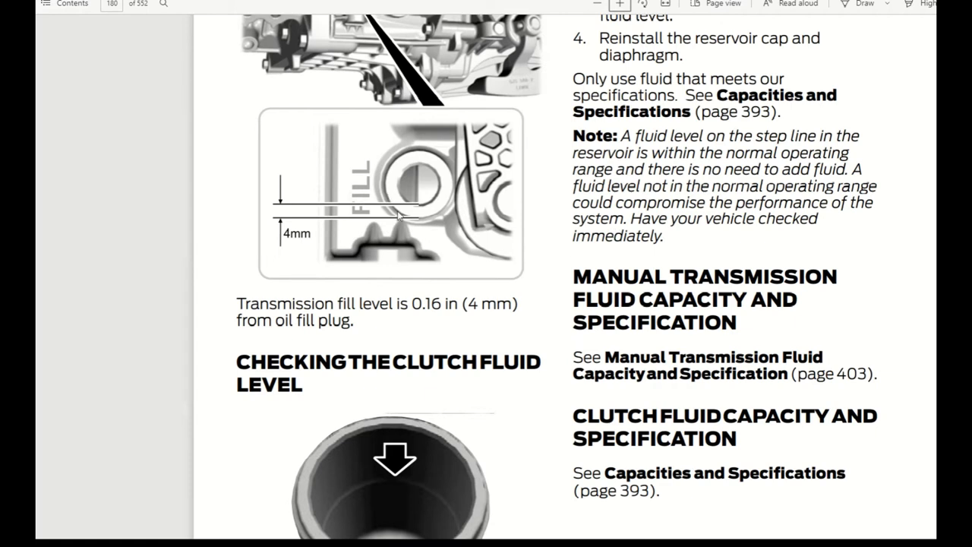
pyautogui.moveTo(417, 215)
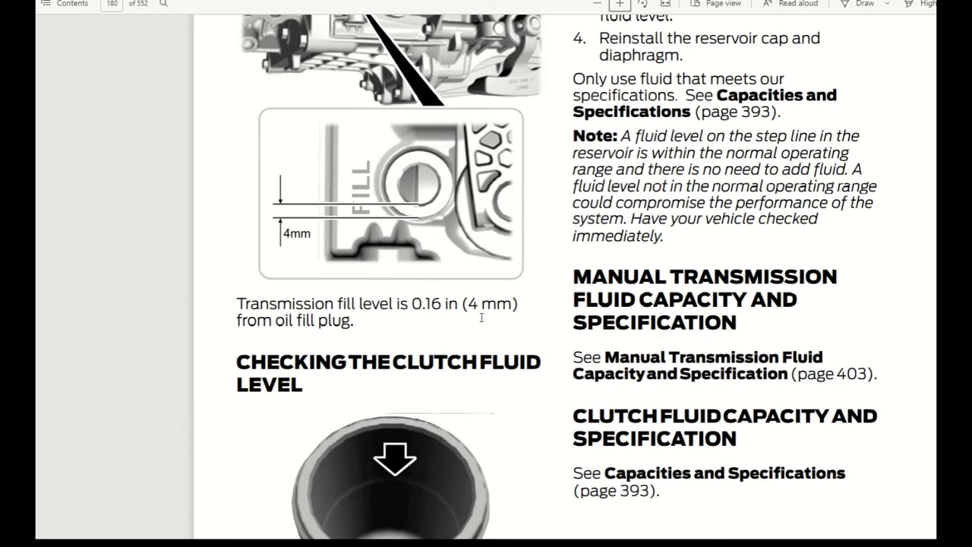
pyautogui.moveTo(404, 237)
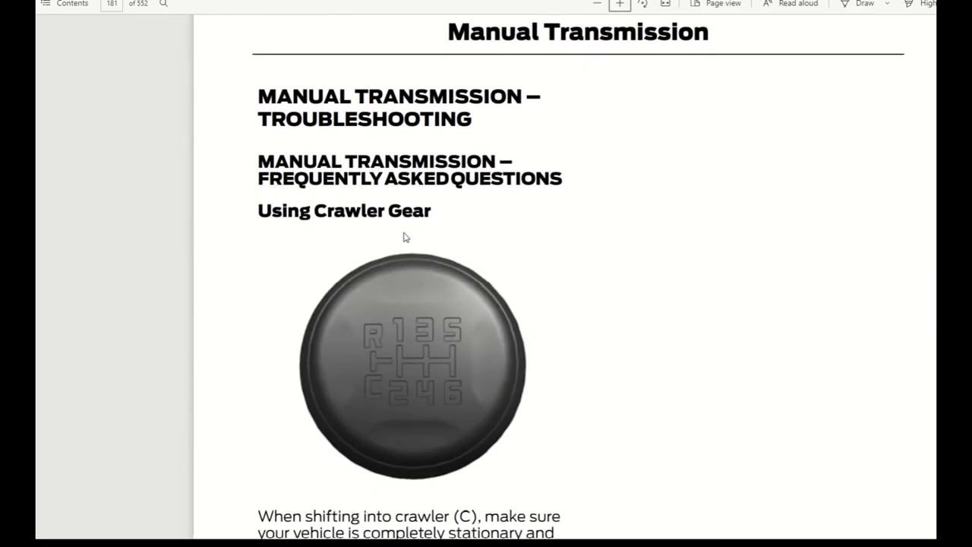
# Step: Scroll past sport mode, brake shift interlock and audible warnings to the bottom of page 181
pyautogui.scroll(-3)
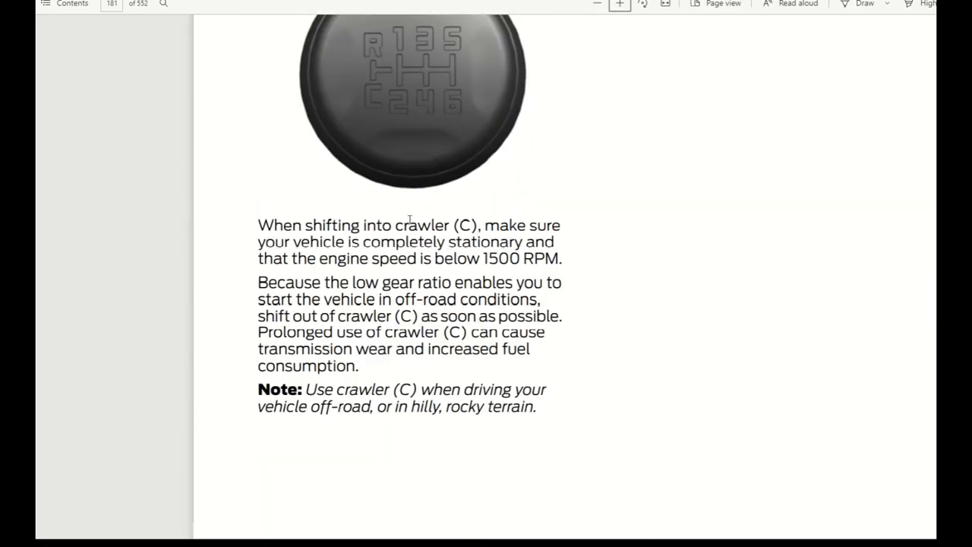
pyautogui.scroll(-3)
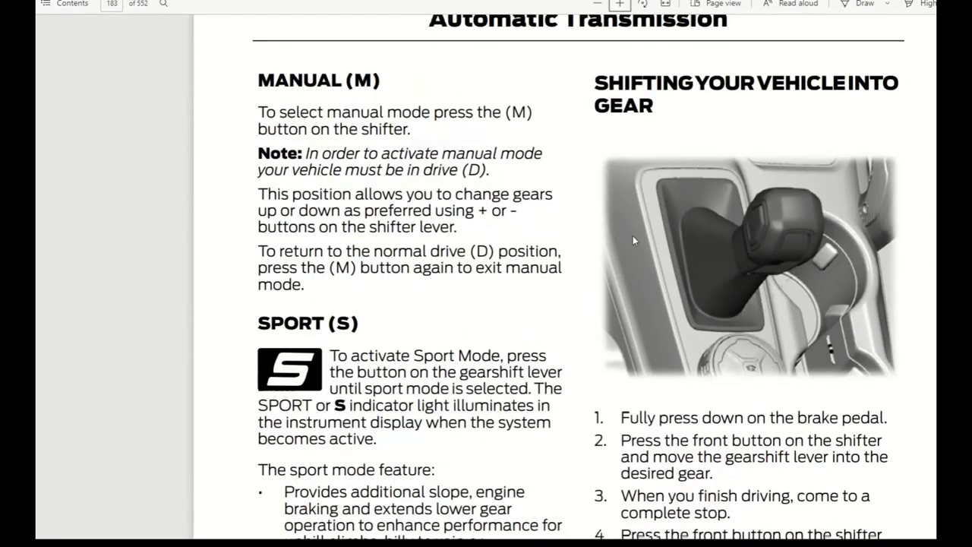
pyautogui.scroll(-3)
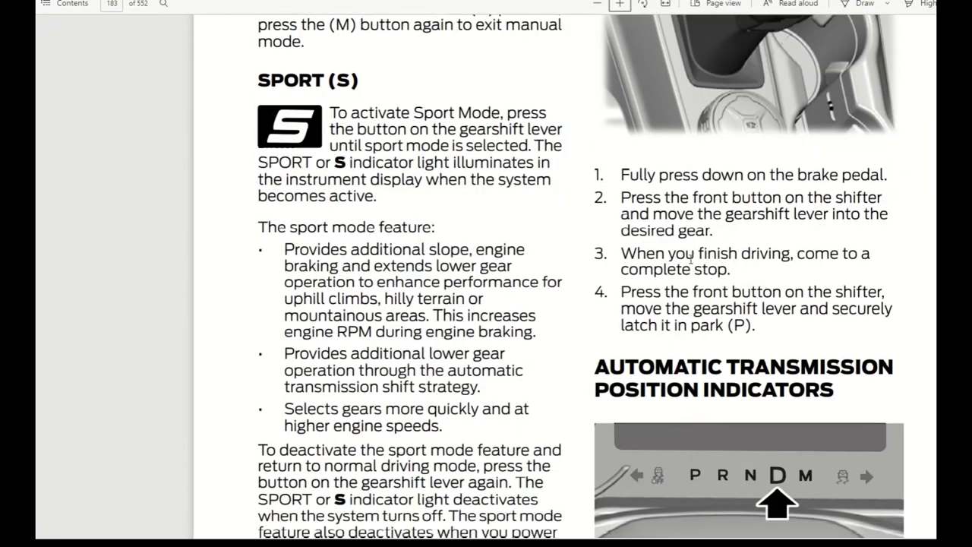
pyautogui.scroll(-3)
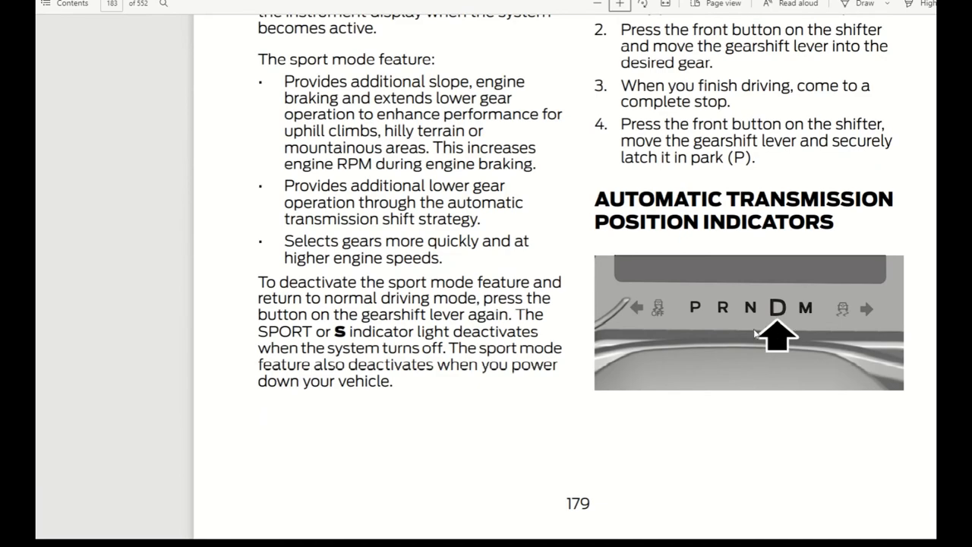
pyautogui.scroll(-3)
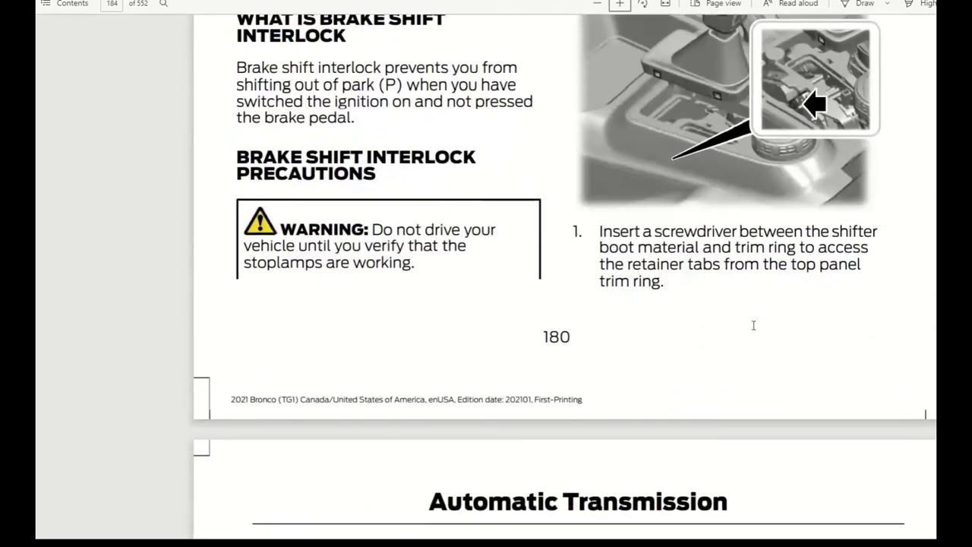
pyautogui.scroll(-3)
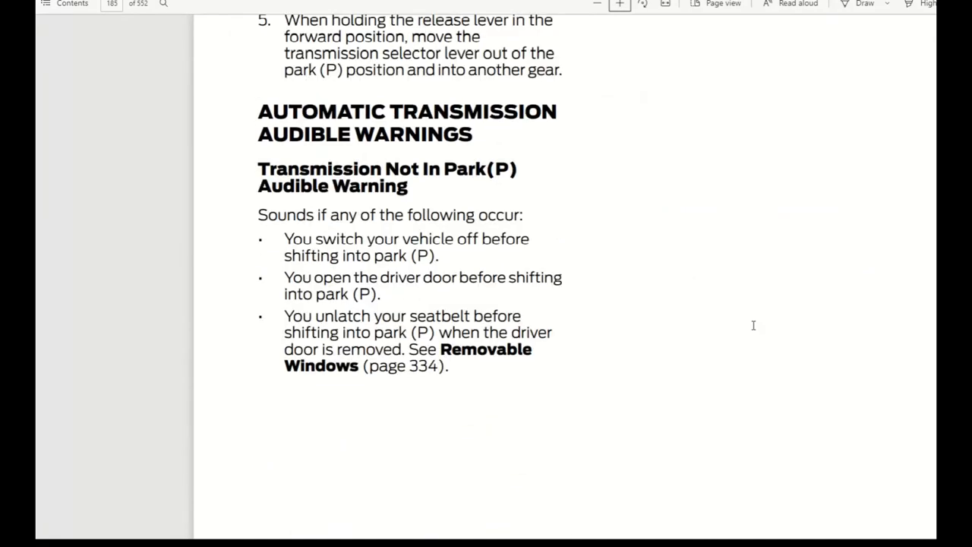
pyautogui.scroll(-3)
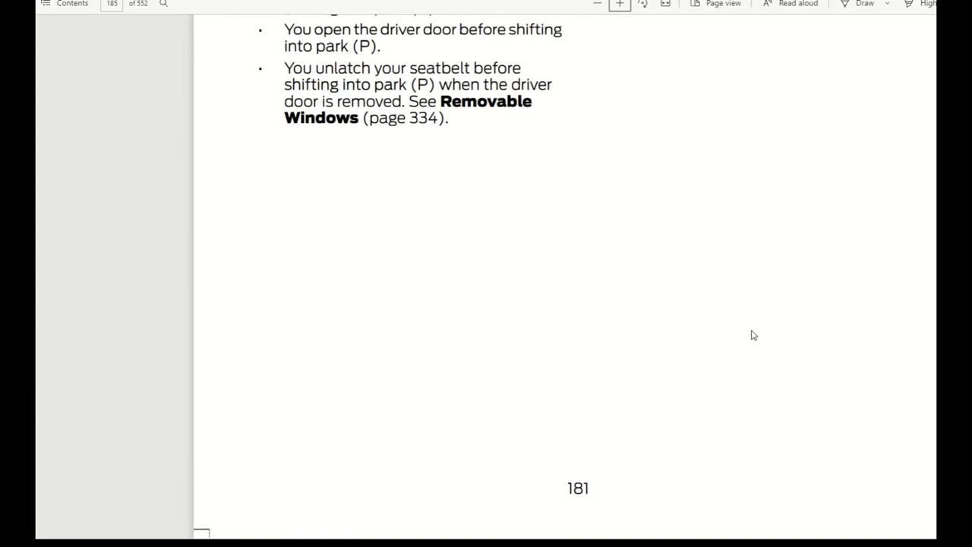
pyautogui.scroll(-3)
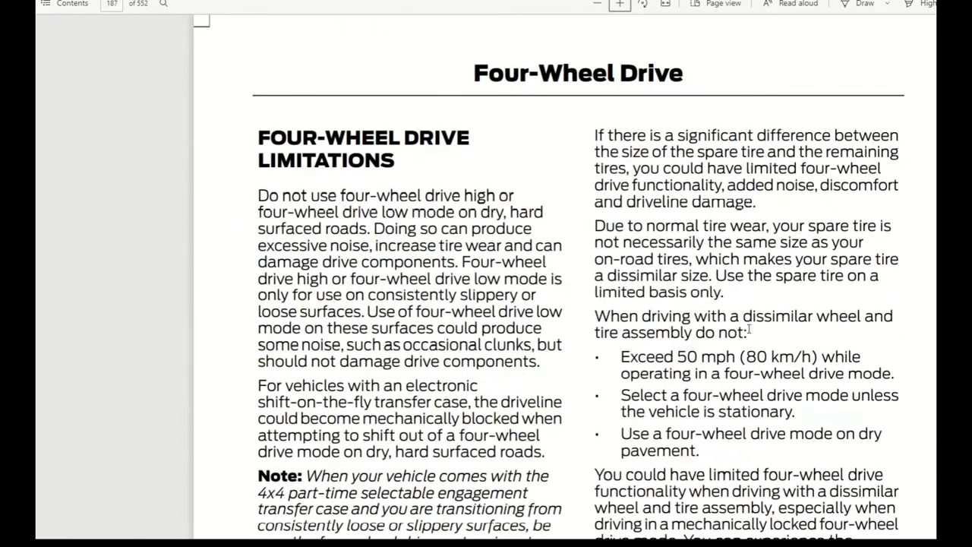
# Step: Scroll past the Four-Wheel Drive limitations to the Electronic Locking Differential chapter
pyautogui.scroll(-3)
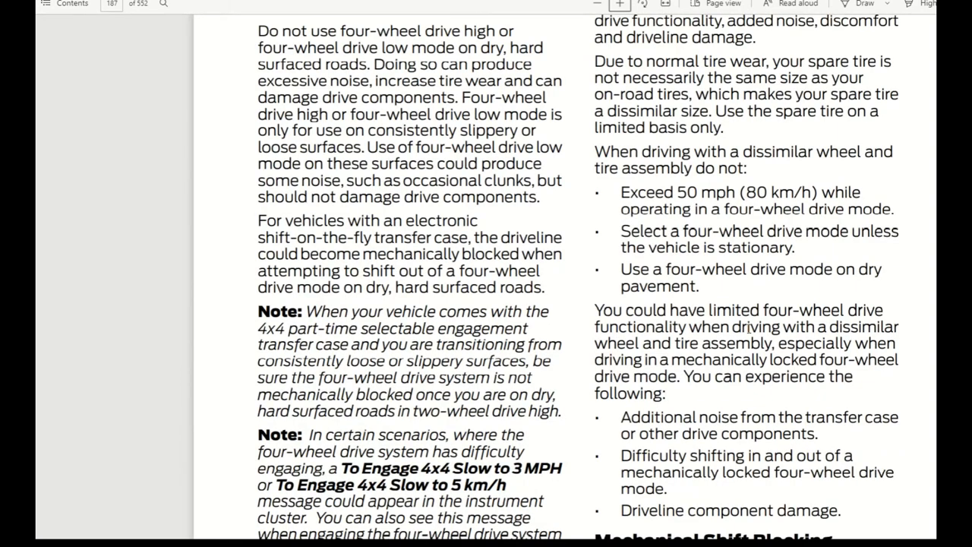
pyautogui.scroll(-3)
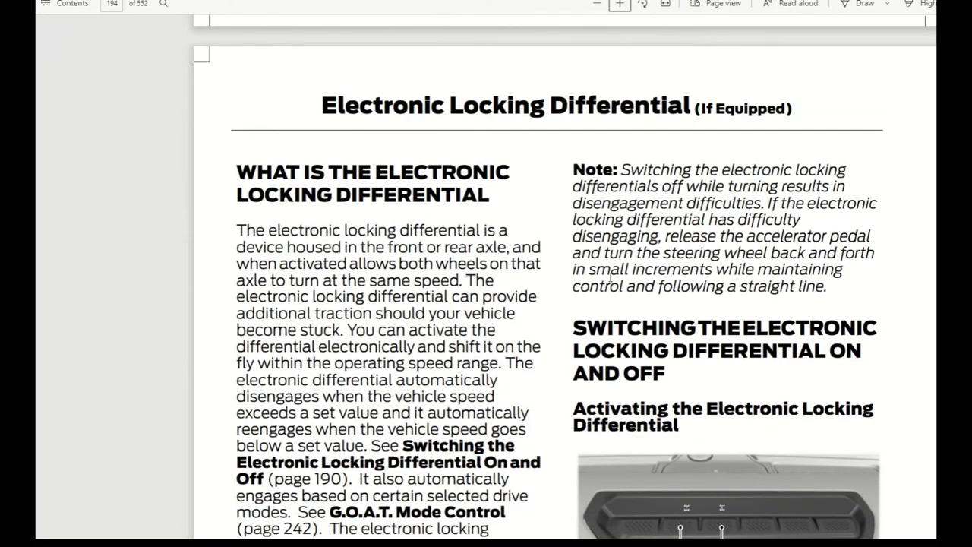
# Step: Scroll past the engagement speed table to page 193's spare or mismatched tires section
pyautogui.scroll(-3)
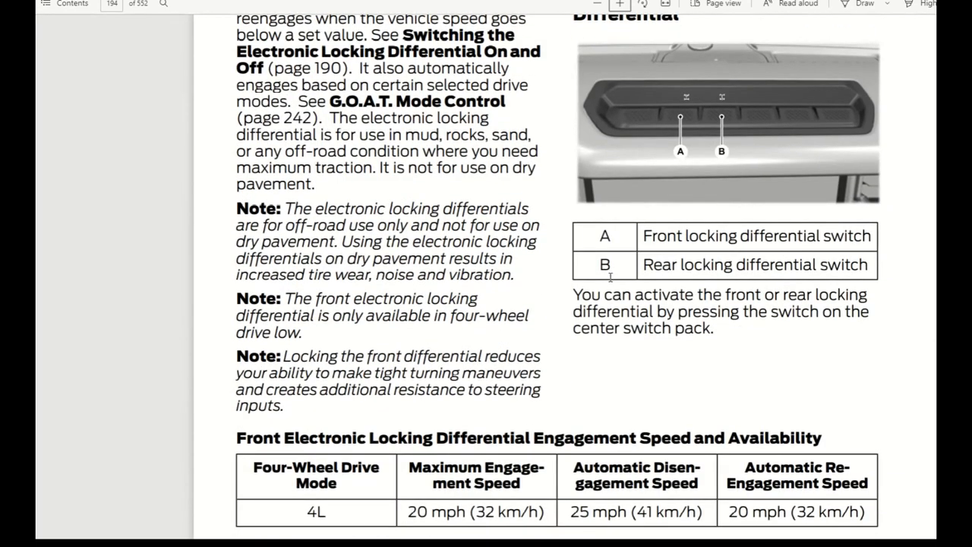
pyautogui.moveTo(719, 124)
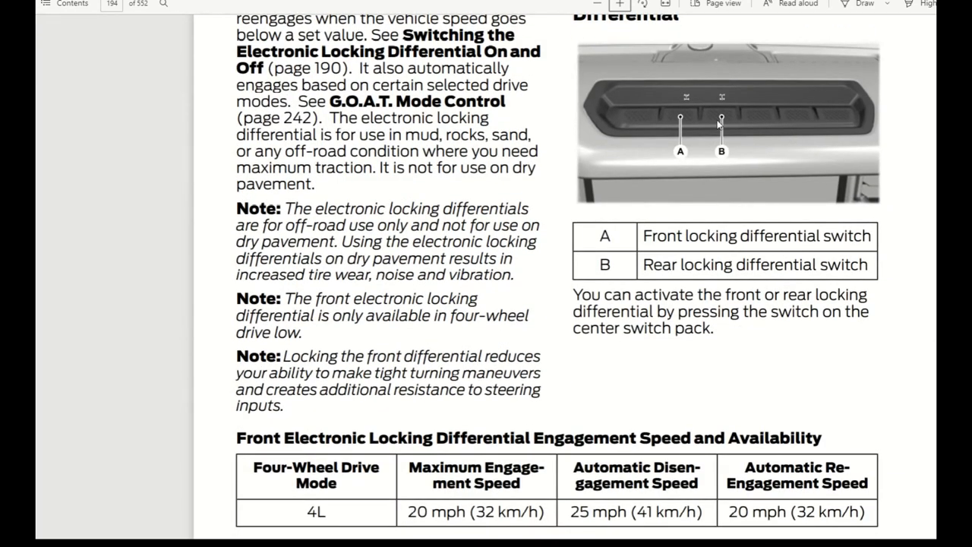
pyautogui.moveTo(688, 239)
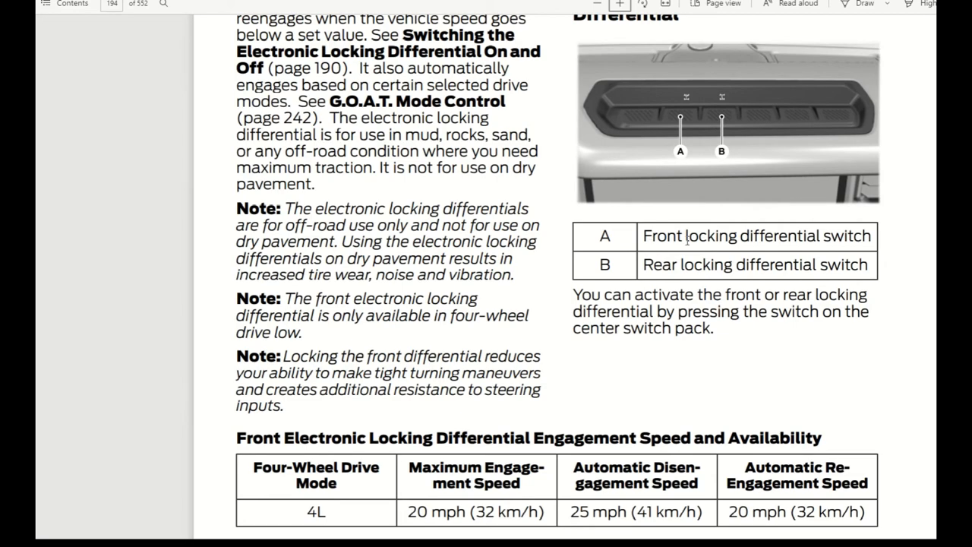
pyautogui.moveTo(714, 164)
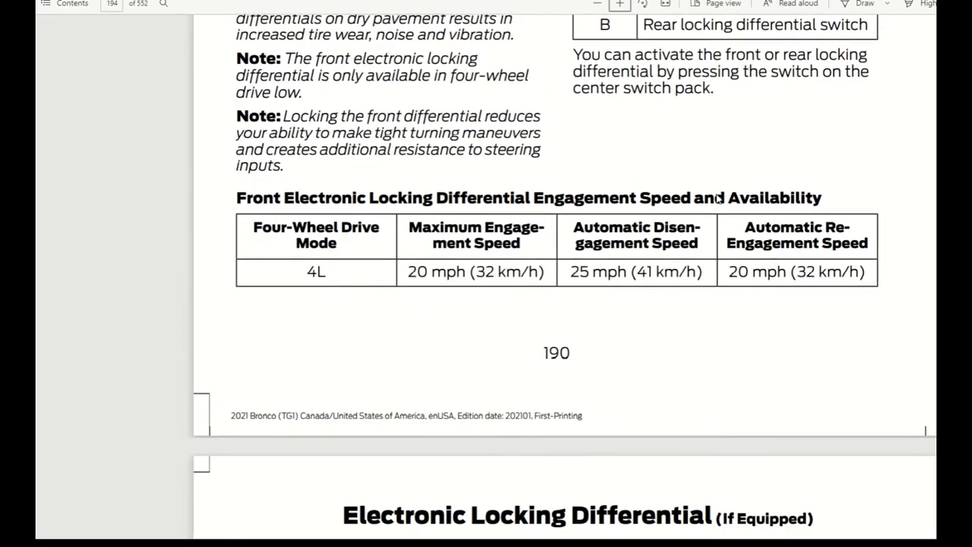
pyautogui.scroll(-3)
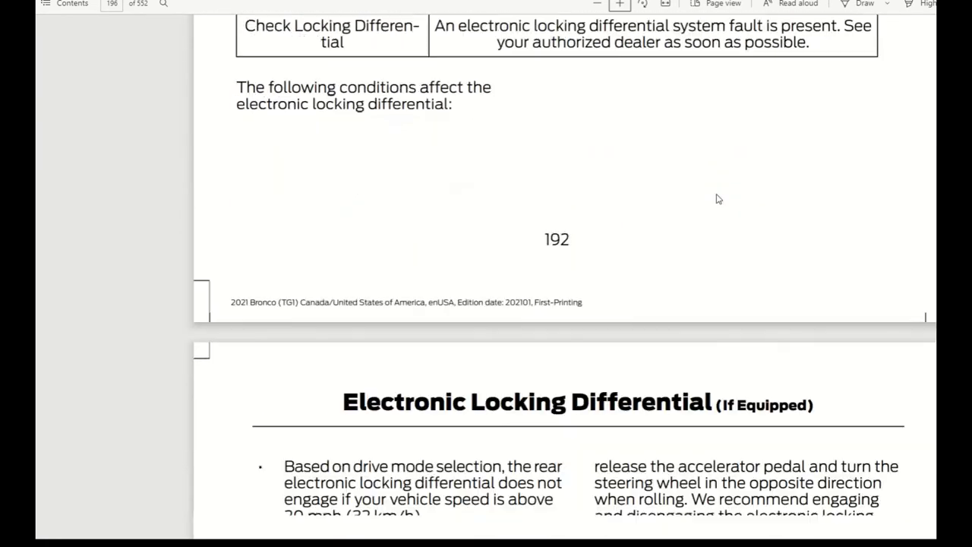
pyautogui.scroll(-3)
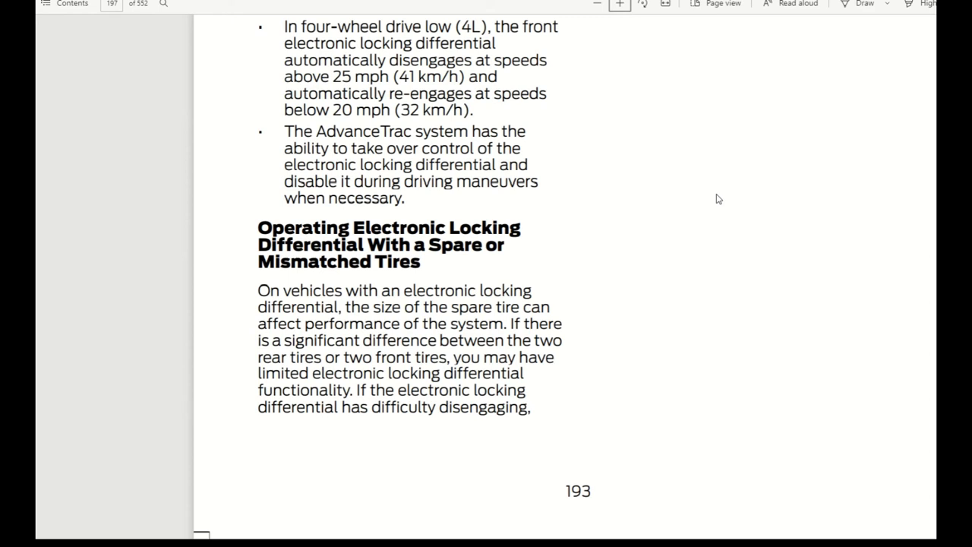
# Step: Scroll past the Brakes and Electric Parking Brake pages to the Hill Start Assist chapter
pyautogui.scroll(-3)
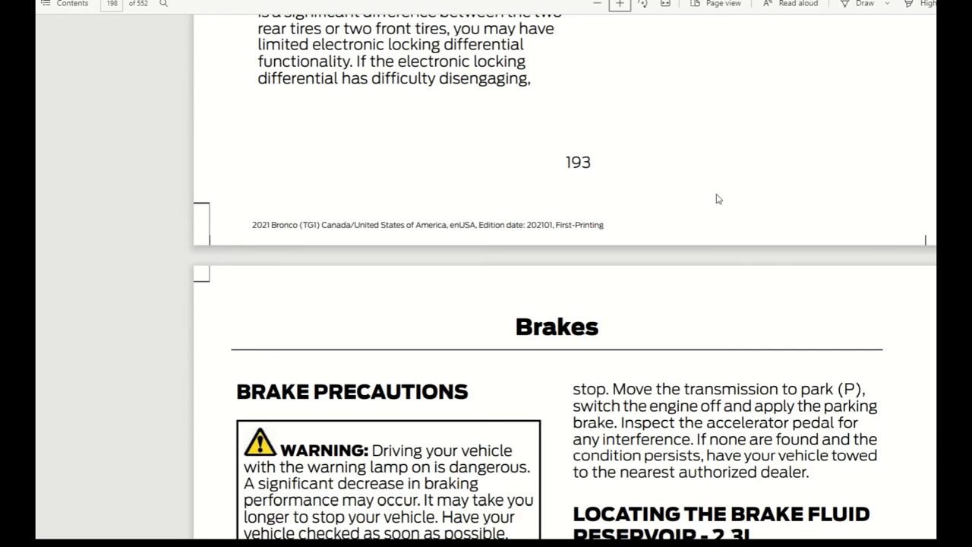
pyautogui.scroll(-3)
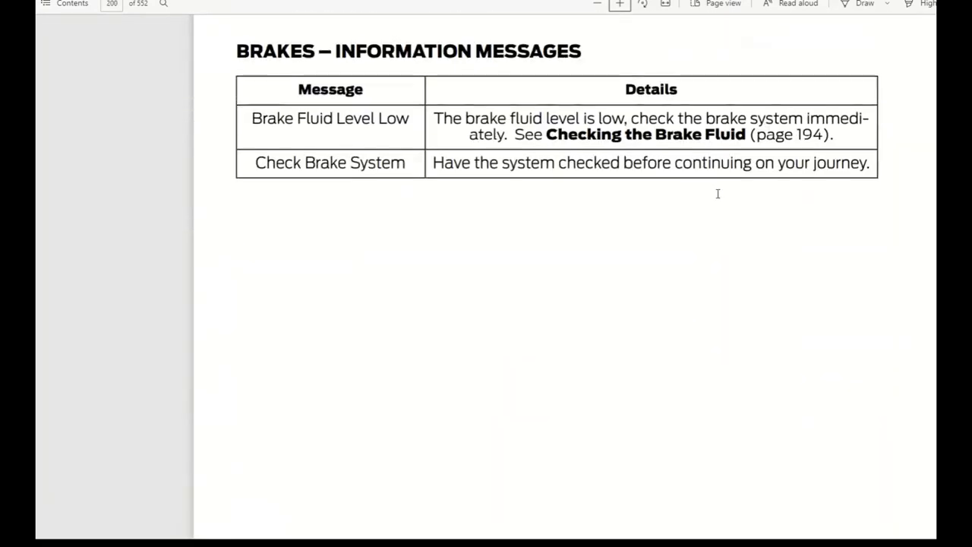
pyautogui.scroll(-3)
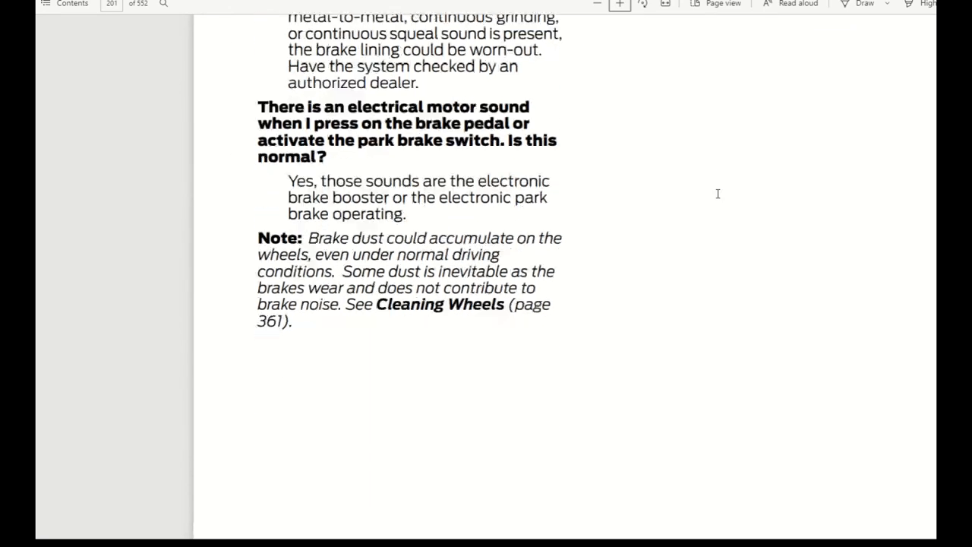
pyautogui.scroll(-3)
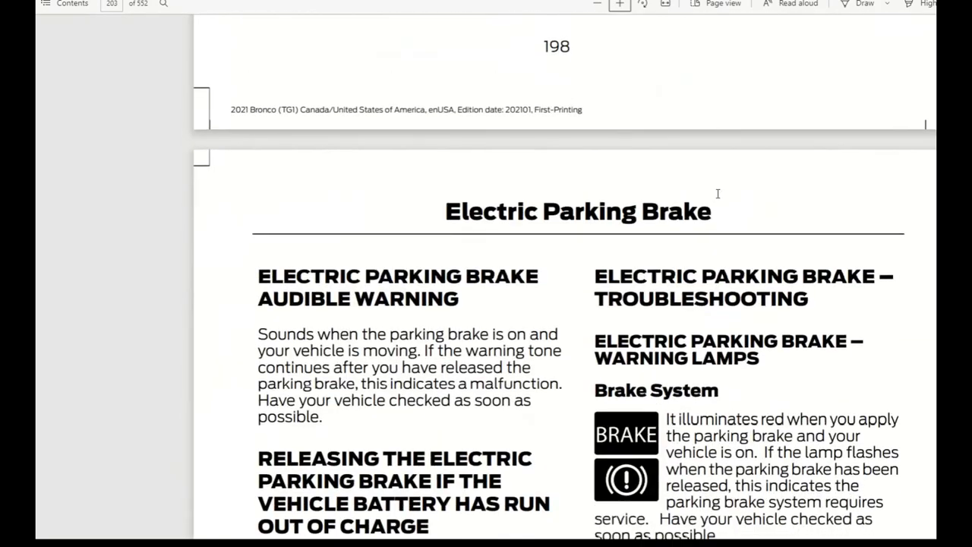
pyautogui.scroll(-3)
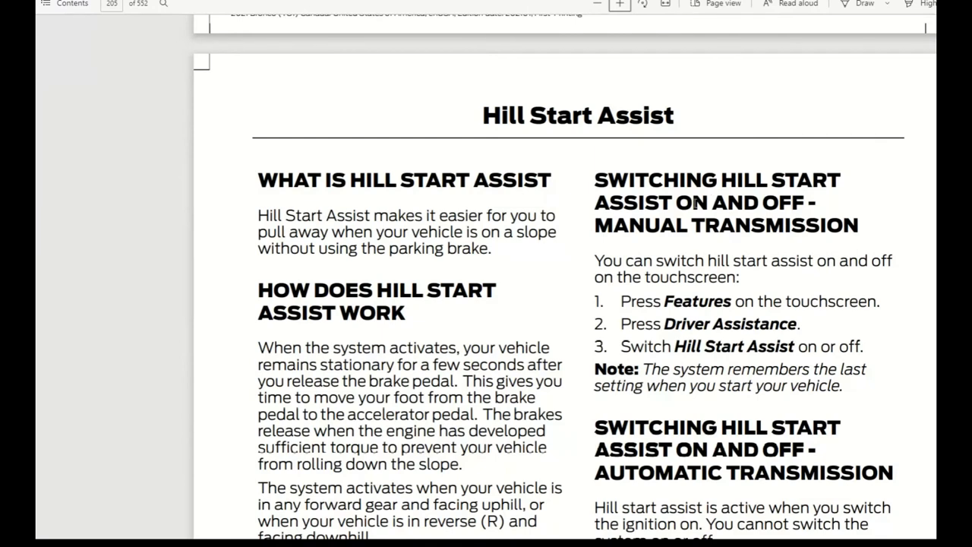
pyautogui.moveTo(445, 303)
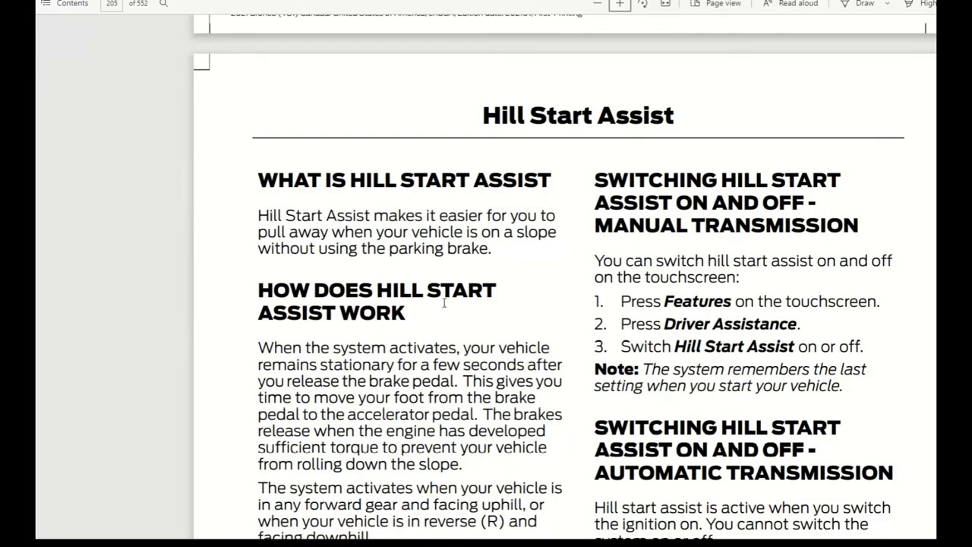
pyautogui.moveTo(422, 280)
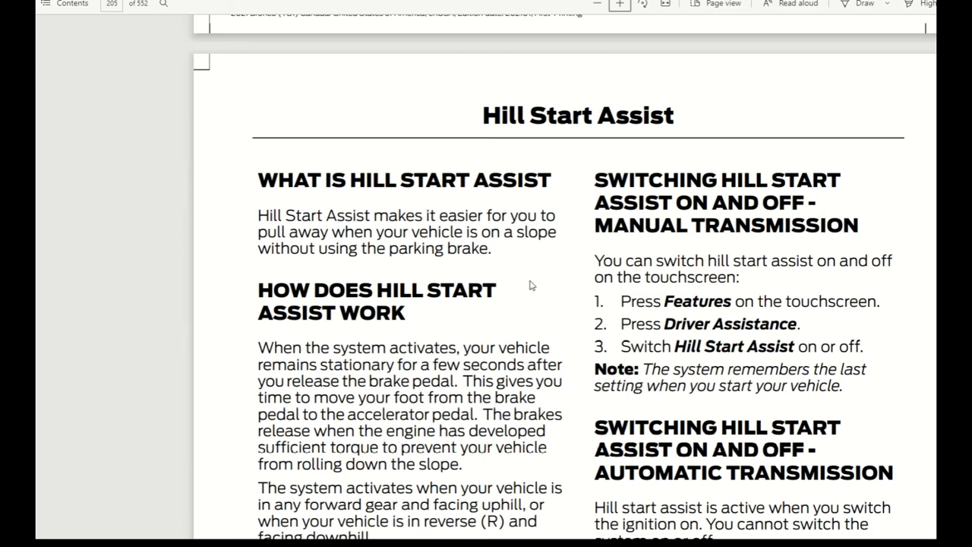
pyautogui.moveTo(528, 282)
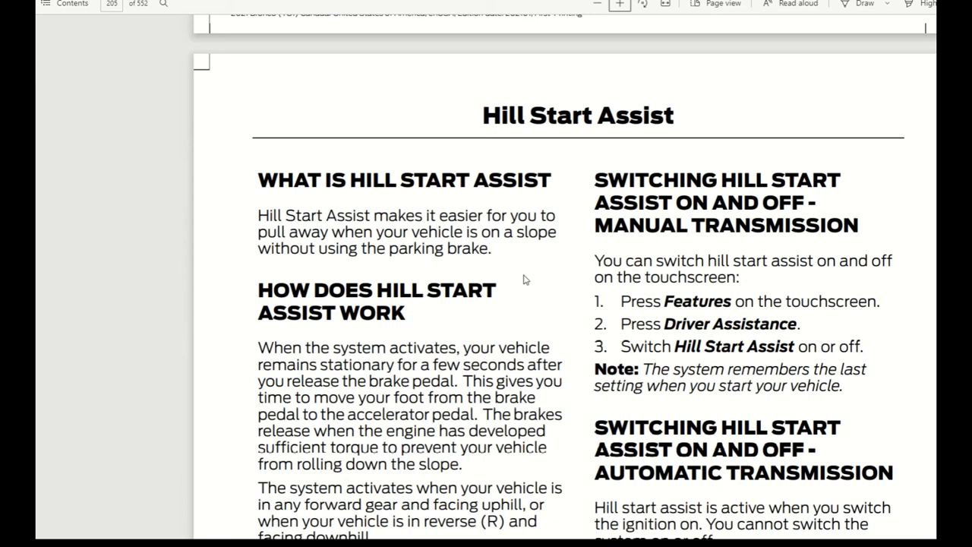
pyautogui.moveTo(523, 273)
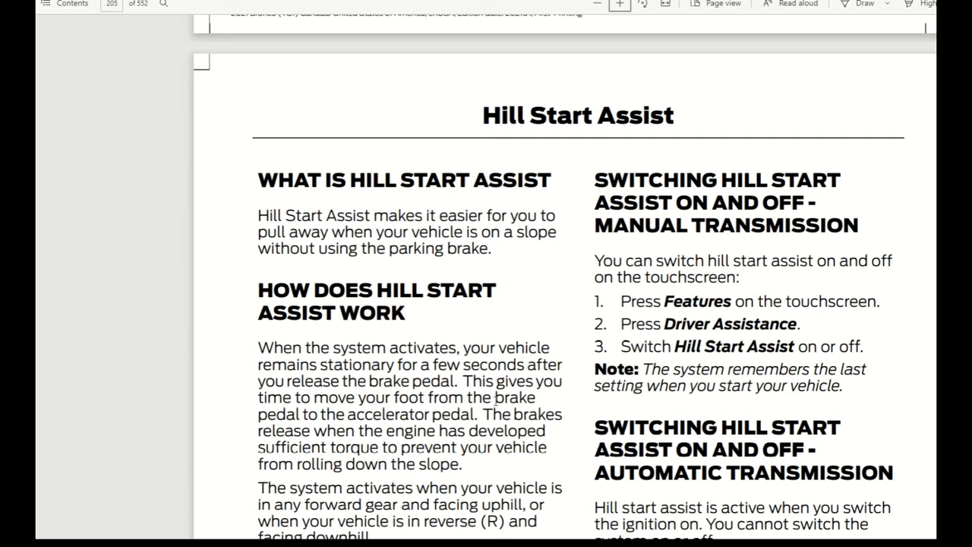
# Step: Scroll from Hill Start Assist down to the Traction Control chapter on page 206
pyautogui.scroll(-3)
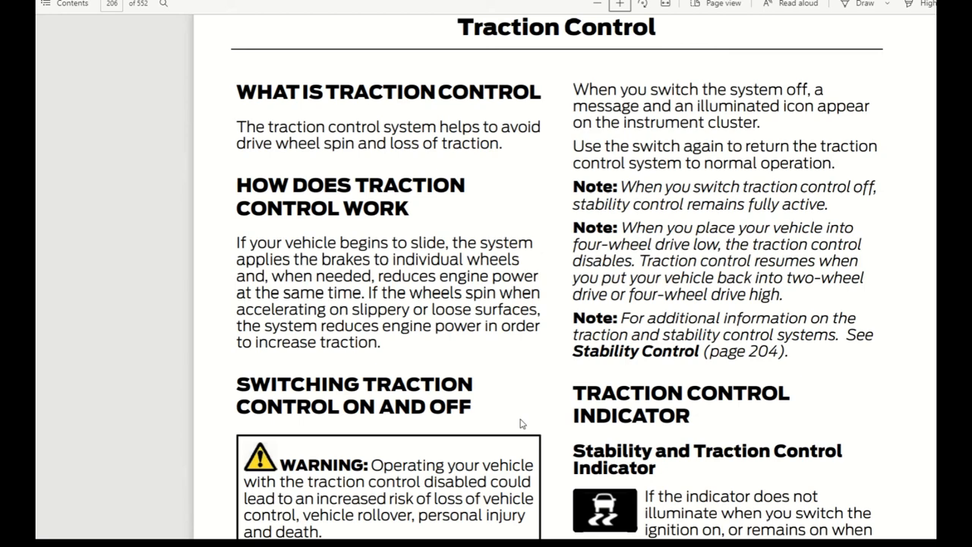
# Step: Scroll past the Traction Control messages through Stability Control to Side Wind Stabilization
pyautogui.scroll(-3)
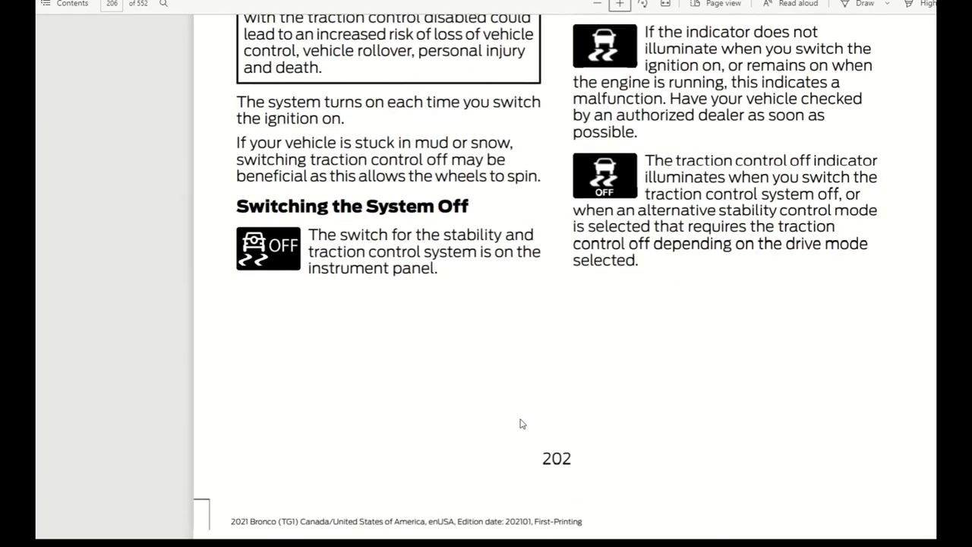
pyautogui.scroll(-3)
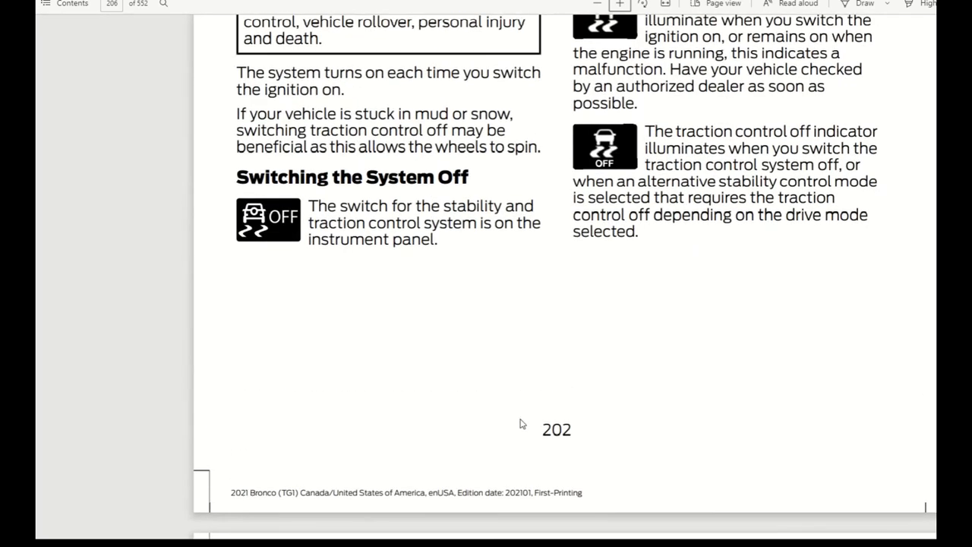
pyautogui.scroll(-3)
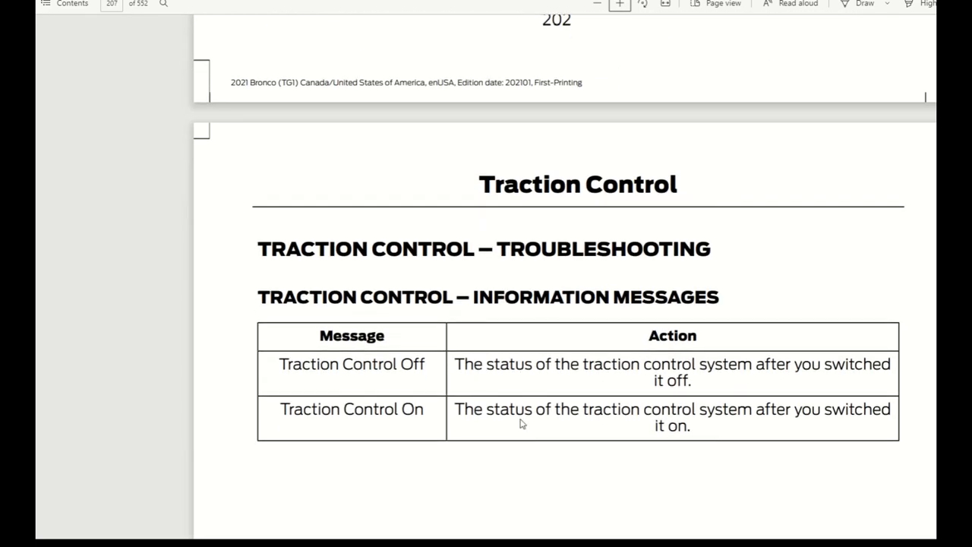
pyautogui.scroll(-3)
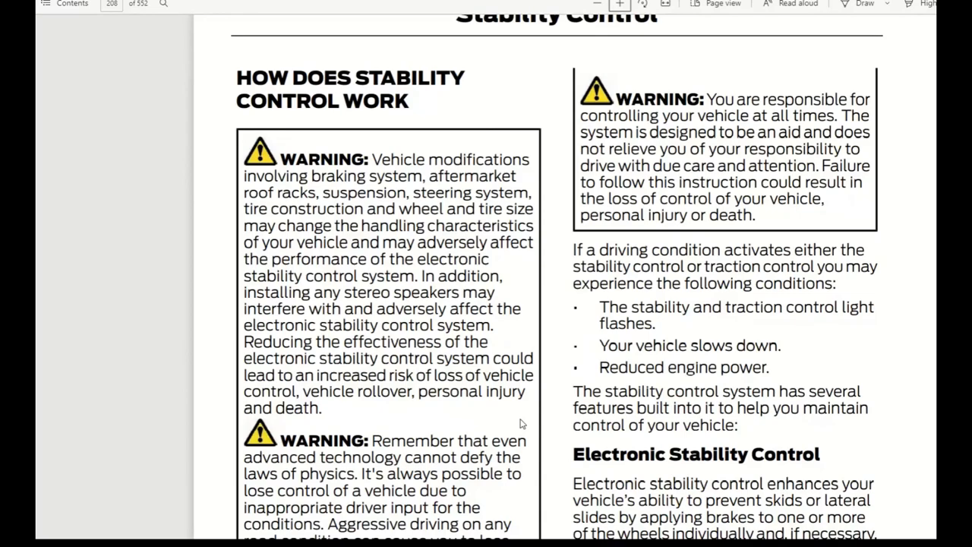
pyautogui.scroll(-3)
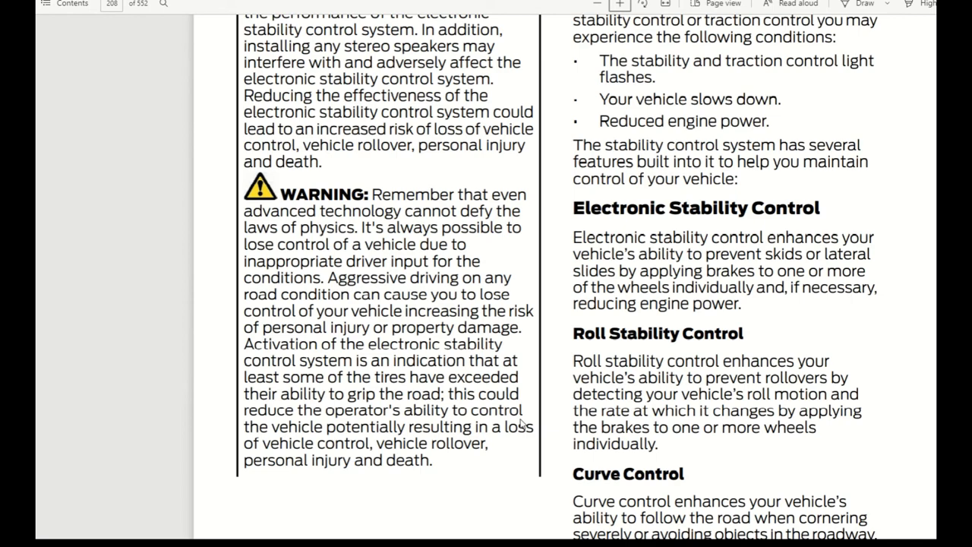
pyautogui.scroll(-3)
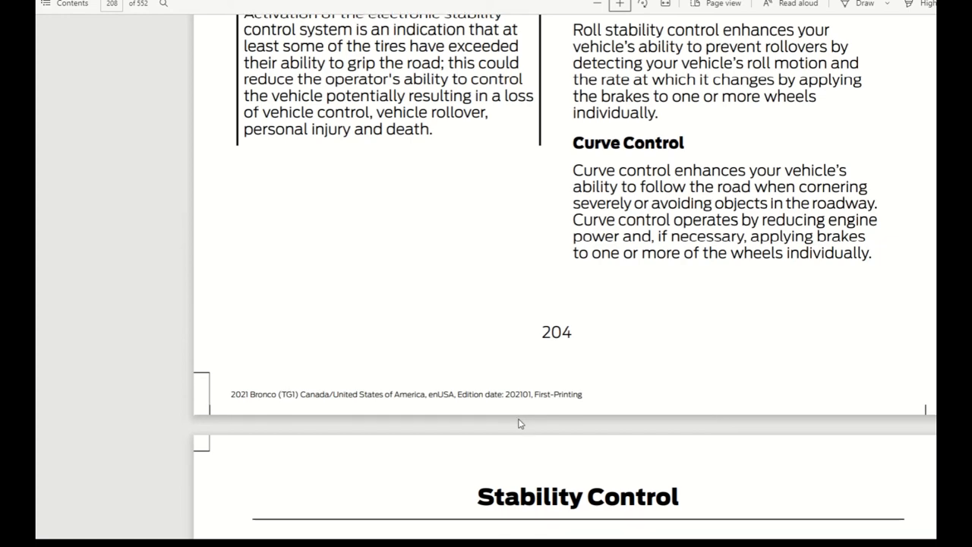
pyautogui.scroll(-3)
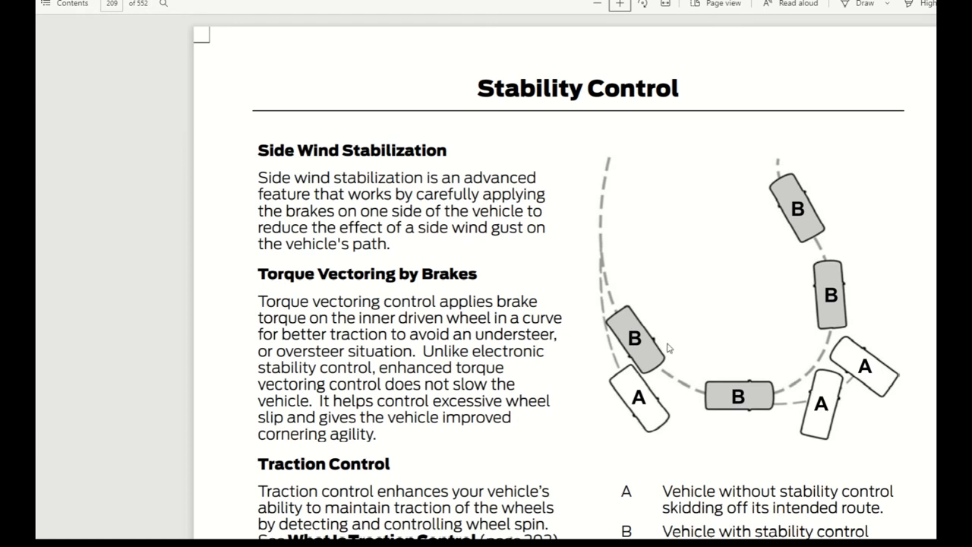
pyautogui.moveTo(631, 367)
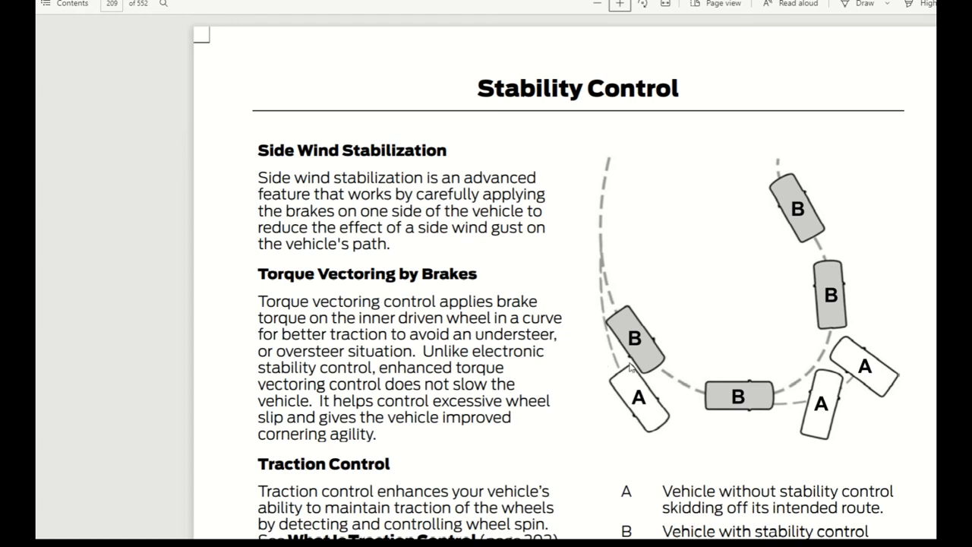
pyautogui.moveTo(722, 433)
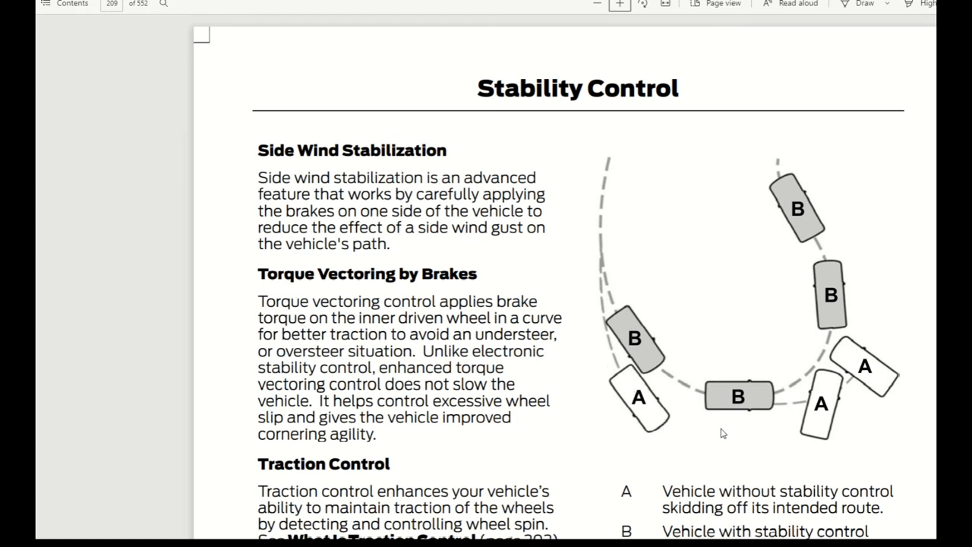
pyautogui.moveTo(726, 387)
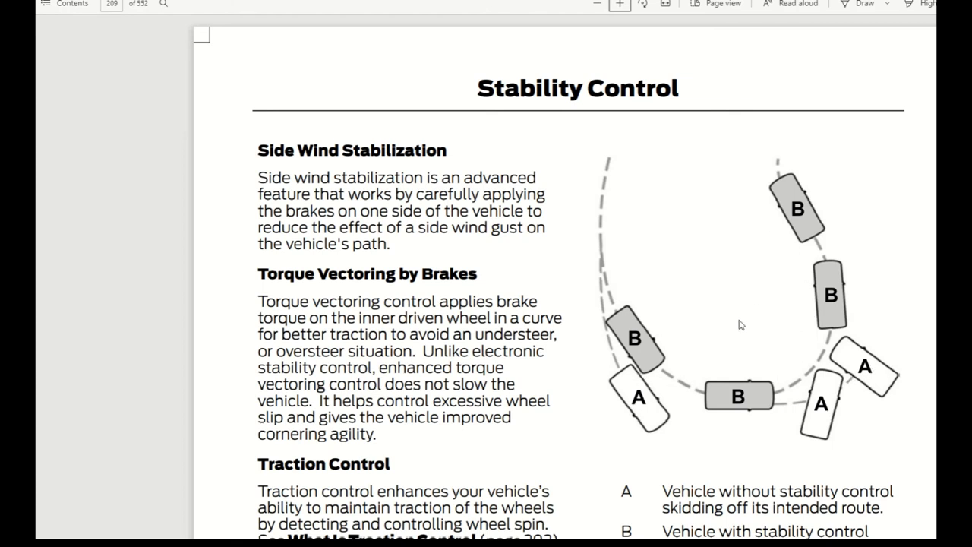
pyautogui.moveTo(756, 316)
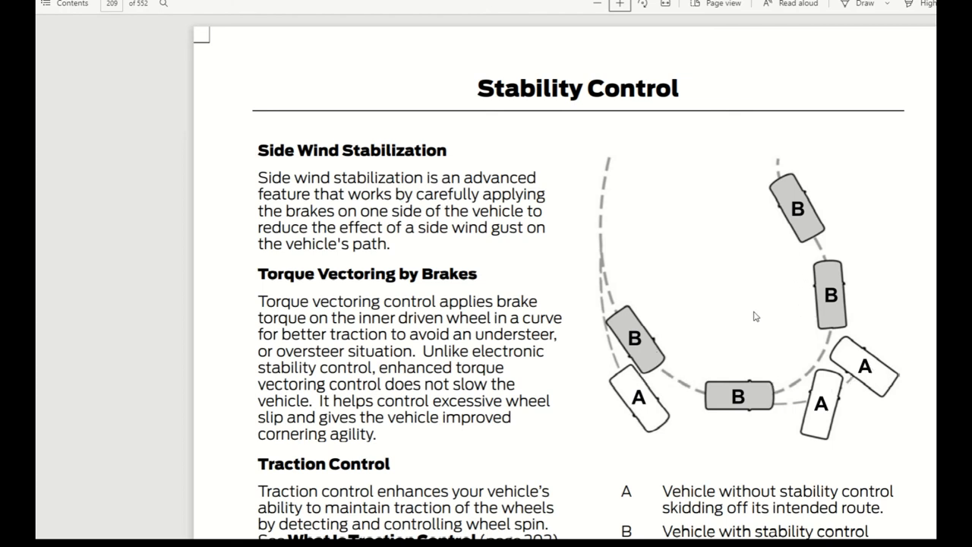
pyautogui.moveTo(701, 369)
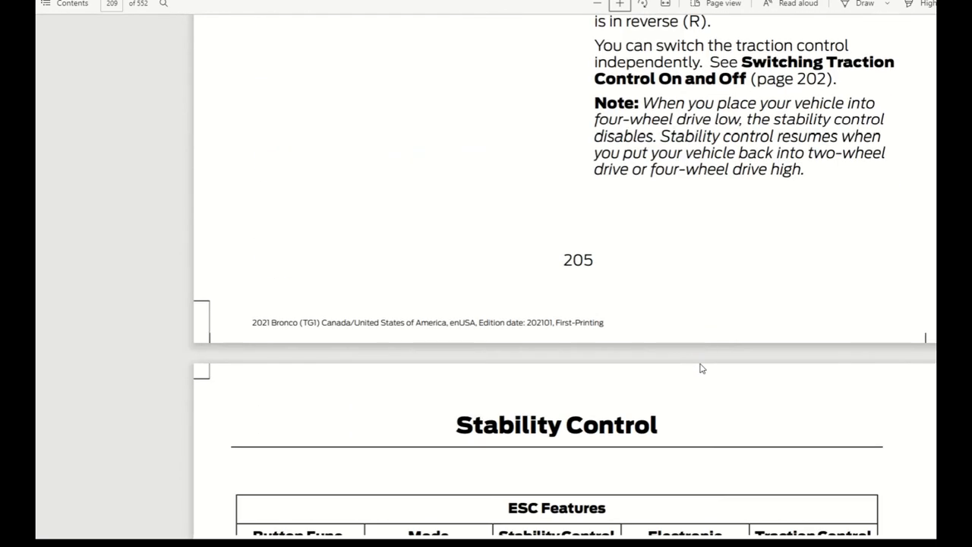
# Step: Scroll past the skid diagram and ESC Features table to the Trail Control chapter
pyautogui.scroll(-3)
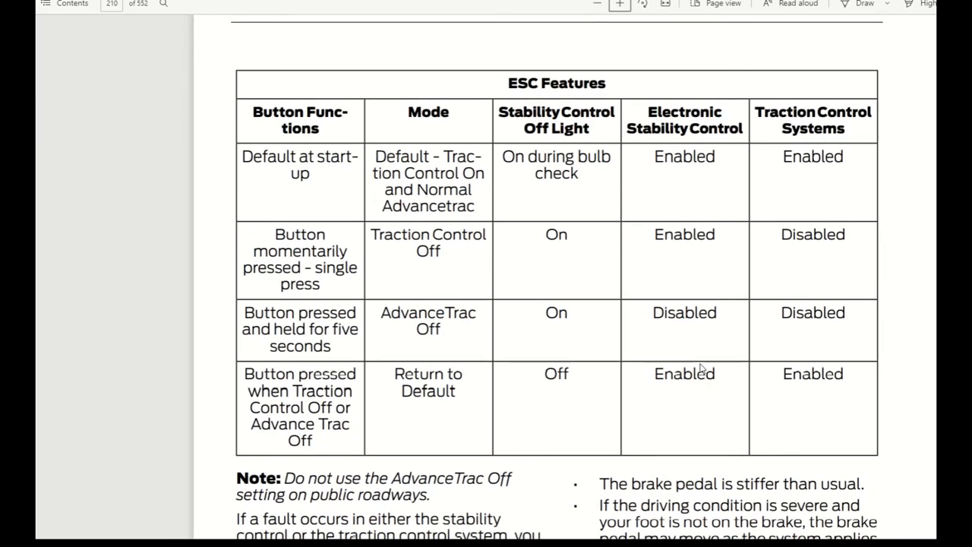
pyautogui.scroll(-3)
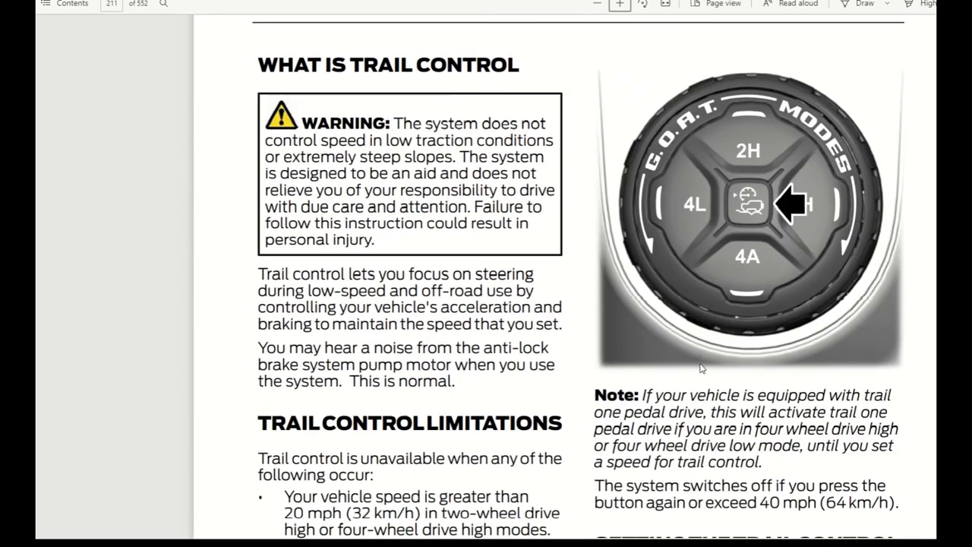
# Step: Scroll through Trail Control Limitations to the speed-setting and on/off sections on page 211
pyautogui.scroll(-3)
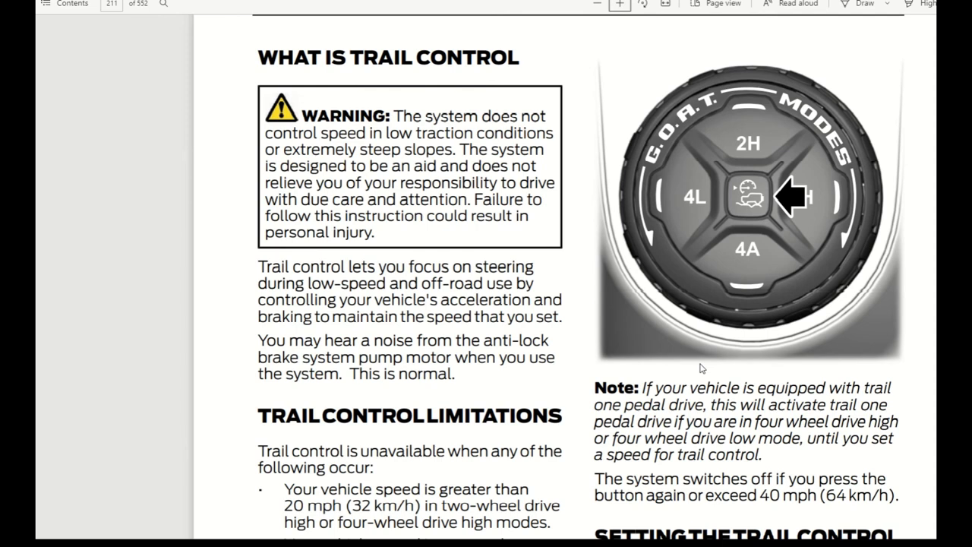
pyautogui.scroll(-3)
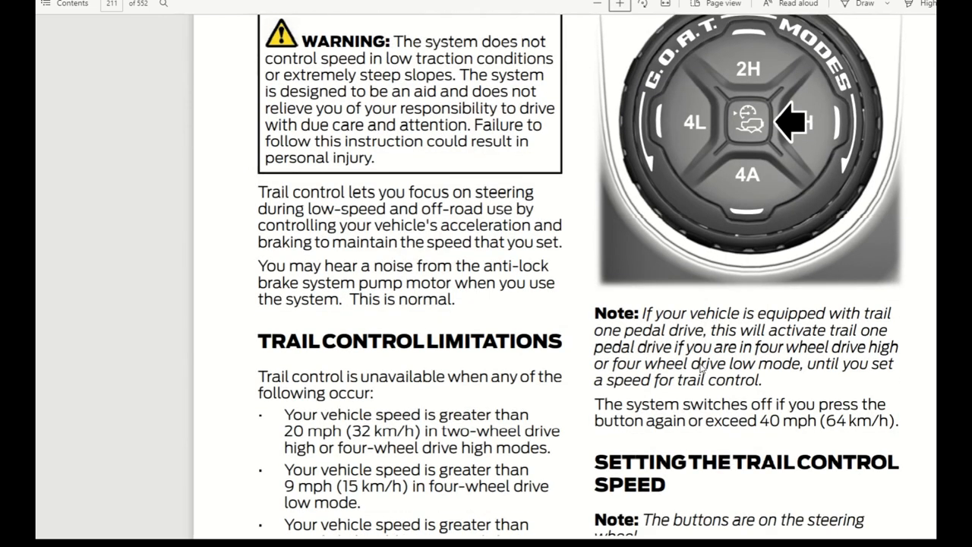
pyautogui.scroll(-3)
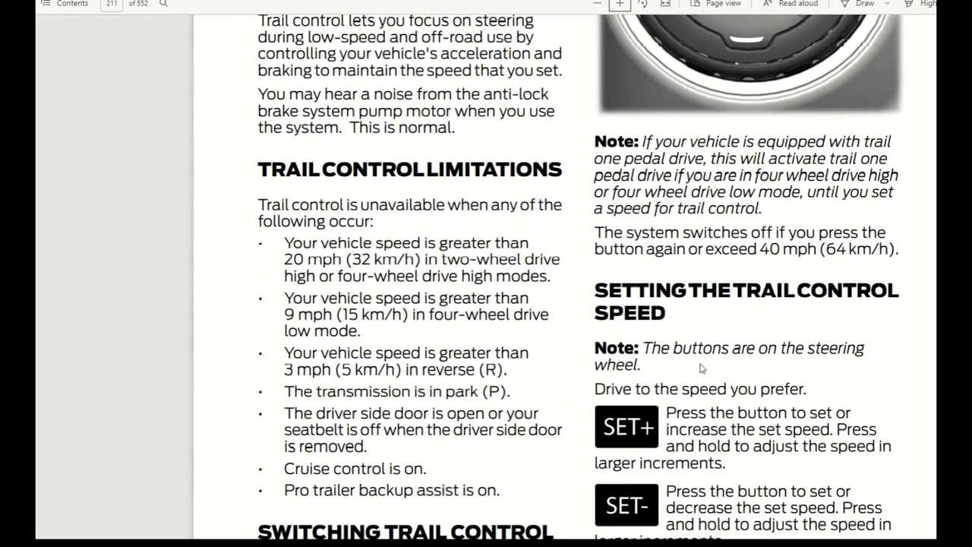
pyautogui.scroll(-3)
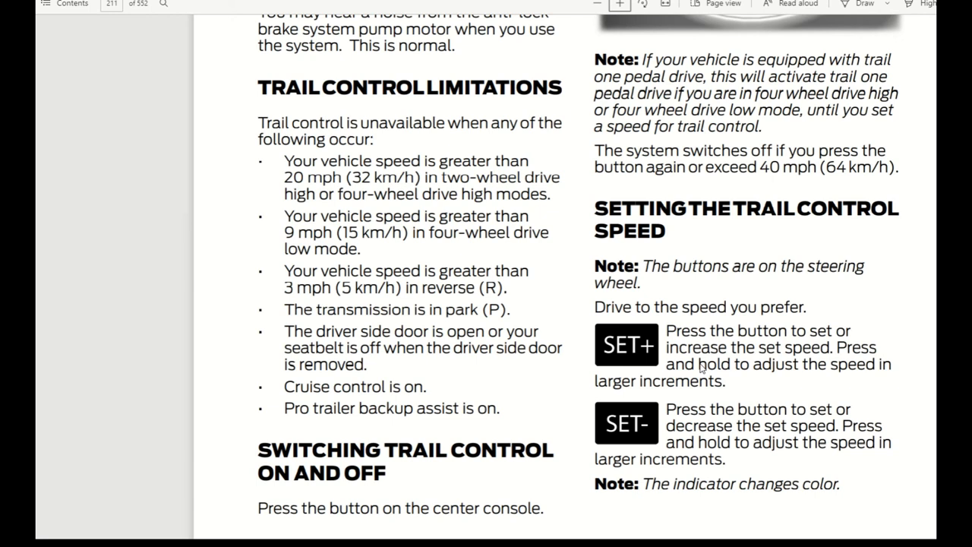
pyautogui.moveTo(633, 373)
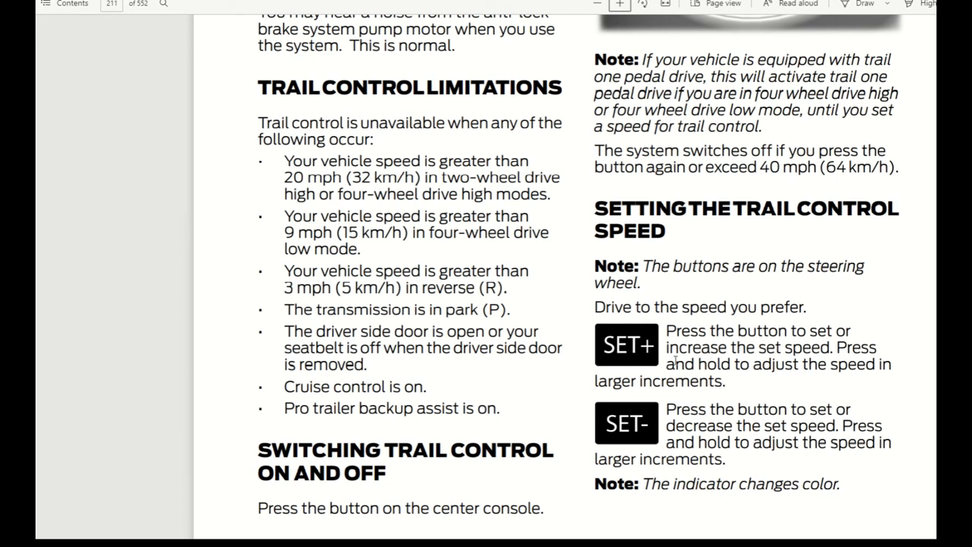
pyautogui.moveTo(743, 384)
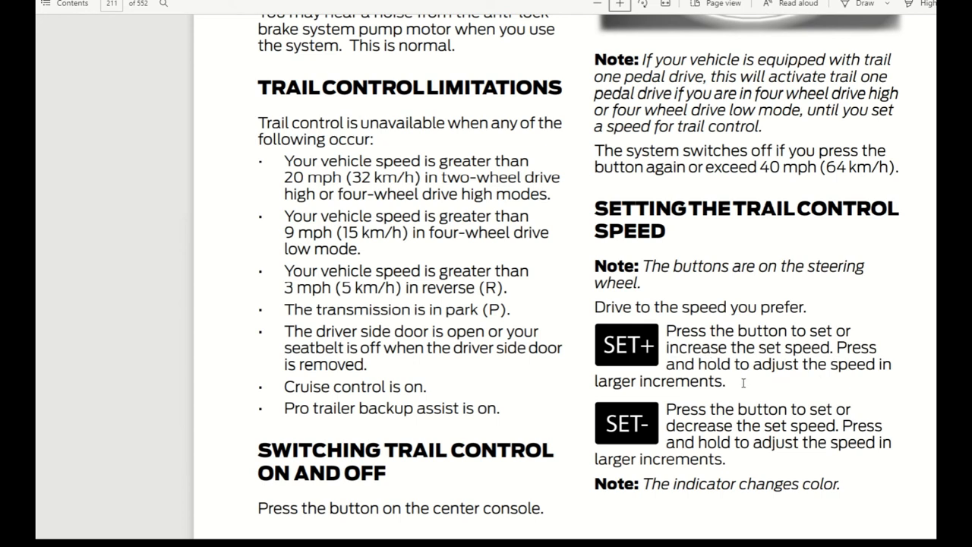
pyautogui.moveTo(647, 419)
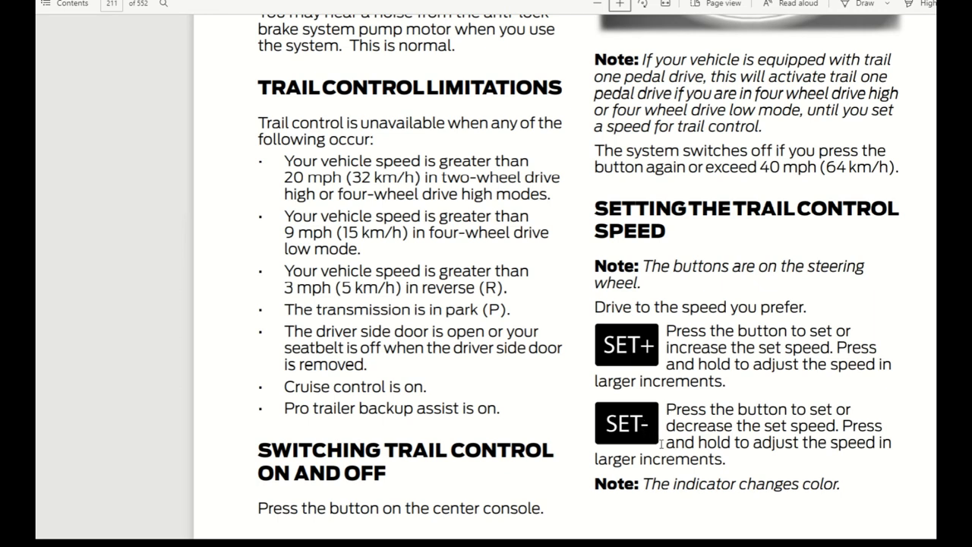
pyautogui.moveTo(679, 441)
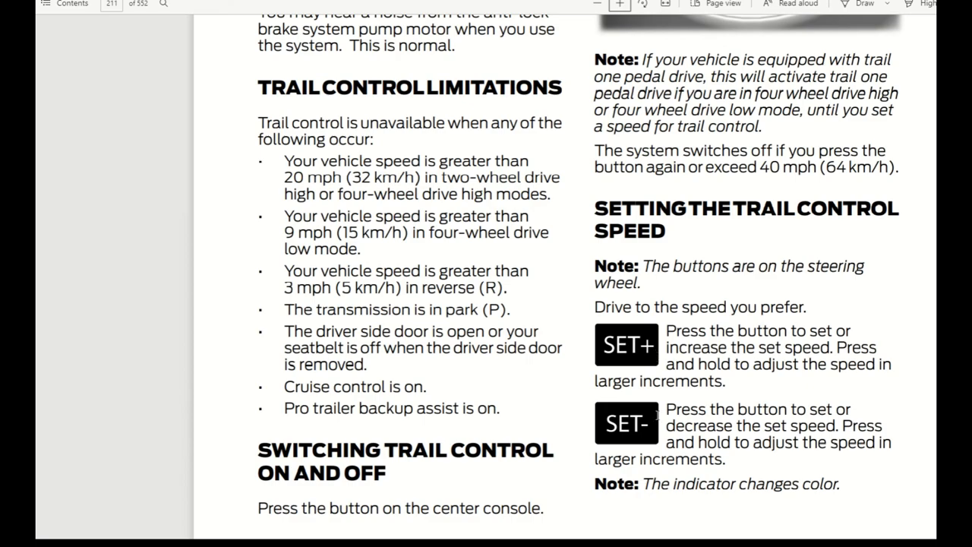
# Step: Scroll past Trail One Pedal Drive and its messages to Trail Turn Assist limitations and indicators
pyautogui.scroll(-3)
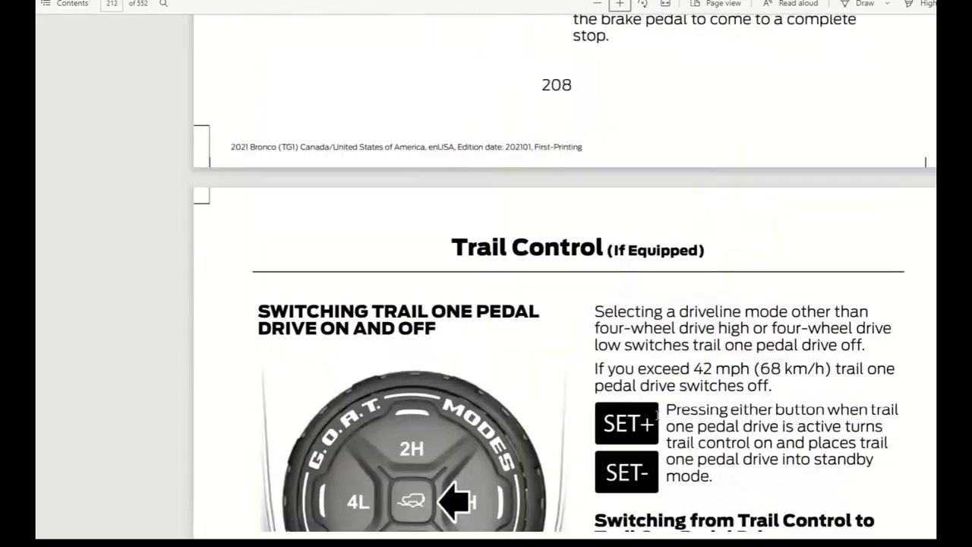
pyautogui.scroll(-3)
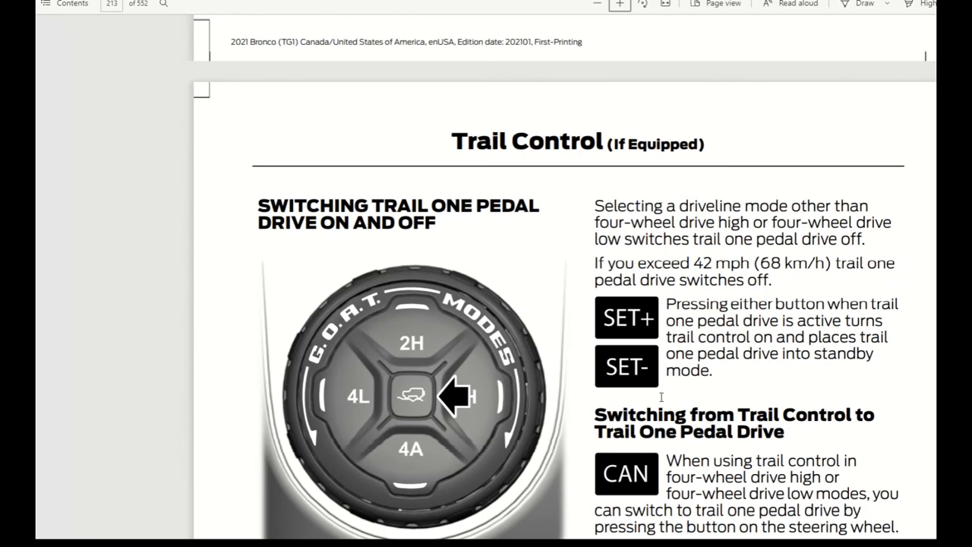
pyautogui.moveTo(535, 386)
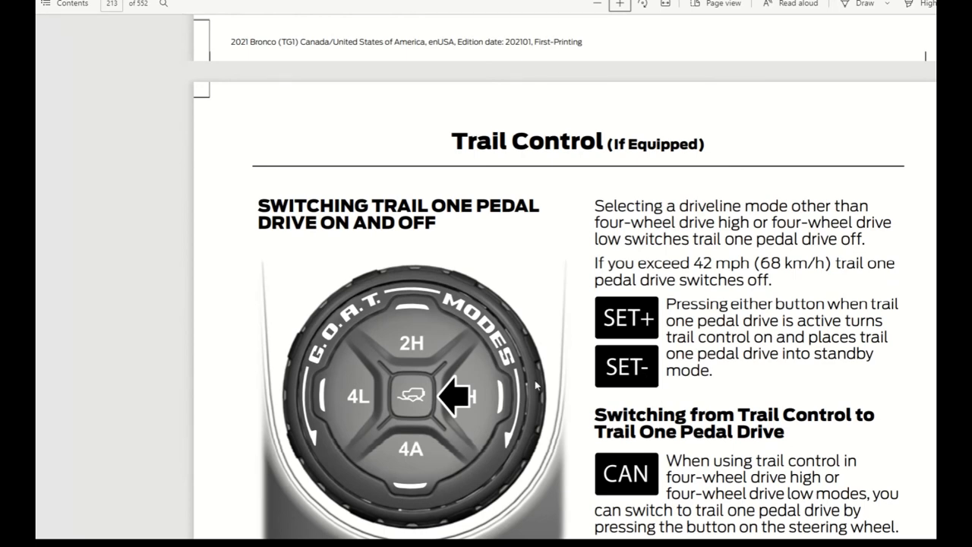
pyautogui.scroll(-3)
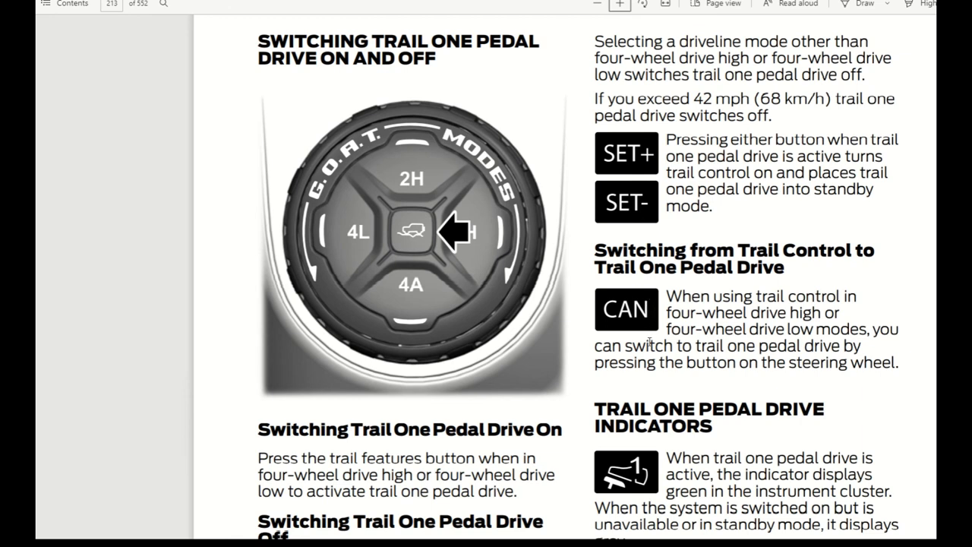
pyautogui.scroll(-3)
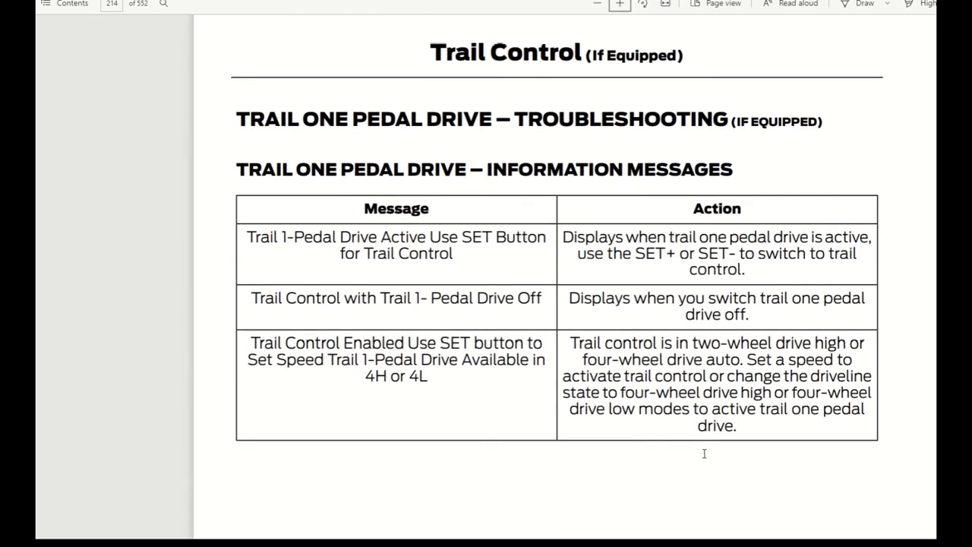
pyautogui.scroll(-3)
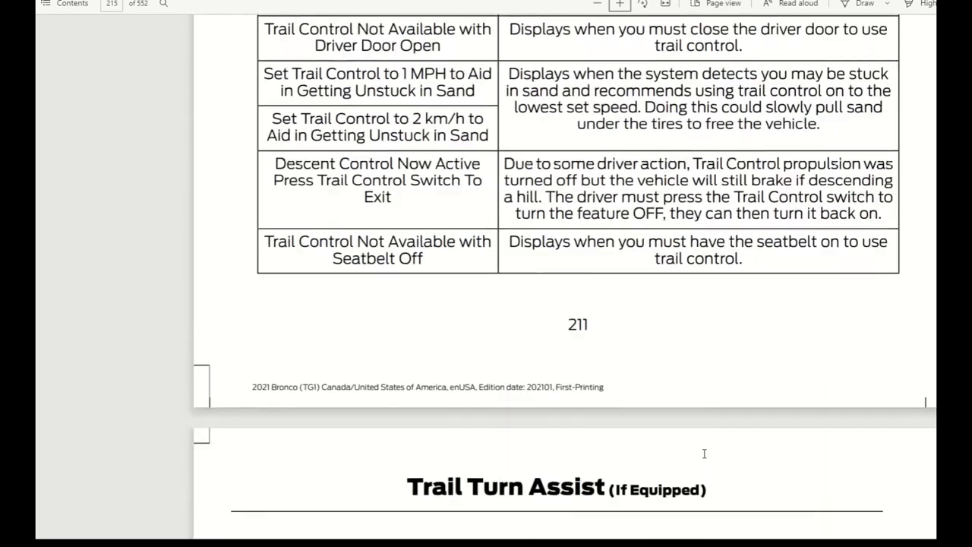
pyautogui.scroll(-3)
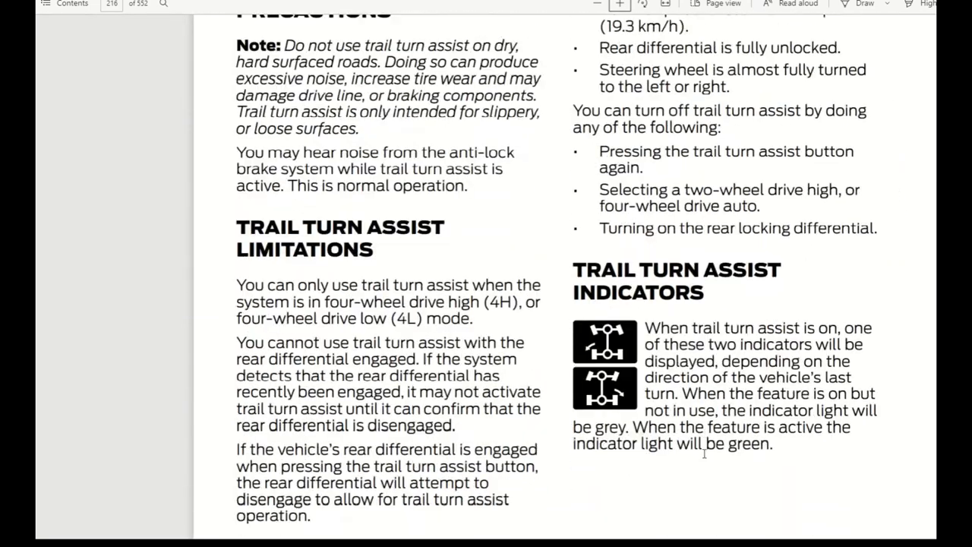